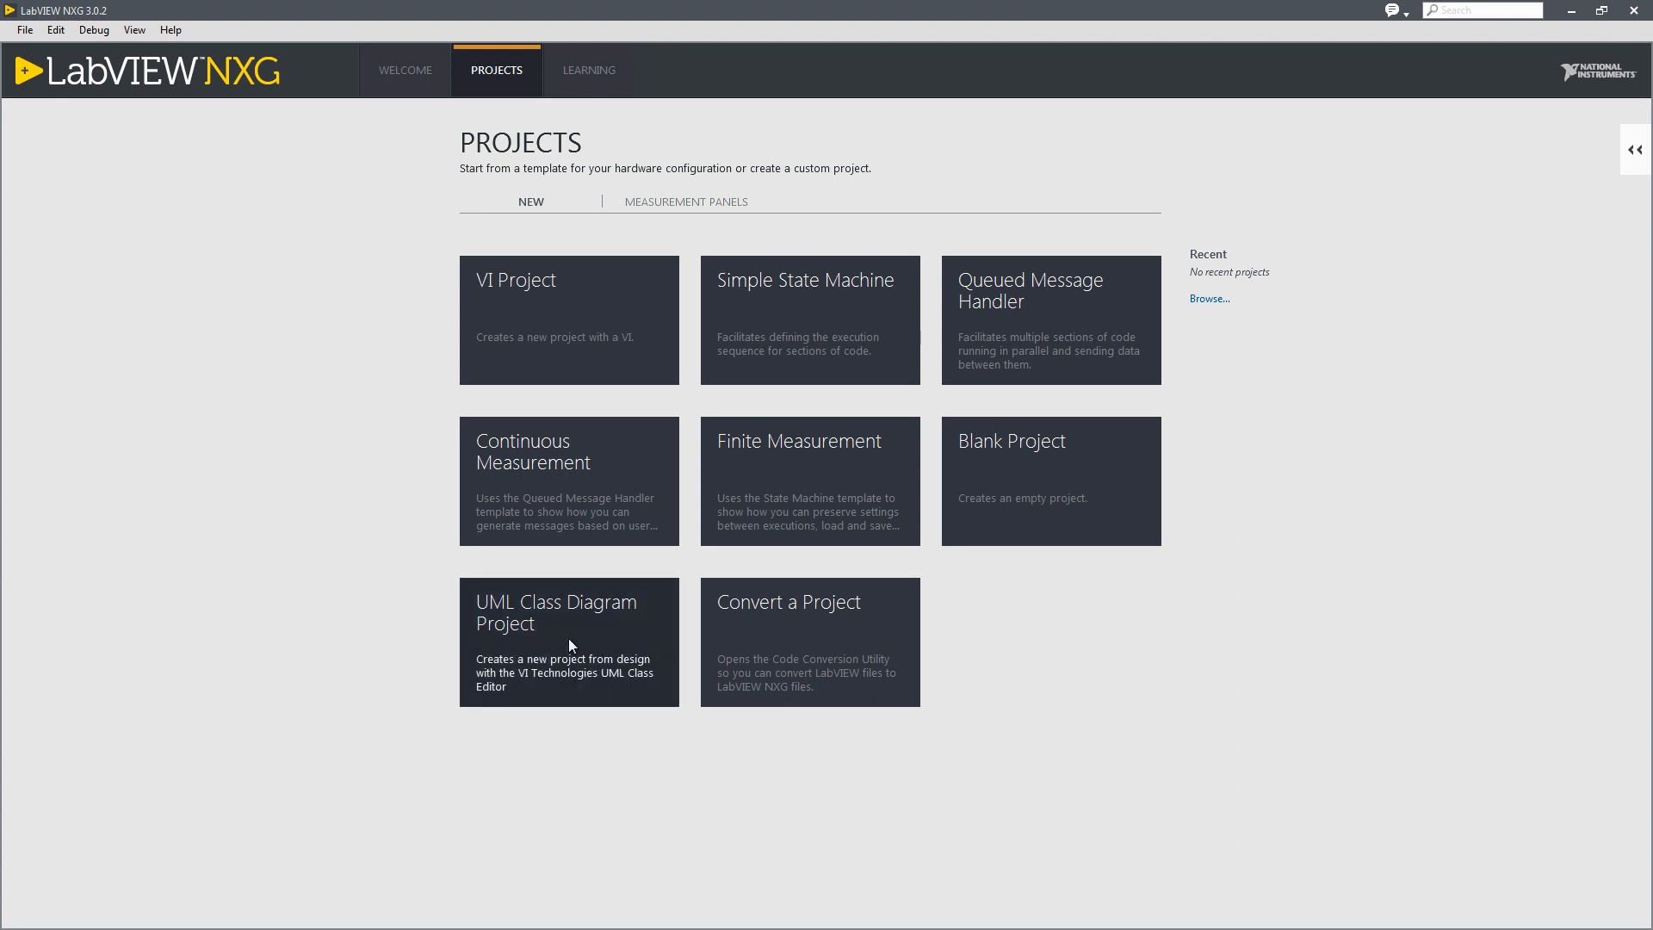
# Step: Create a new UML Class Diagram project named Pizza Factory Project
pyautogui.click(568, 640)
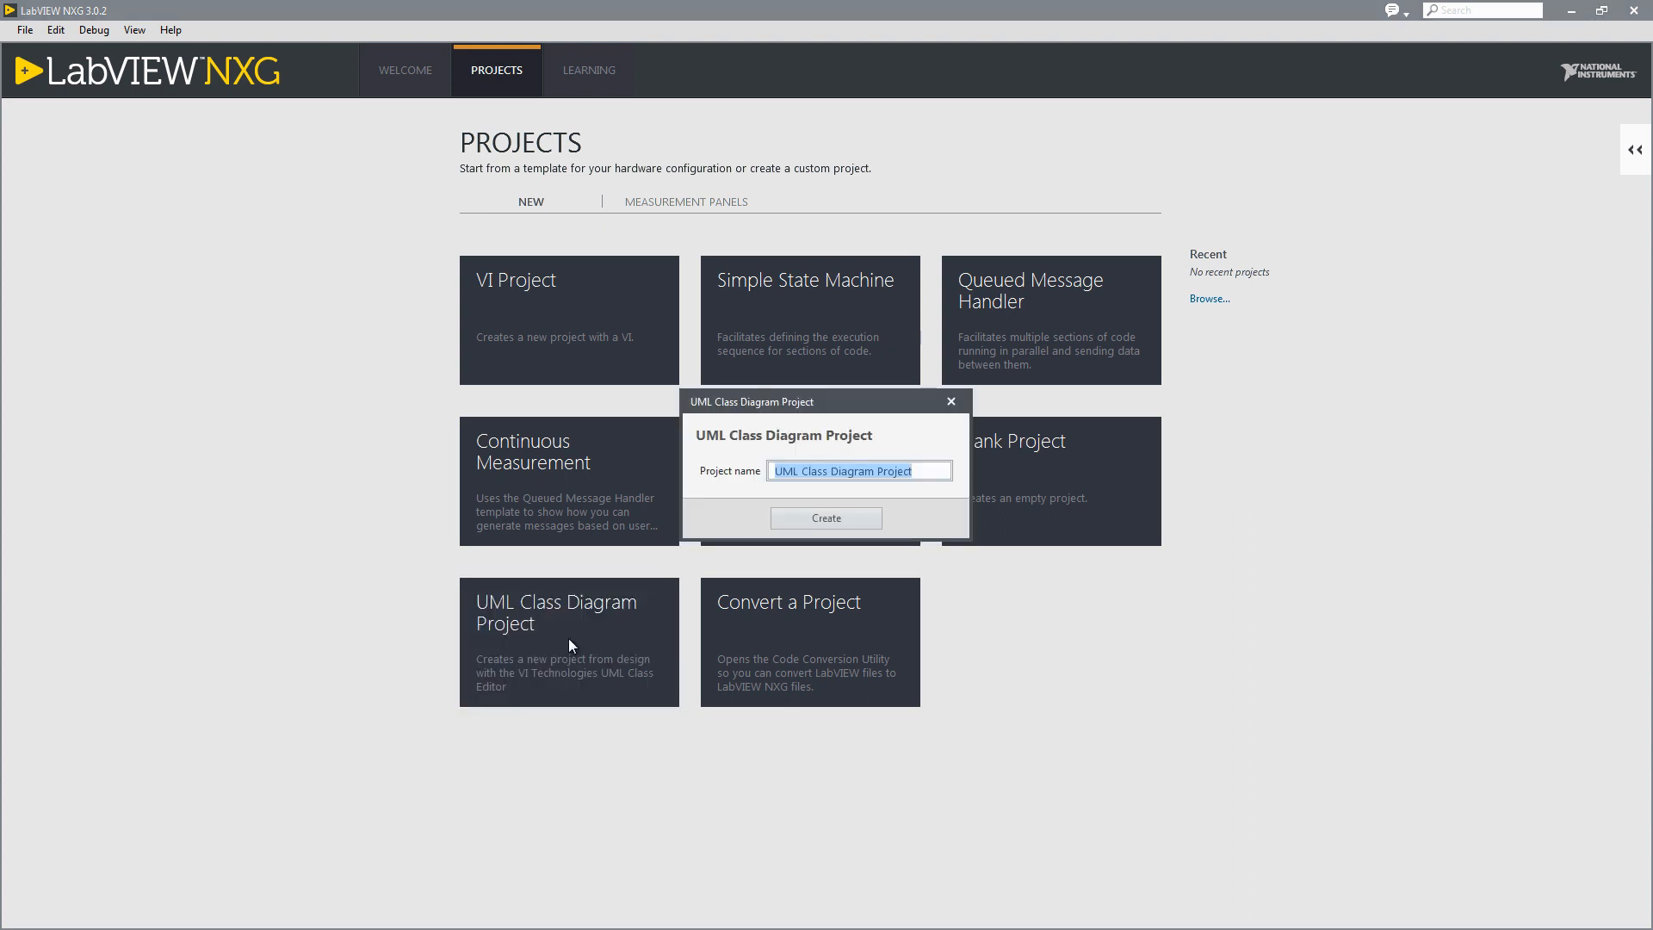
pyautogui.write('Pizza Factory Project')
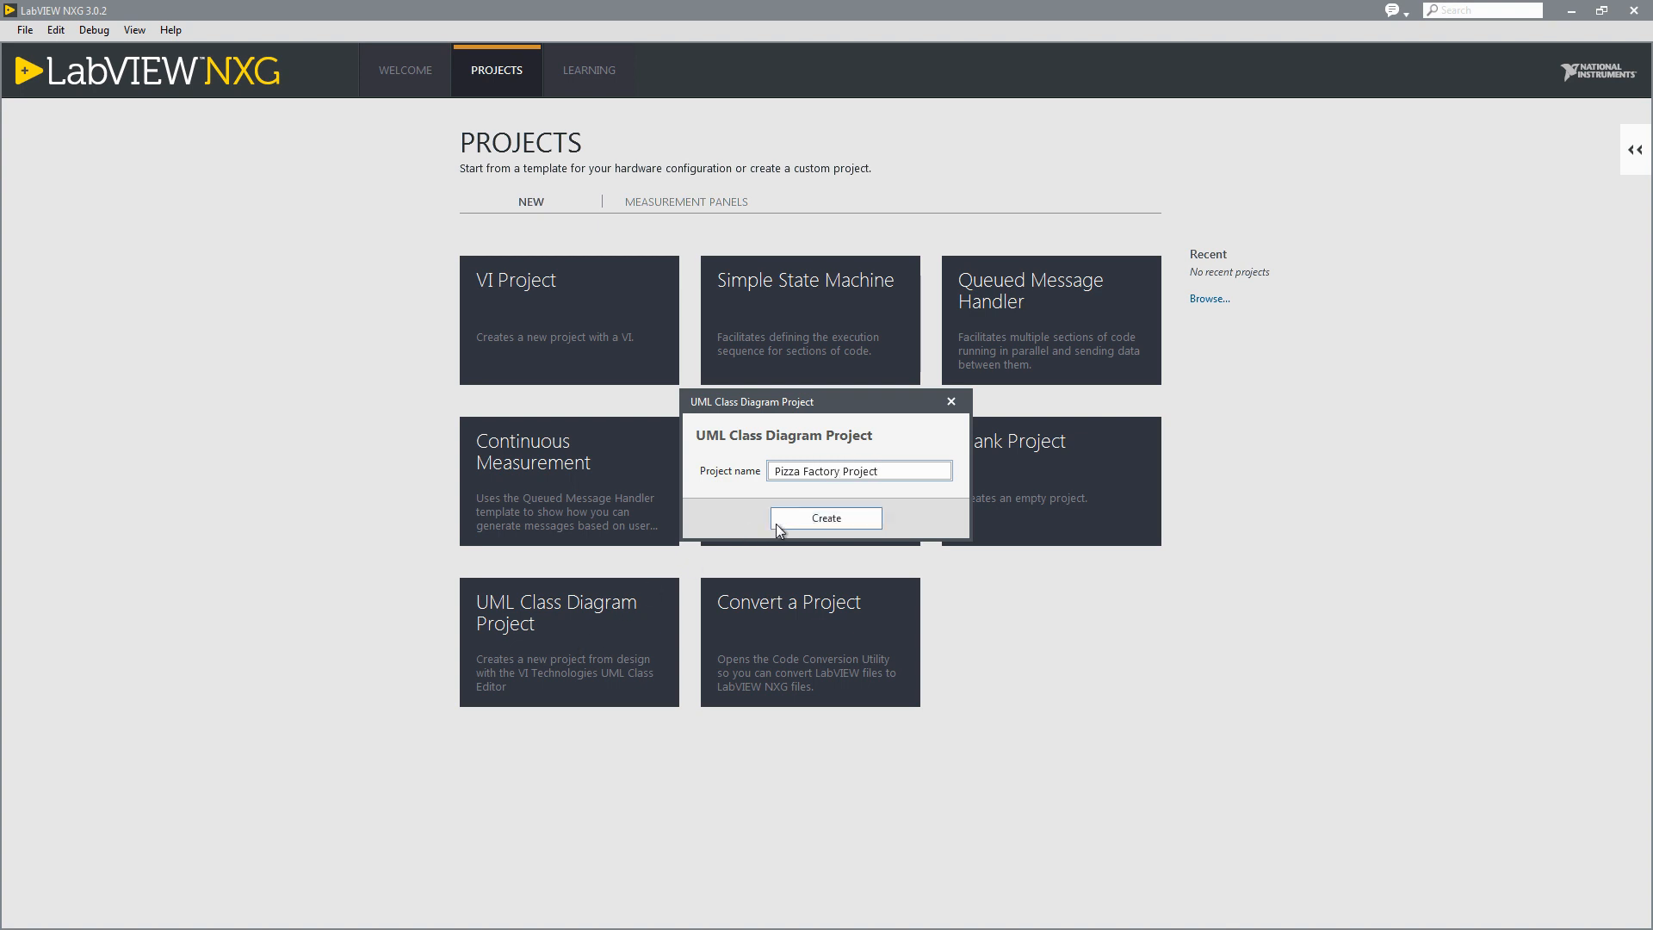
pyautogui.click(827, 518)
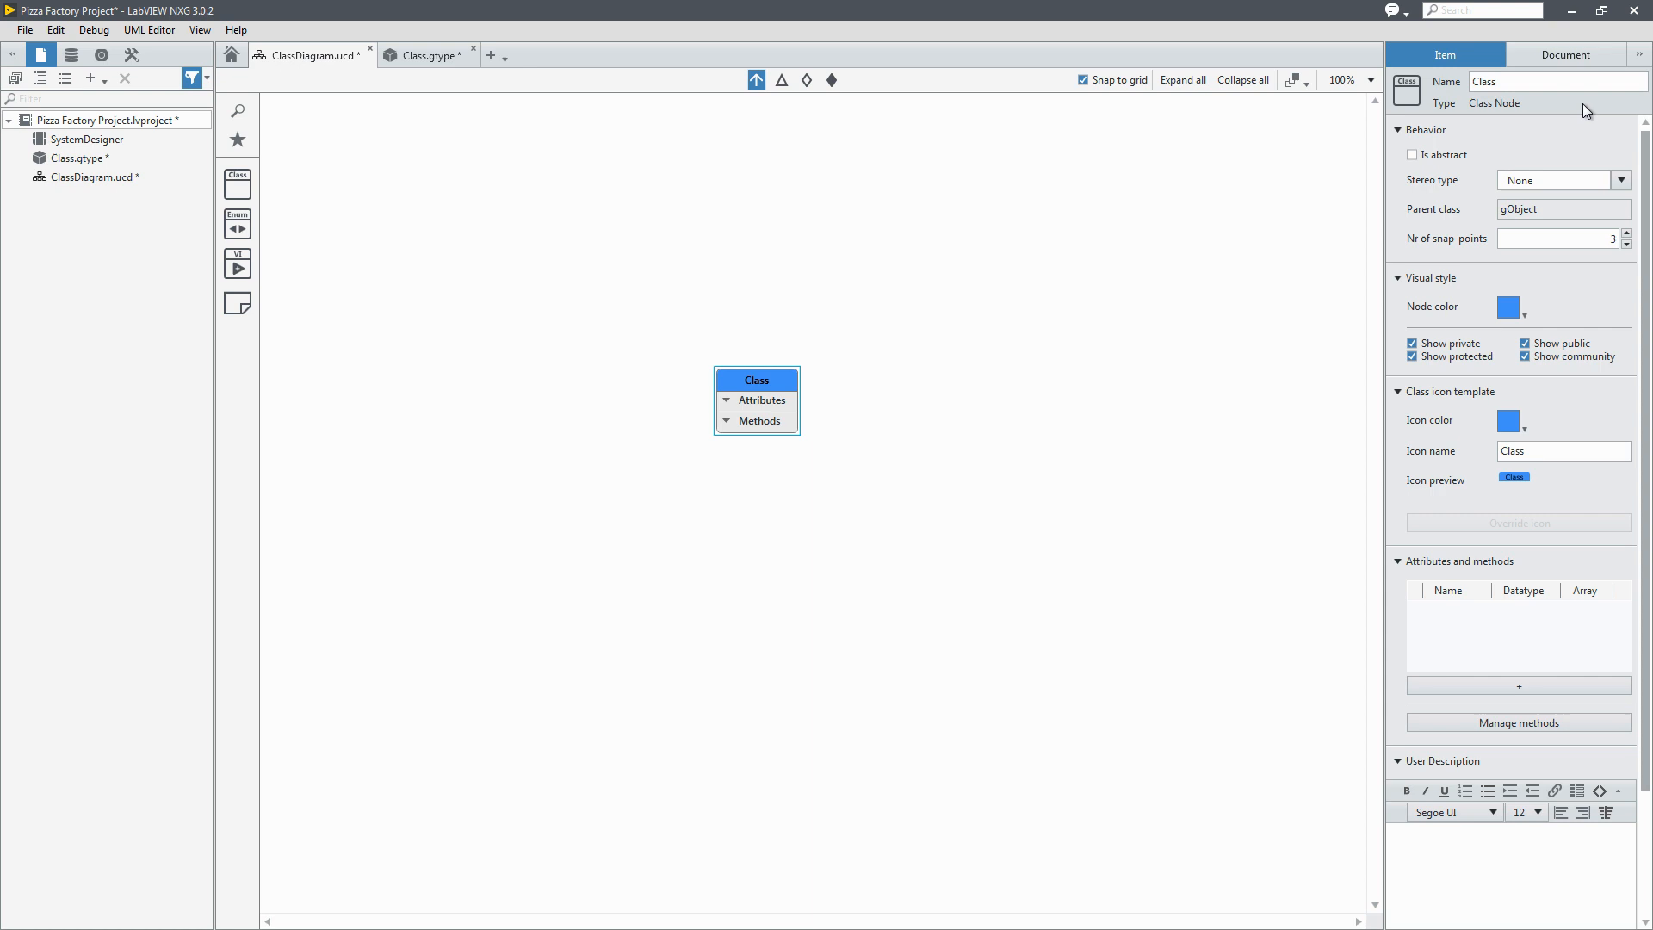
# Step: Rename the default class to Pizza and add a new class below it named Hawaii
pyautogui.write('Pizza')
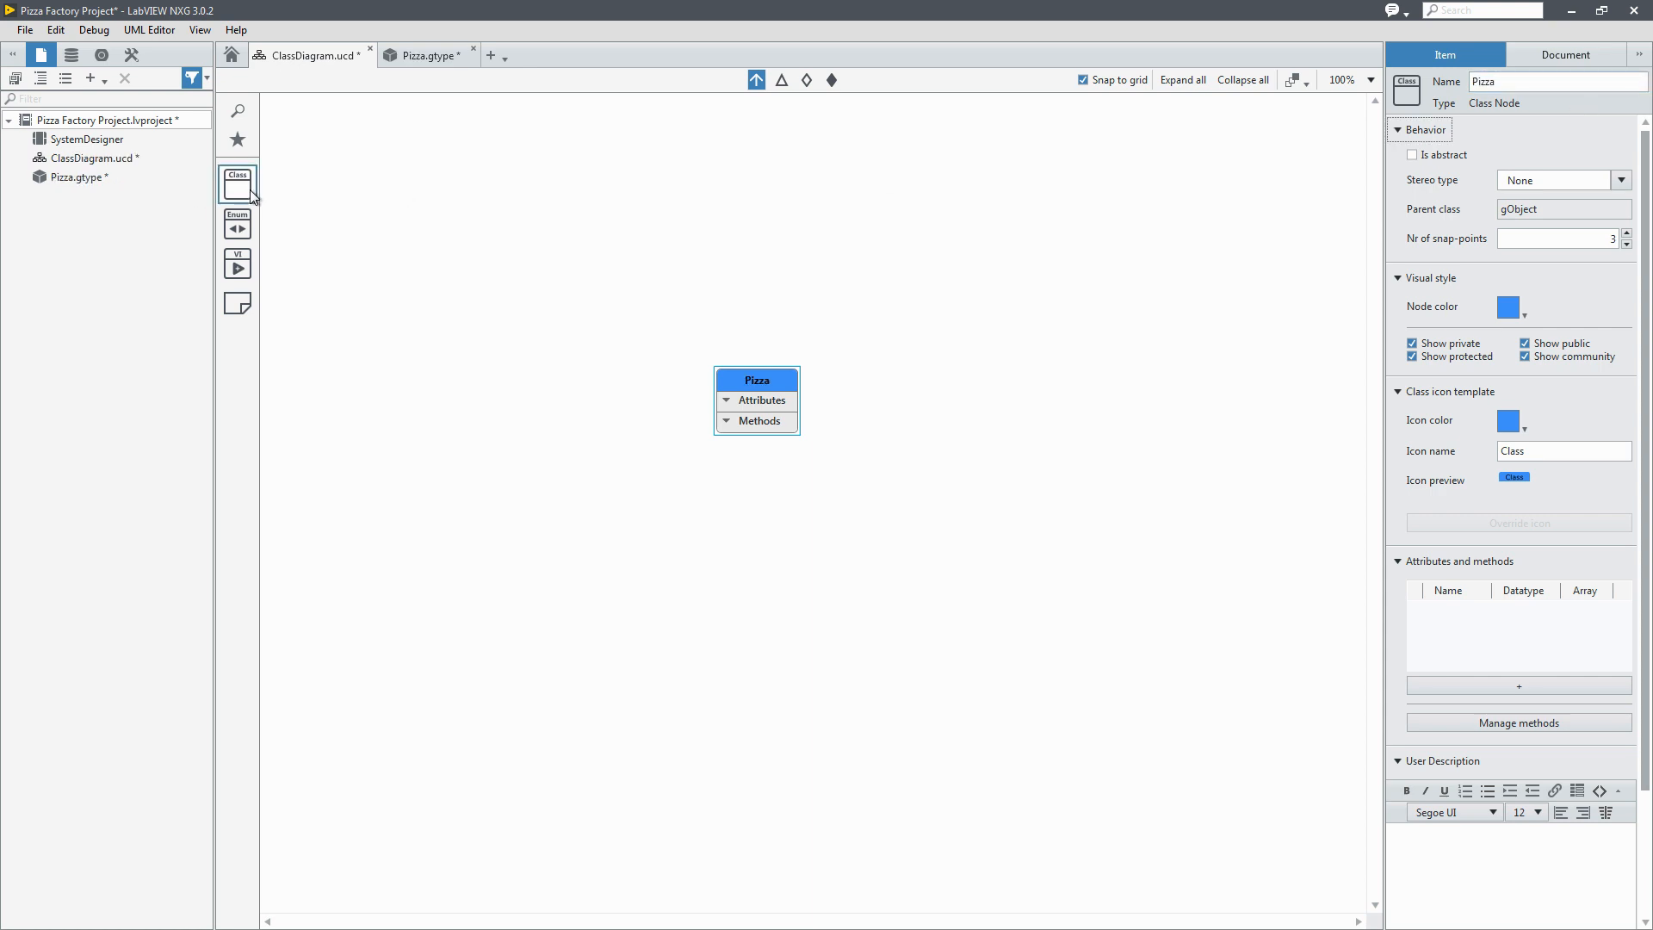
pyautogui.moveTo(236, 182); pyautogui.dragTo(506, 545)
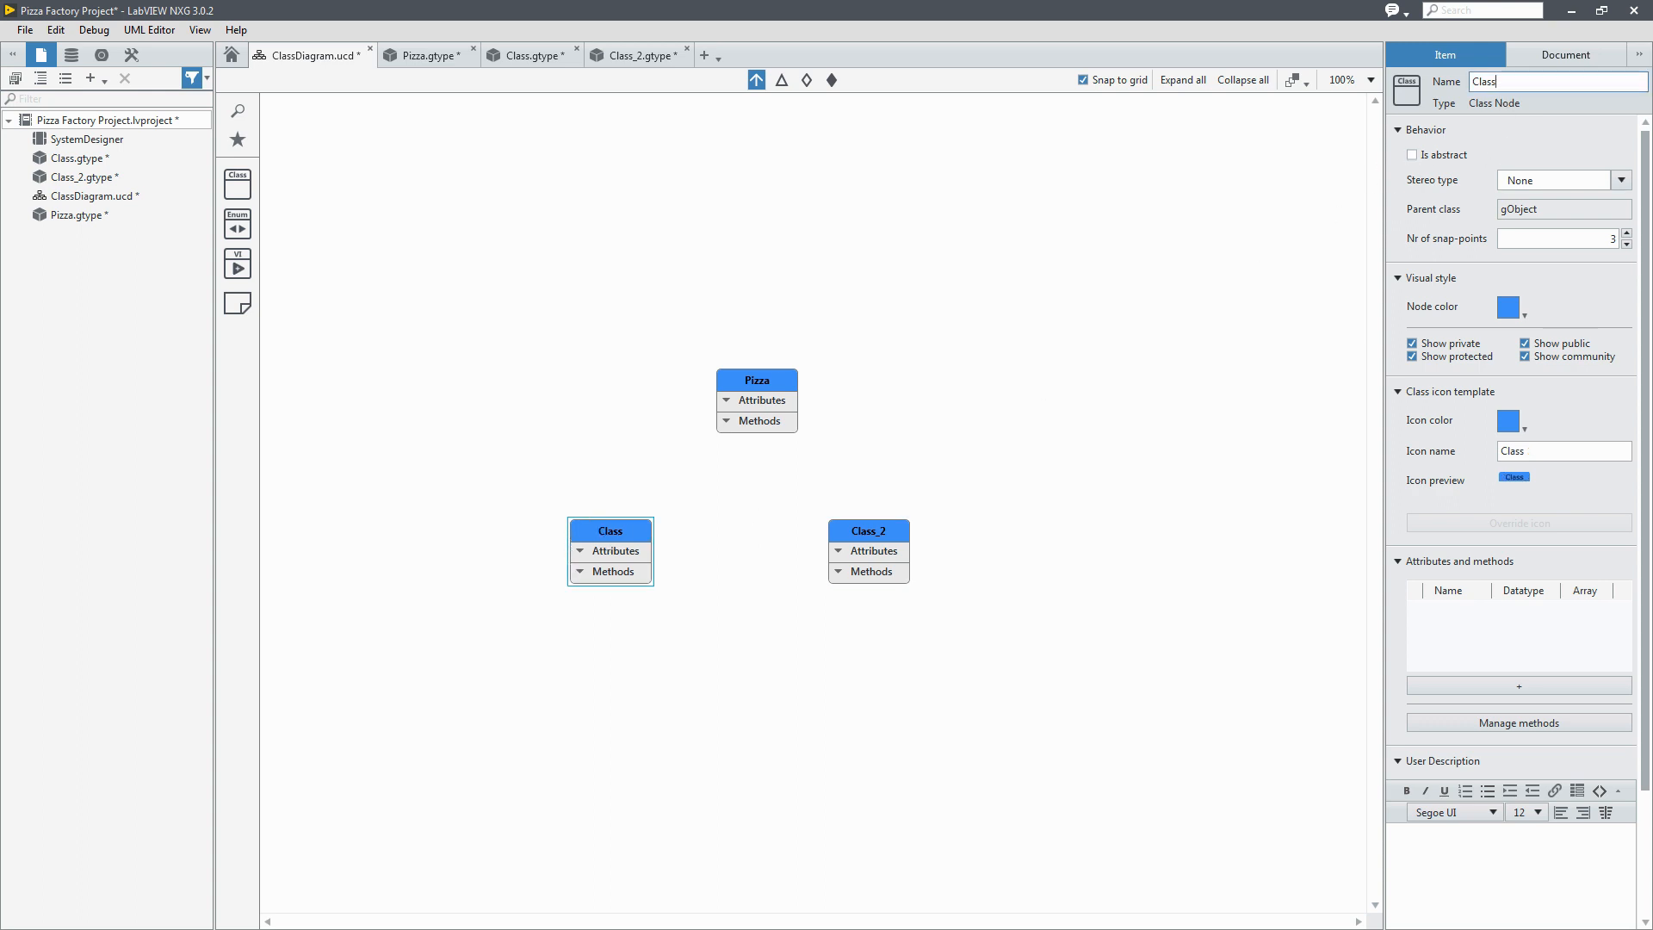
pyautogui.write('Hawaii')
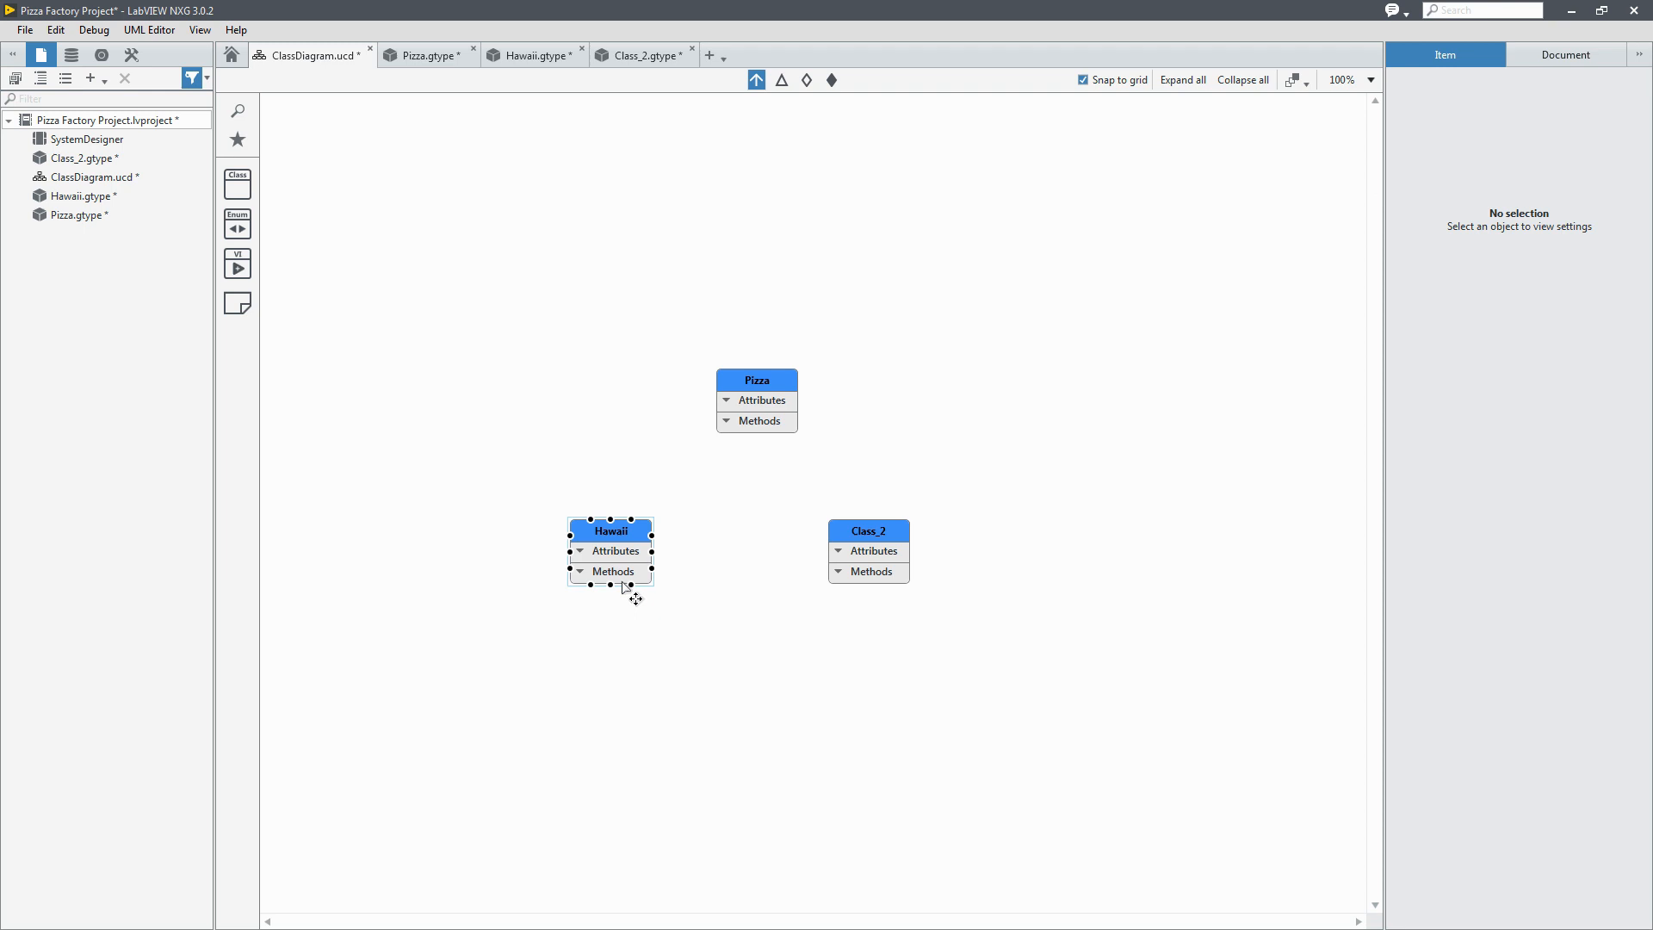
# Step: Delete the Hawaii.gtype class file from the project and confirm
pyautogui.click(610, 530)
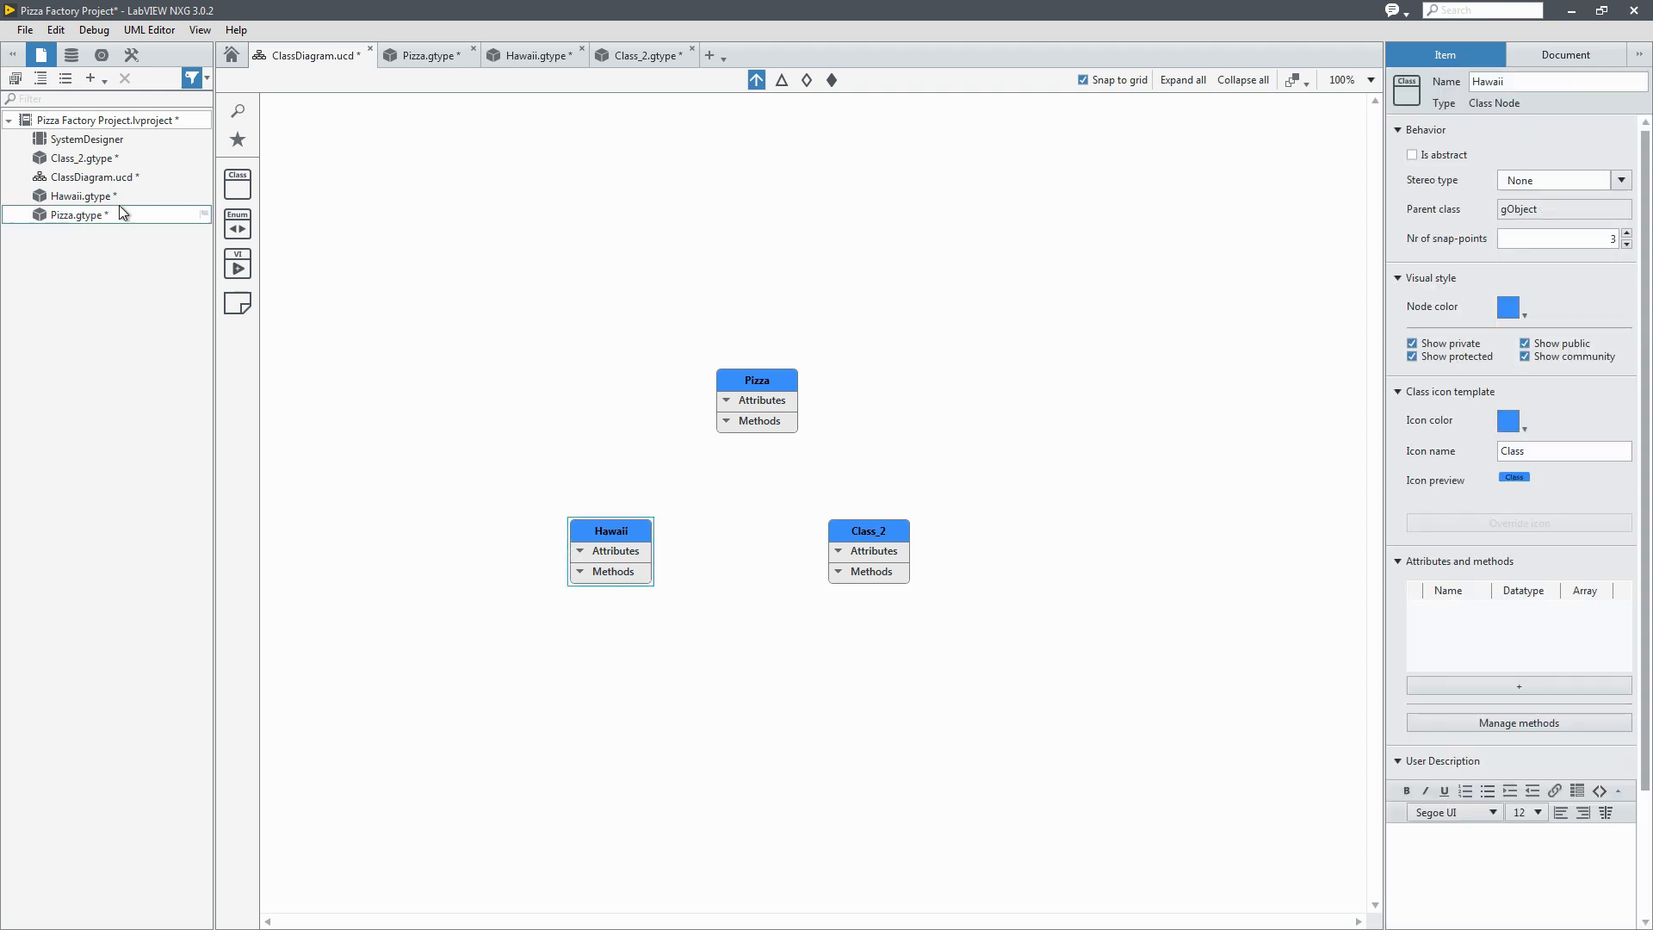
pyautogui.rightClick(74, 215)
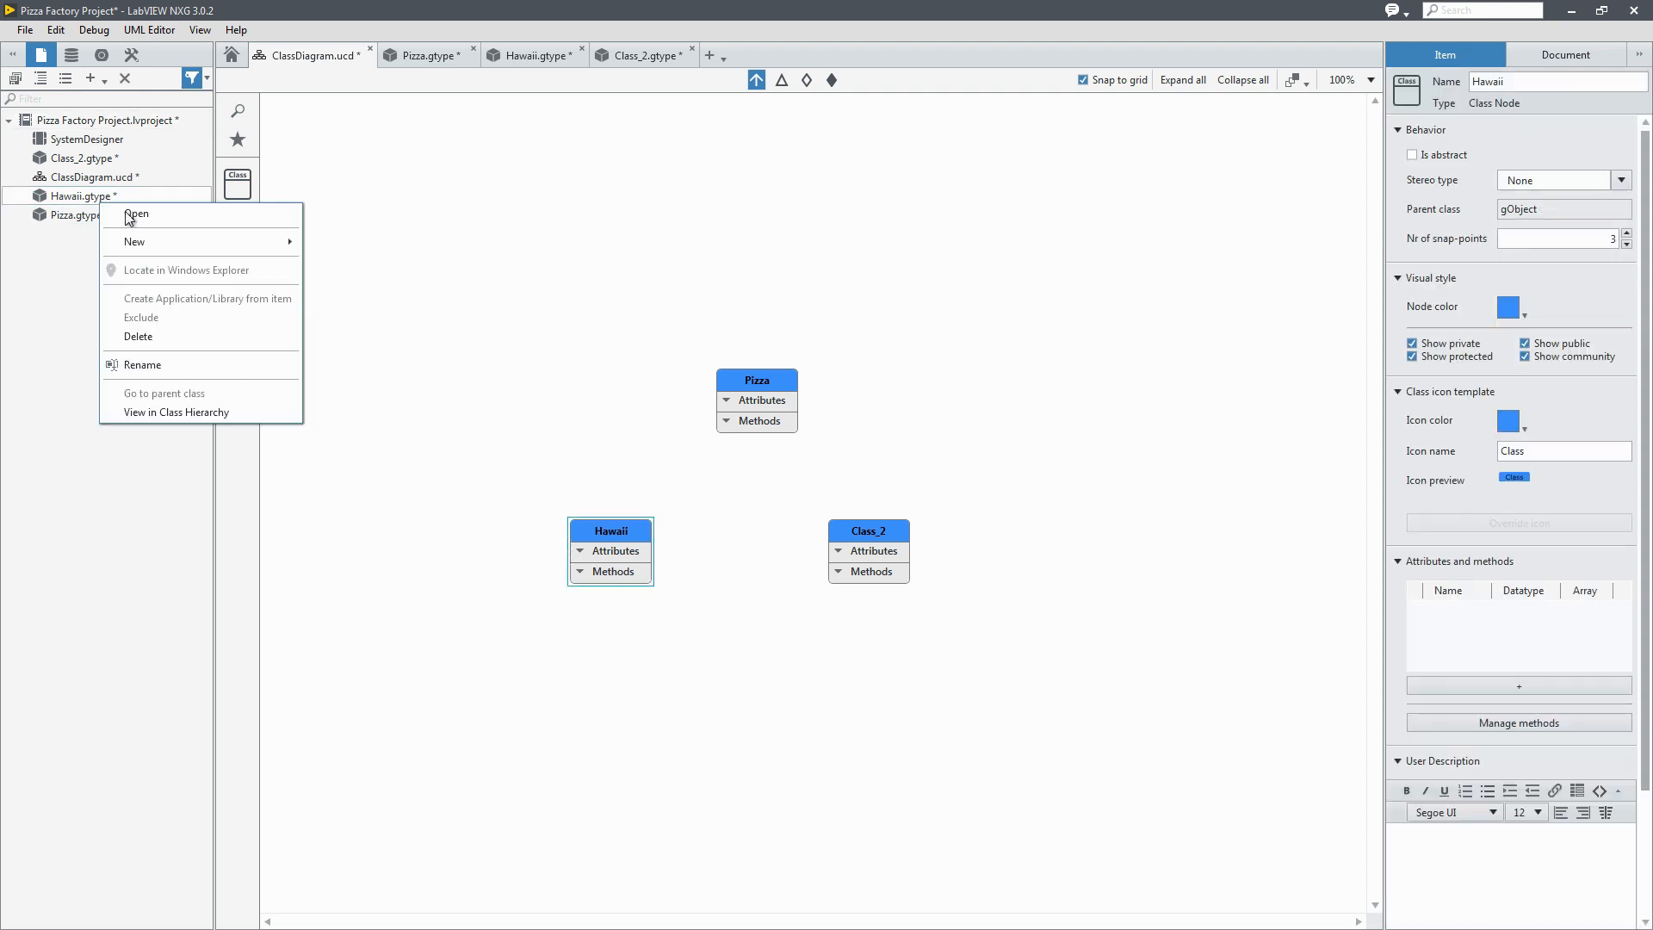
pyautogui.click(138, 336)
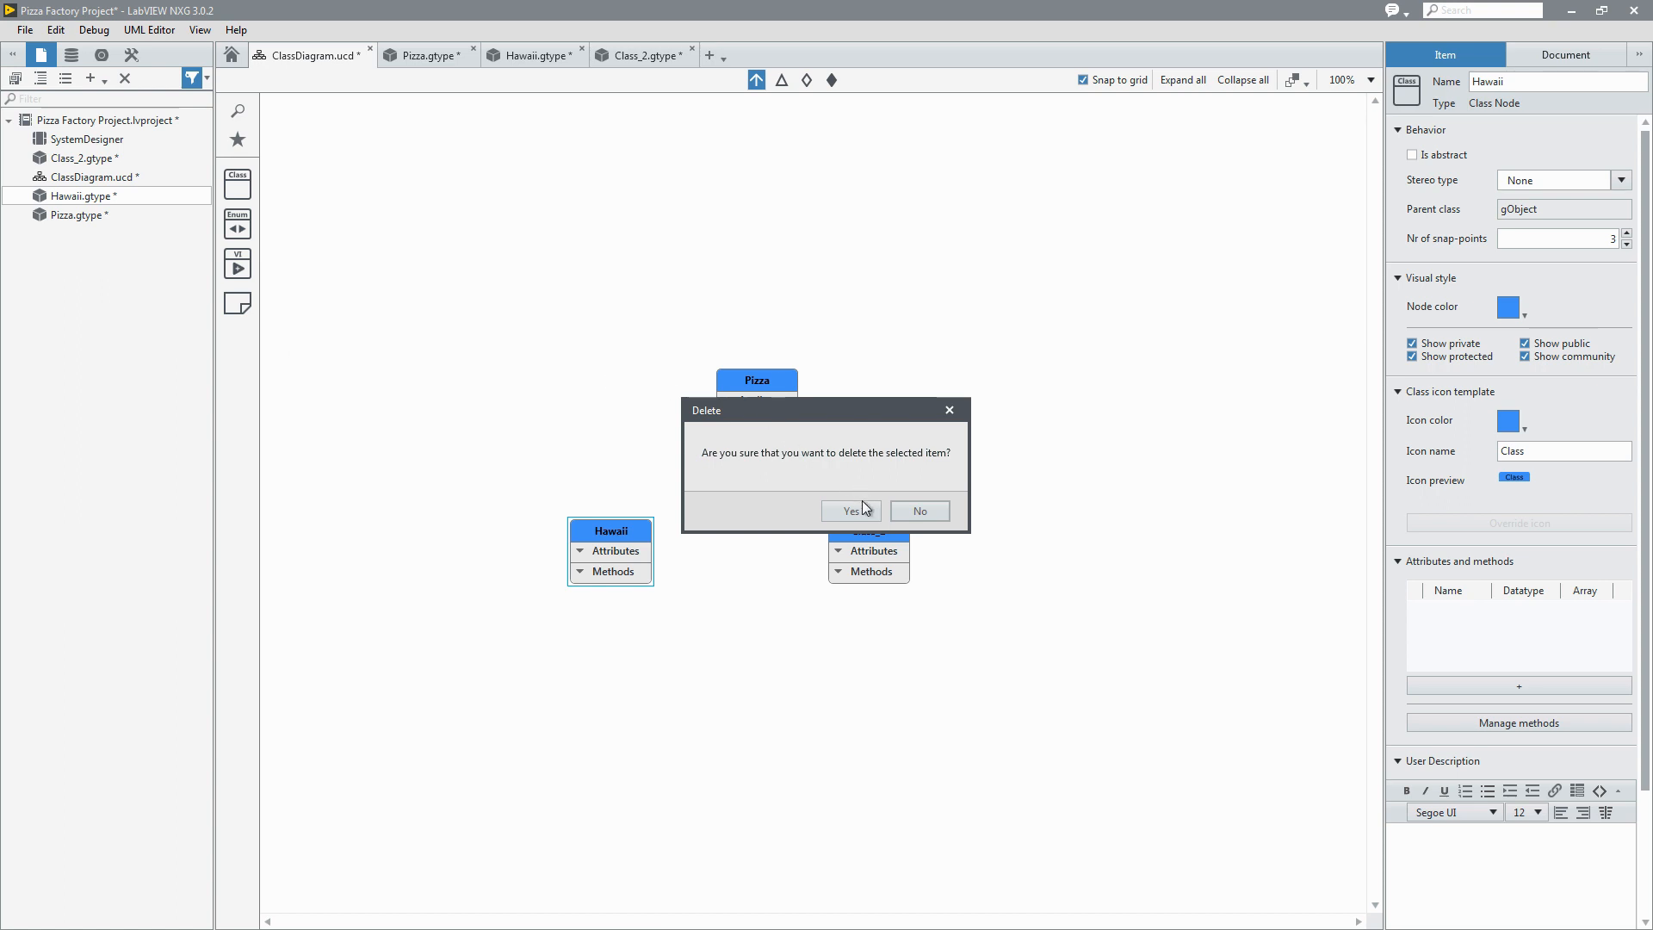
pyautogui.click(851, 512)
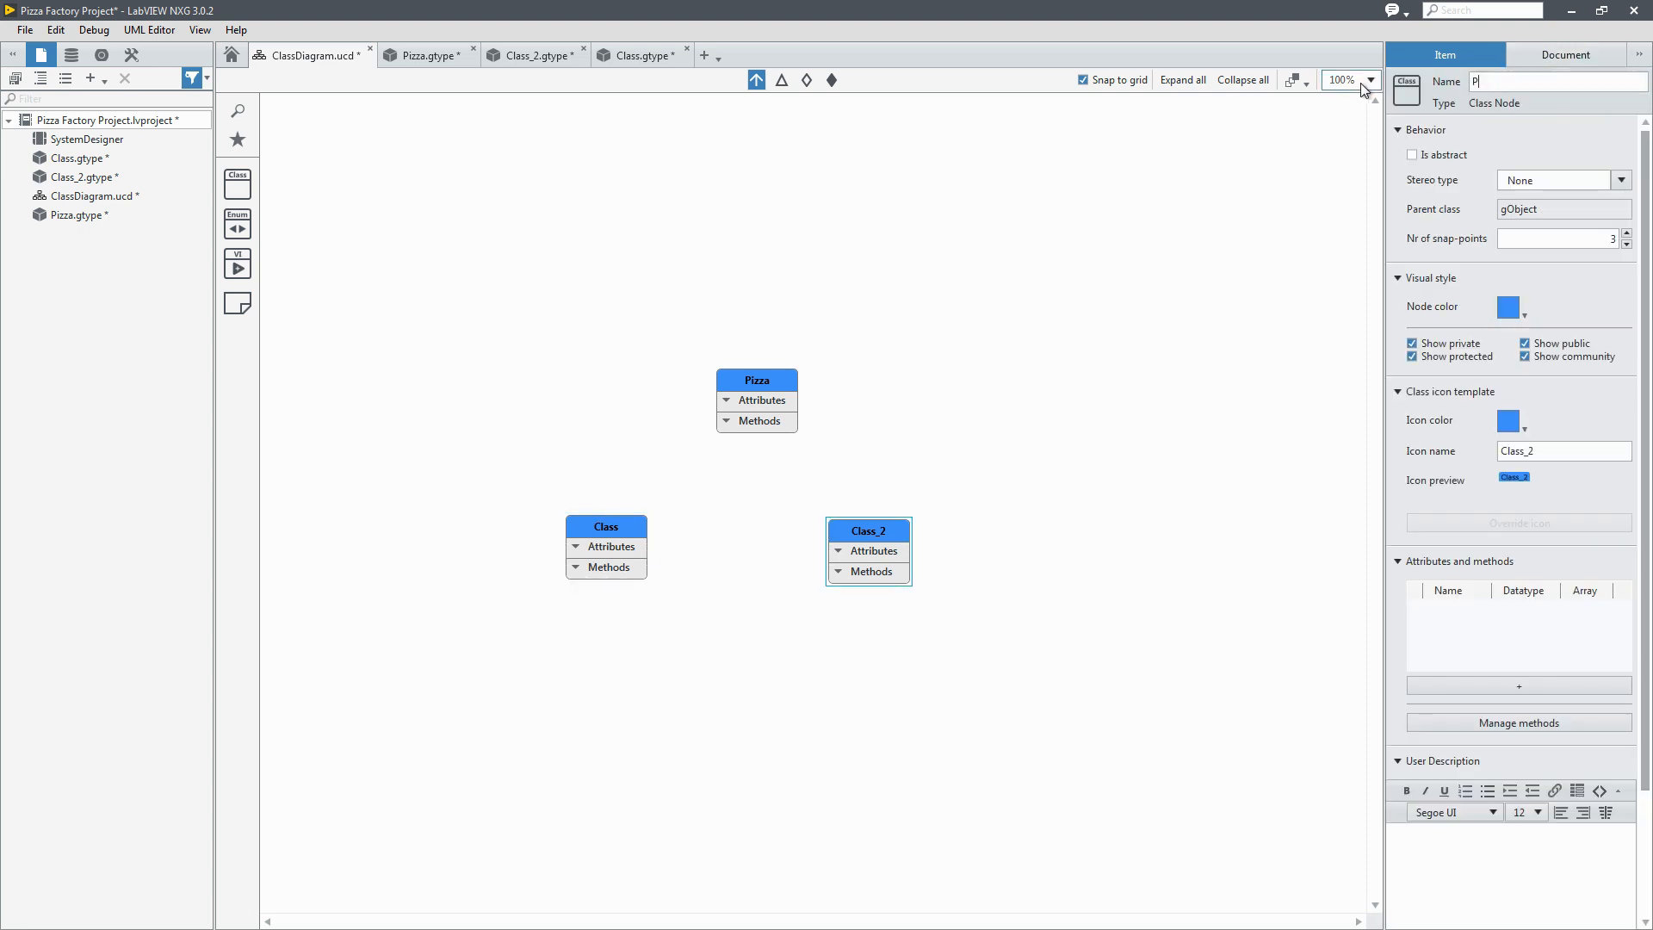
# Step: Rename the two subclasses to Pepperoni and Margherita
pyautogui.write('Pepperoni')
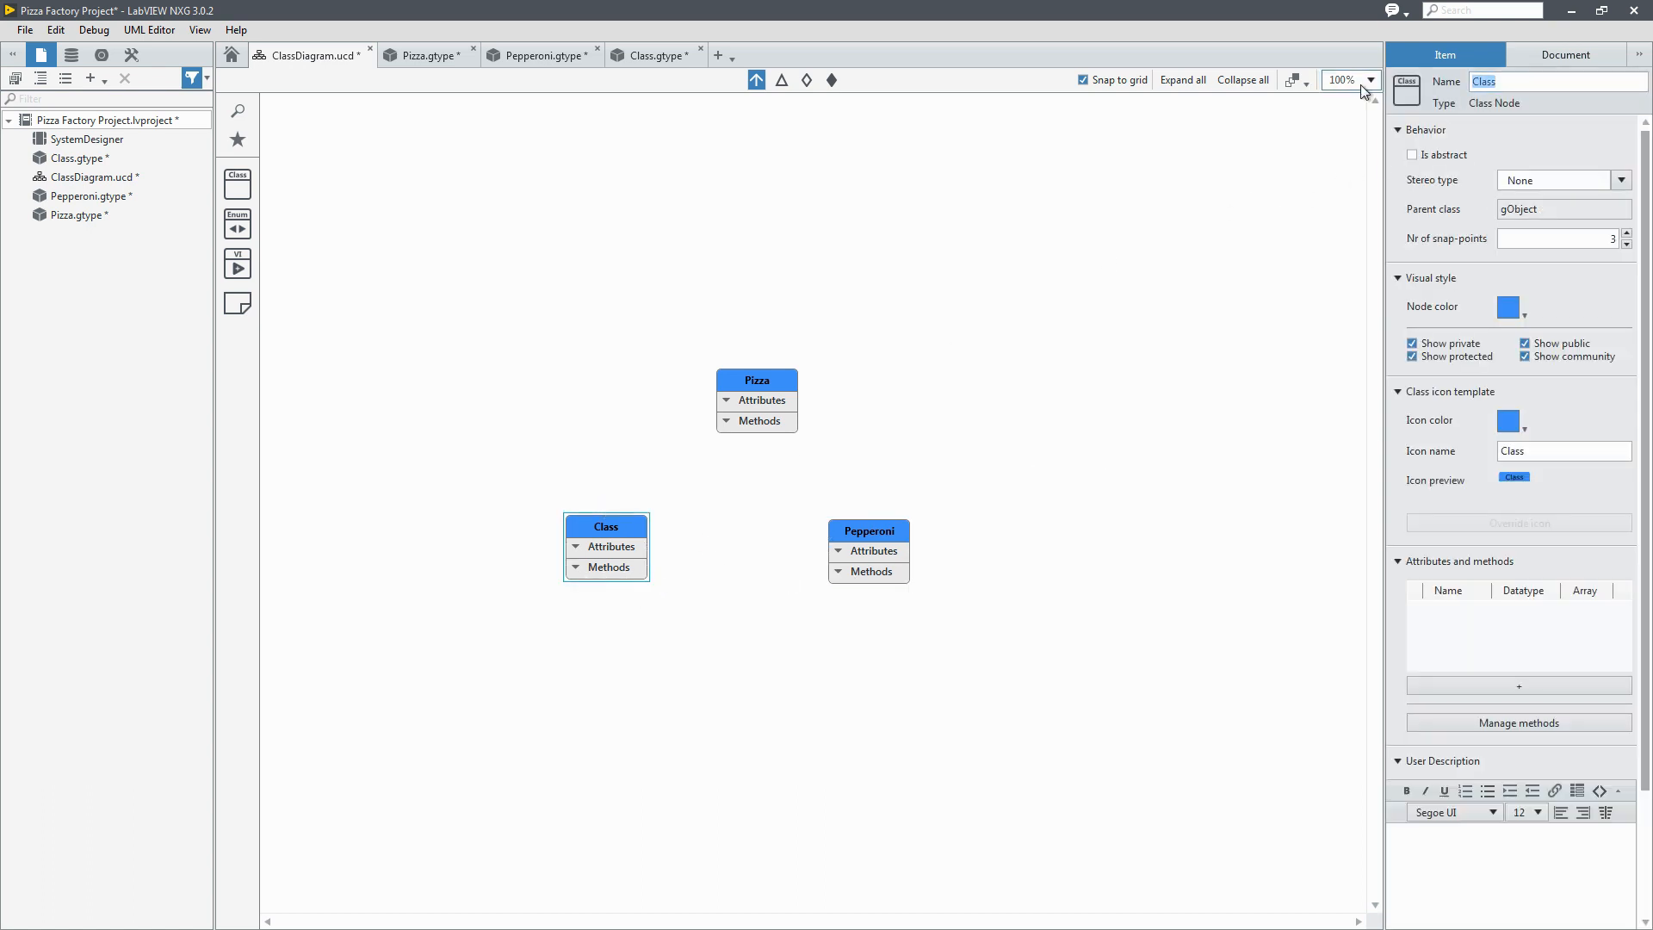
pyautogui.write('Margherita')
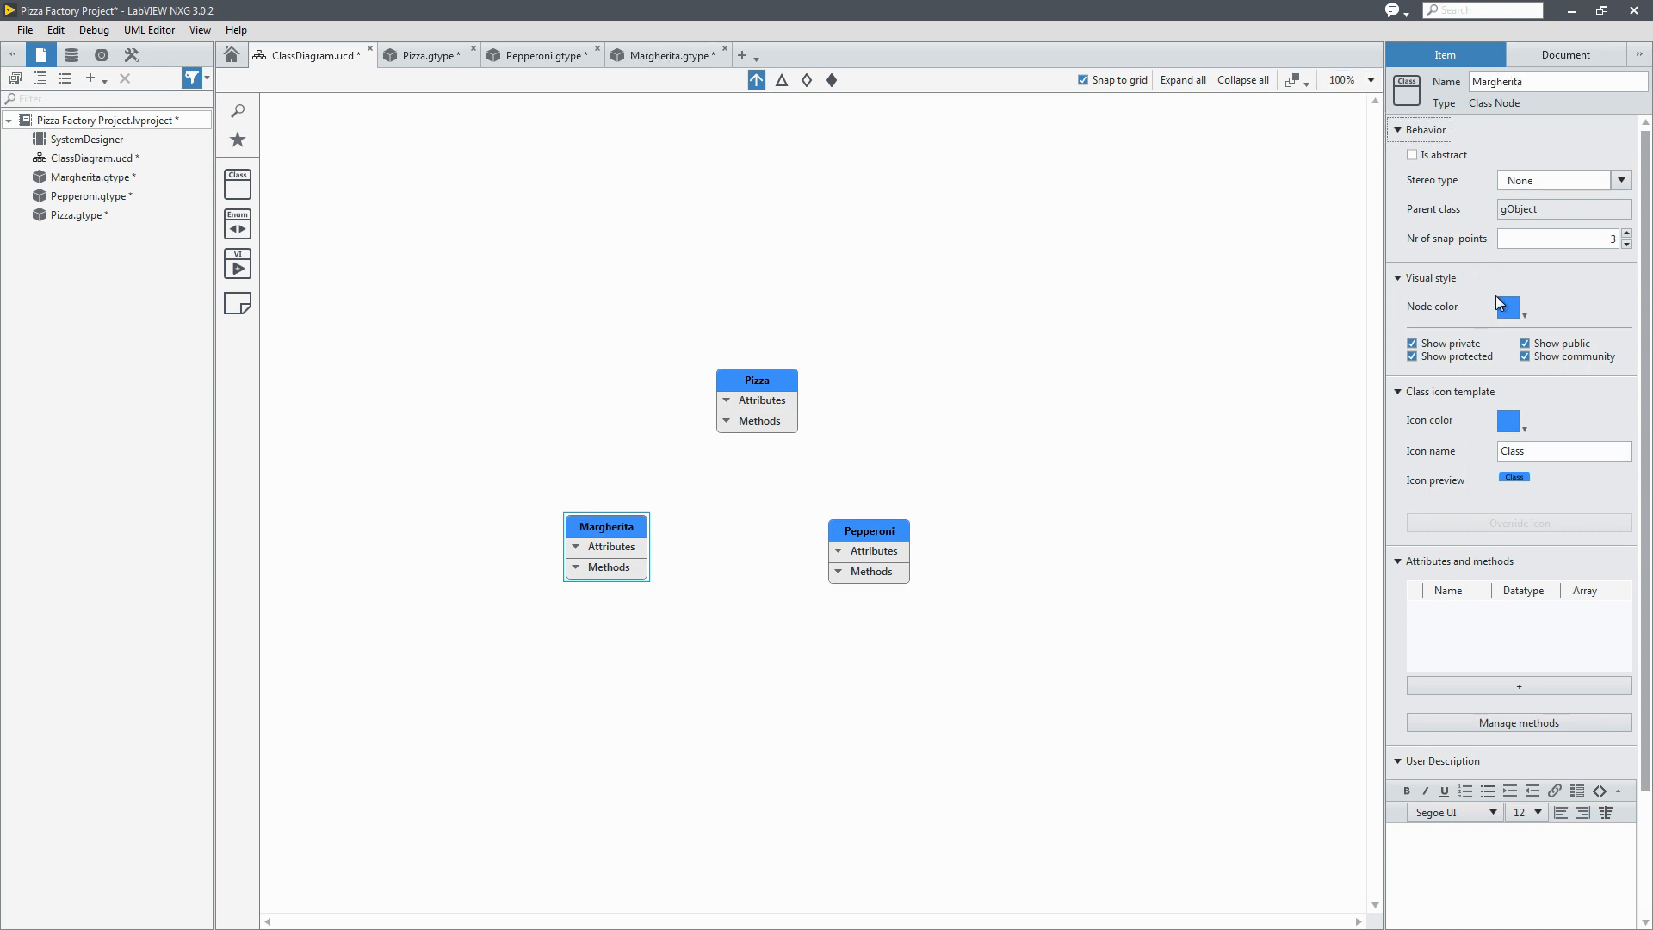
# Step: Give Margherita an orange node and icon colour named Margherita, then select Pepperoni for red
pyautogui.click(1506, 307)
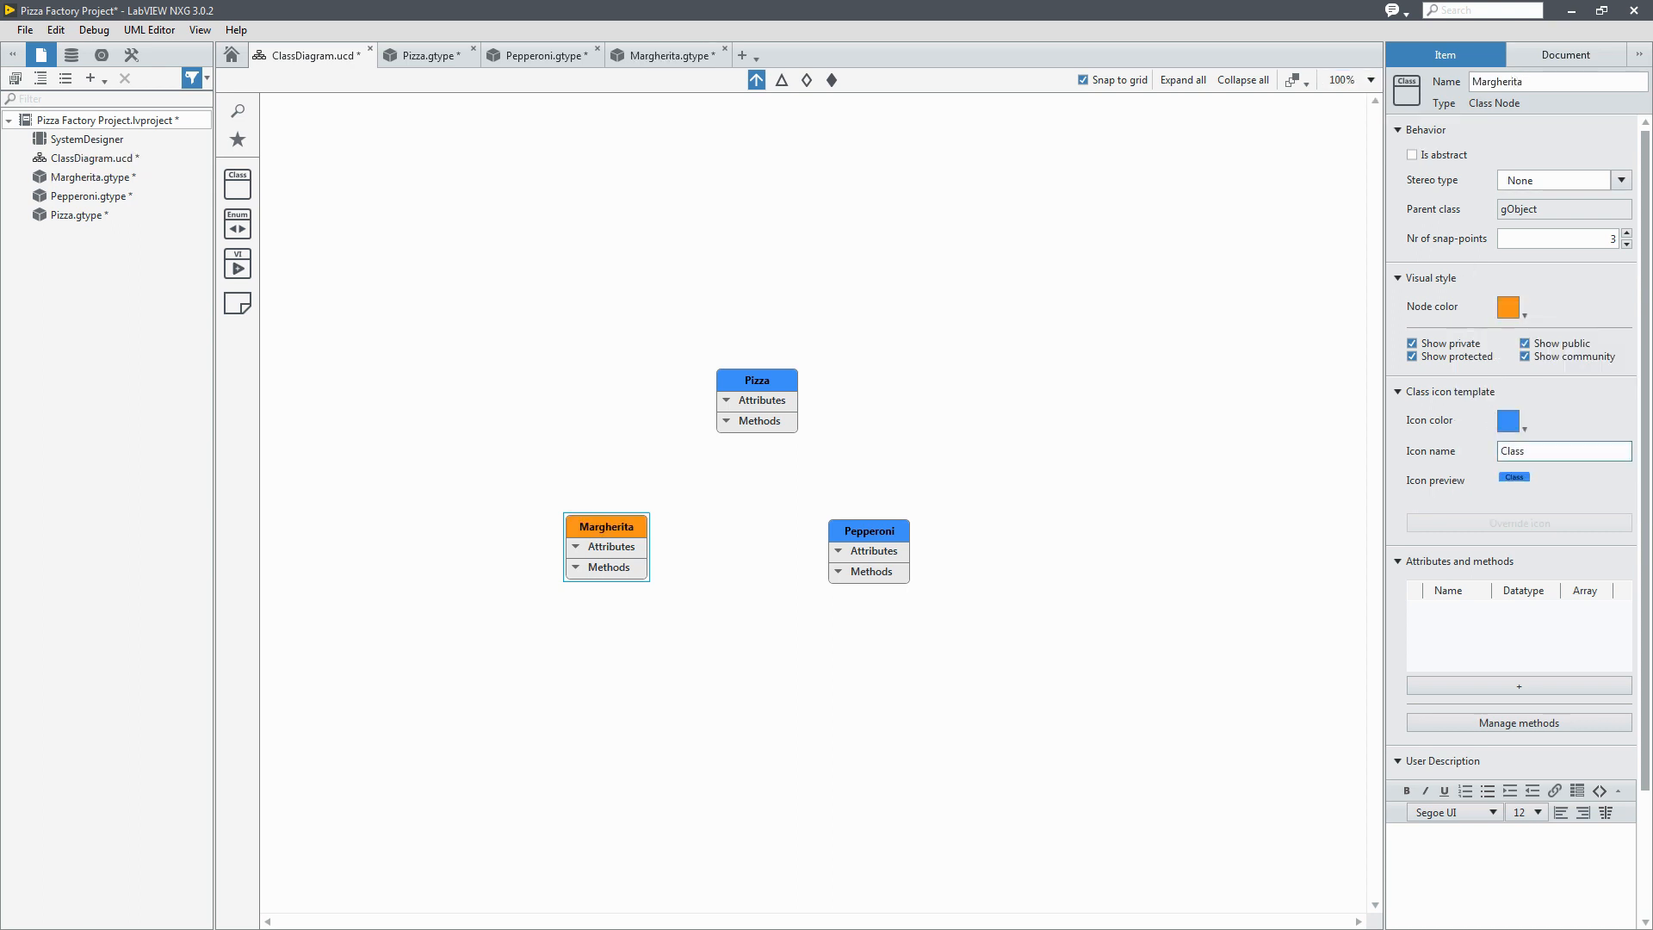
pyautogui.write('Margh')
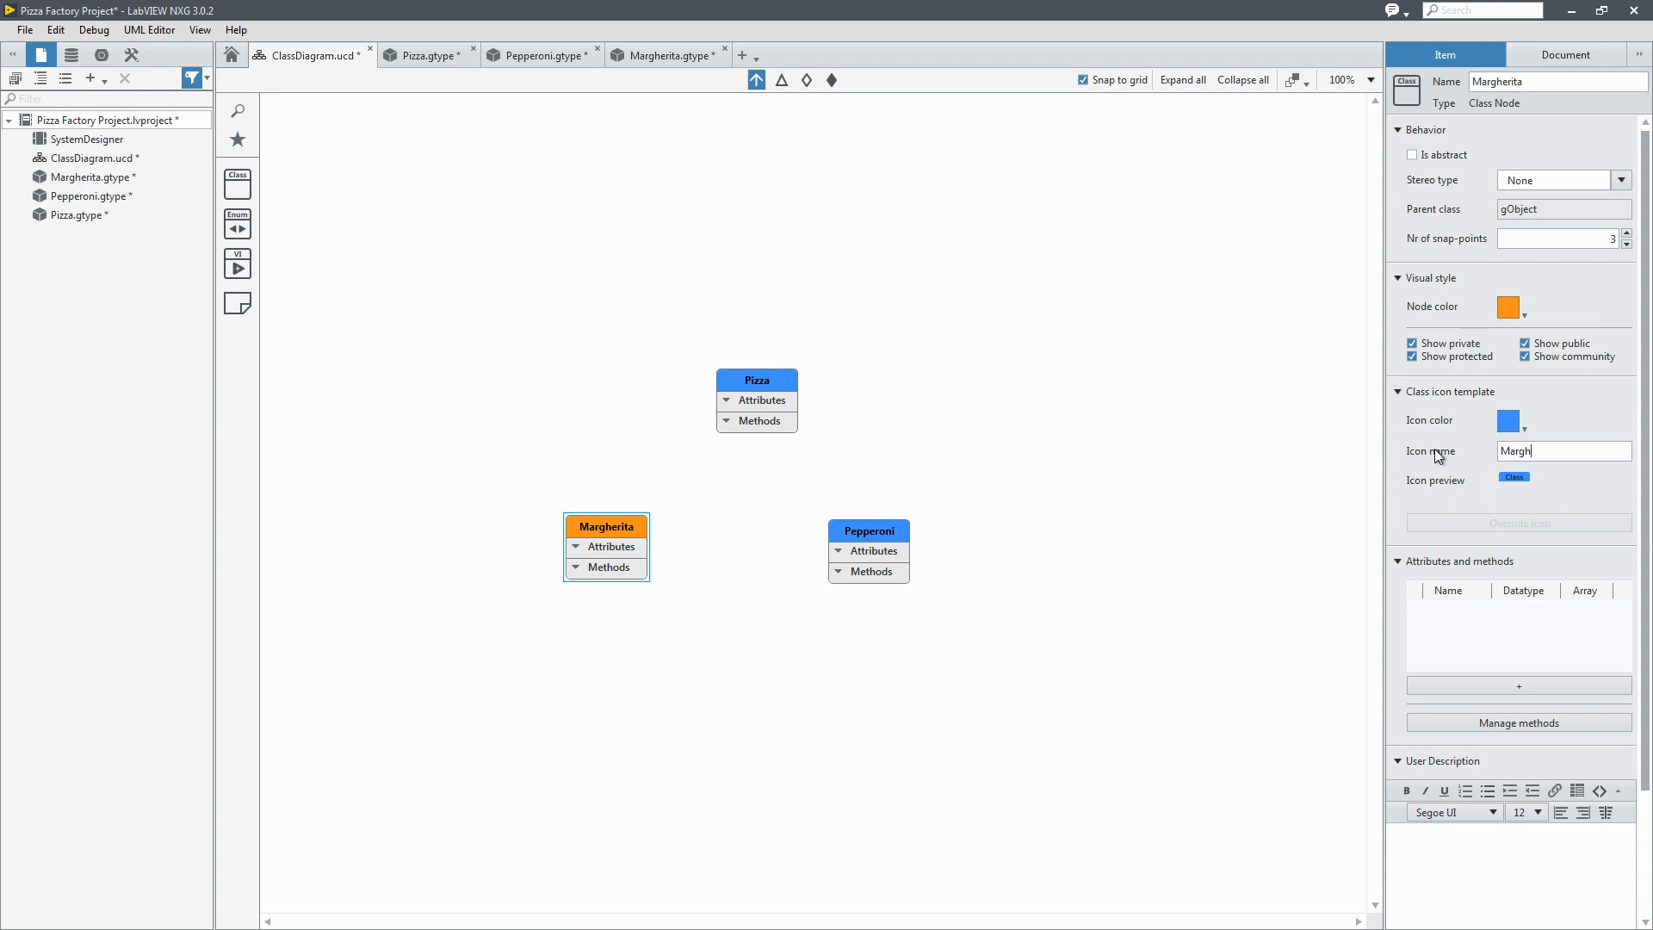
pyautogui.click(1510, 420)
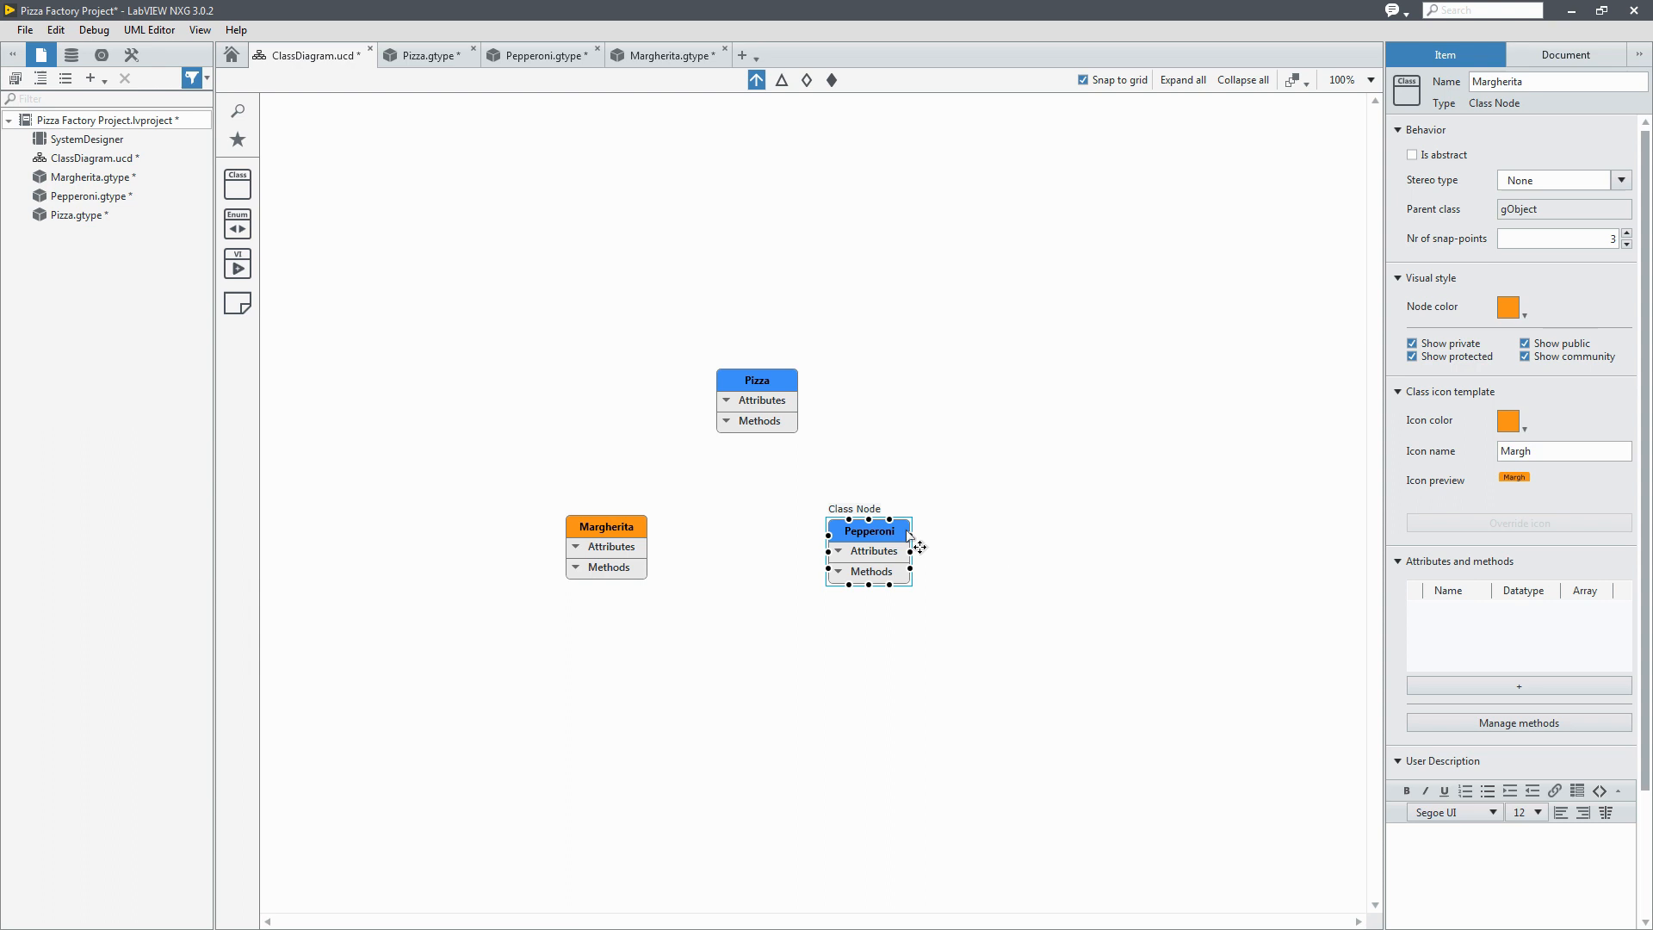
pyautogui.click(1518, 307)
pyautogui.write('P')
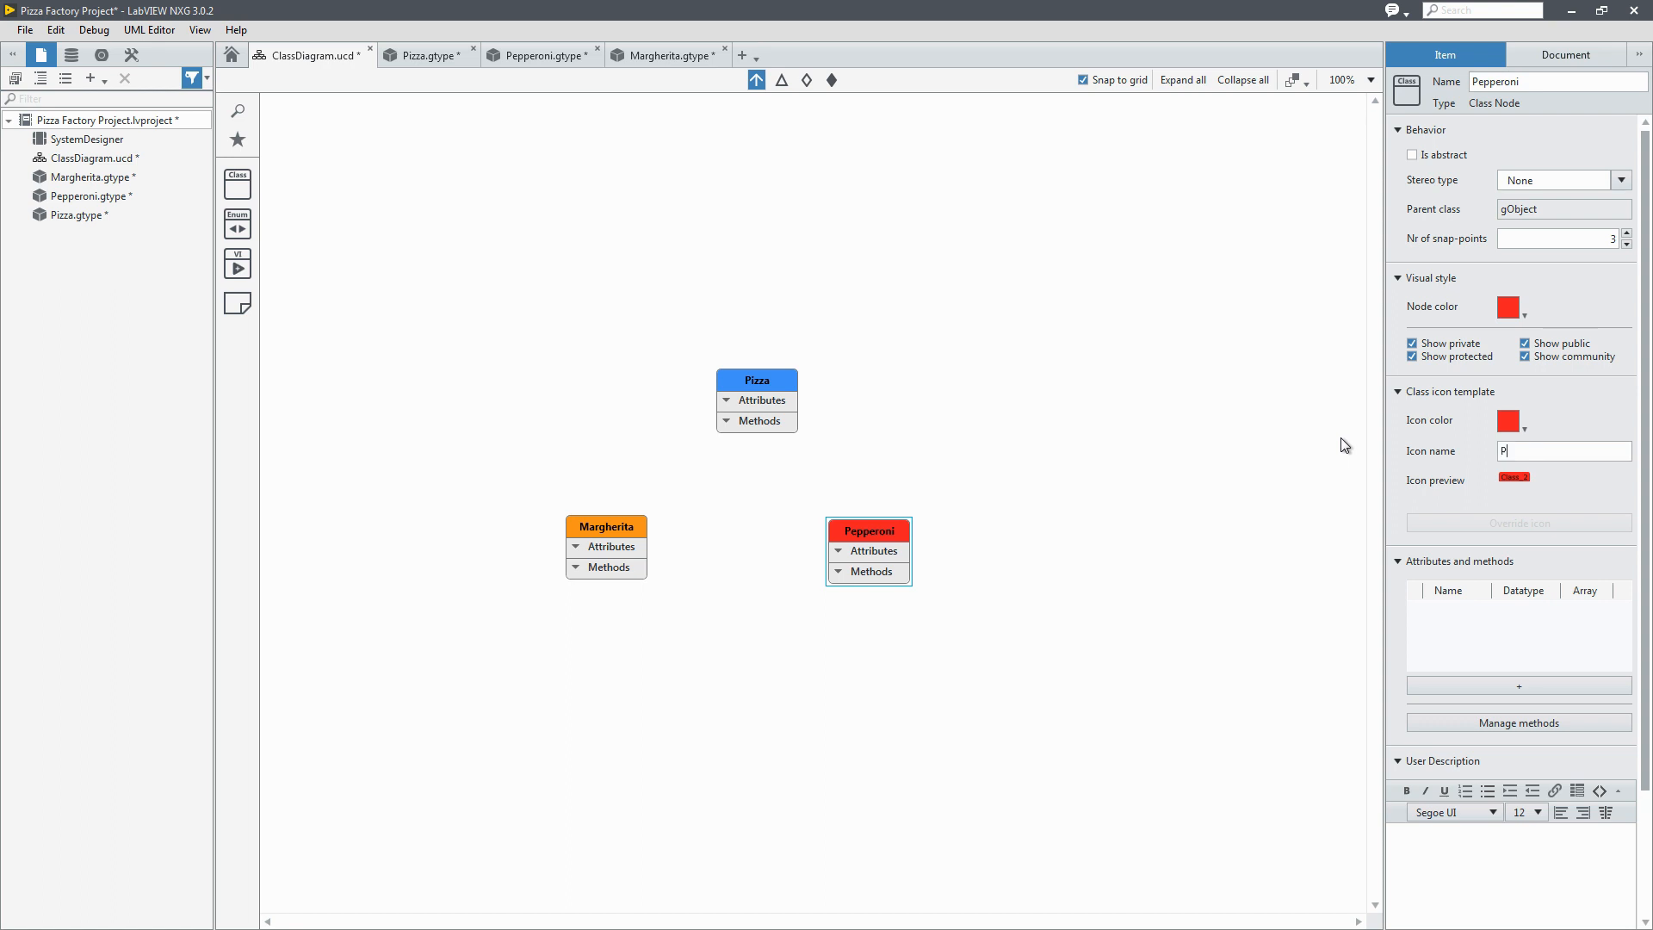
# Step: Mark the Pizza class as abstract
pyautogui.click(756, 379)
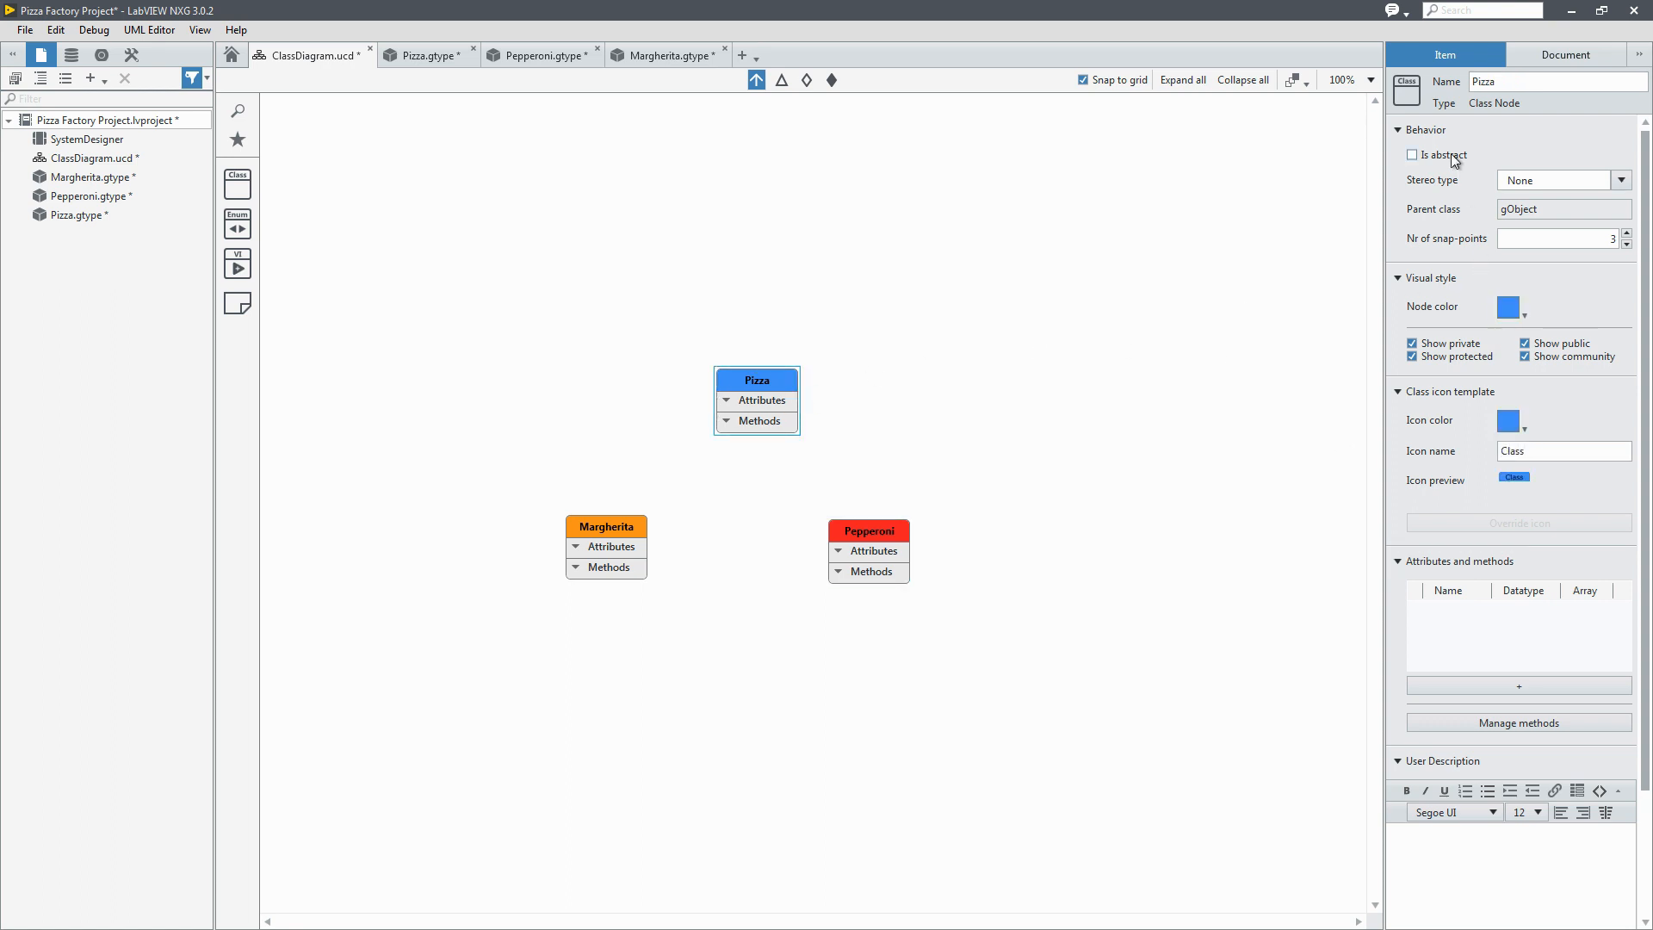
pyautogui.click(1412, 155)
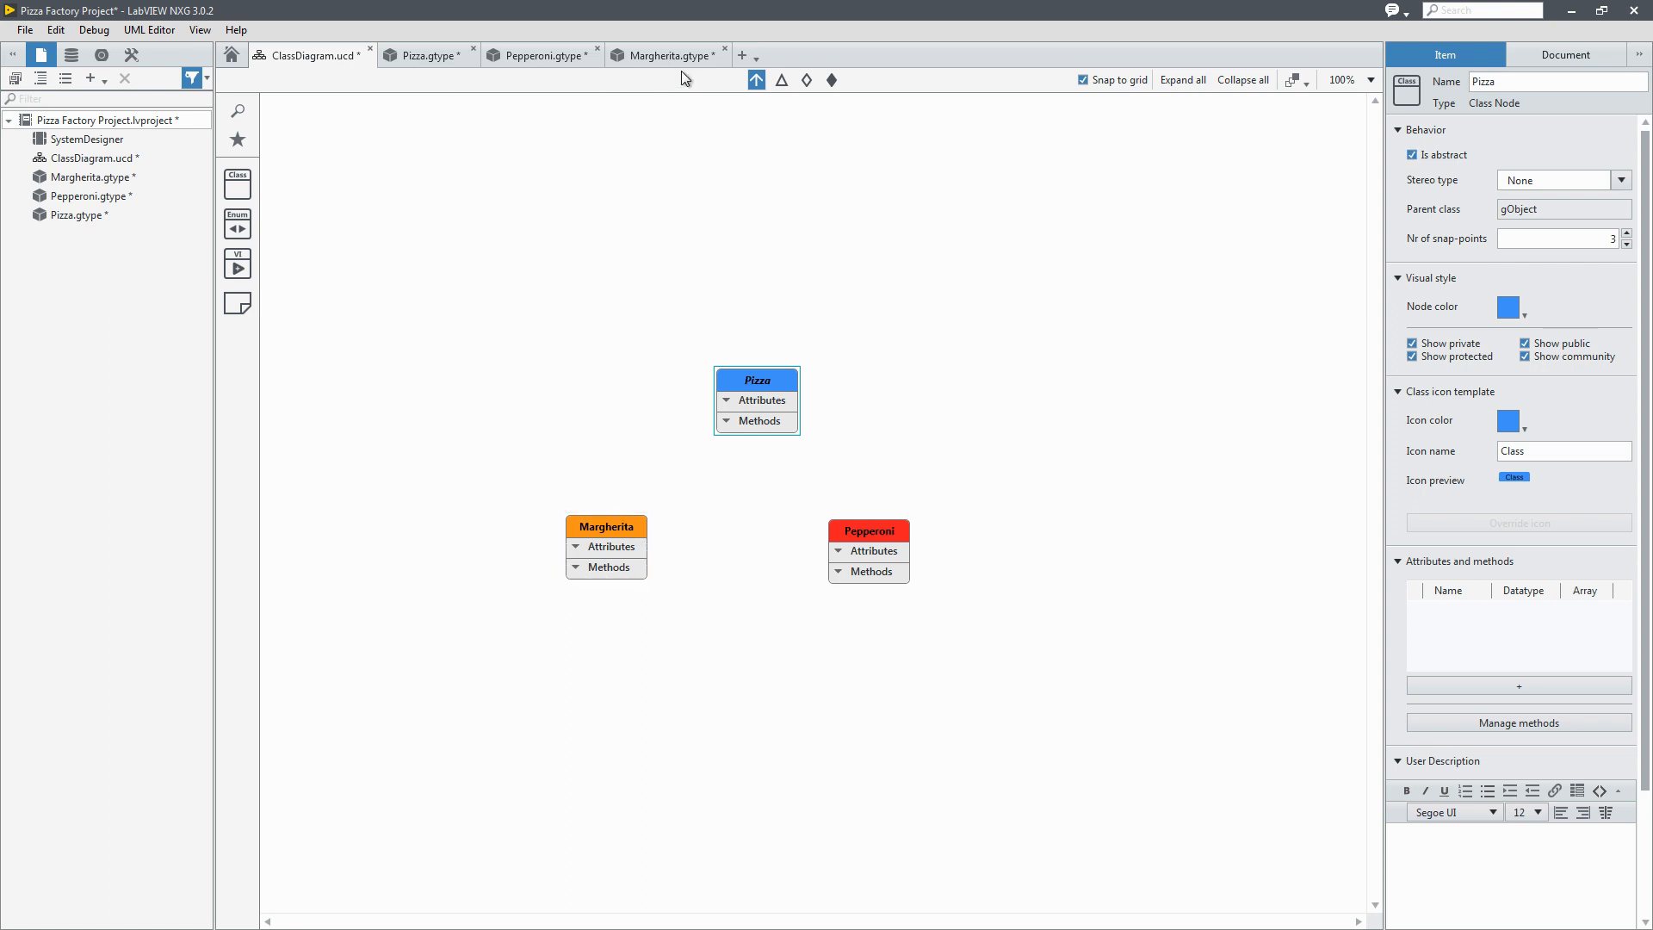
# Step: Draw inheritance relationships from Margherita and Pepperoni to Pizza
pyautogui.click(605, 527)
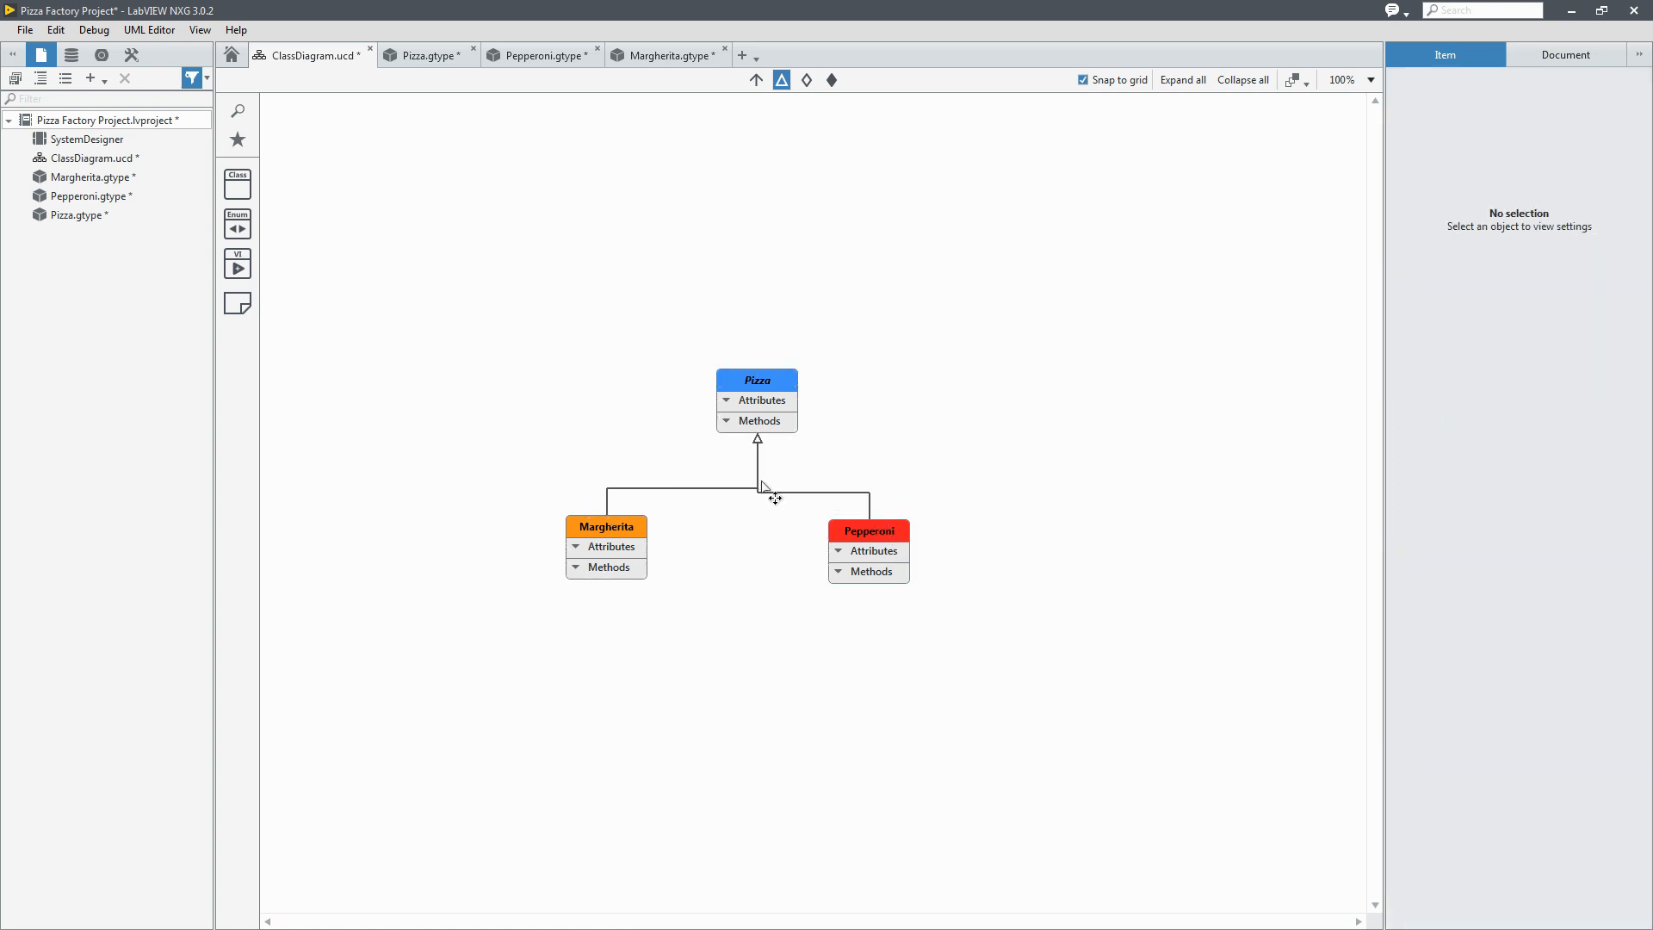
pyautogui.click(738, 487)
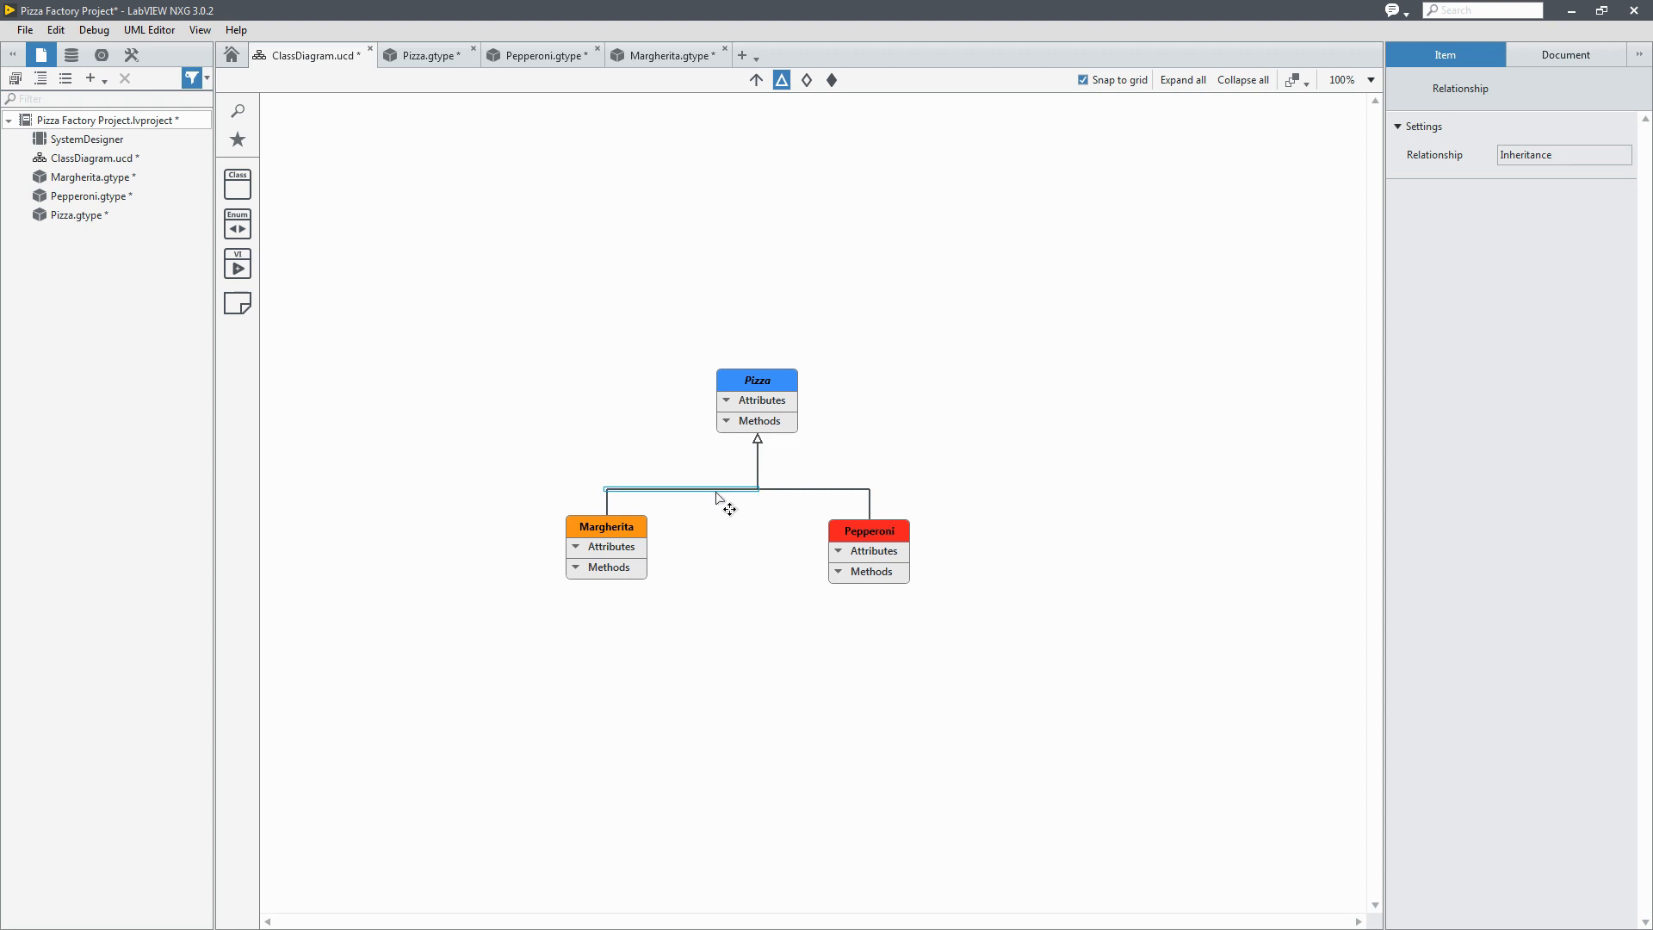
pyautogui.click(756, 399)
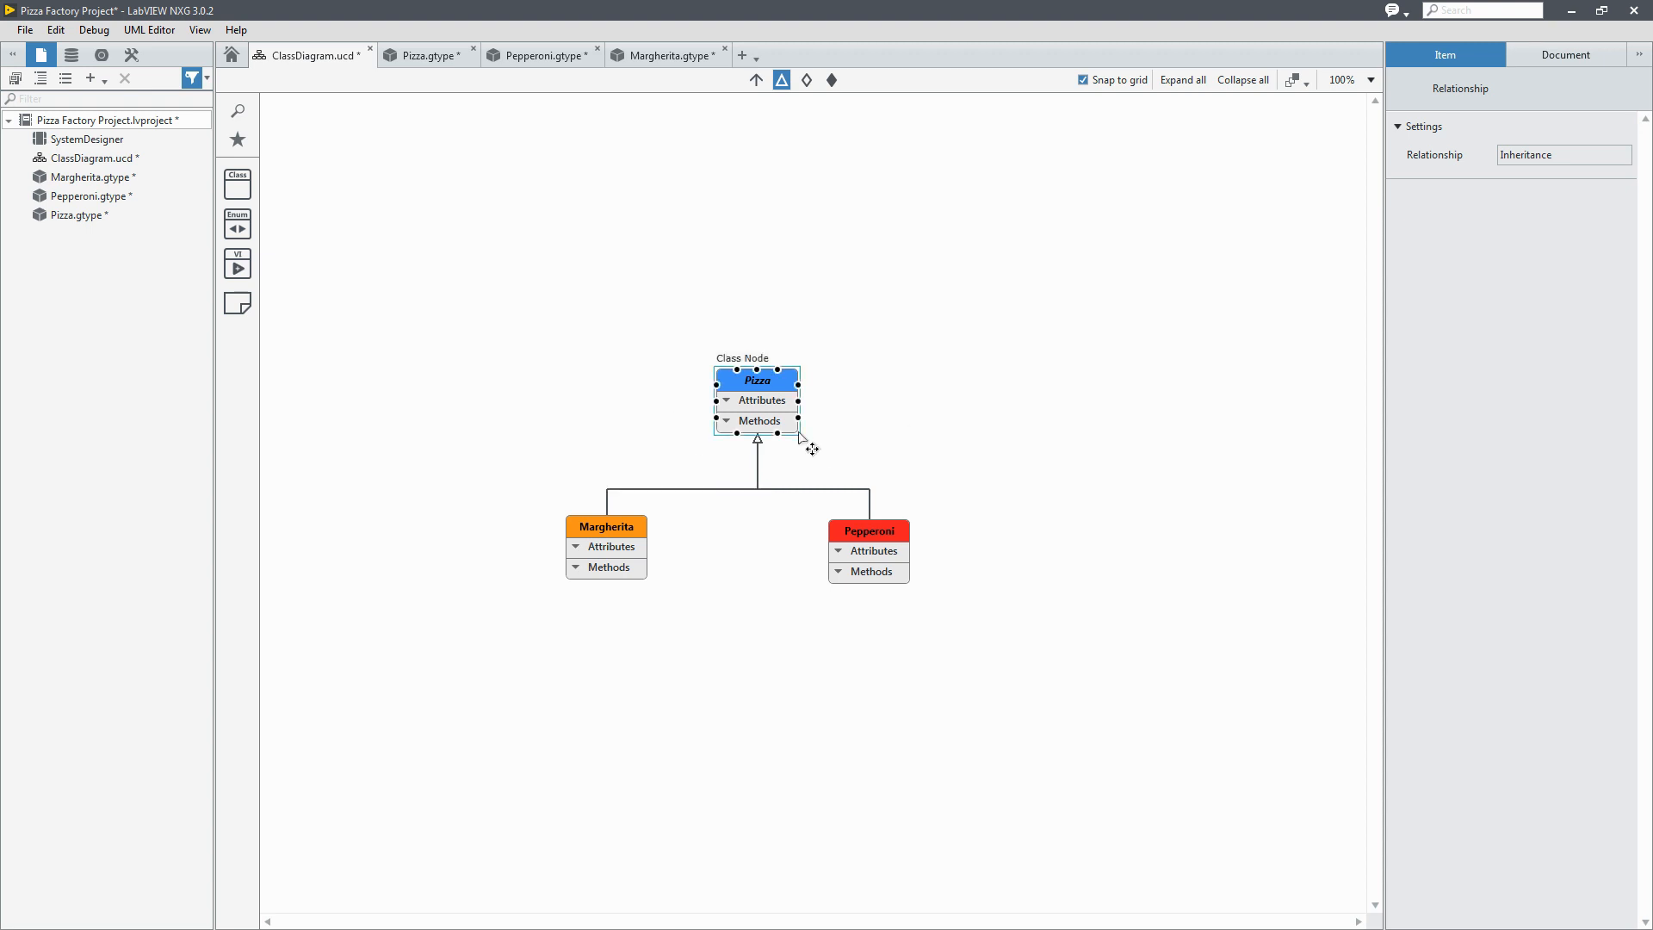
pyautogui.click(756, 381)
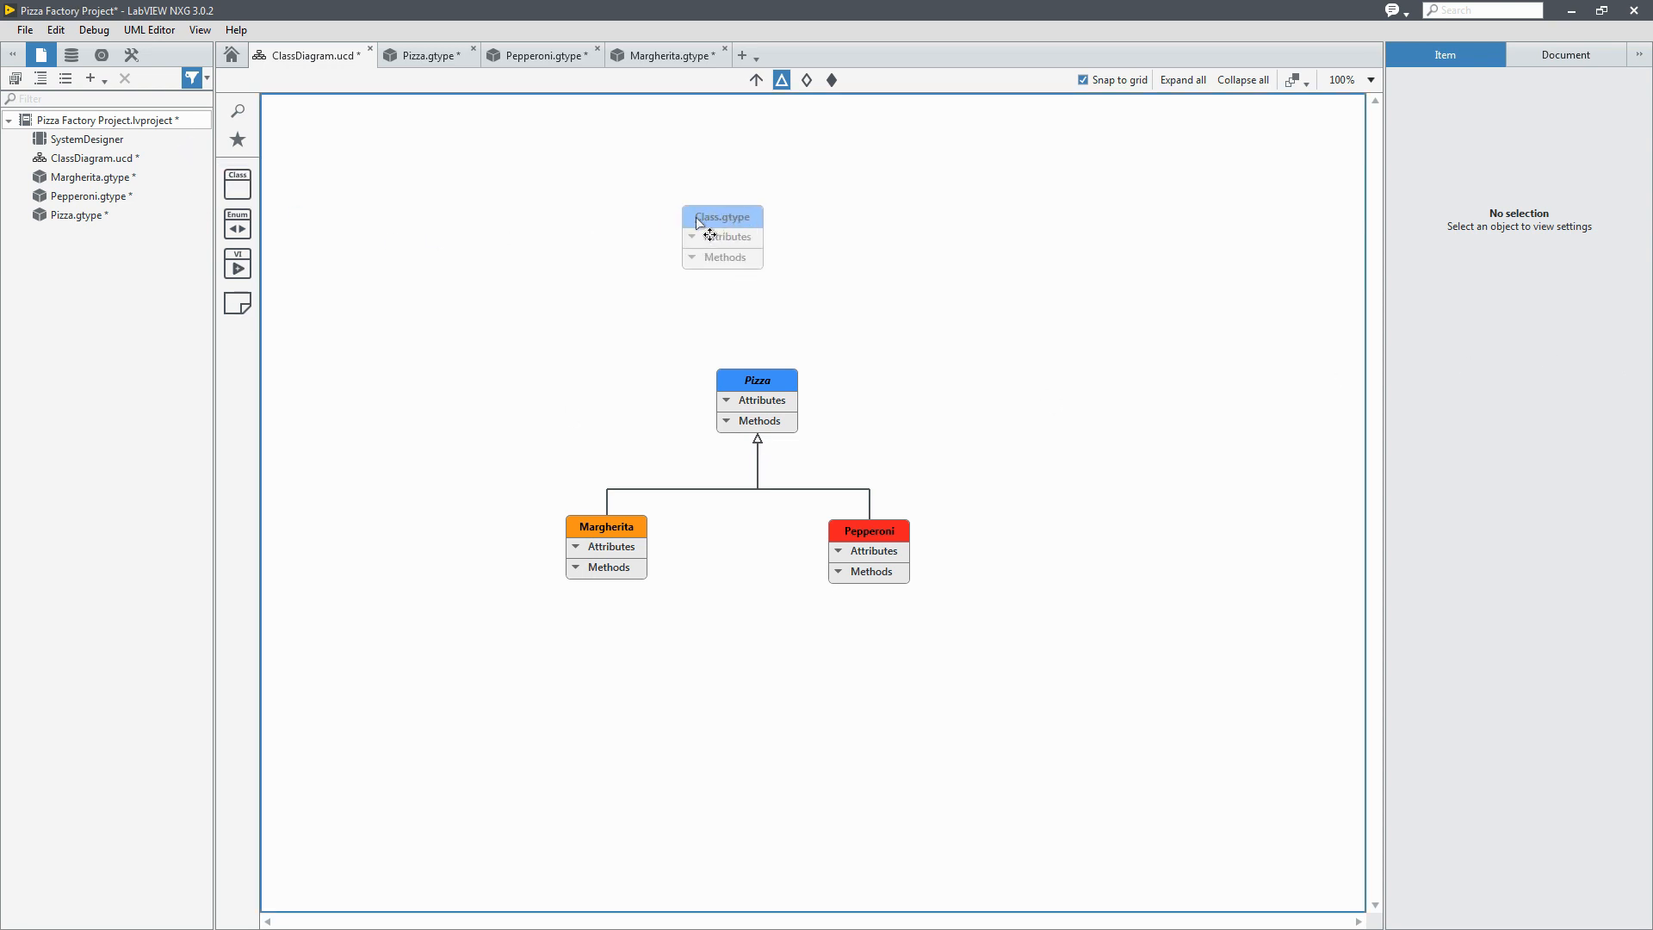
# Step: Place a new class above Pizza and name it Oven
pyautogui.click(754, 217)
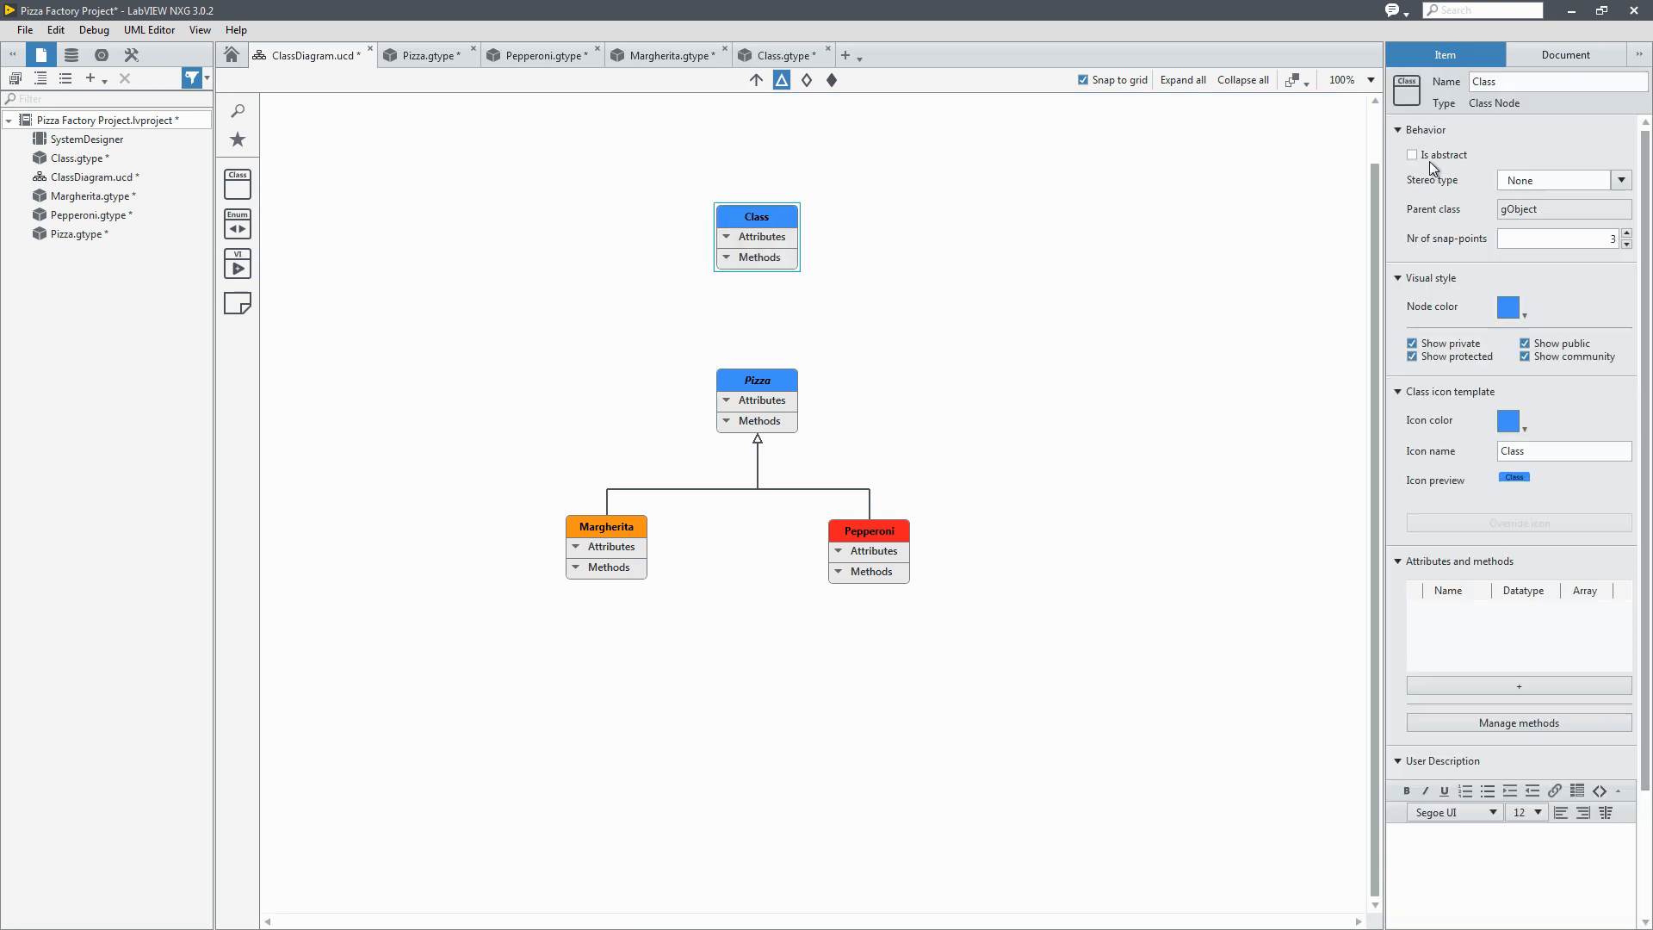
pyautogui.write('Oven')
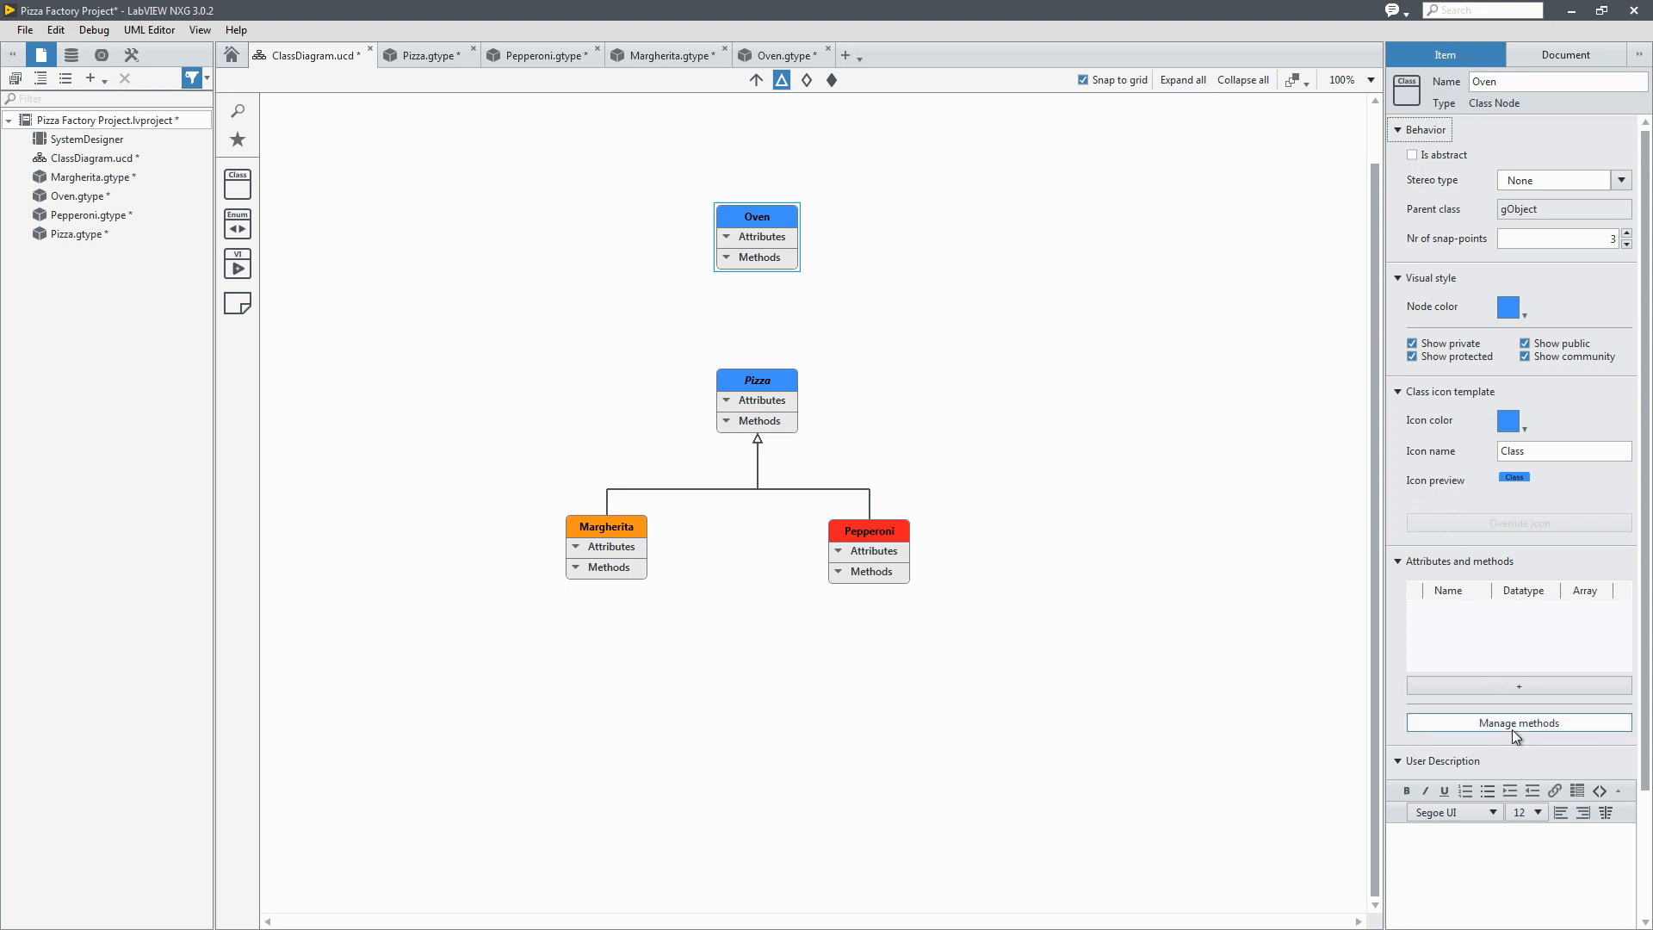
# Step: Add an Oven method Set Temperature with parameter Temp of type Int64
pyautogui.click(1517, 721)
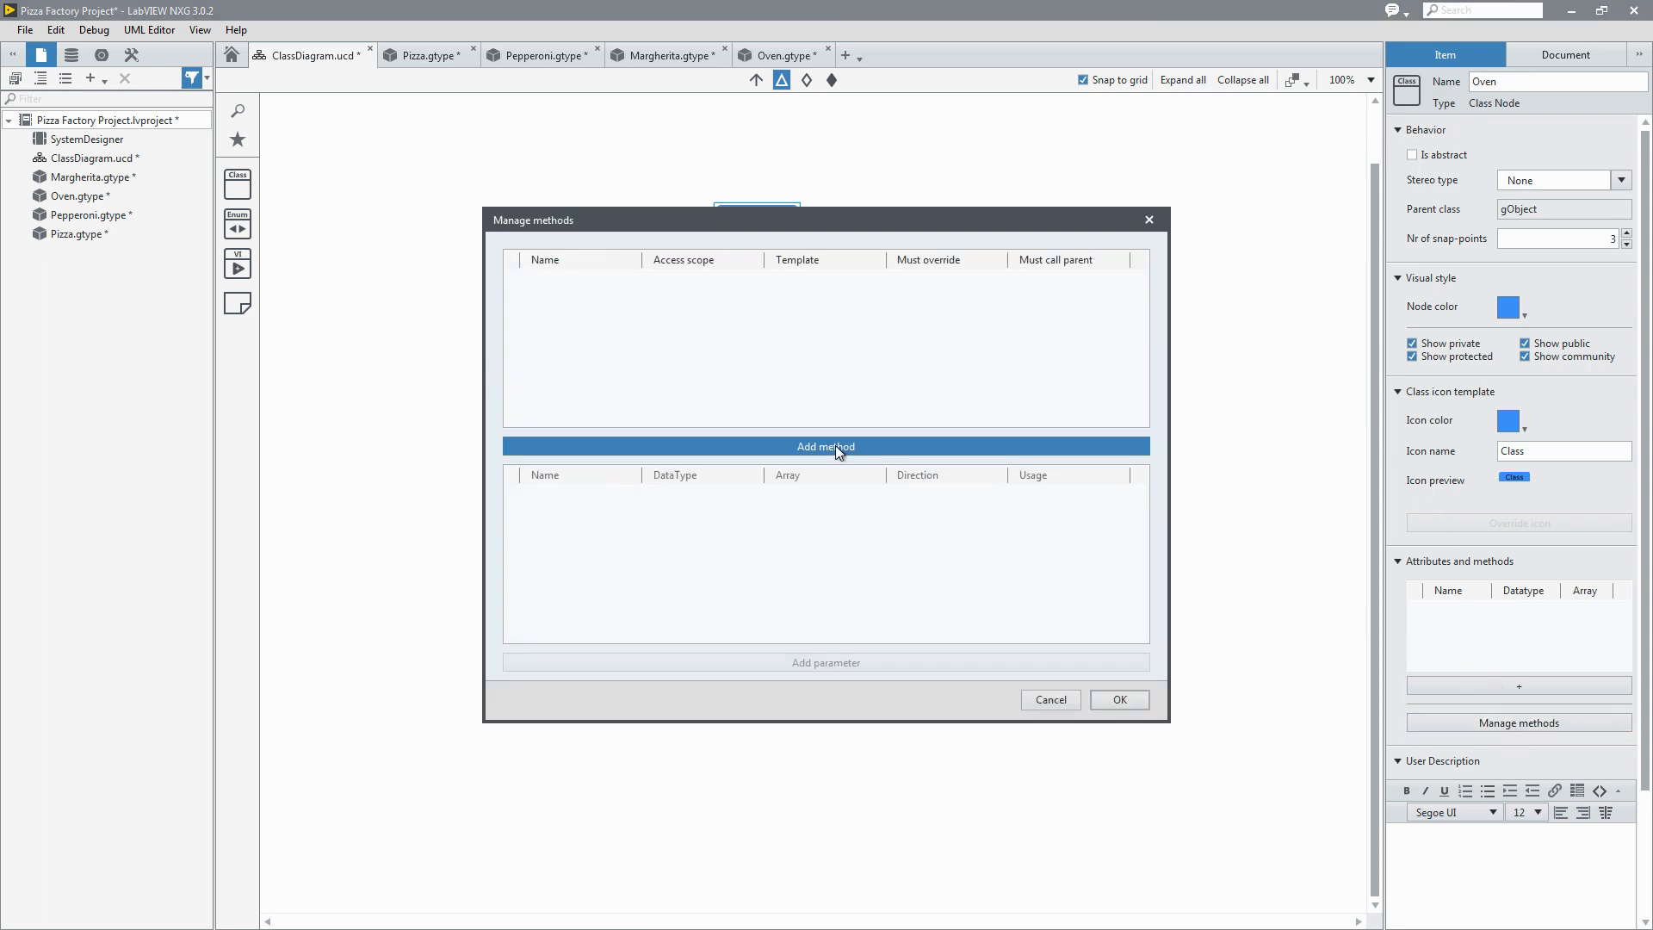
pyautogui.click(825, 446)
pyautogui.write('Set Temperature')
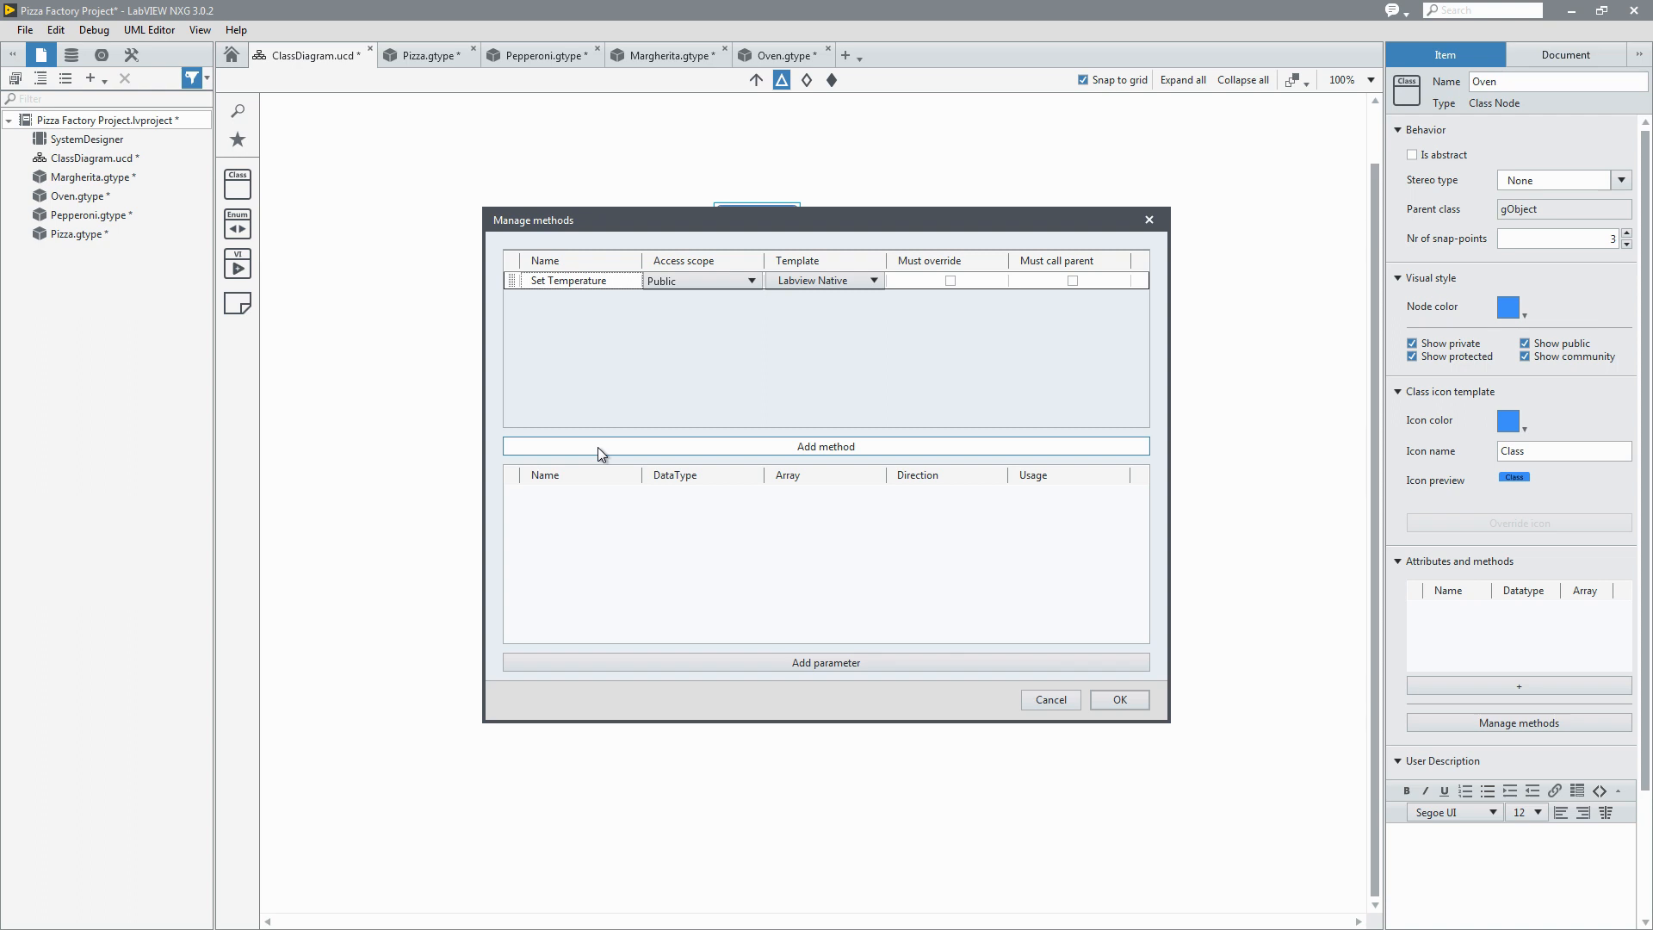
pyautogui.click(825, 661)
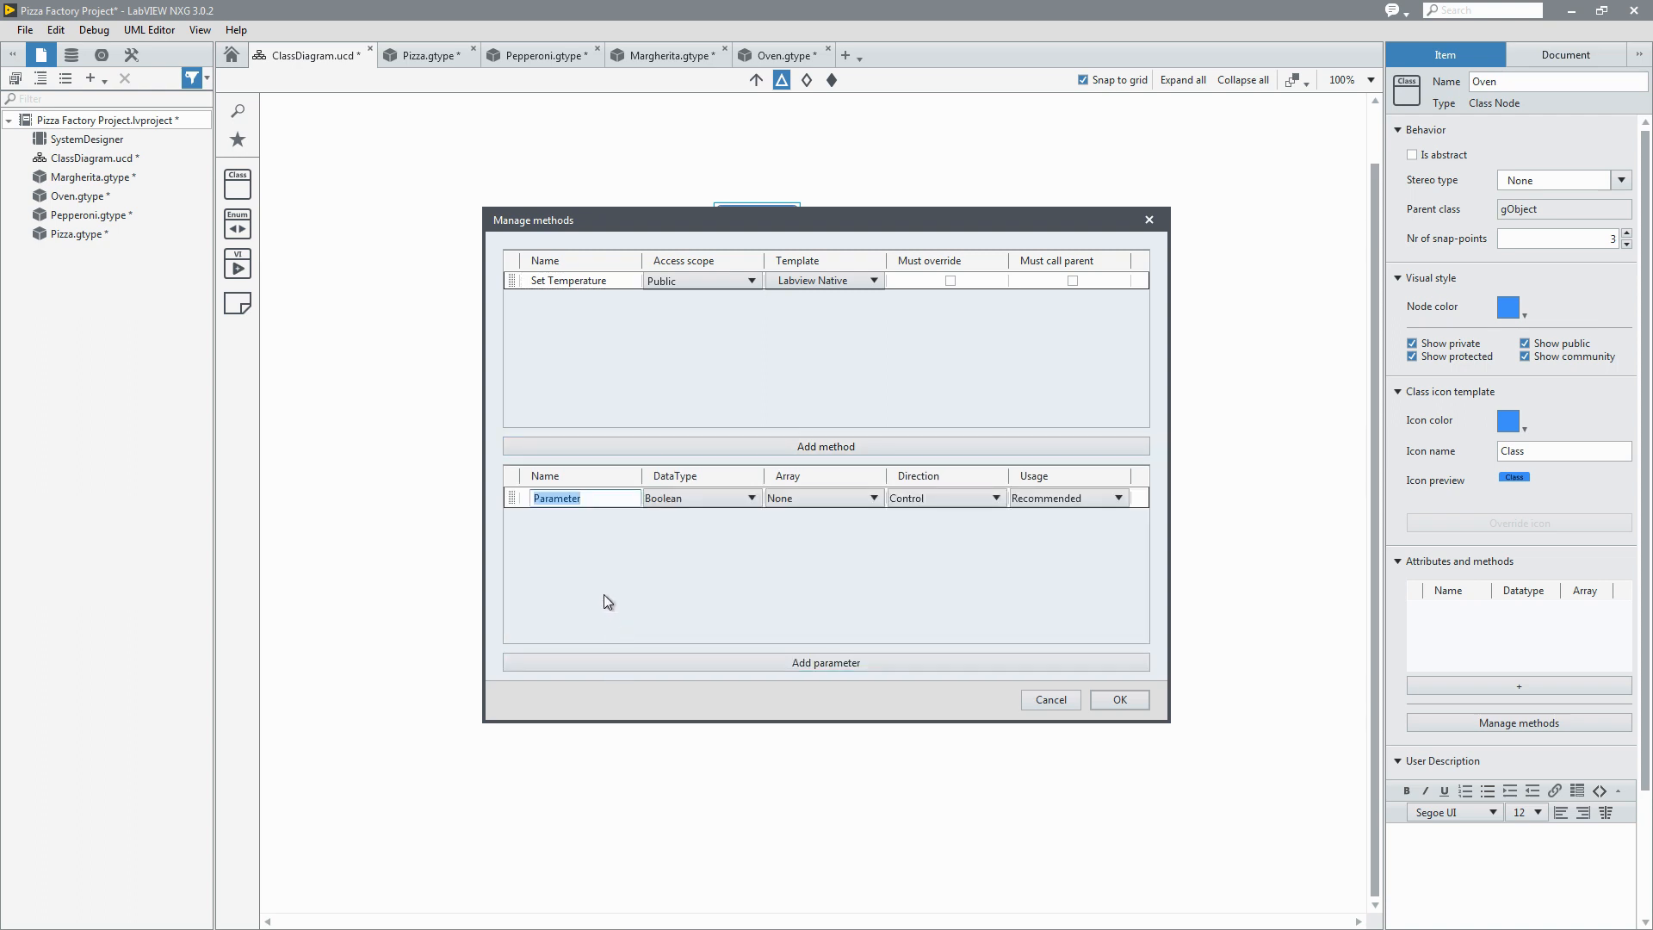
pyautogui.write('Temp')
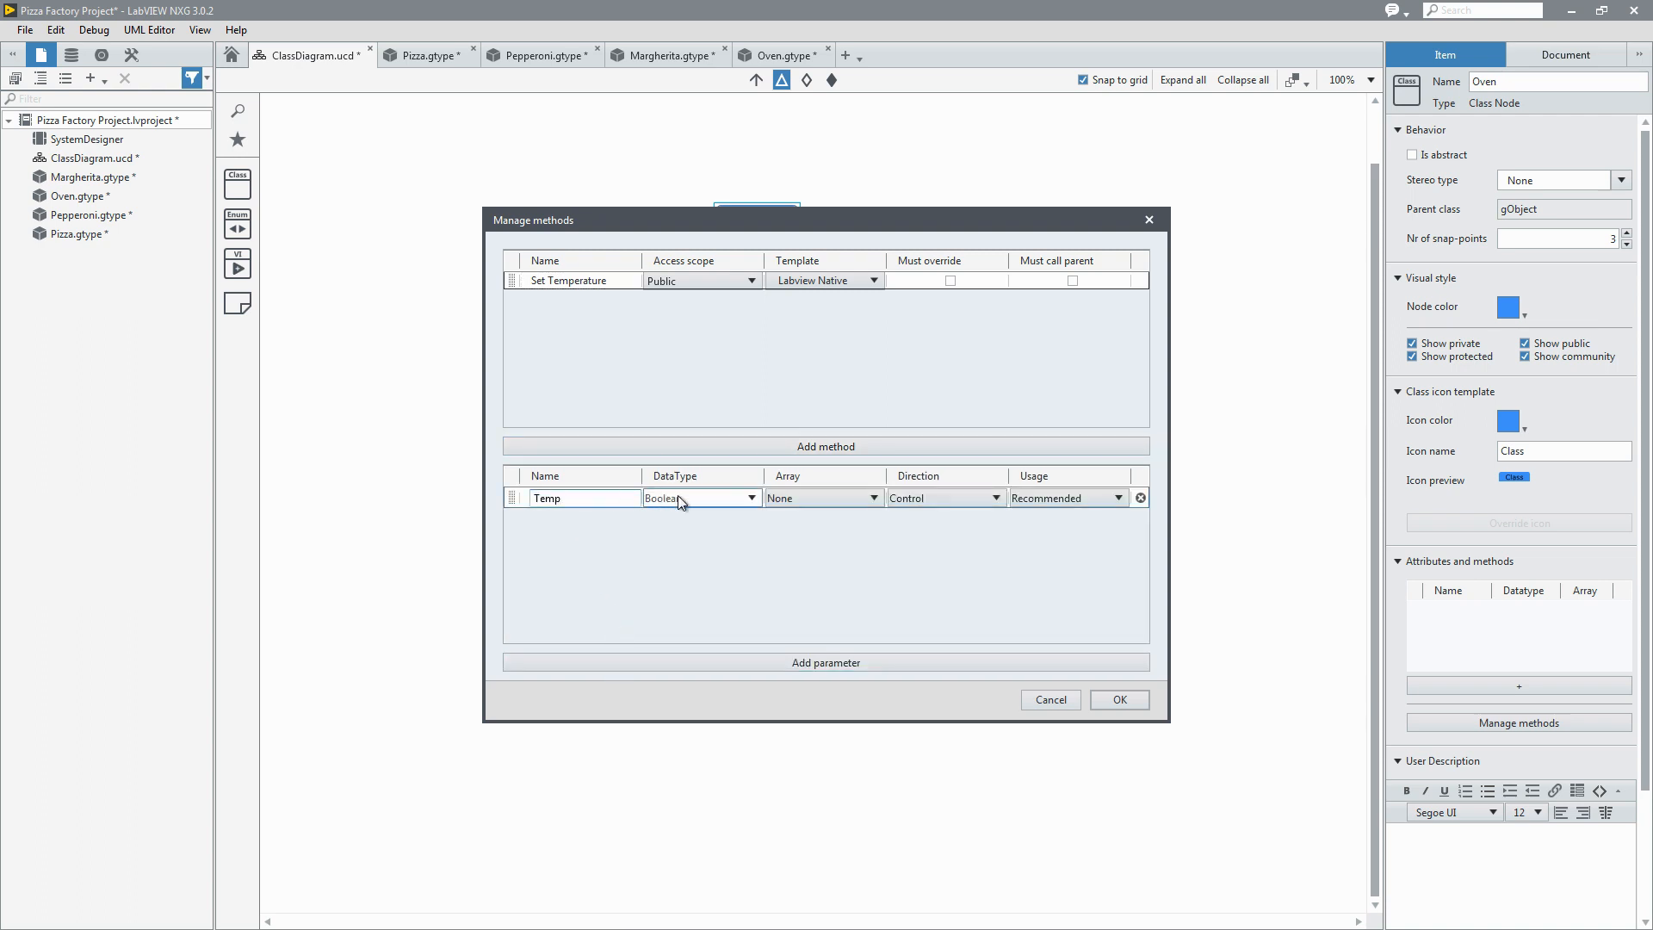
pyautogui.click(724, 497)
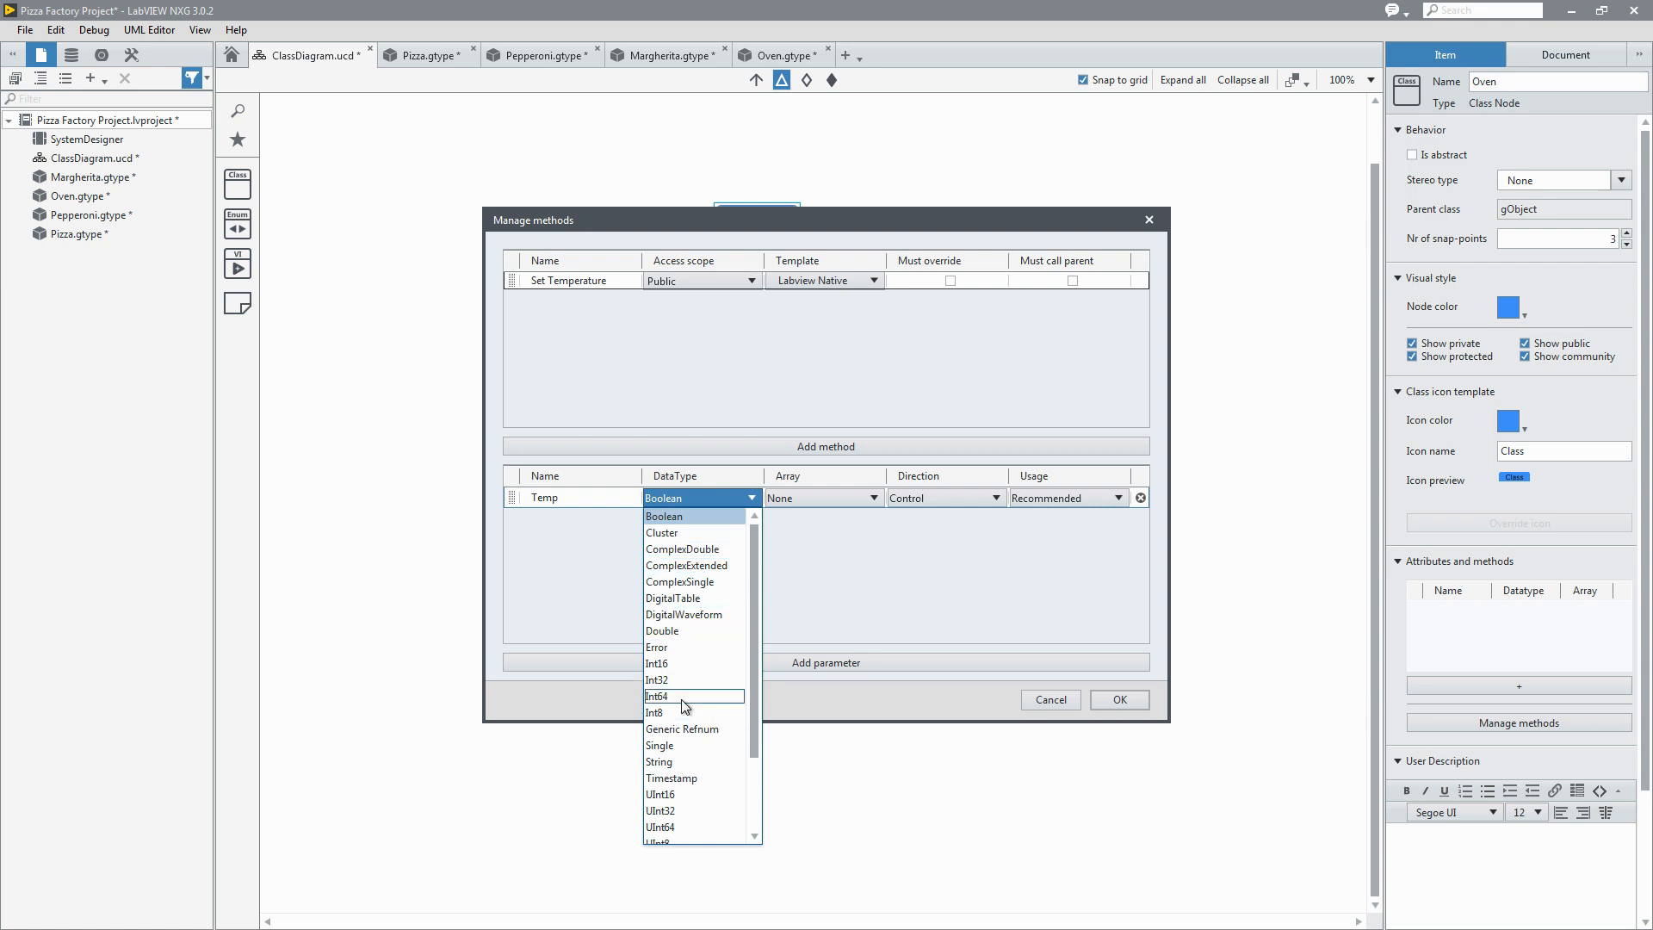
pyautogui.click(656, 696)
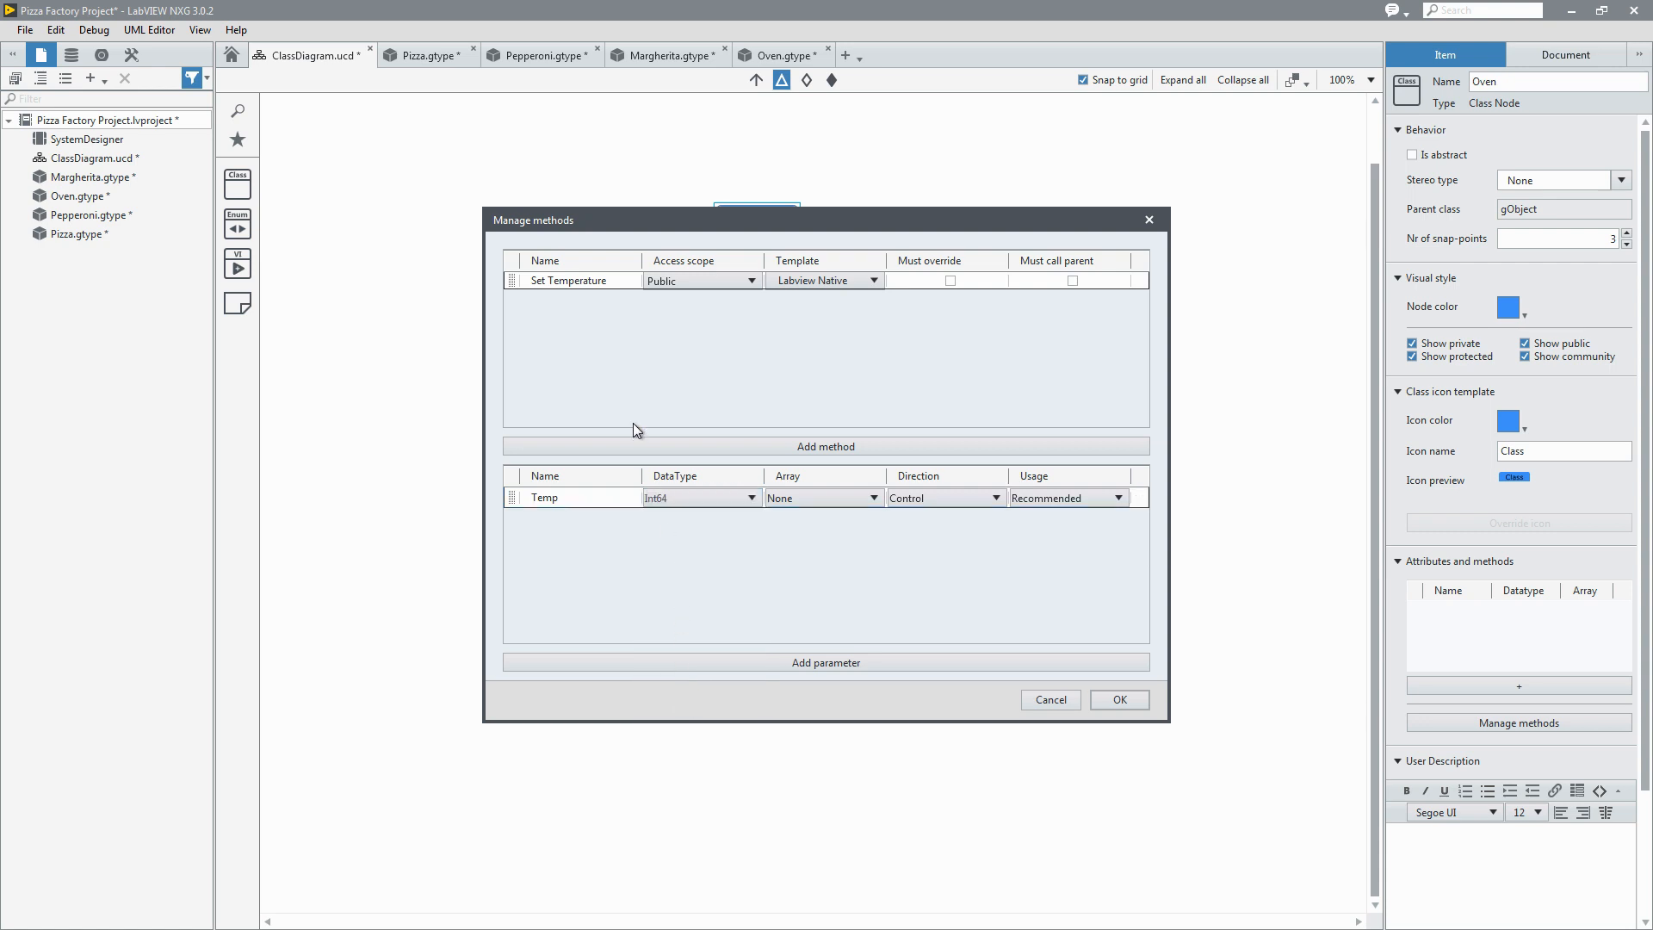
# Step: Add a Set Timer method with parameter Time of type Int64
pyautogui.click(825, 446)
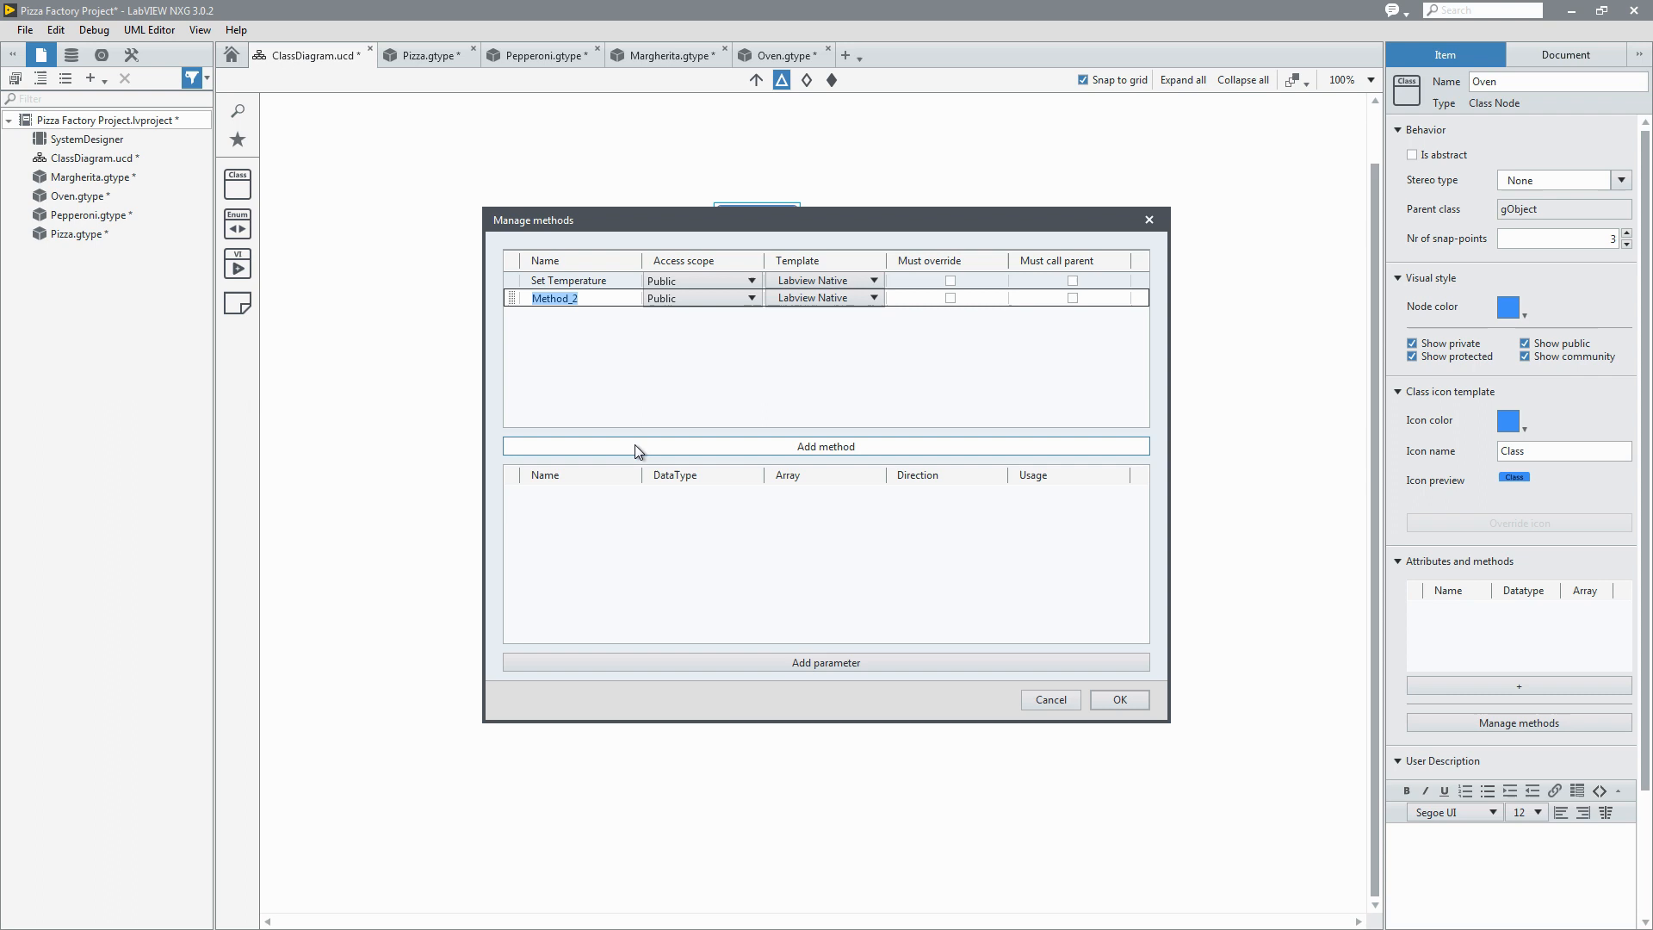
pyautogui.write('Set Tim')
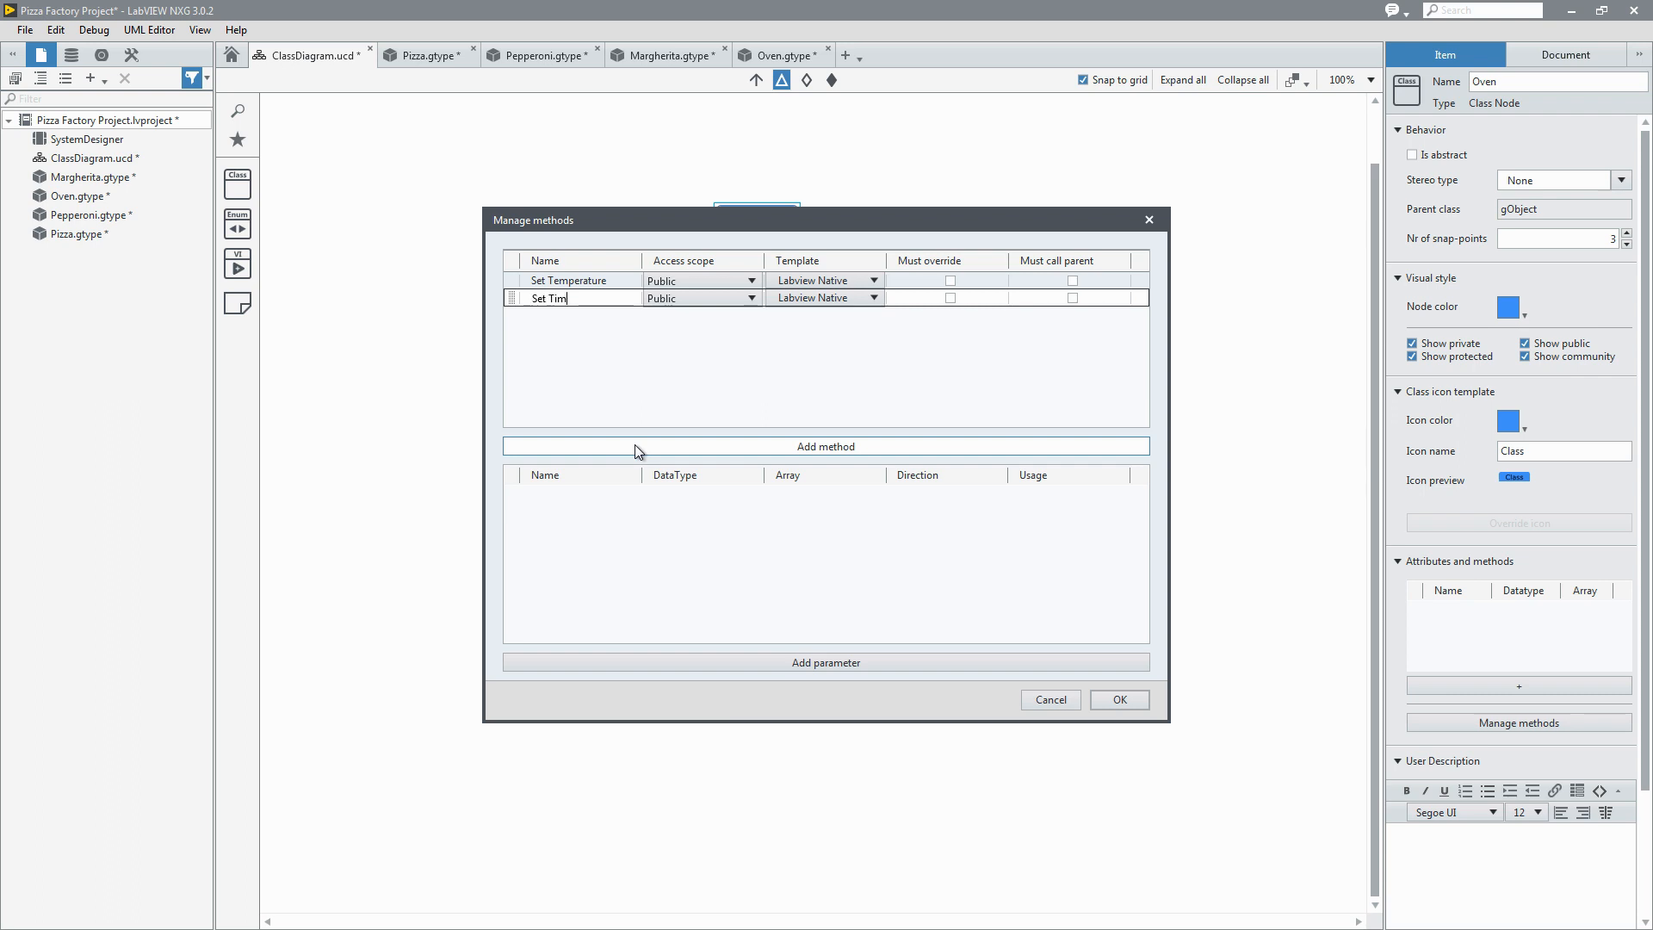
pyautogui.write('er')
pyautogui.write('Ti')
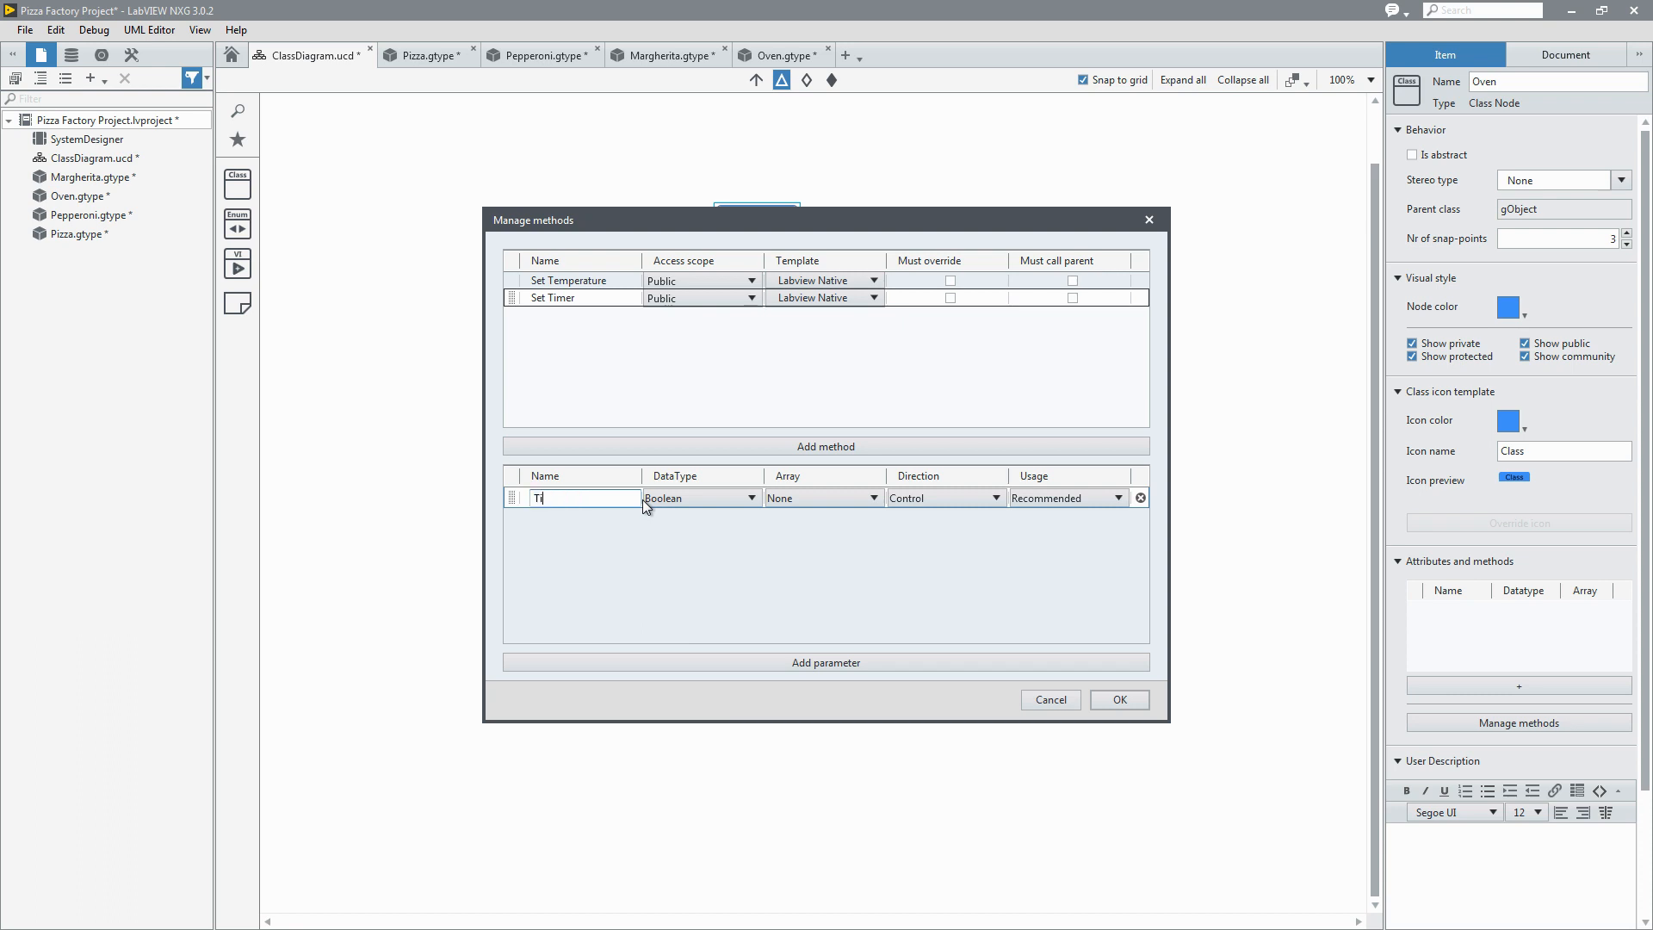
pyautogui.click(750, 498)
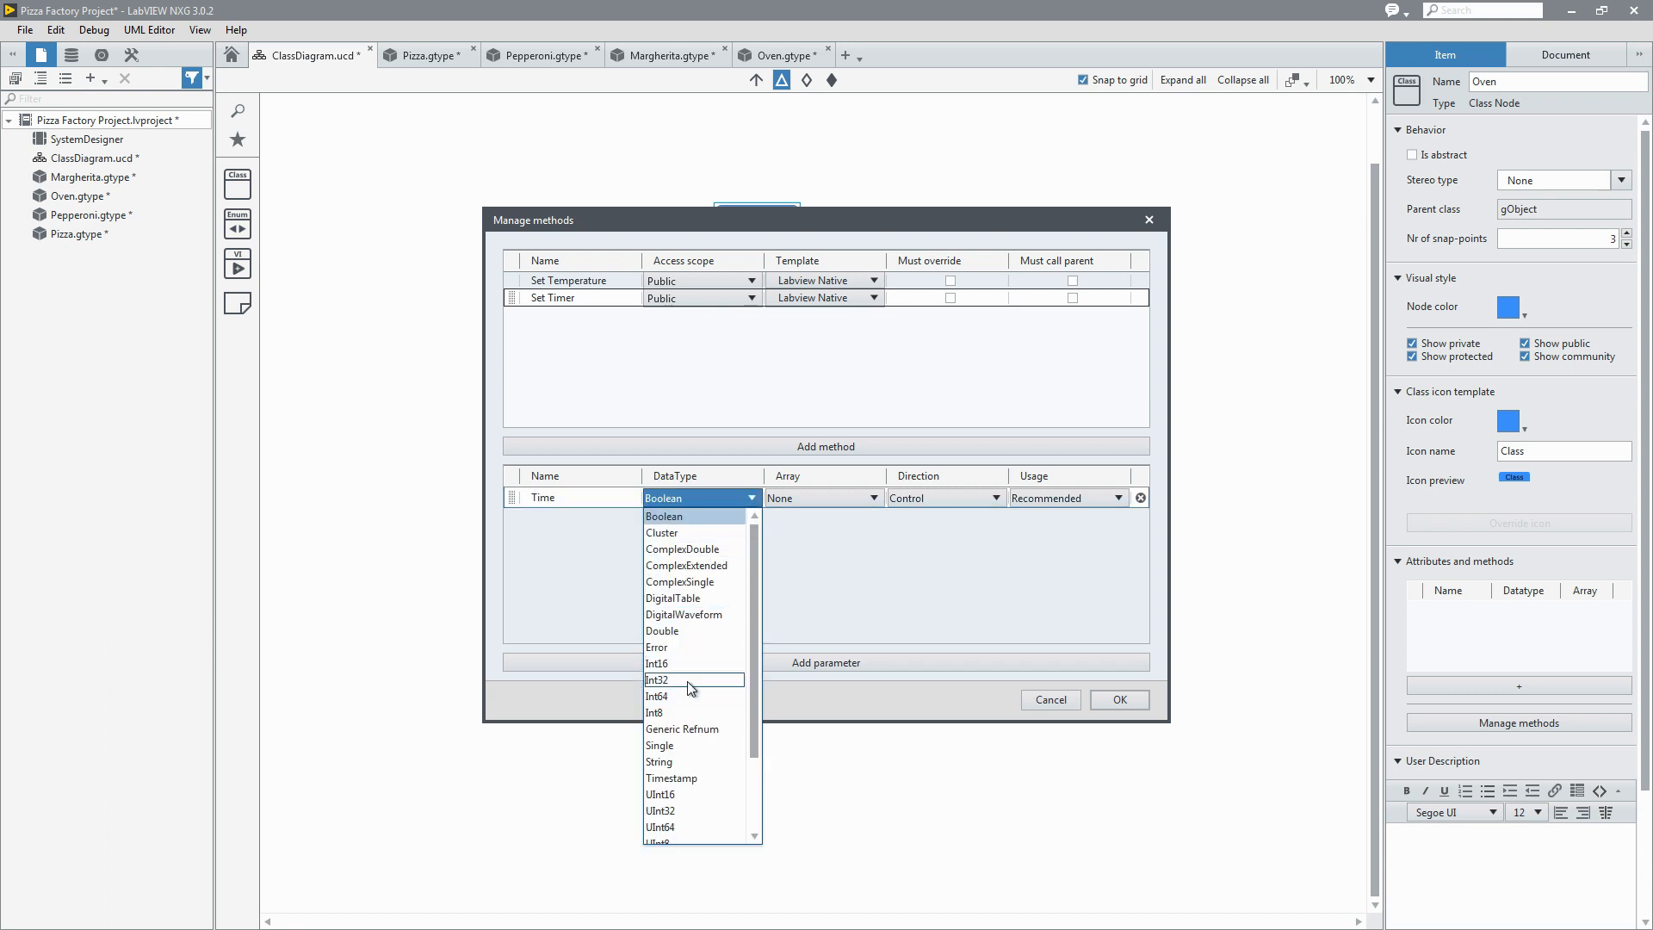
pyautogui.click(656, 695)
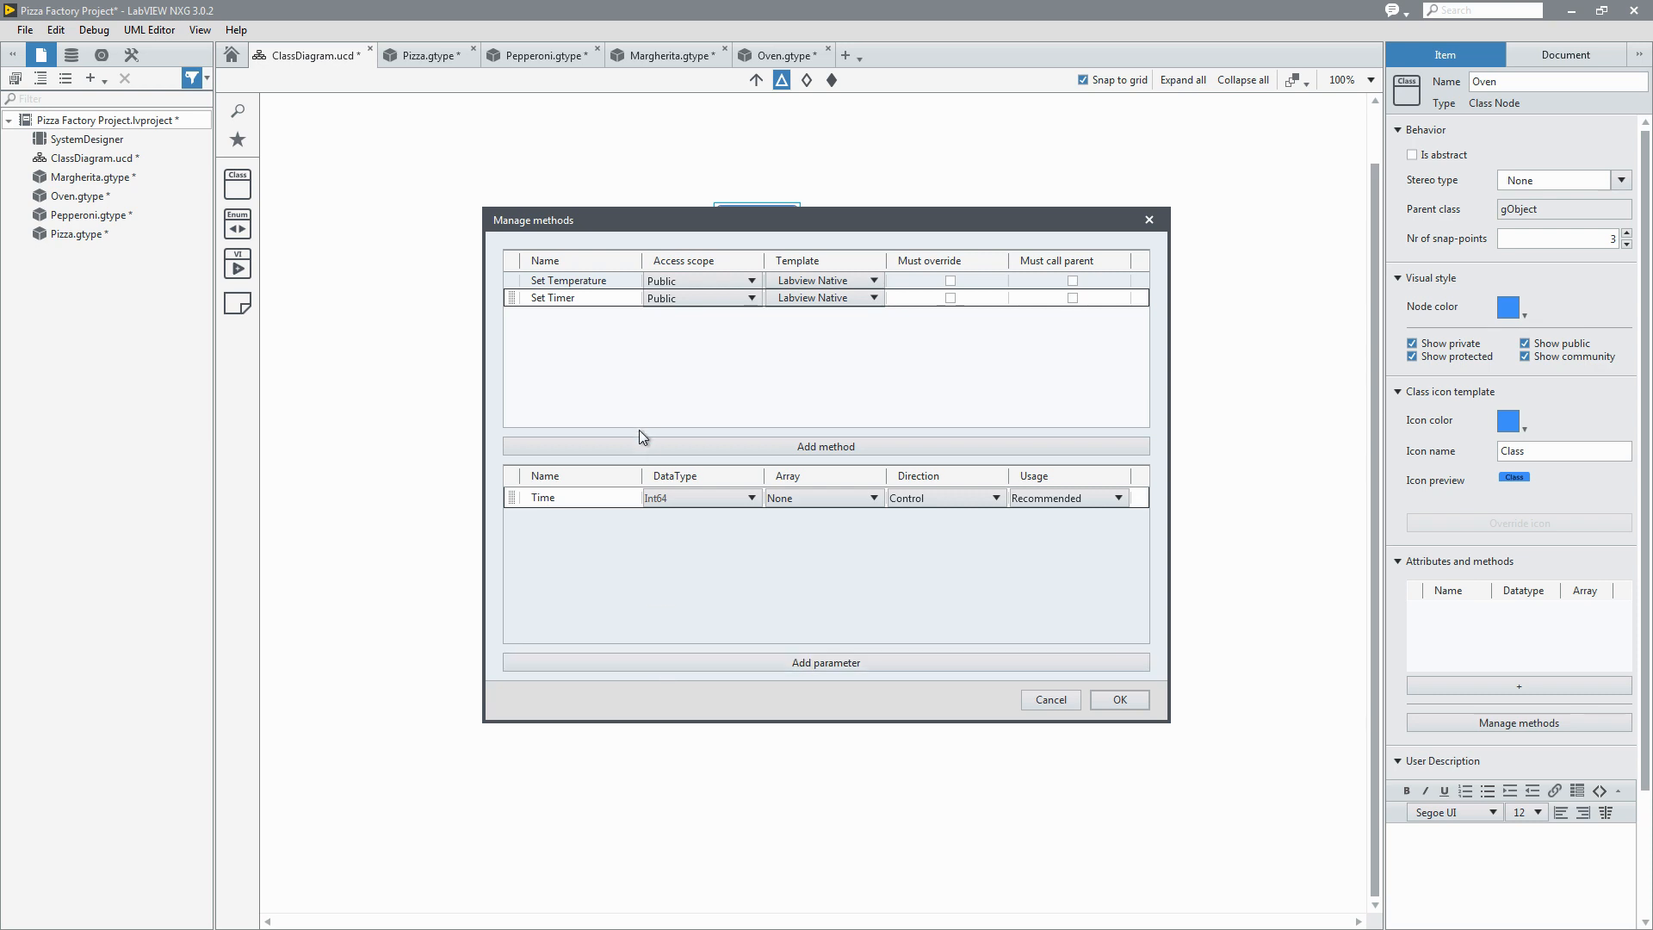
# Step: Add a Bake method with parameter Pizza of type Pizza.gtype and apply the methods
pyautogui.click(825, 446)
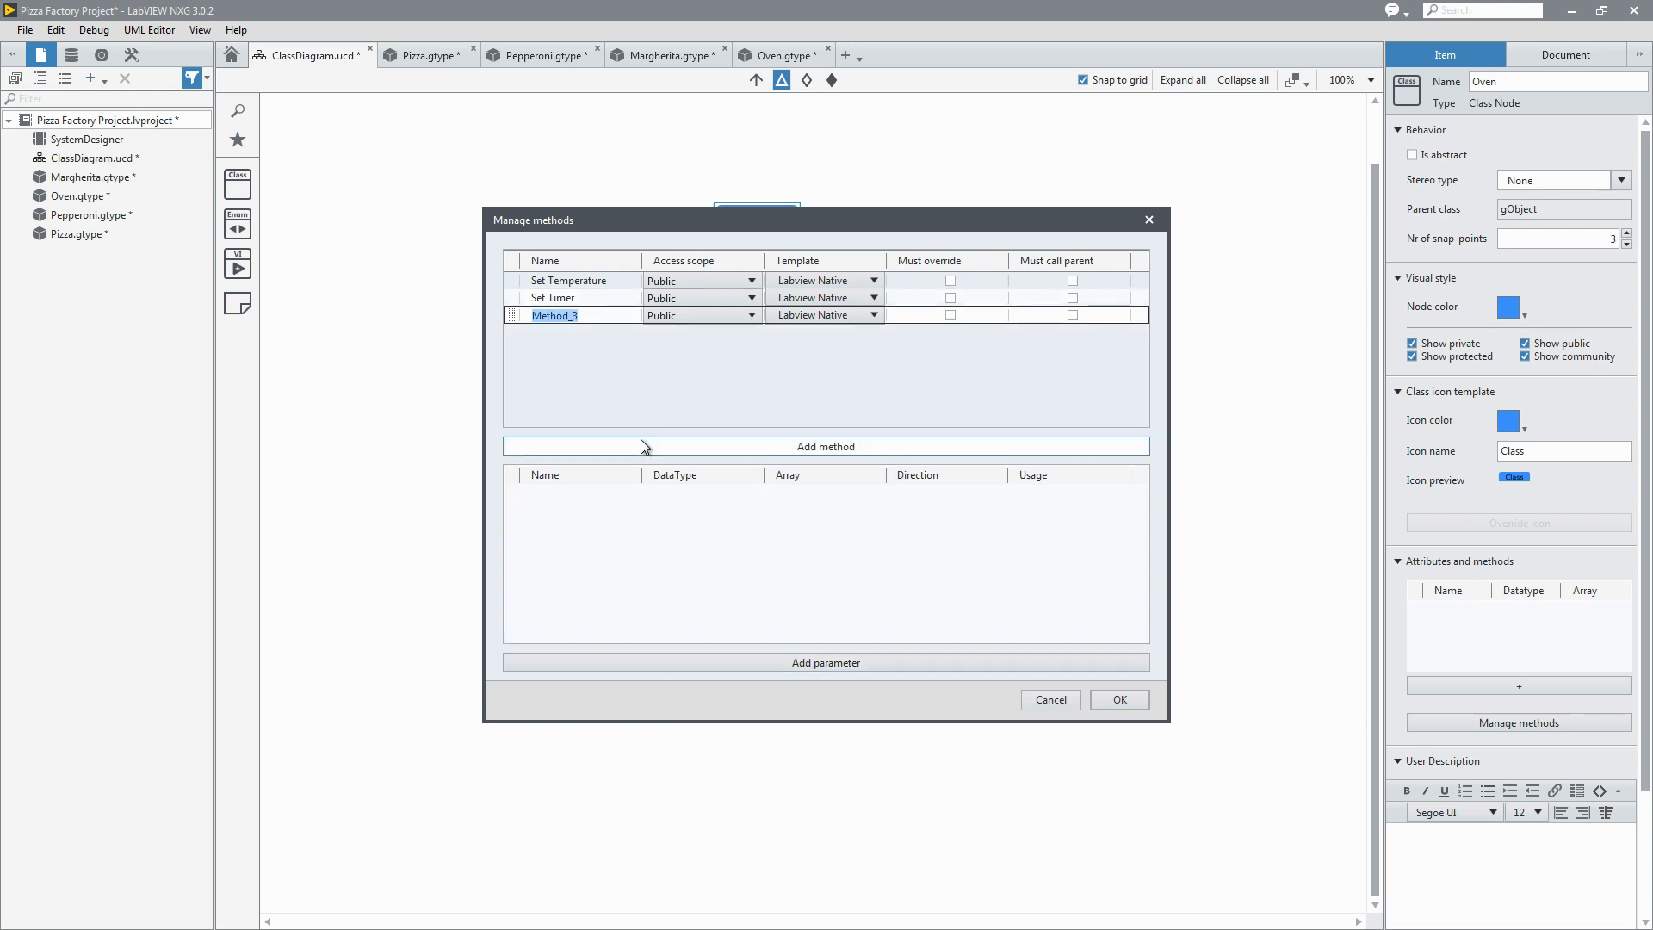
pyautogui.write('Bake')
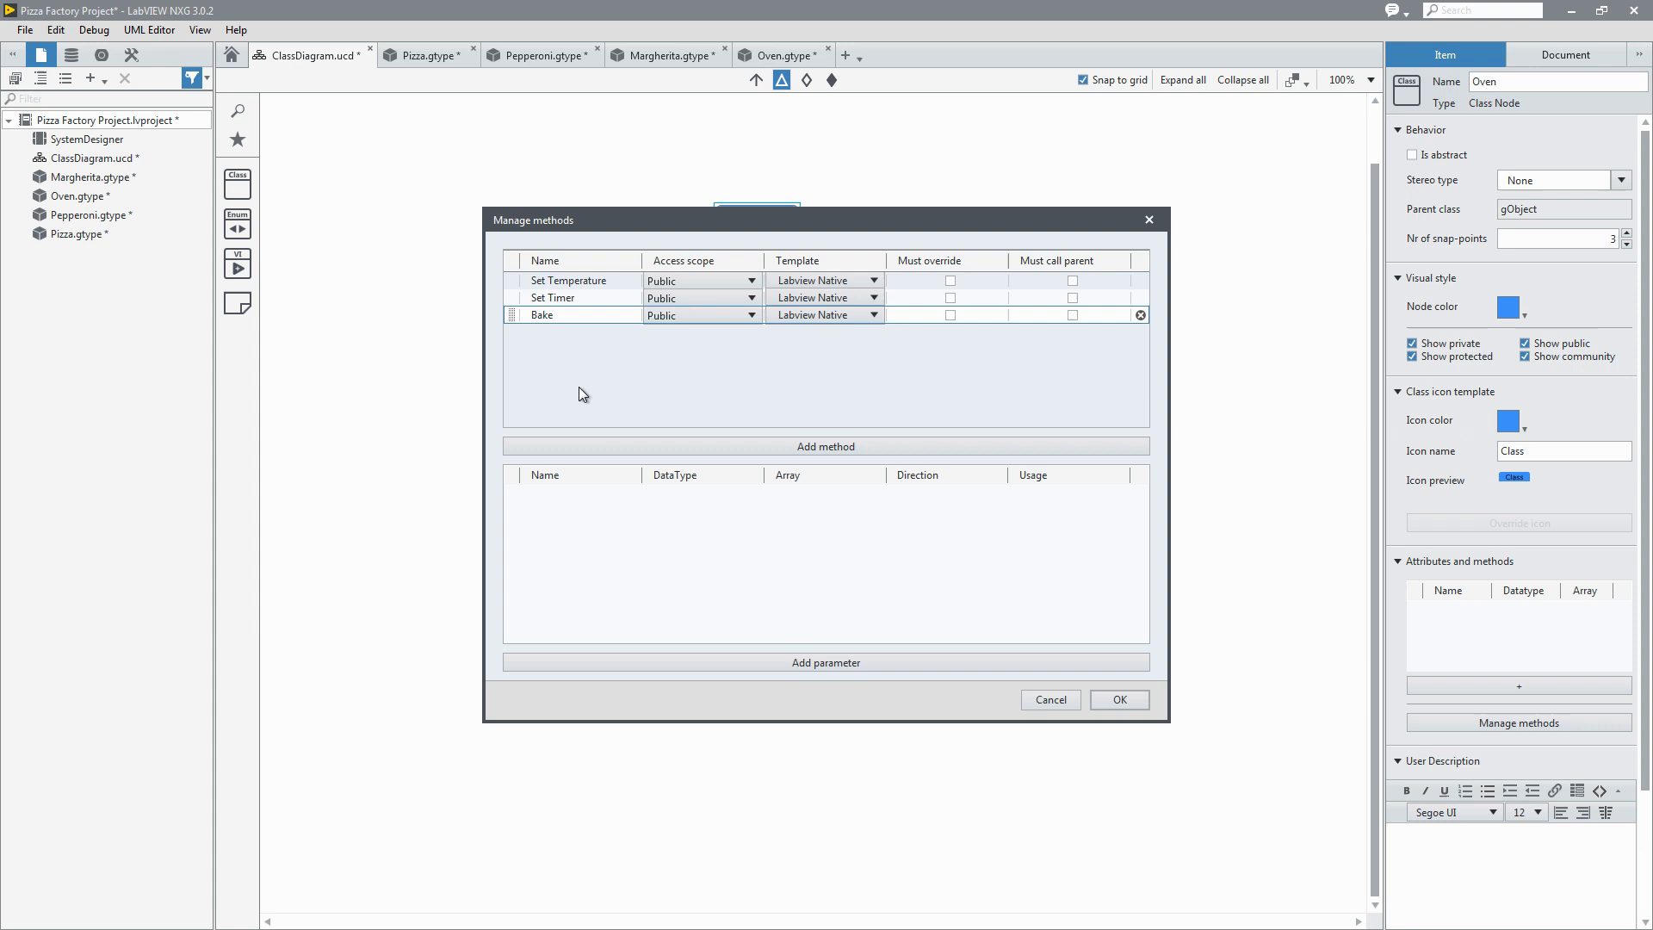
pyautogui.click(824, 661)
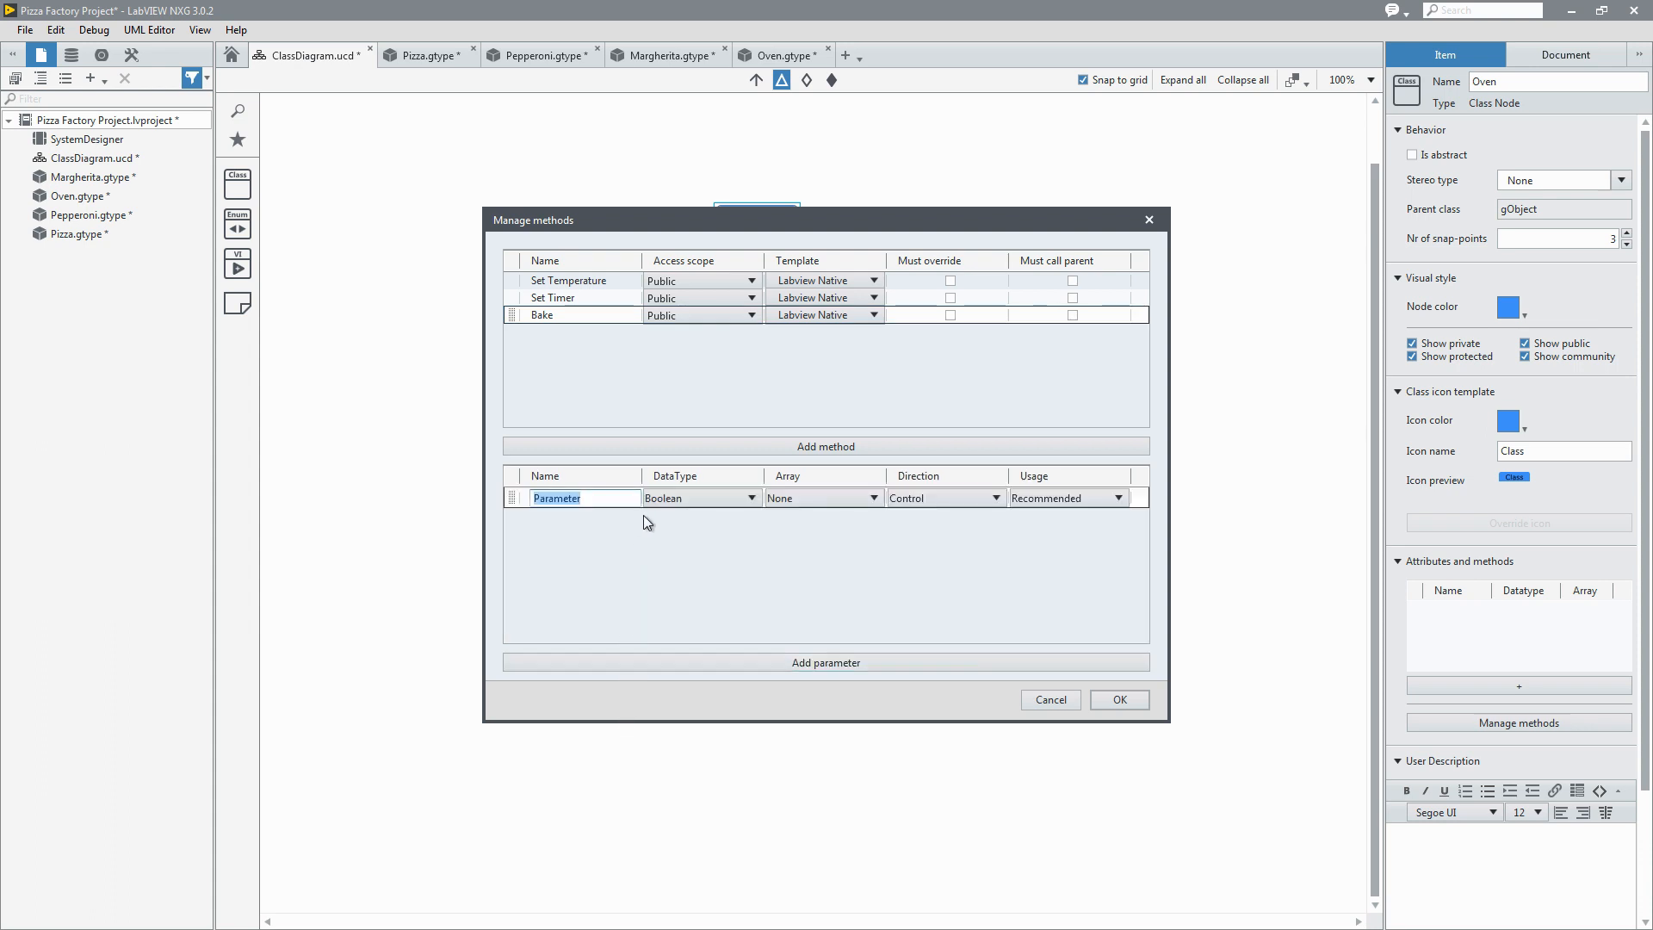
pyautogui.write('Pizza')
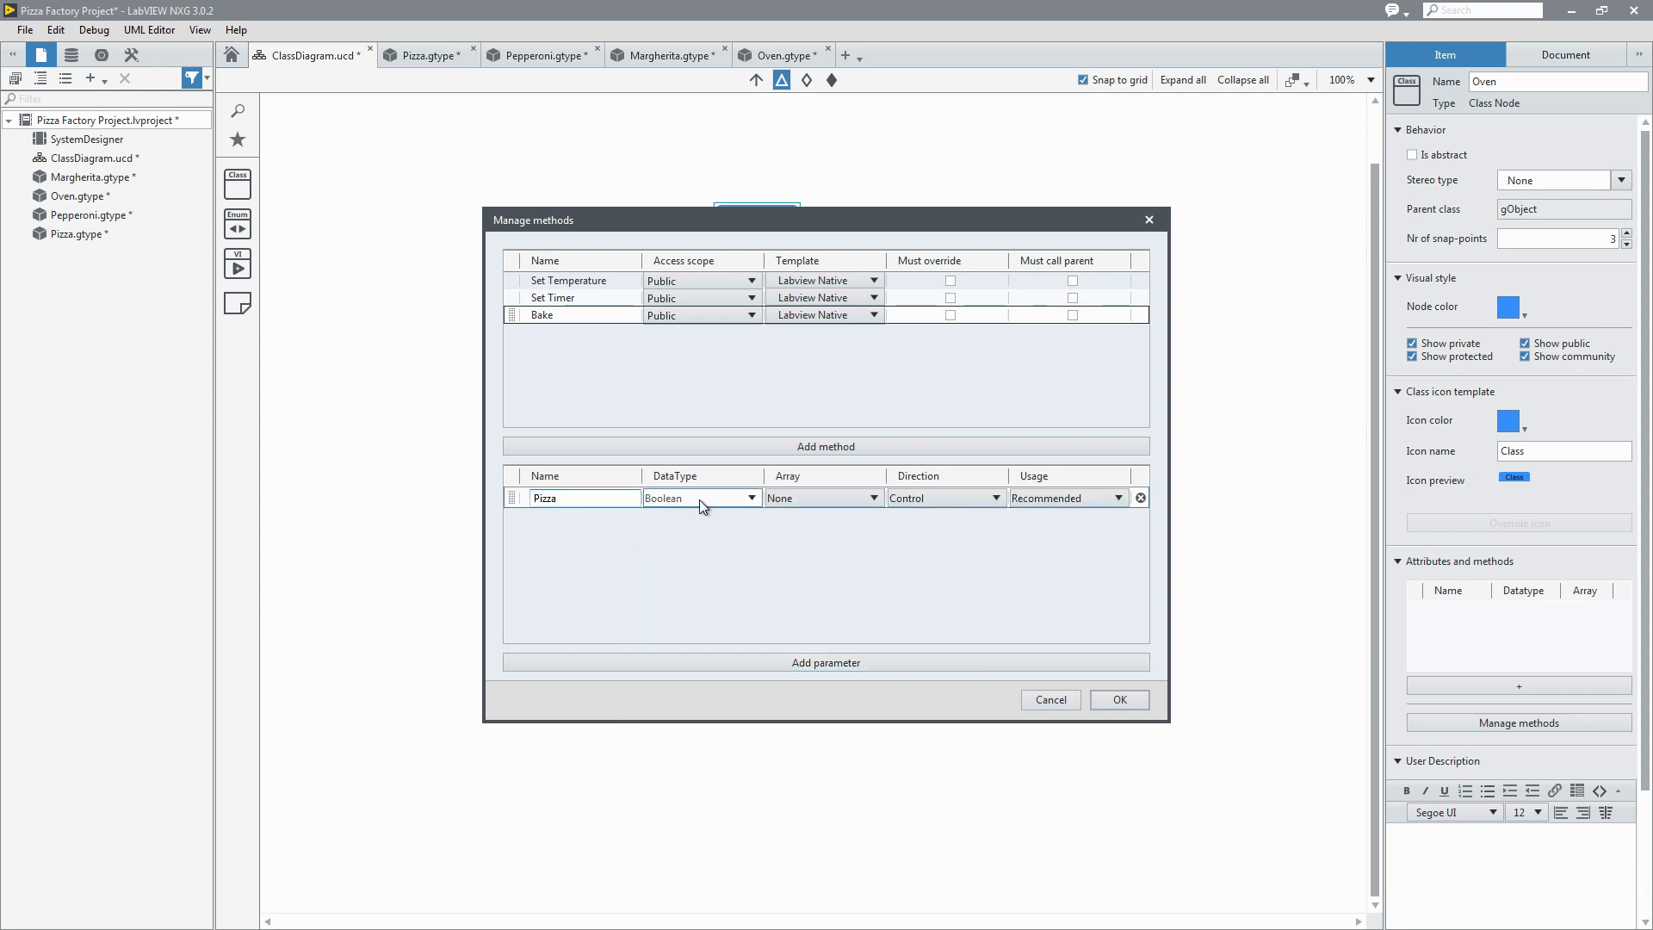
pyautogui.click(752, 498)
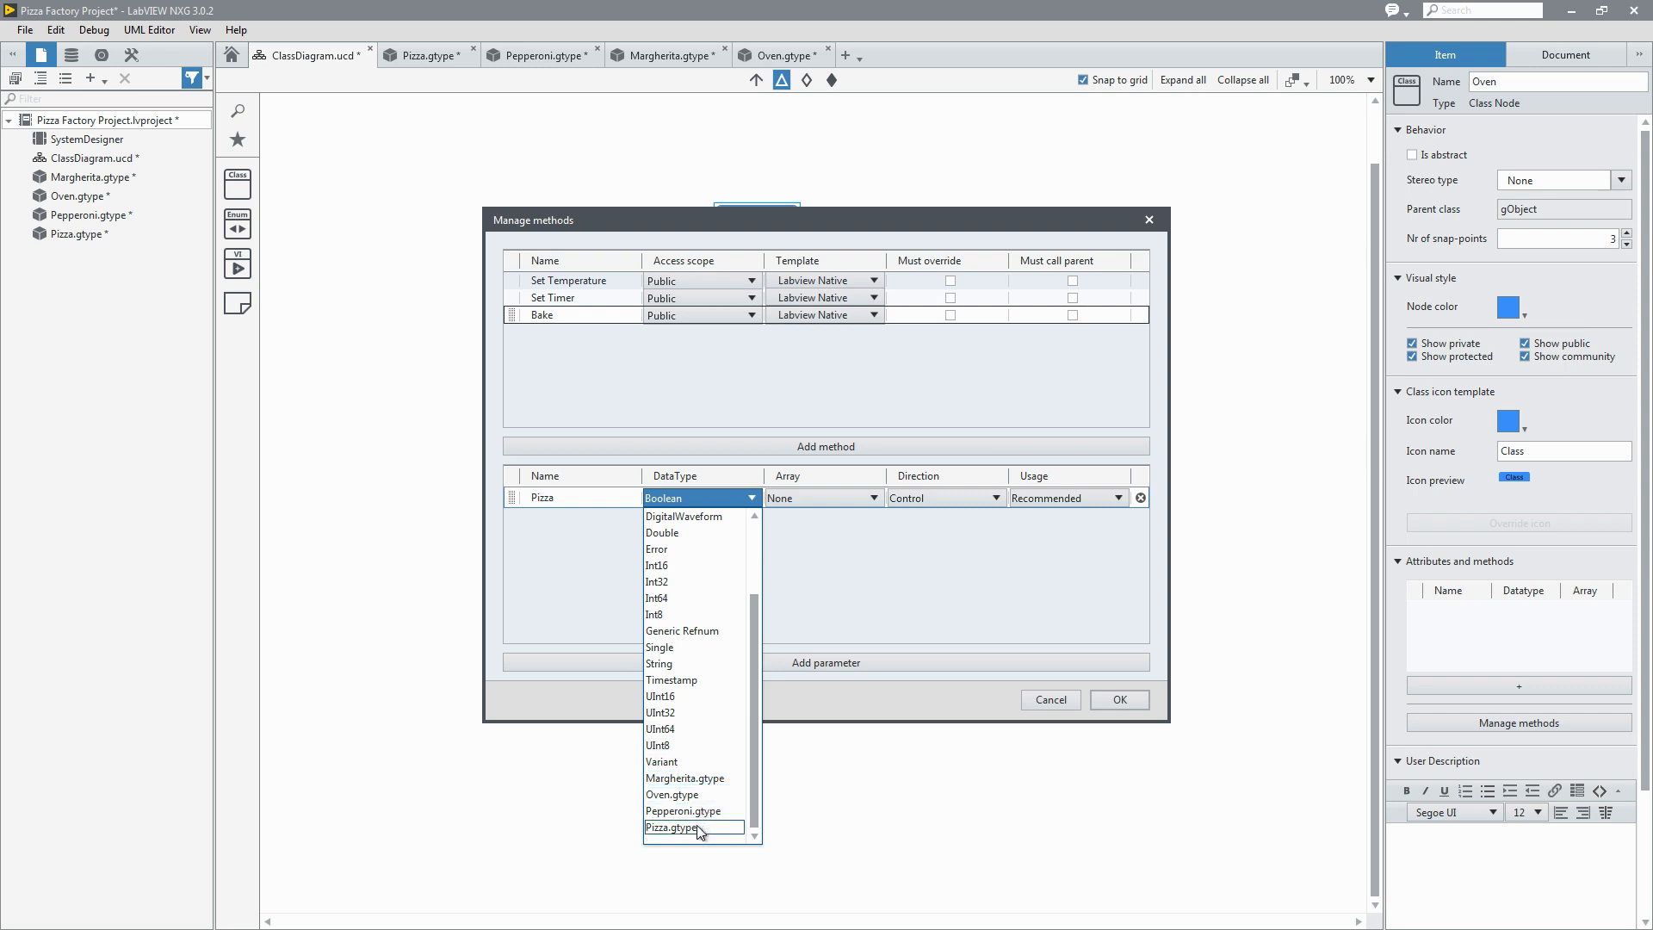
pyautogui.click(671, 828)
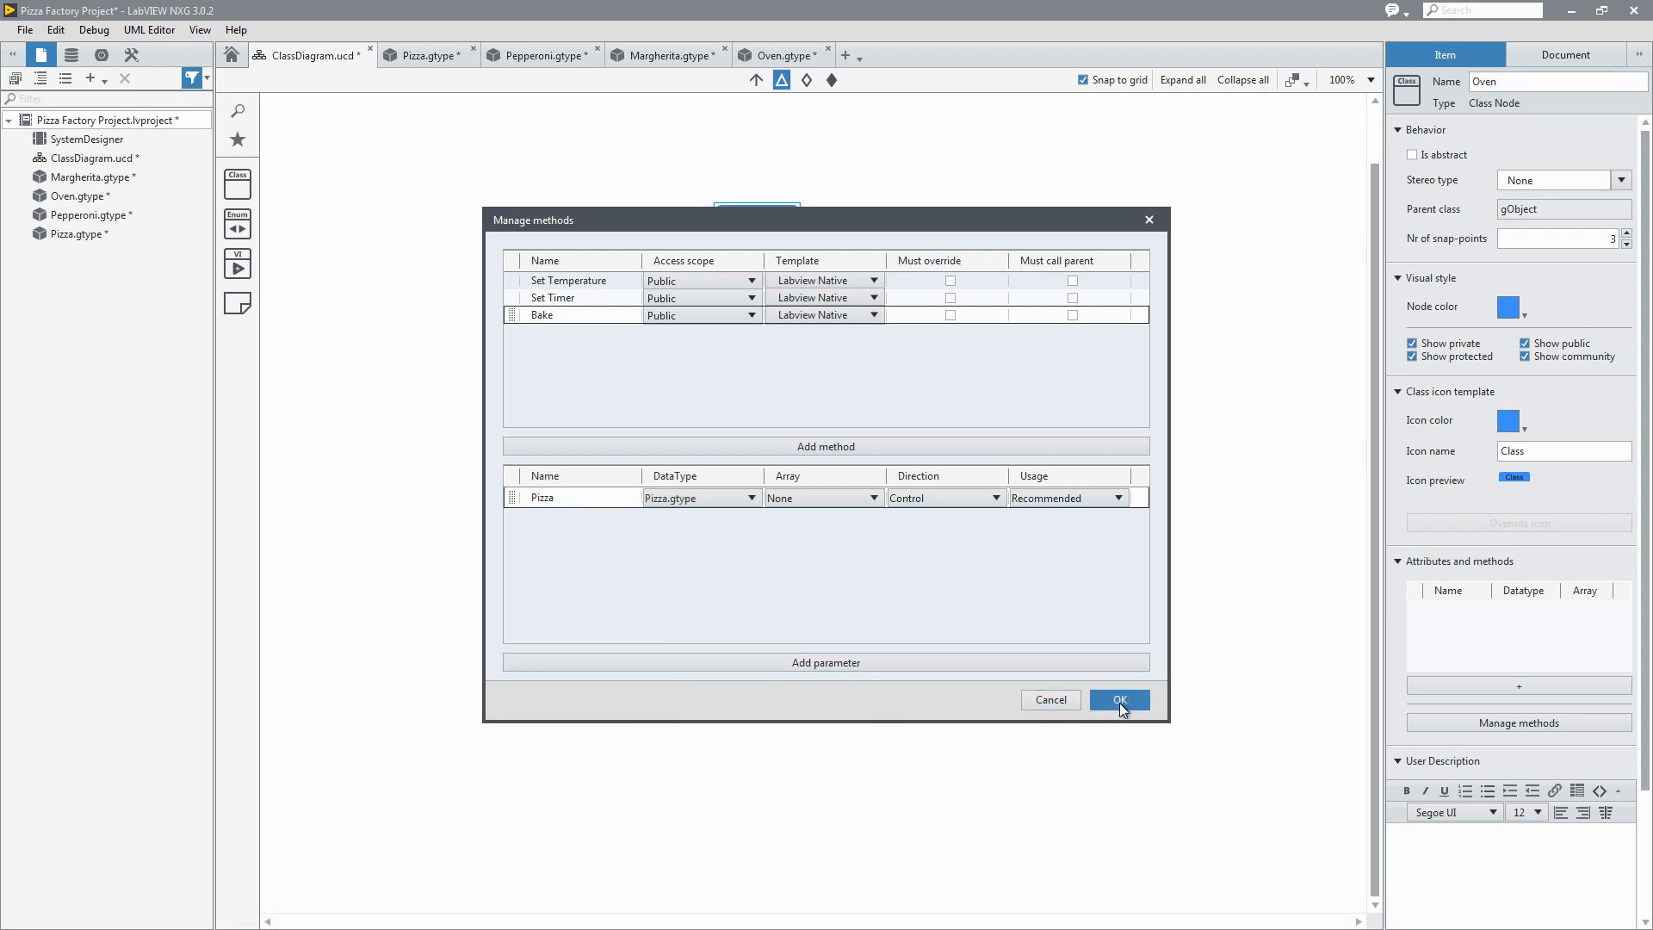
pyautogui.click(1119, 699)
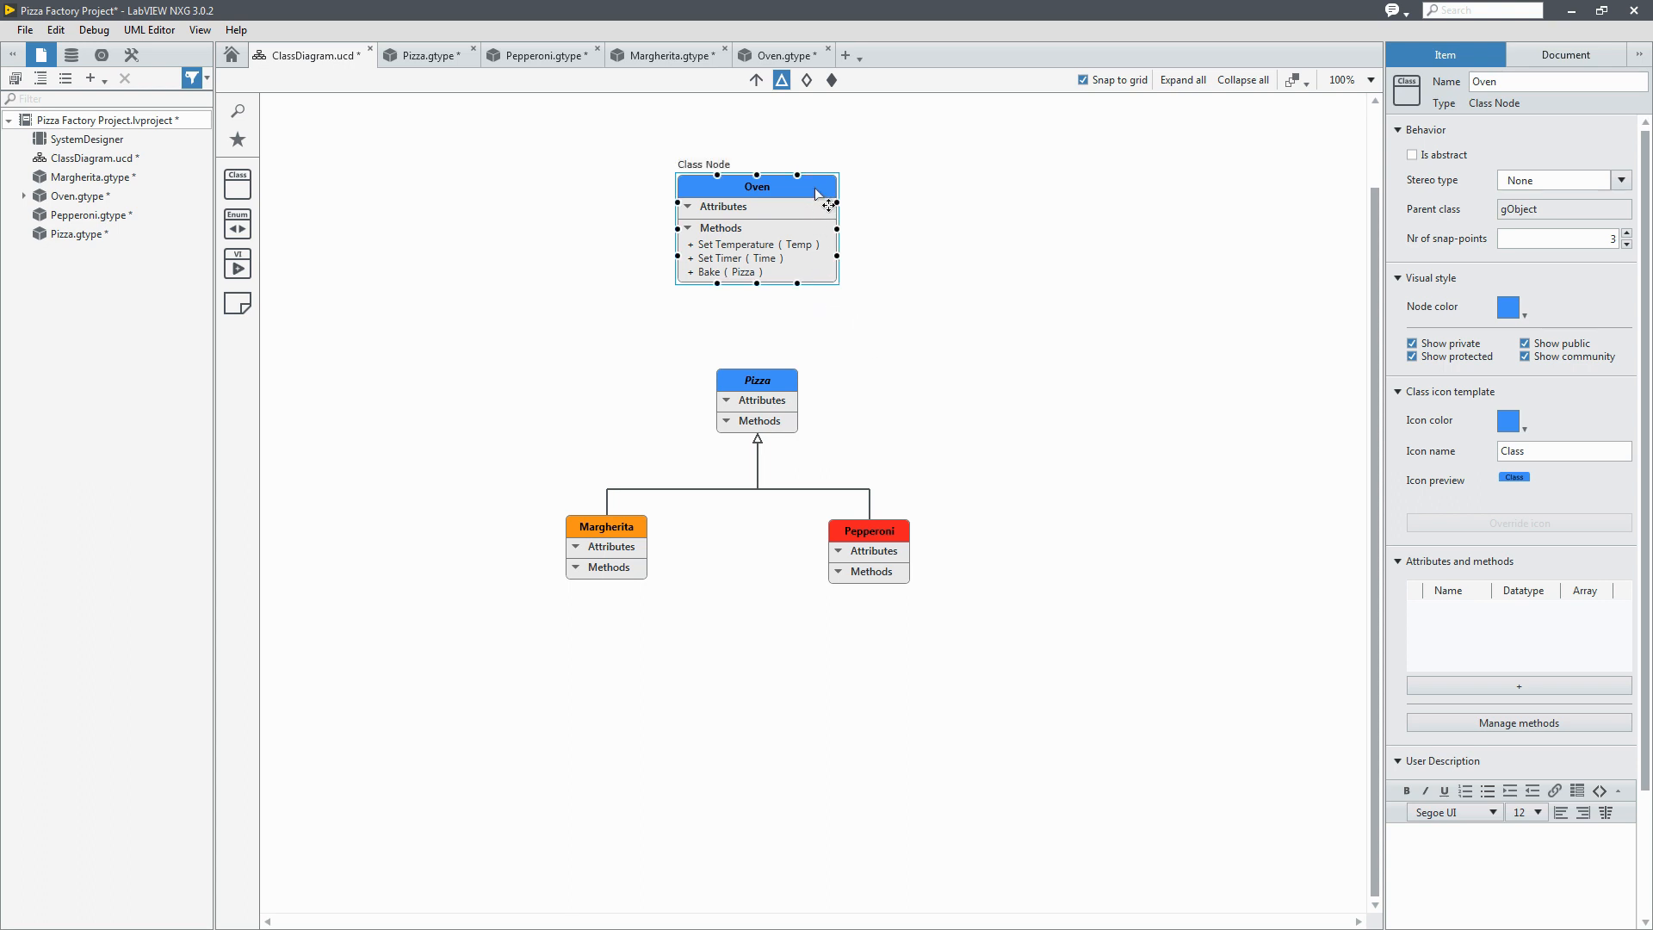
# Step: Open the Oven.gtype class definition in its own tab
pyautogui.click(782, 55)
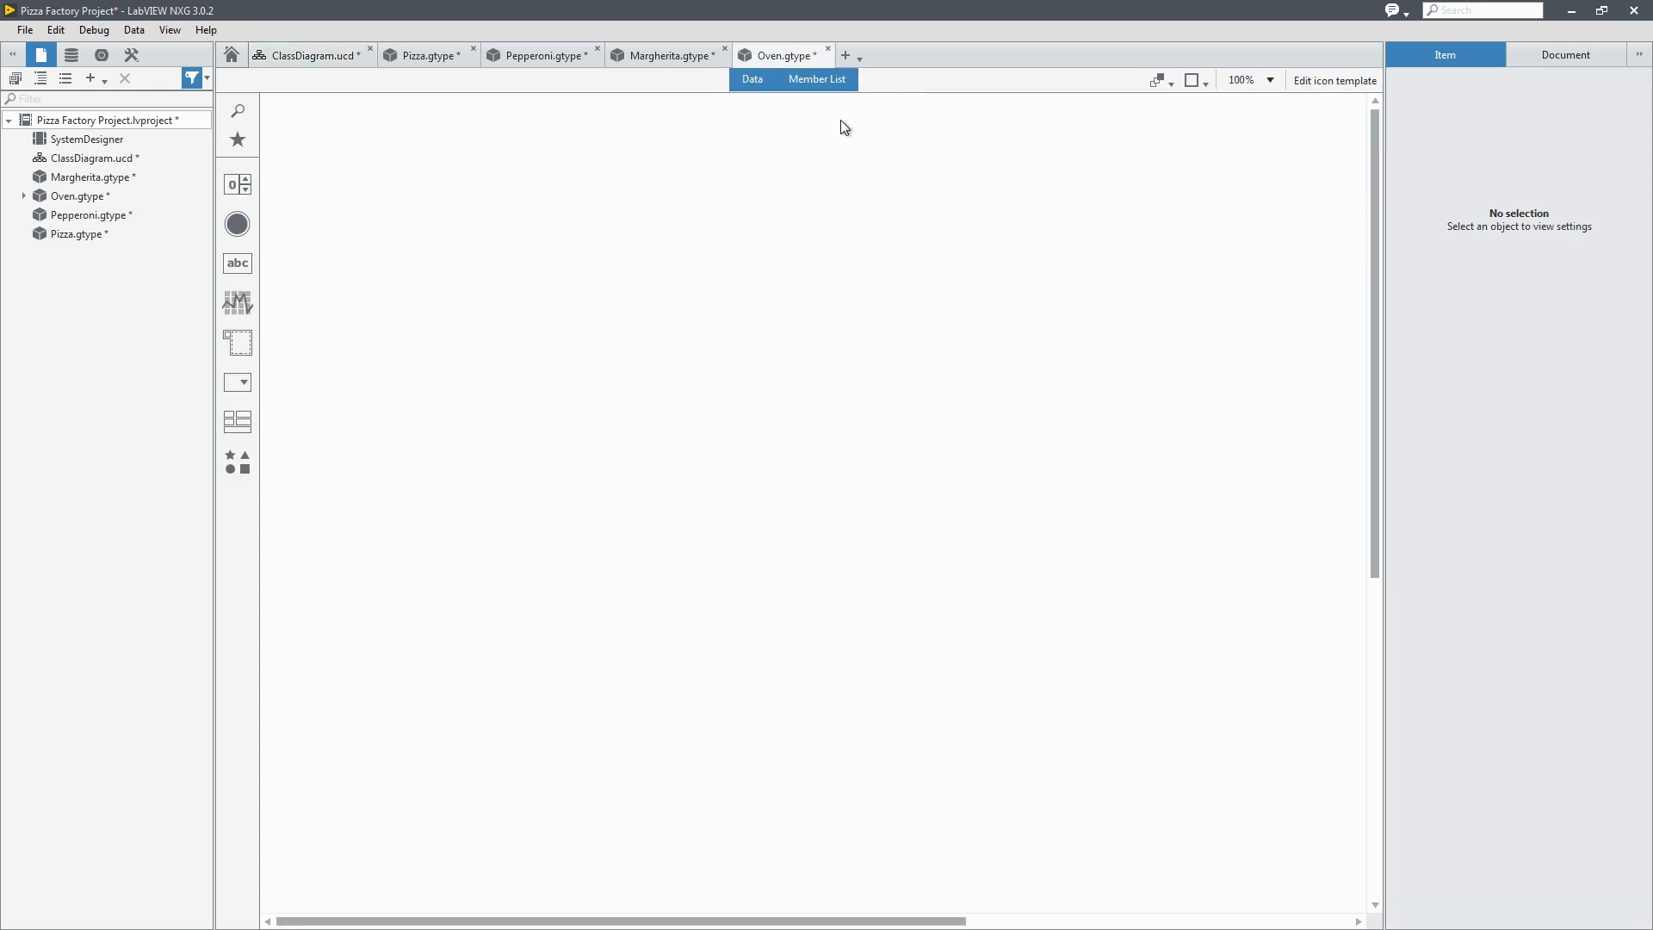
# Step: In the Member List, delete Set Timer.gvi from the Oven class and confirm
pyautogui.click(816, 79)
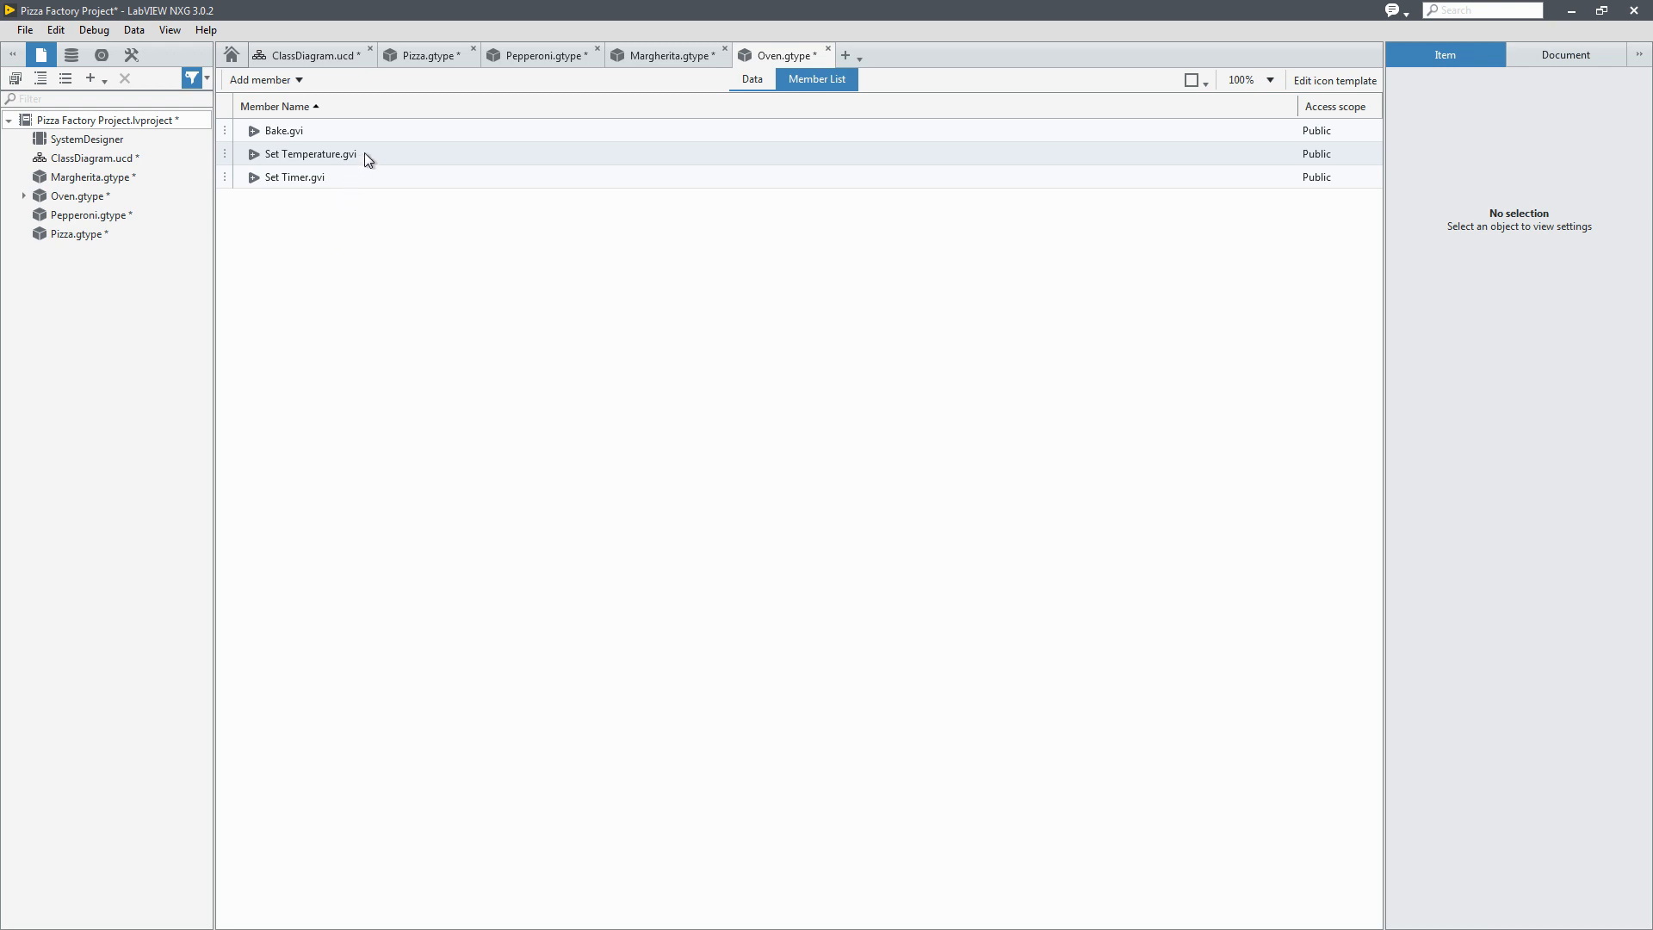
pyautogui.click(292, 176)
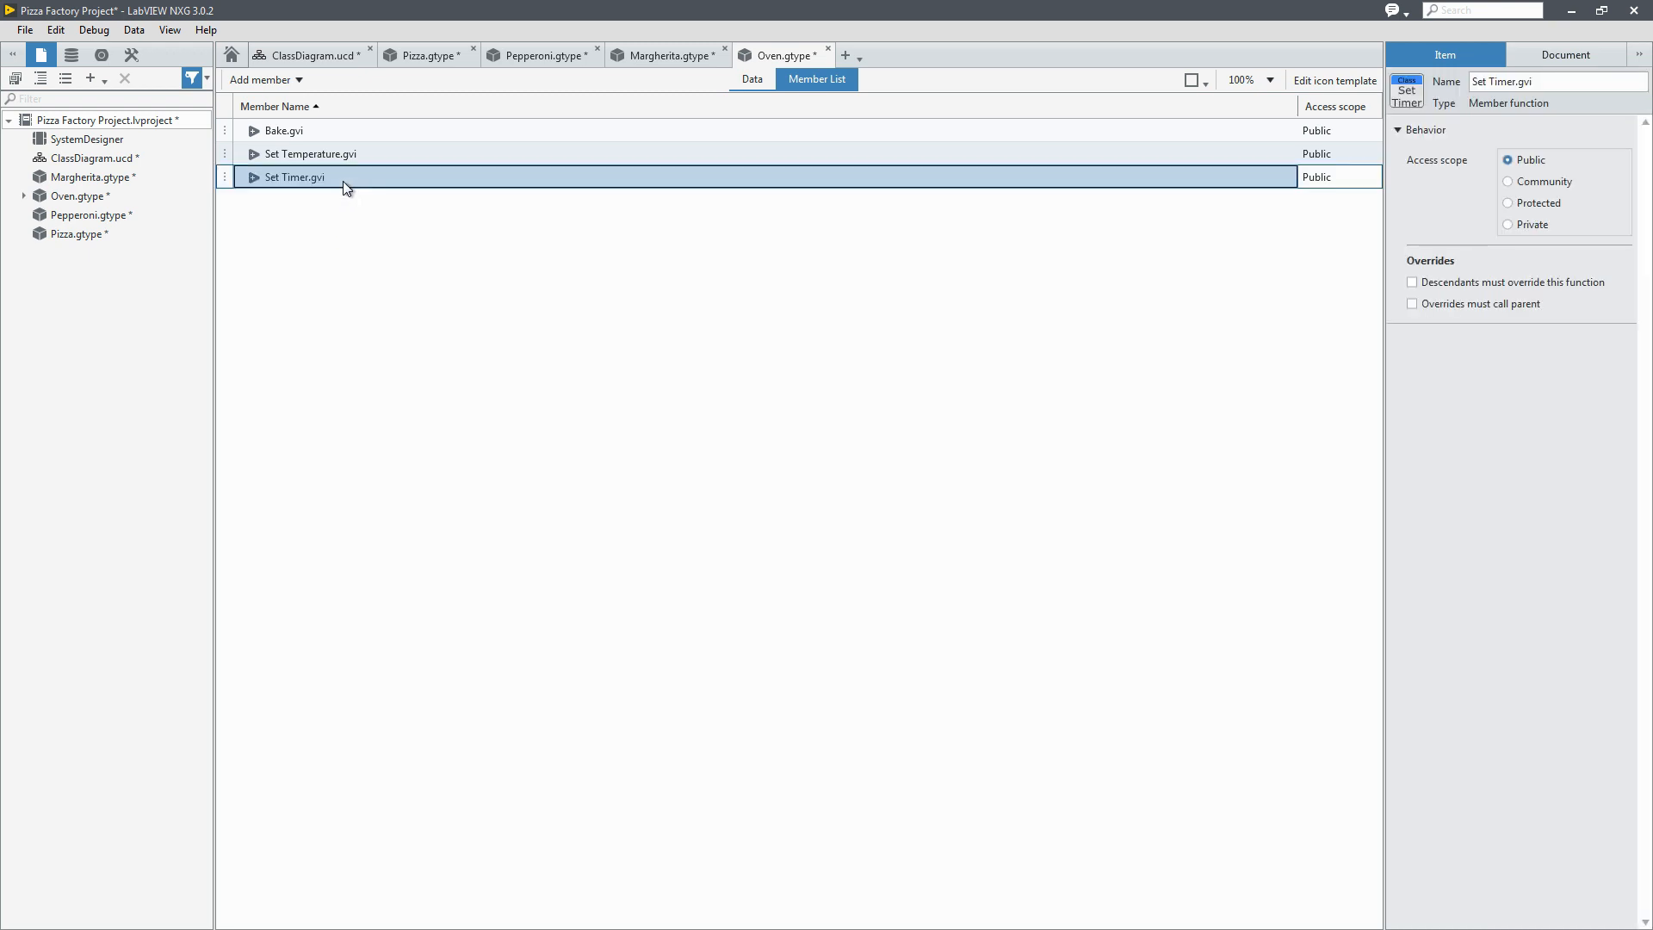
pyautogui.rightClick(295, 175)
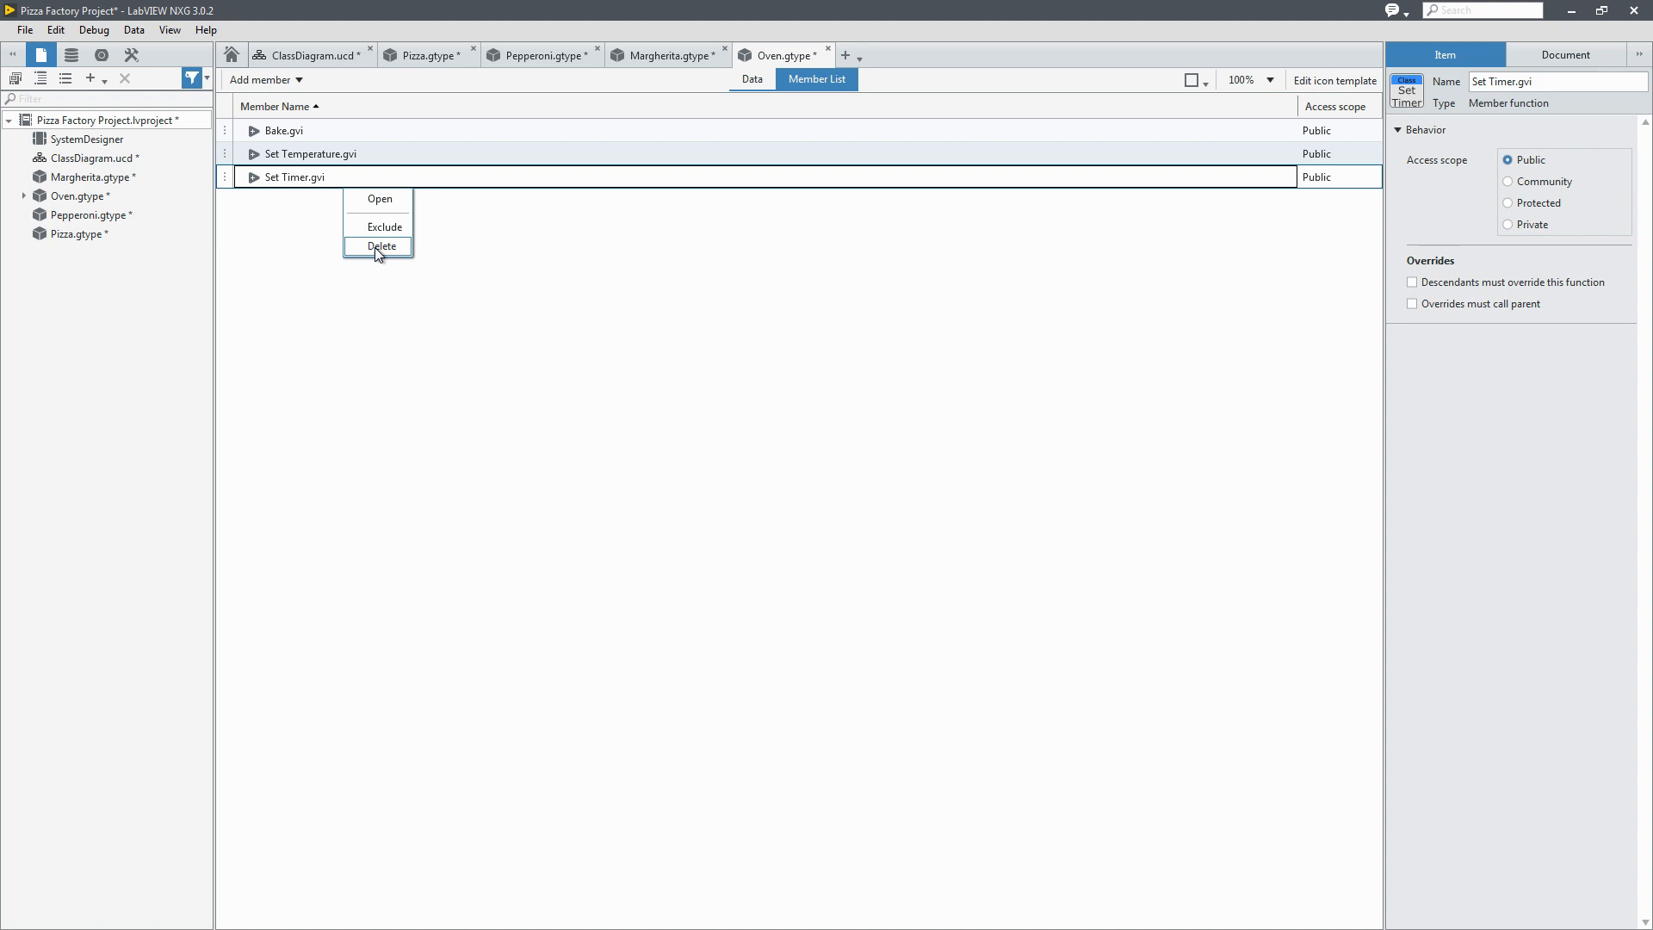
pyautogui.click(382, 247)
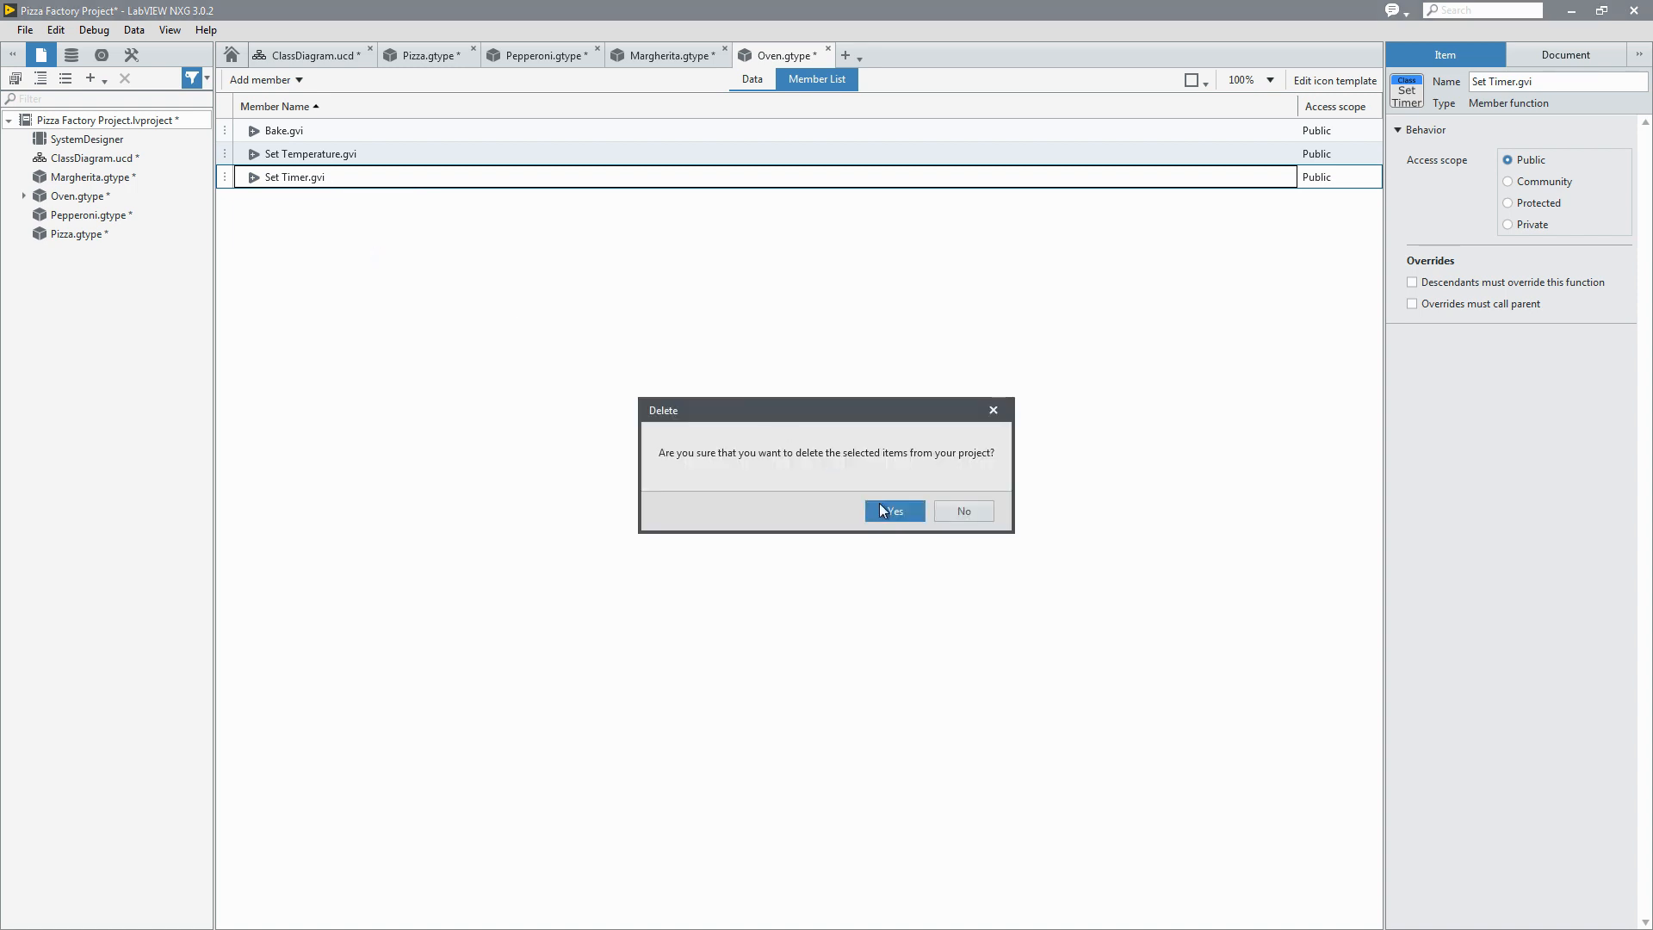
pyautogui.click(893, 512)
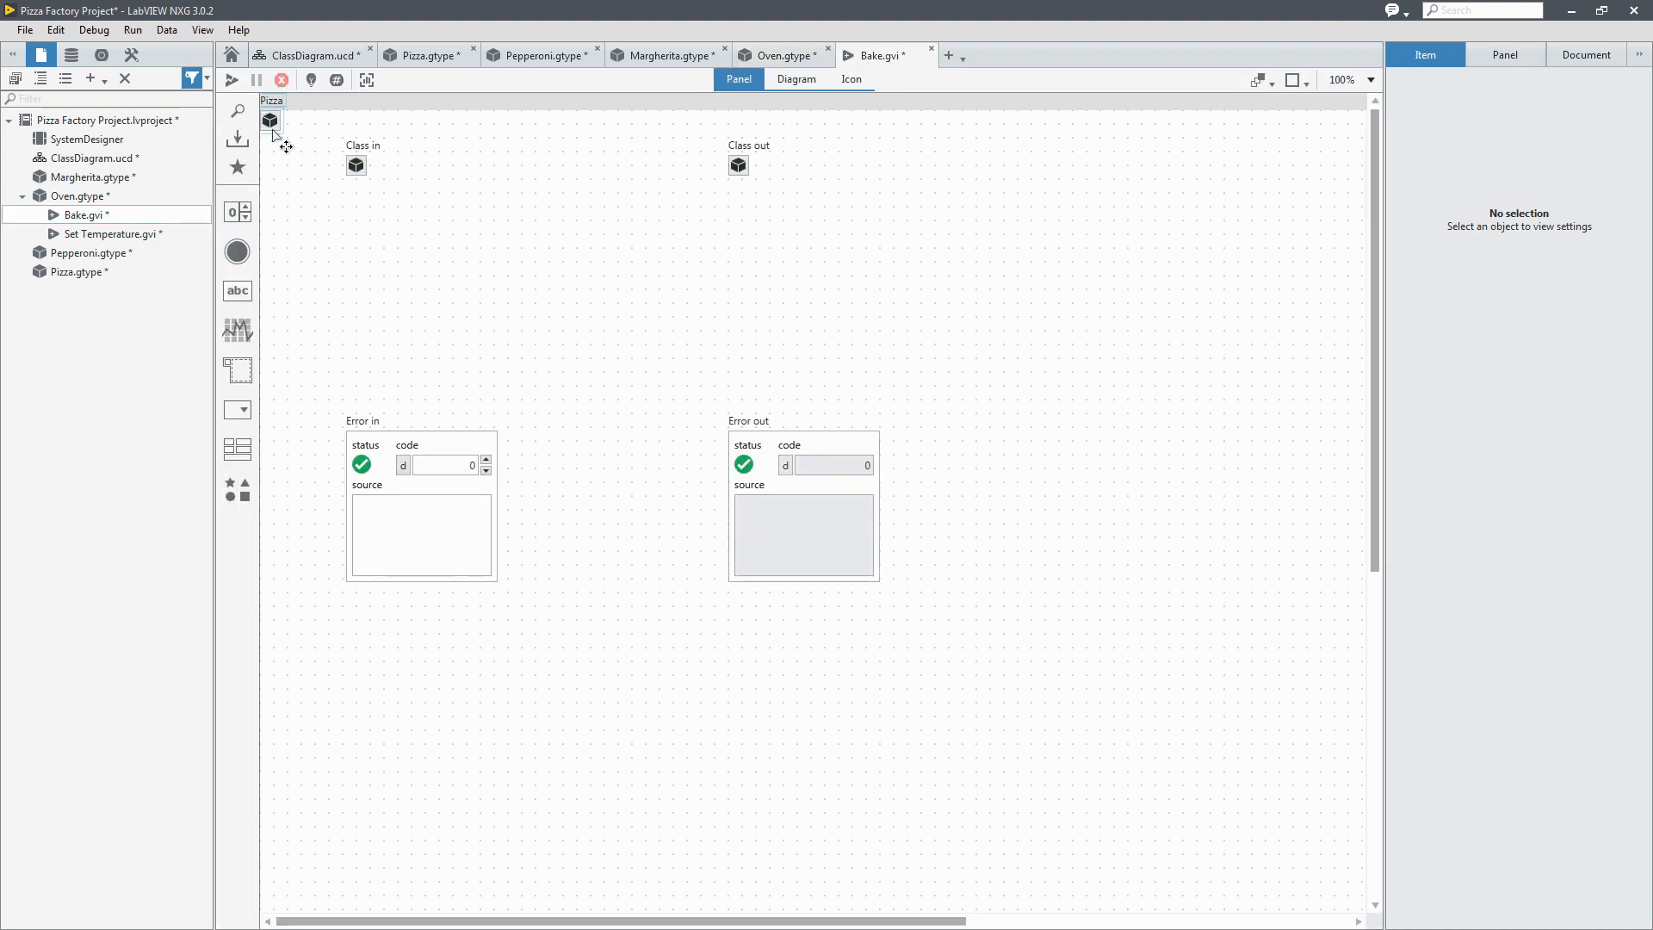
# Step: Place a Pizza control and a numeric Timer control on the Bake.gvi panel
pyautogui.moveTo(270, 119); pyautogui.dragTo(357, 284)
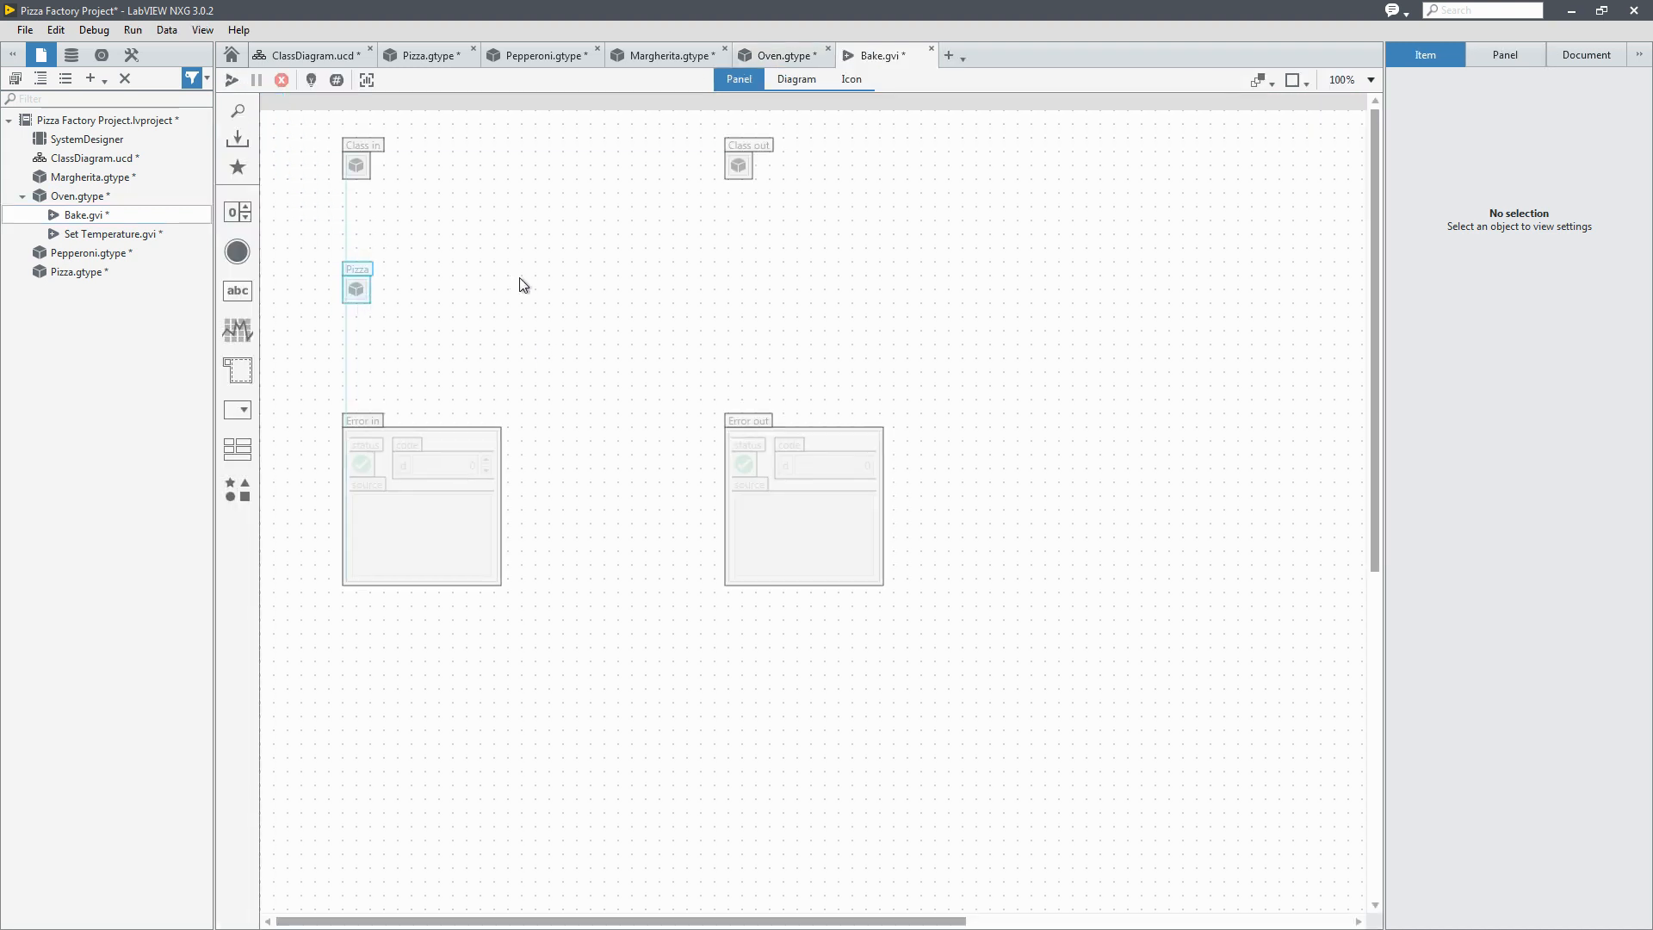
pyautogui.click(356, 284)
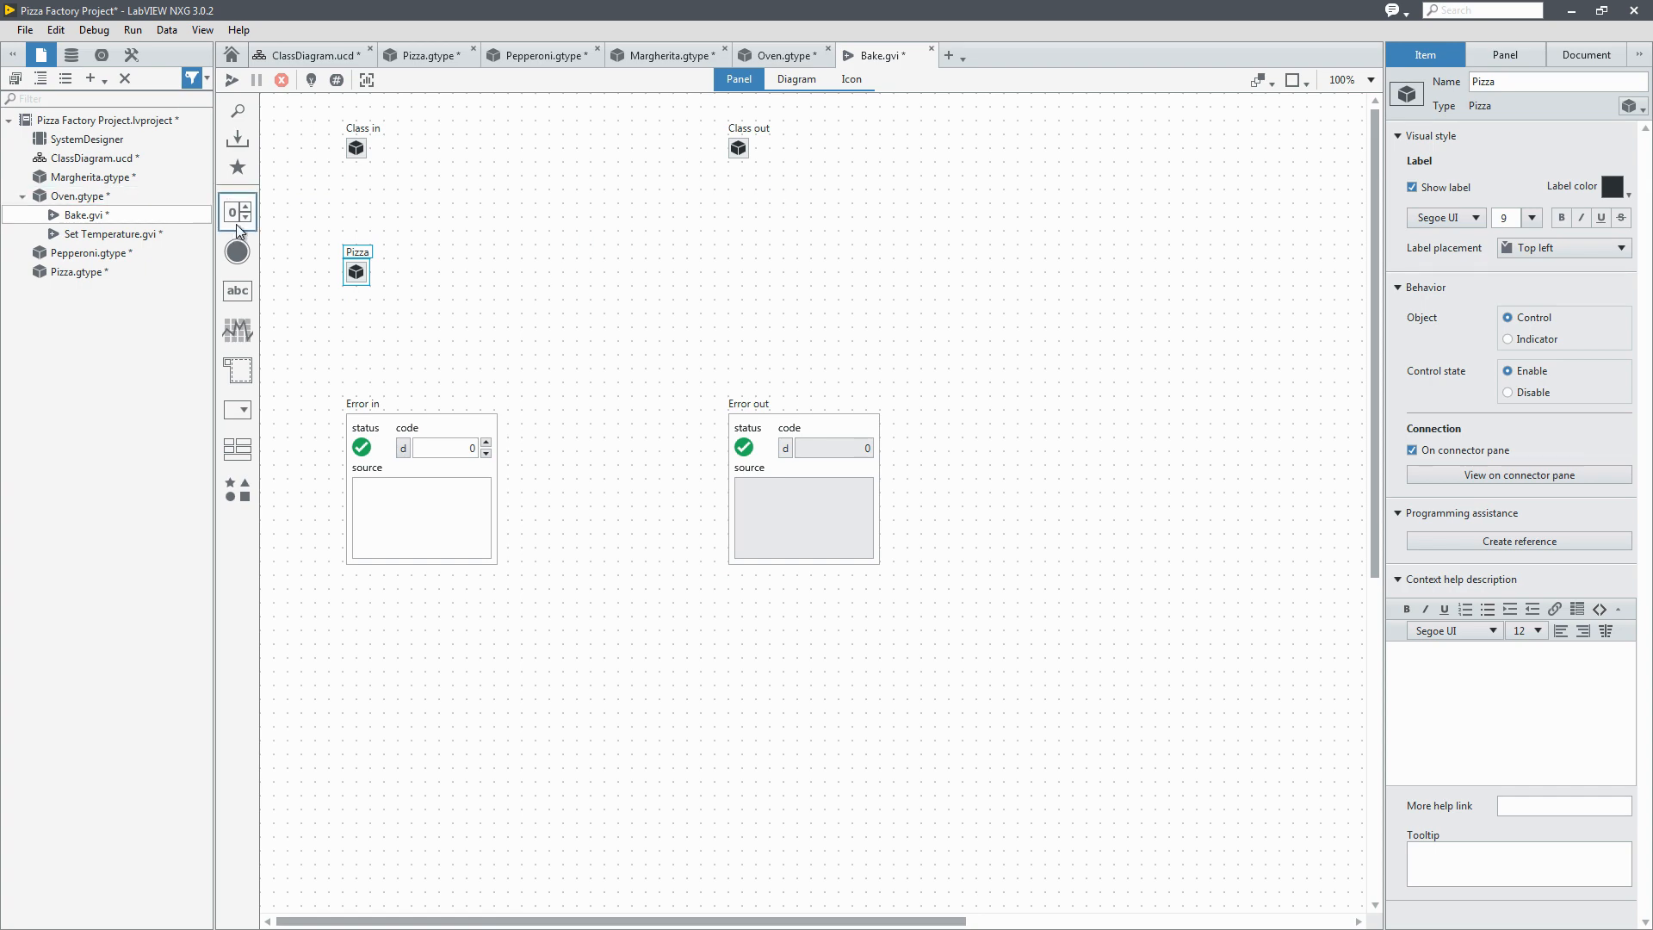
pyautogui.click(236, 210)
pyautogui.write('Timer')
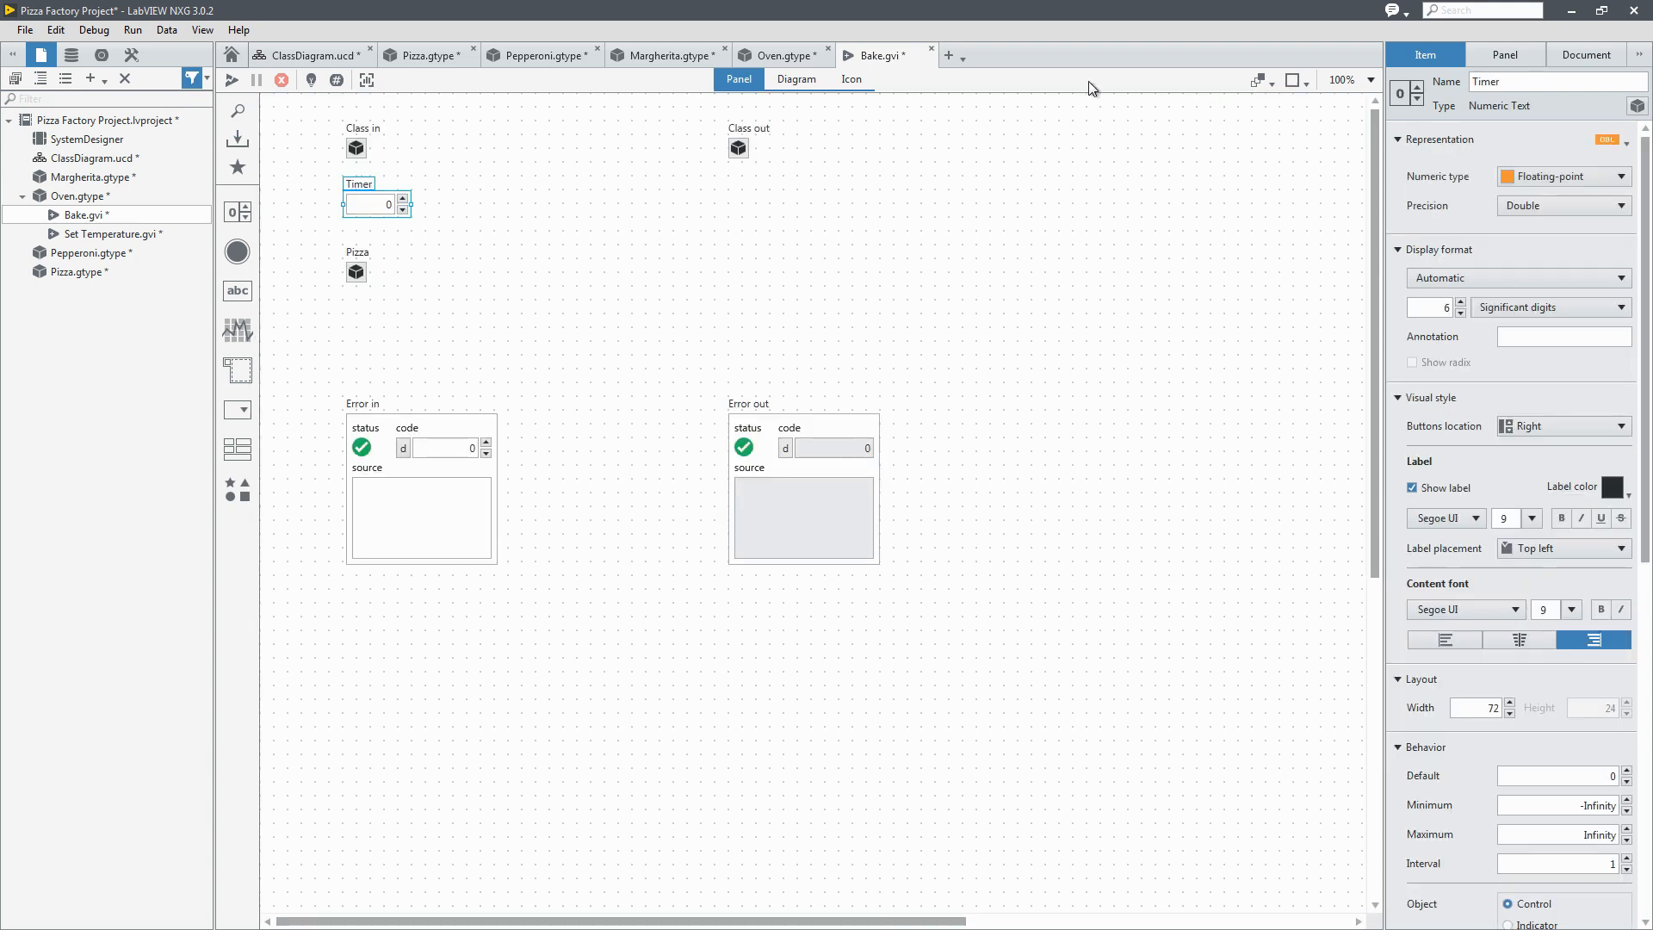
pyautogui.click(850, 79)
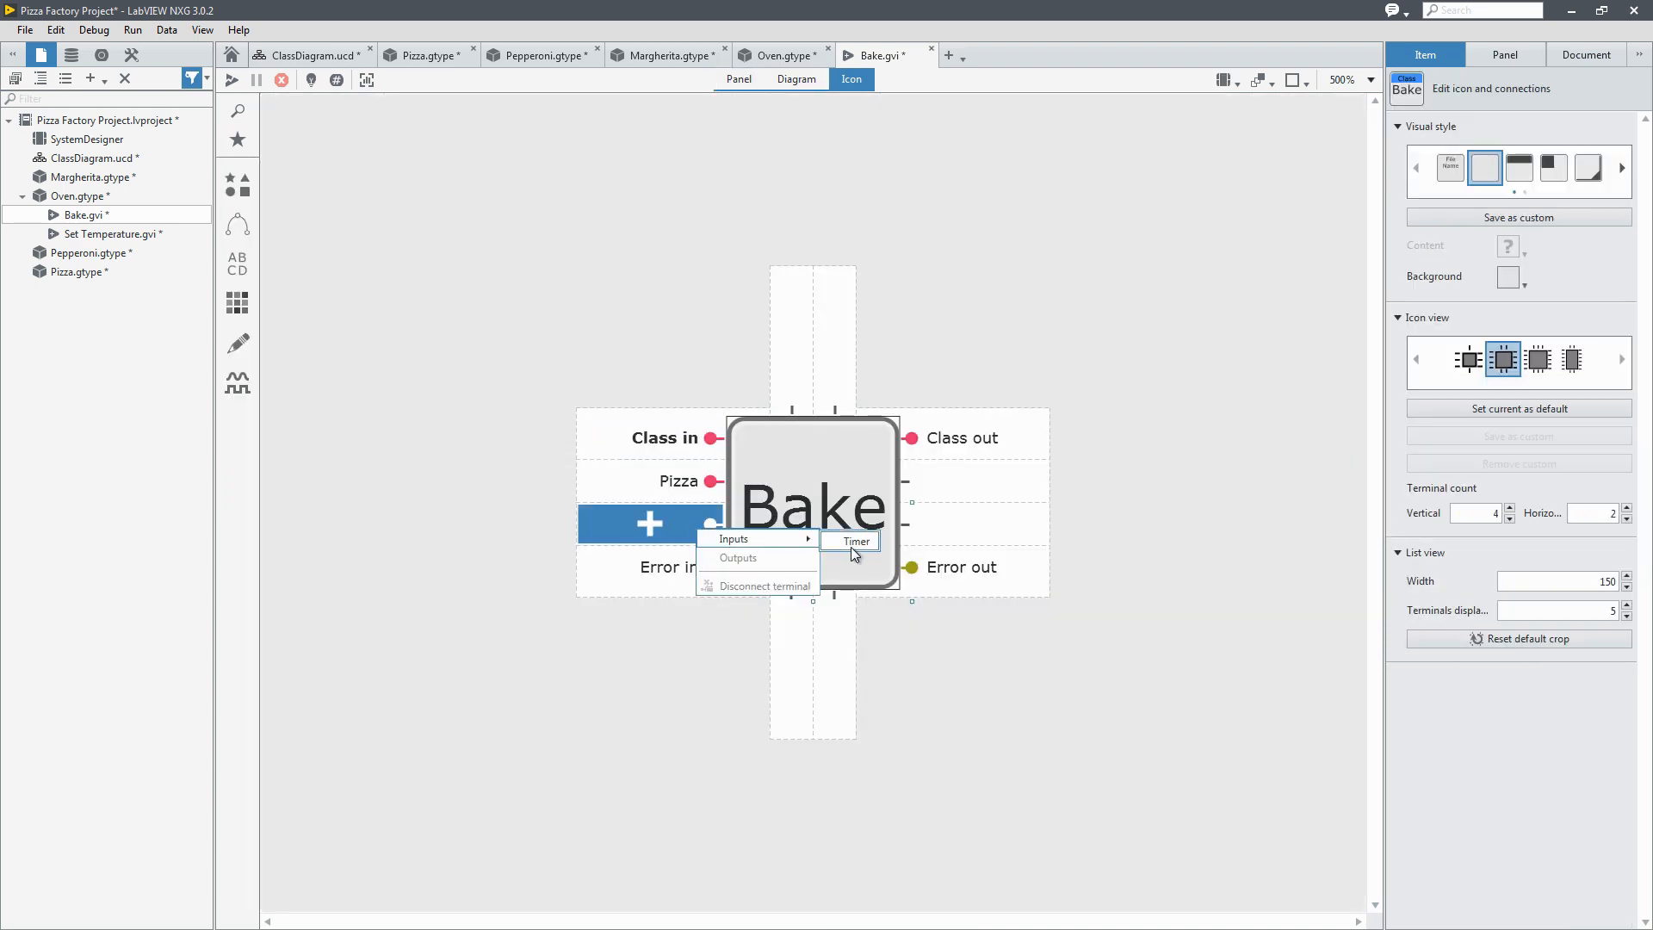
# Step: Assign Timer as an input terminal on Bake's connector and return to the class diagram
pyautogui.click(855, 540)
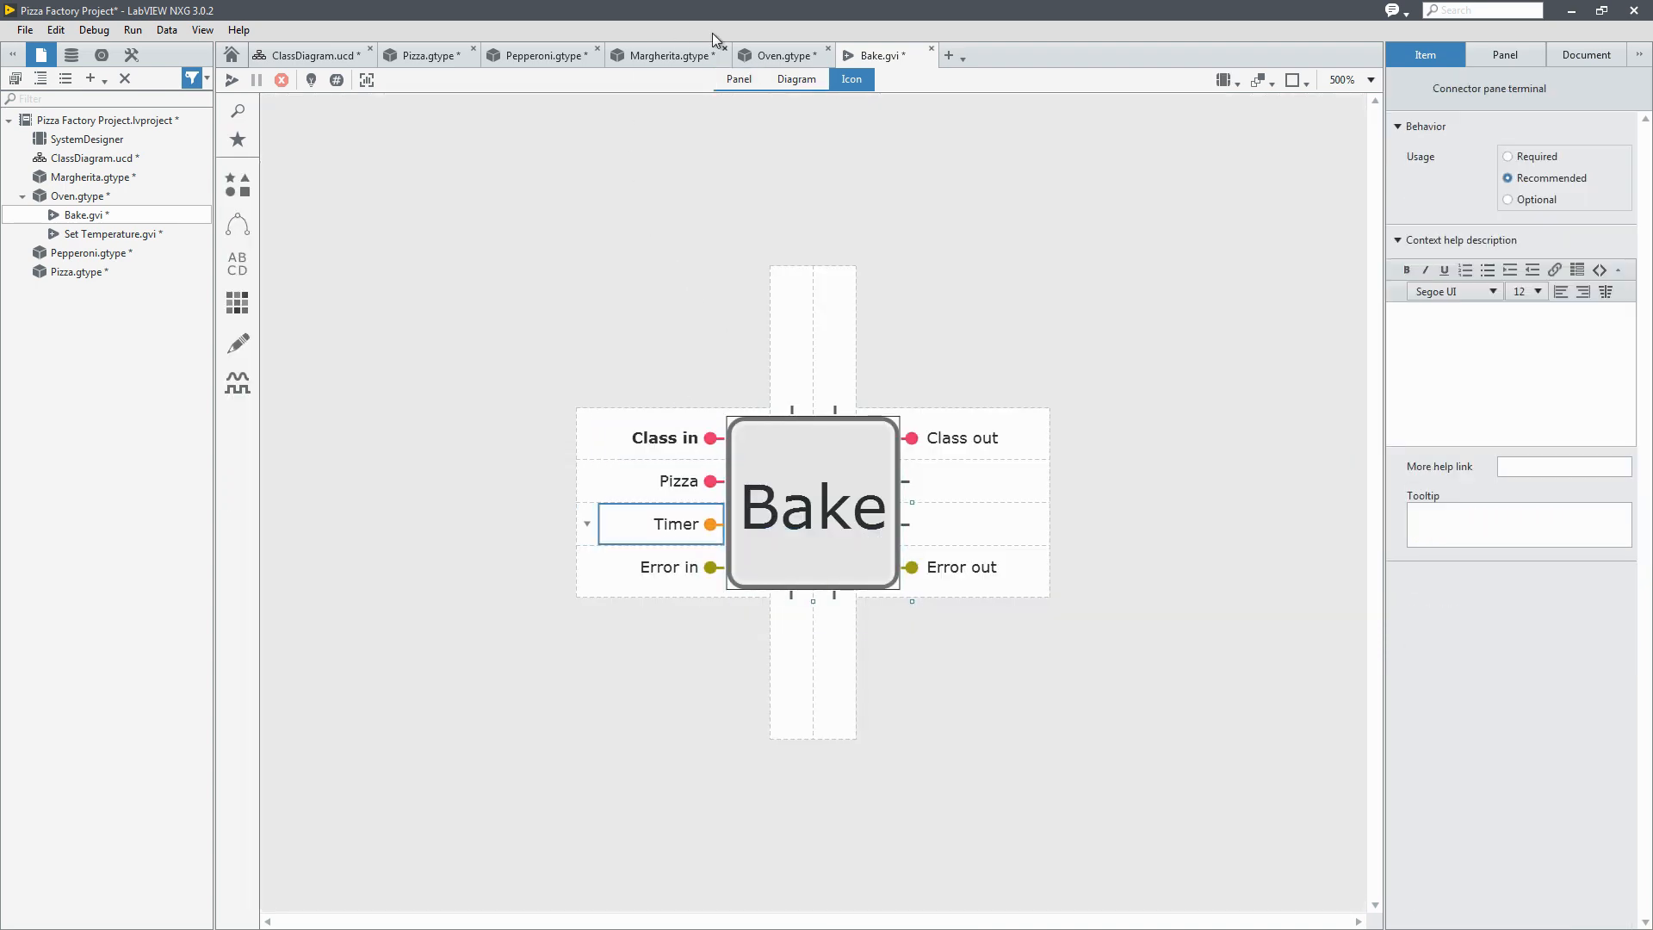
pyautogui.click(312, 55)
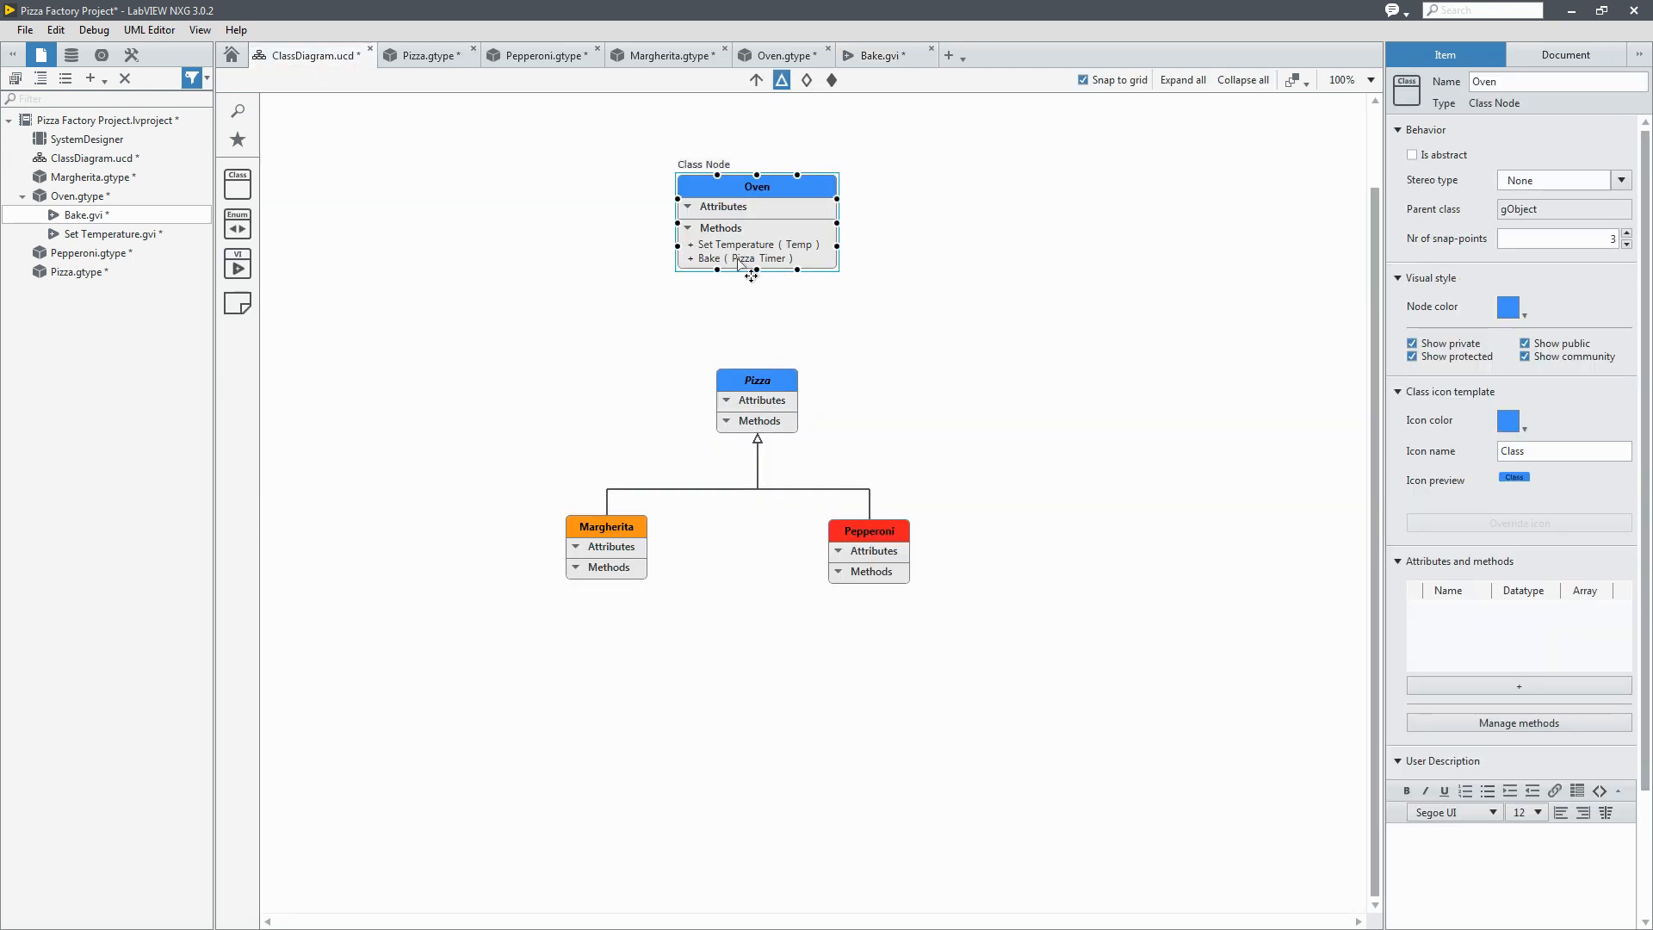
# Step: Draw a directed association from Oven to Pizza, then take an Enum node from the palette
pyautogui.click(806, 336)
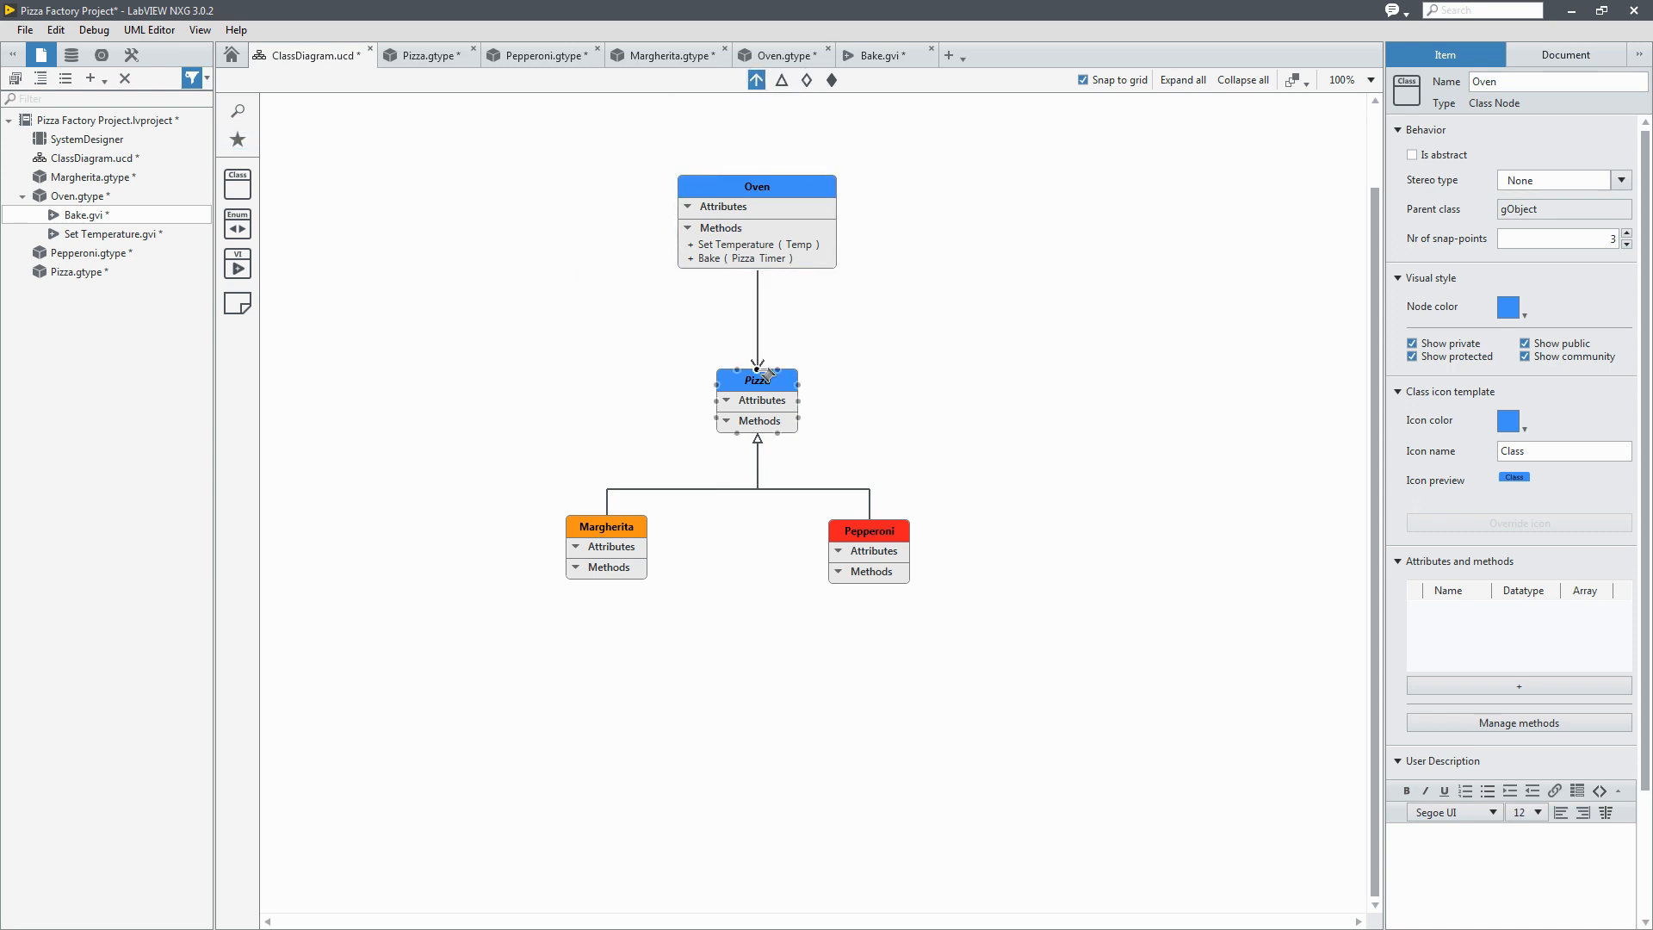
pyautogui.click(992, 310)
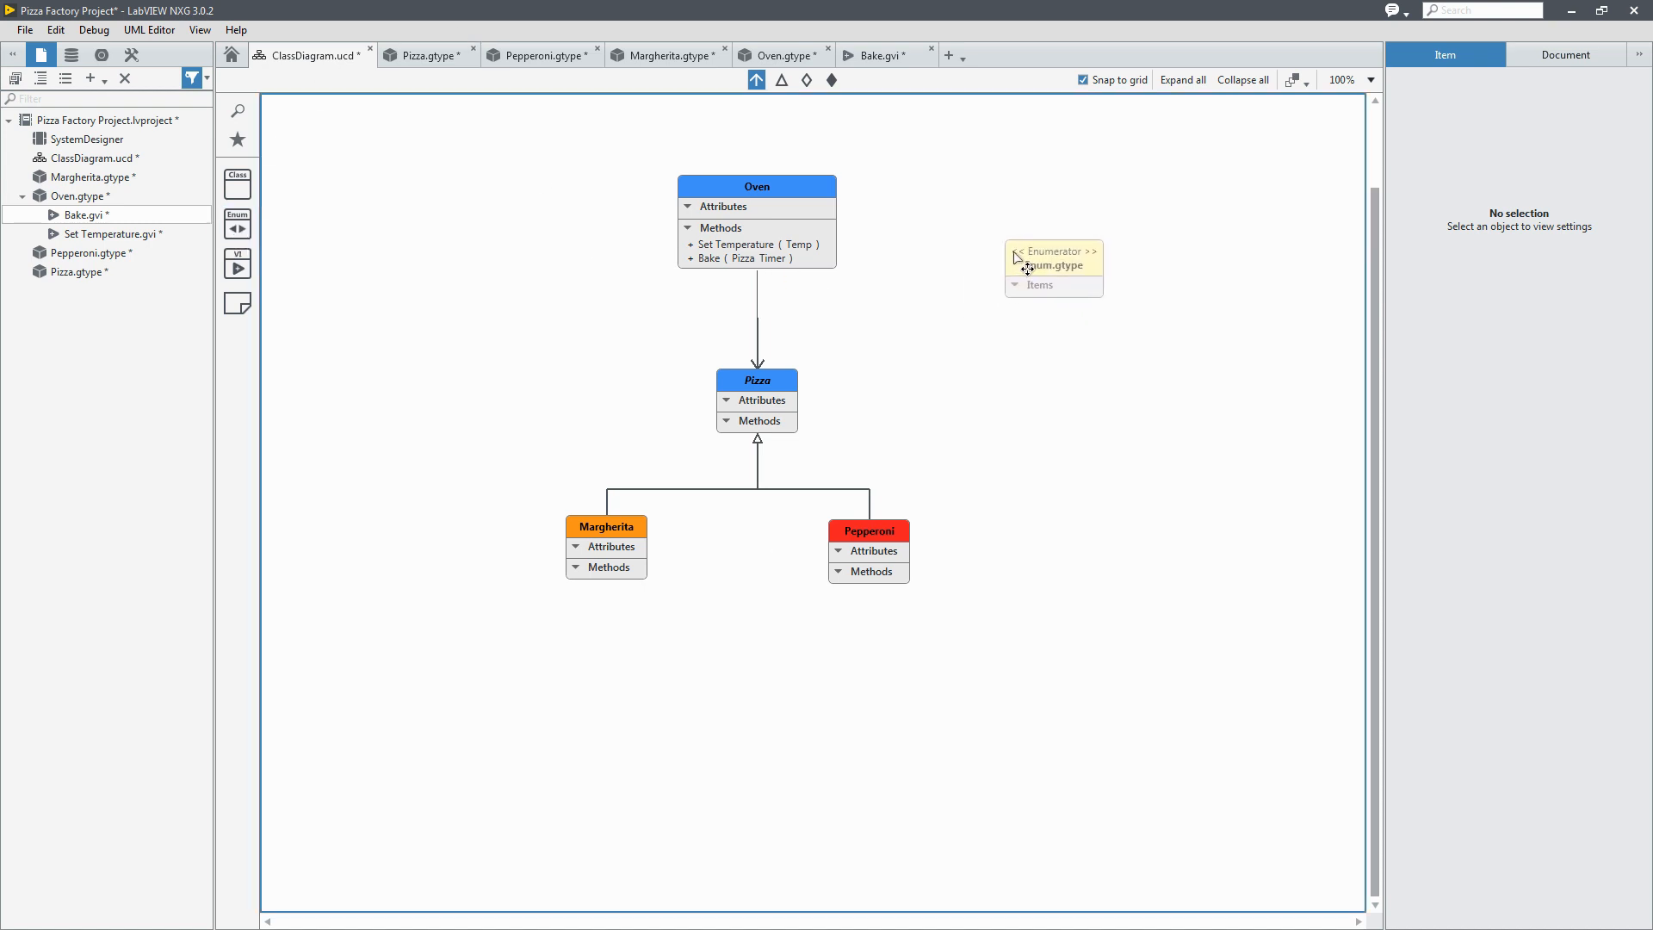
# Step: Place an enumerator right of Oven named SauceTypes with items Tomato and White
pyautogui.click(1044, 258)
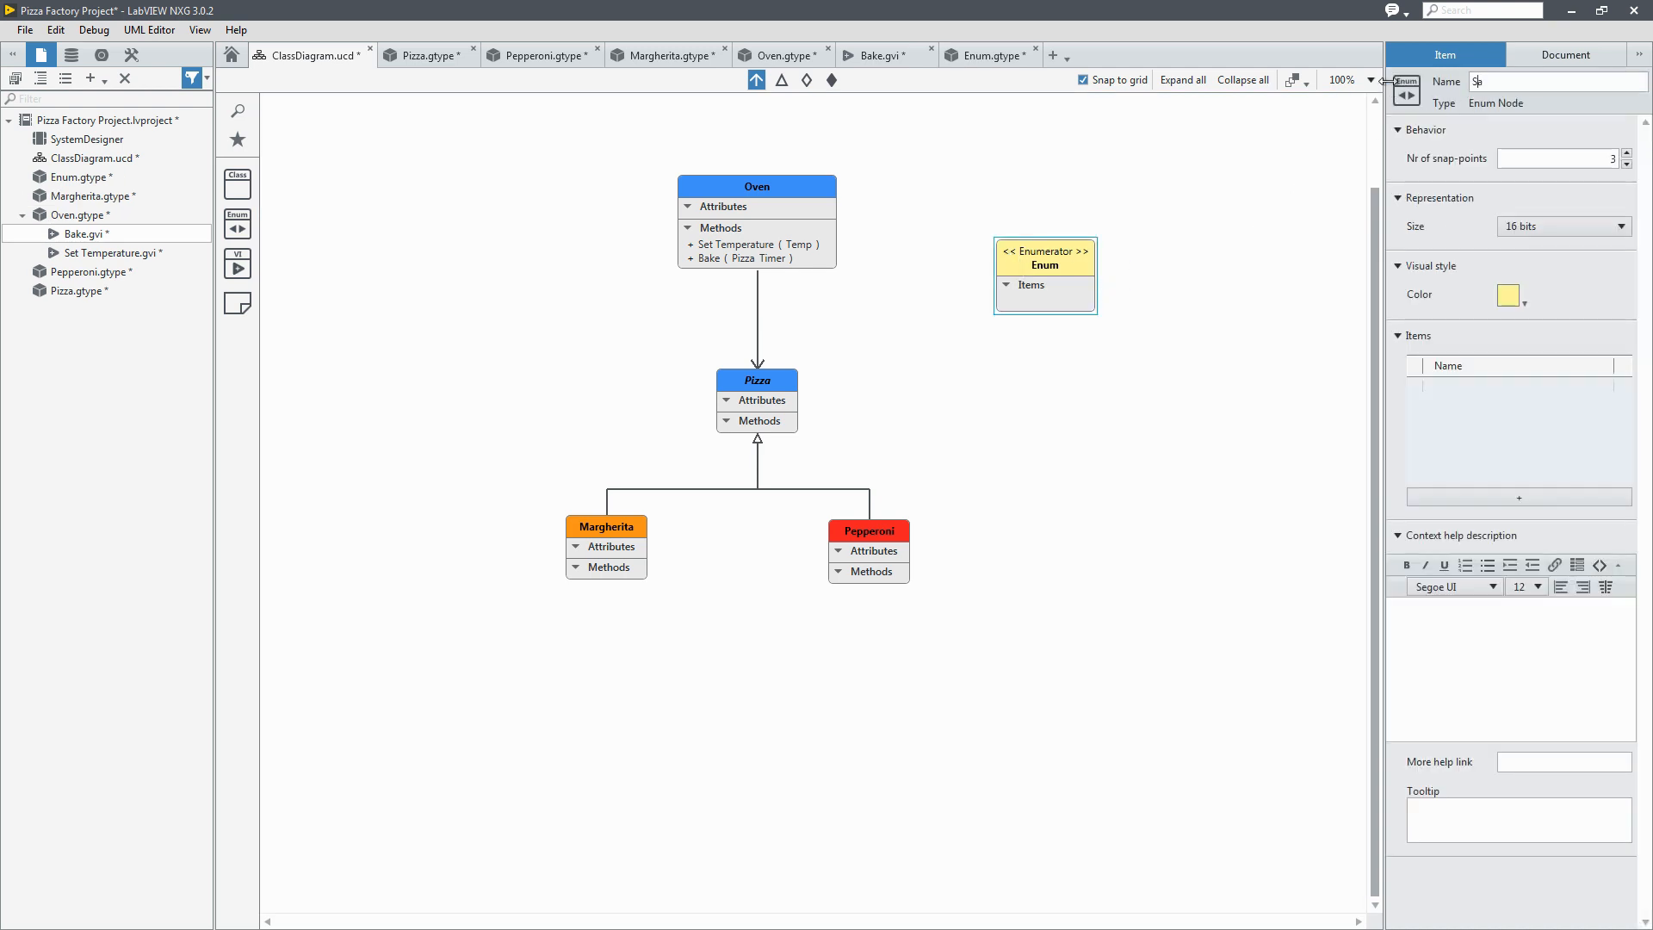
pyautogui.write('SauceTypes')
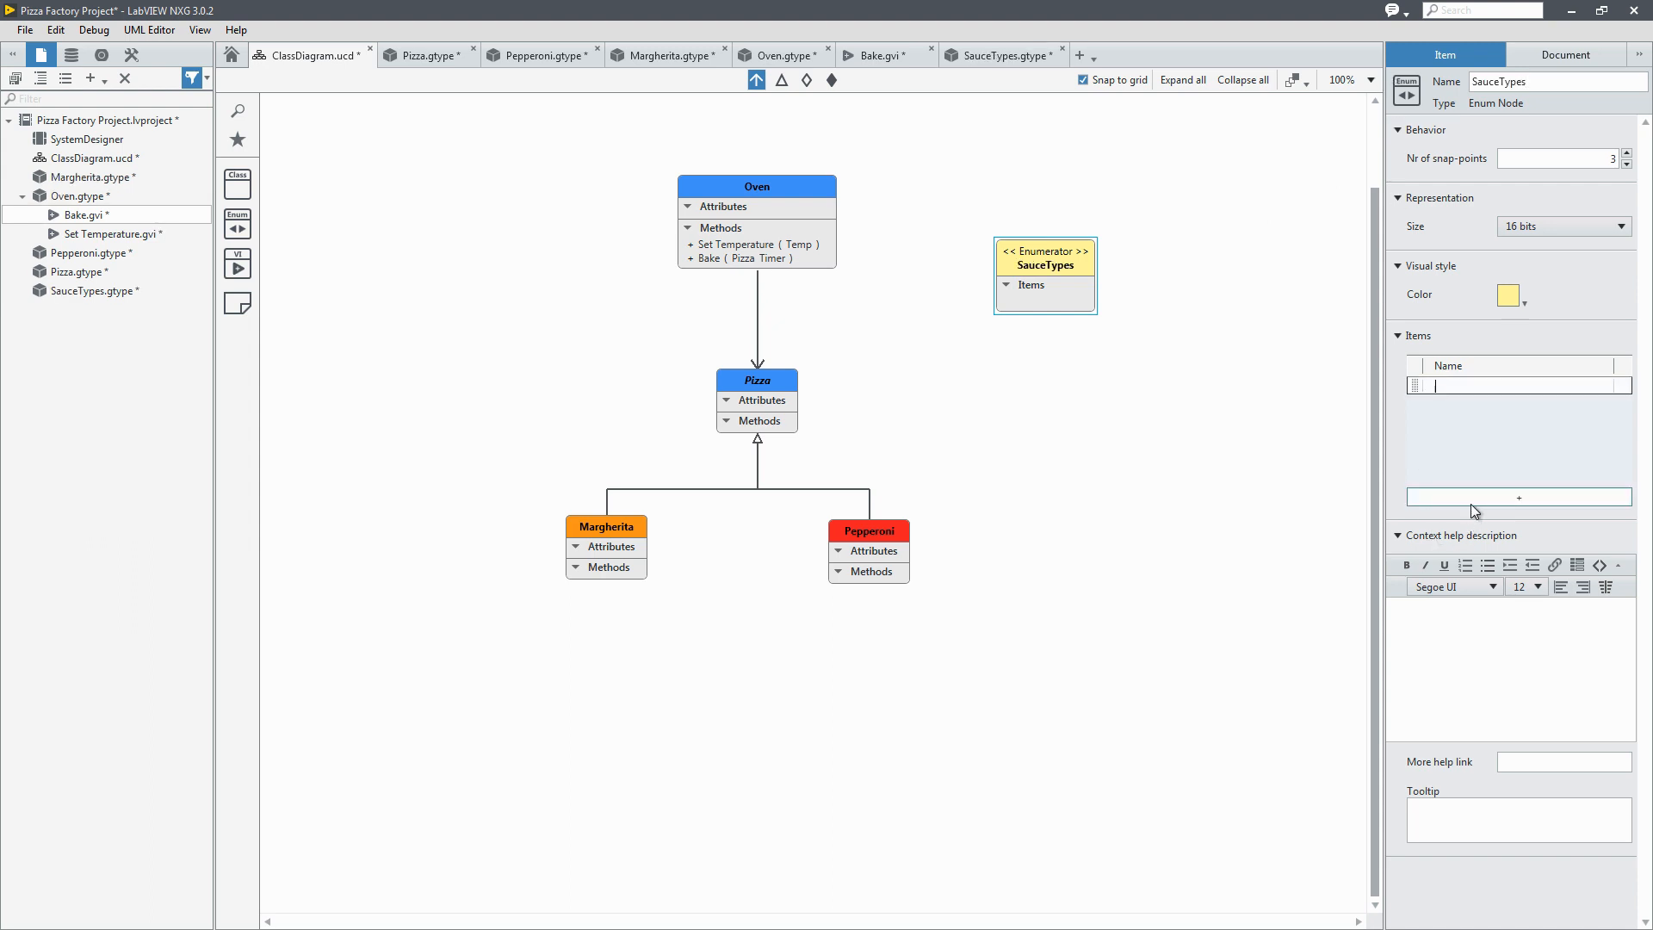
pyautogui.write('Tom')
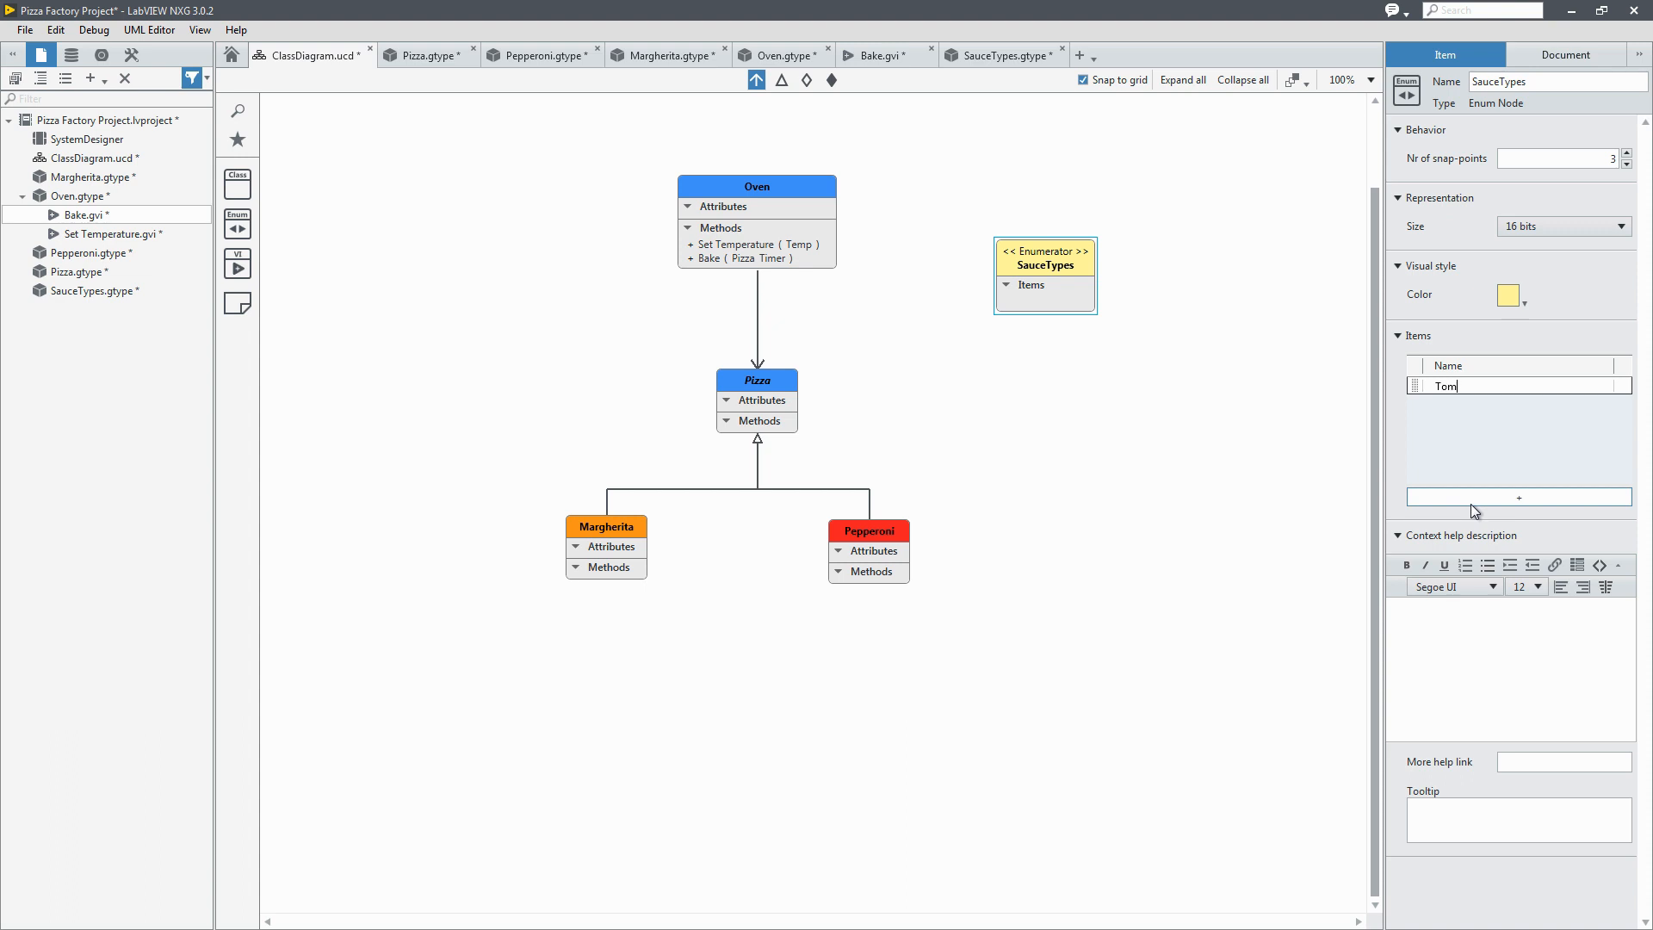
pyautogui.write('Tomato')
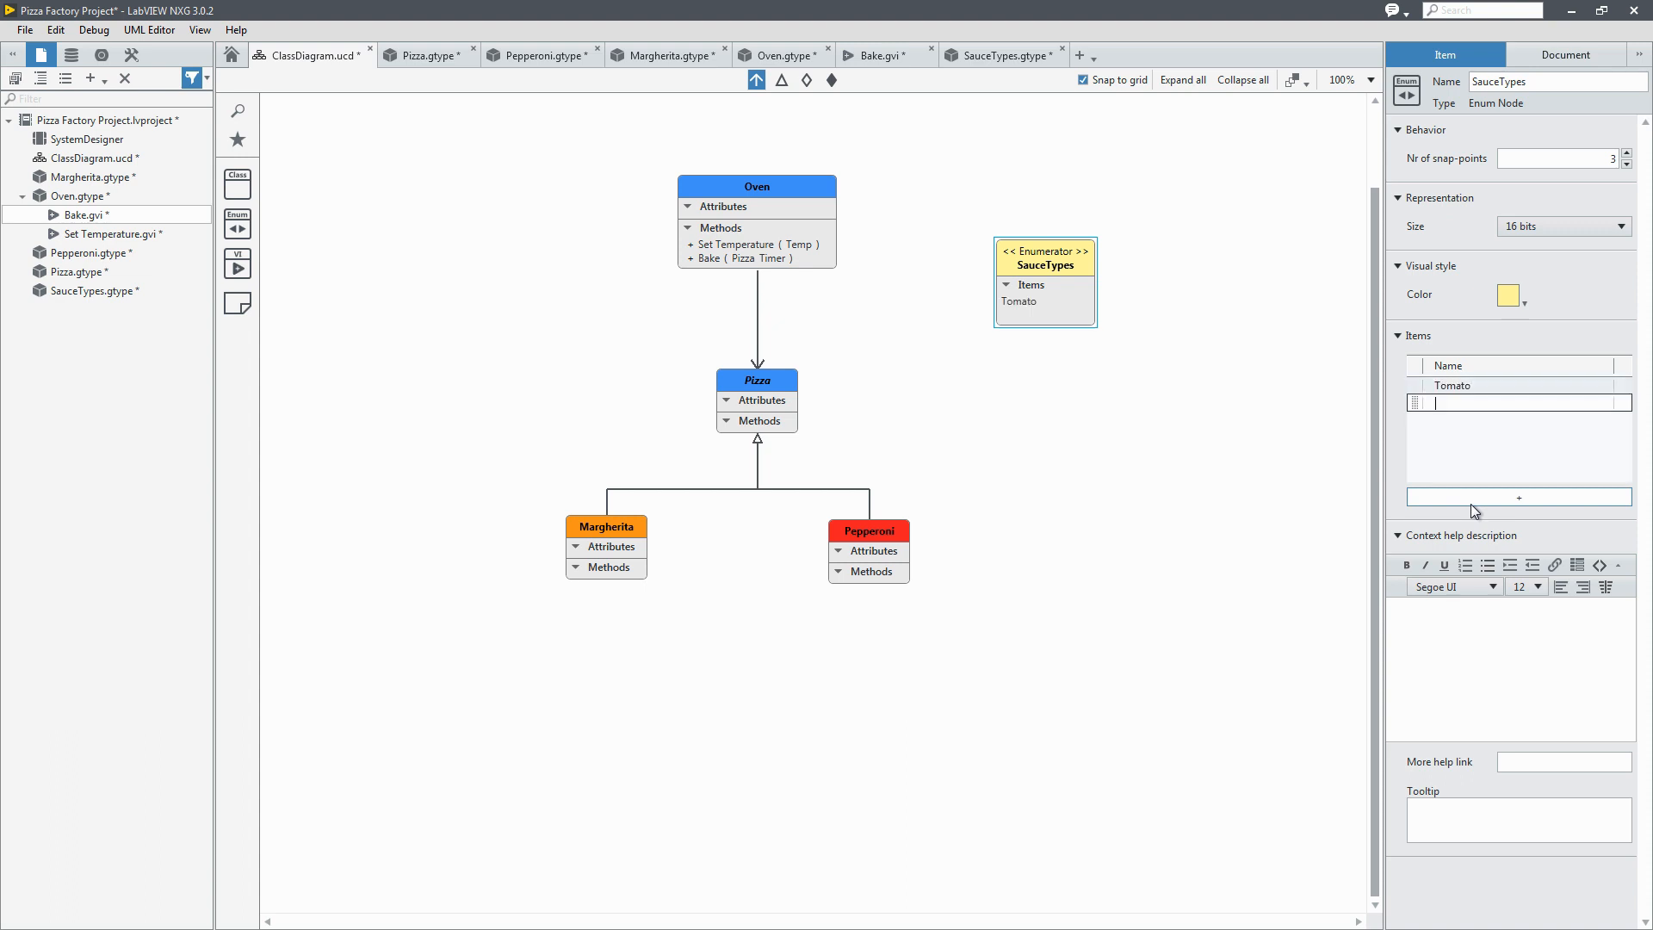
pyautogui.write('White')
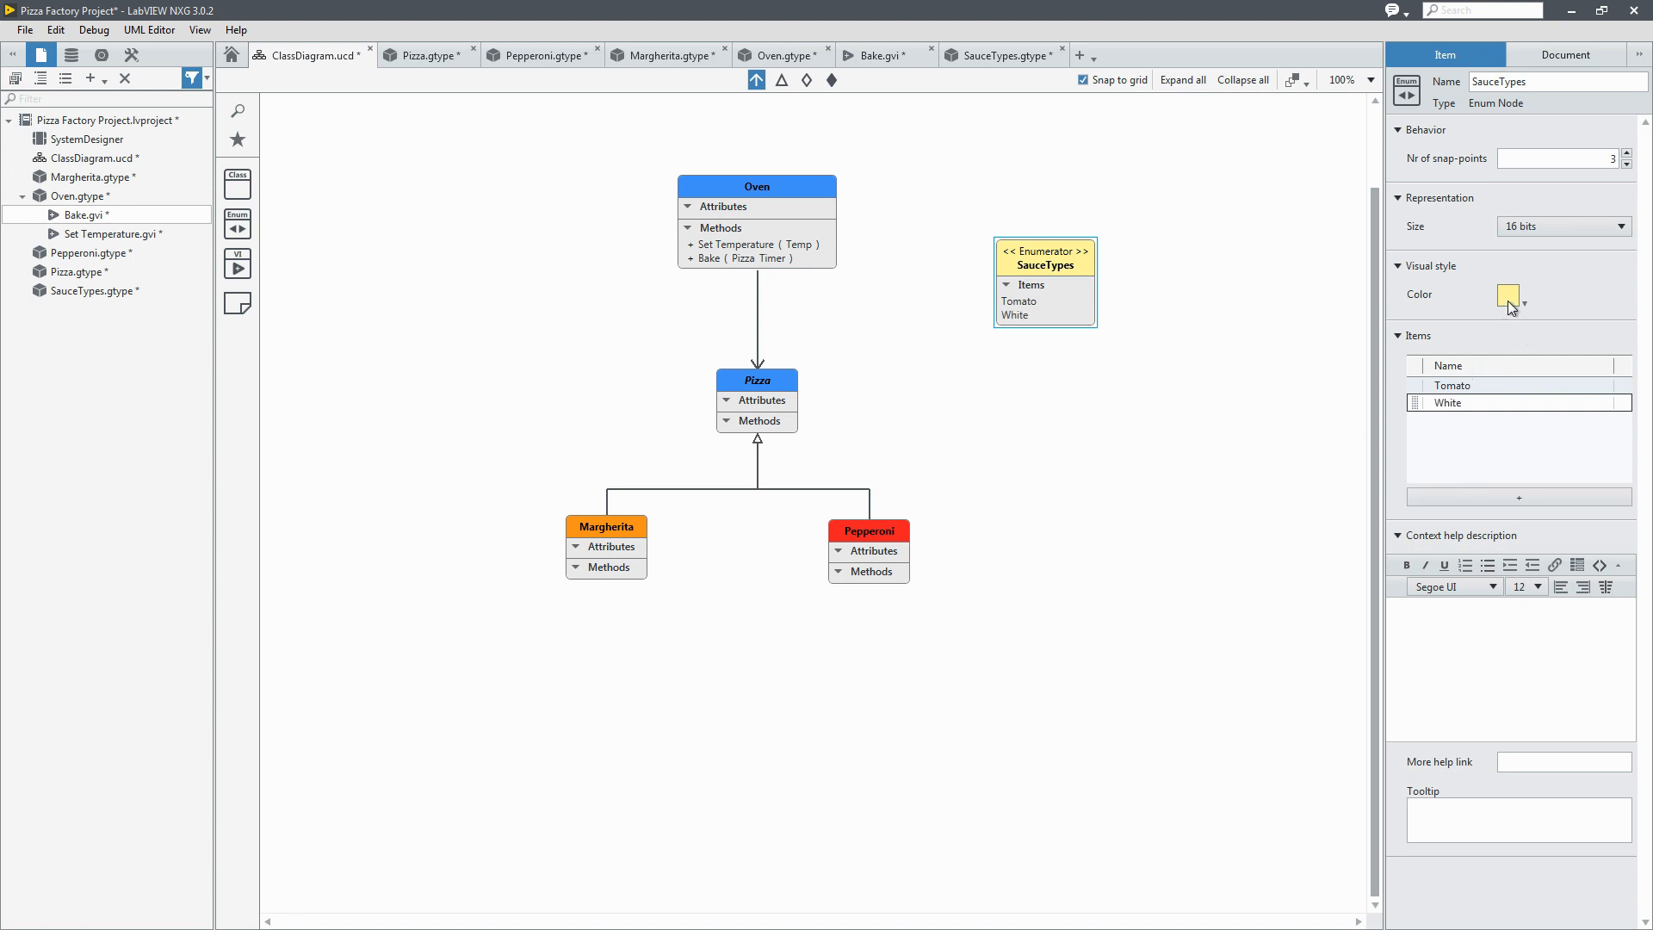
# Step: Colour the SauceTypes node purple and pick up another Enum node
pyautogui.click(1520, 294)
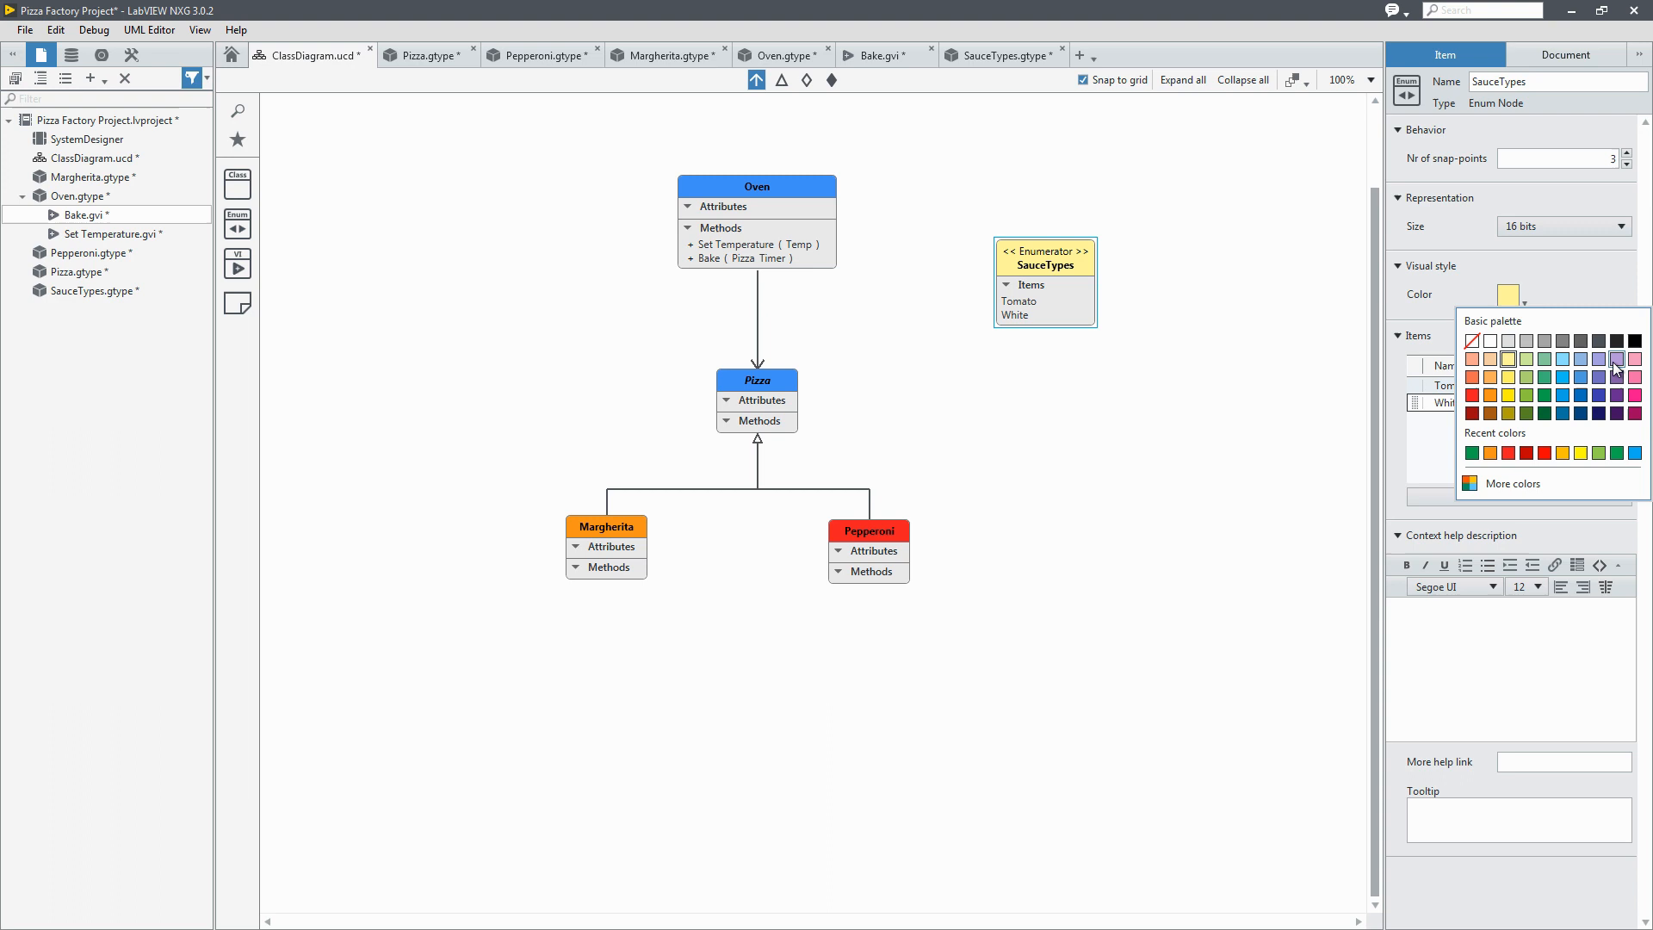
pyautogui.click(1613, 360)
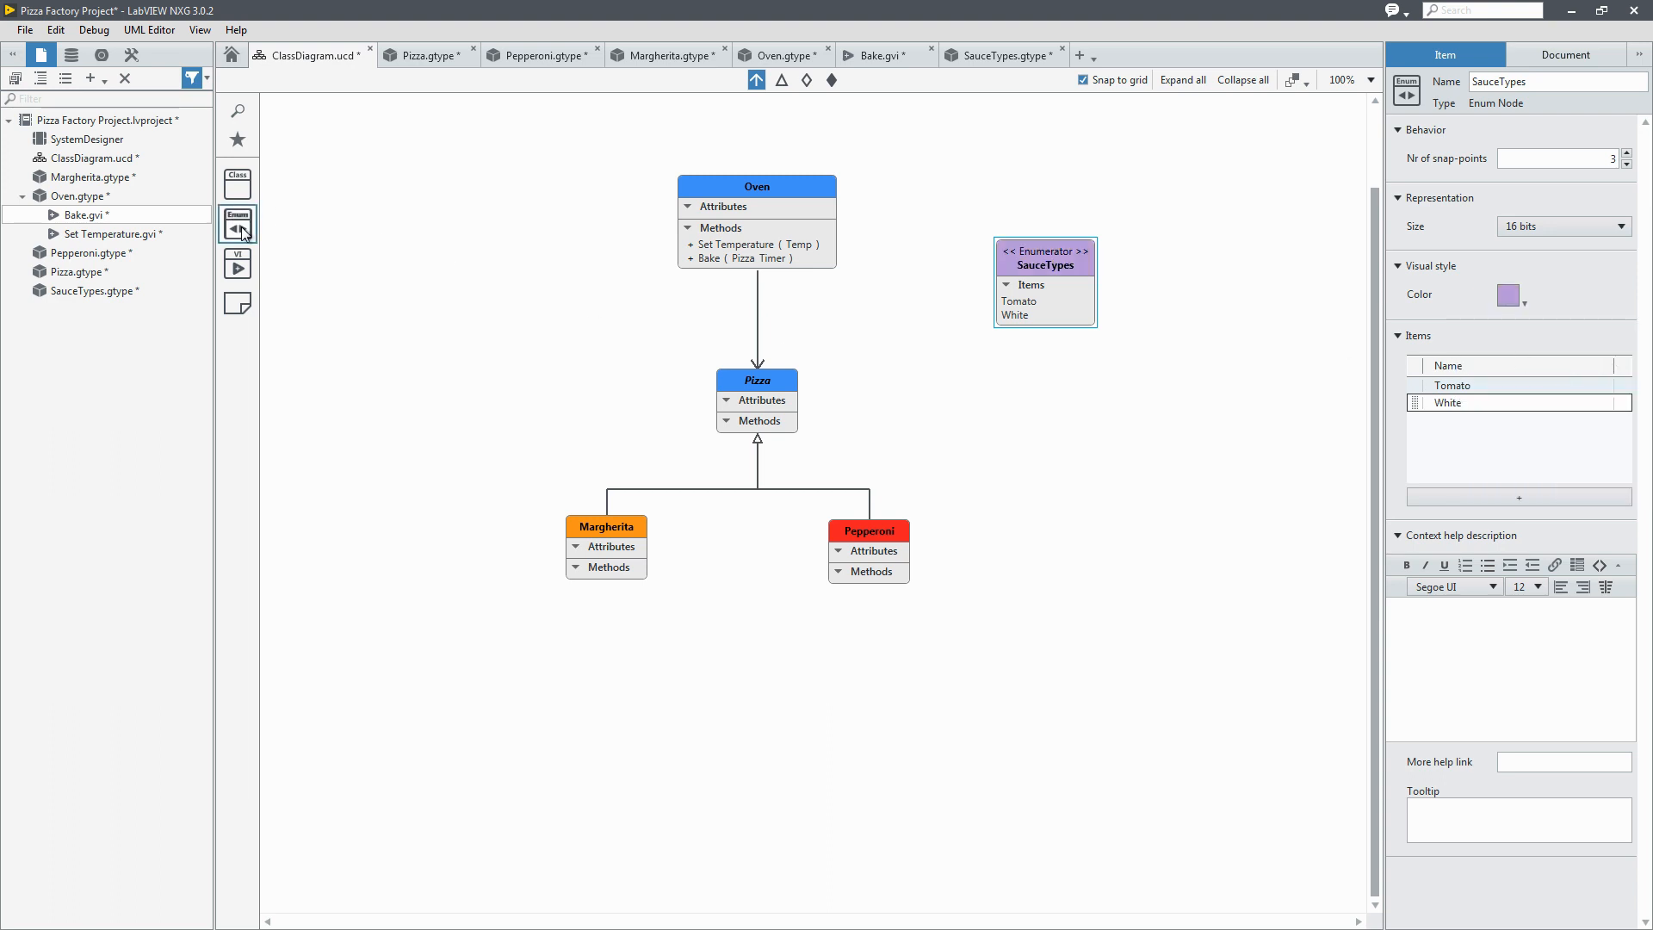
pyautogui.click(237, 222)
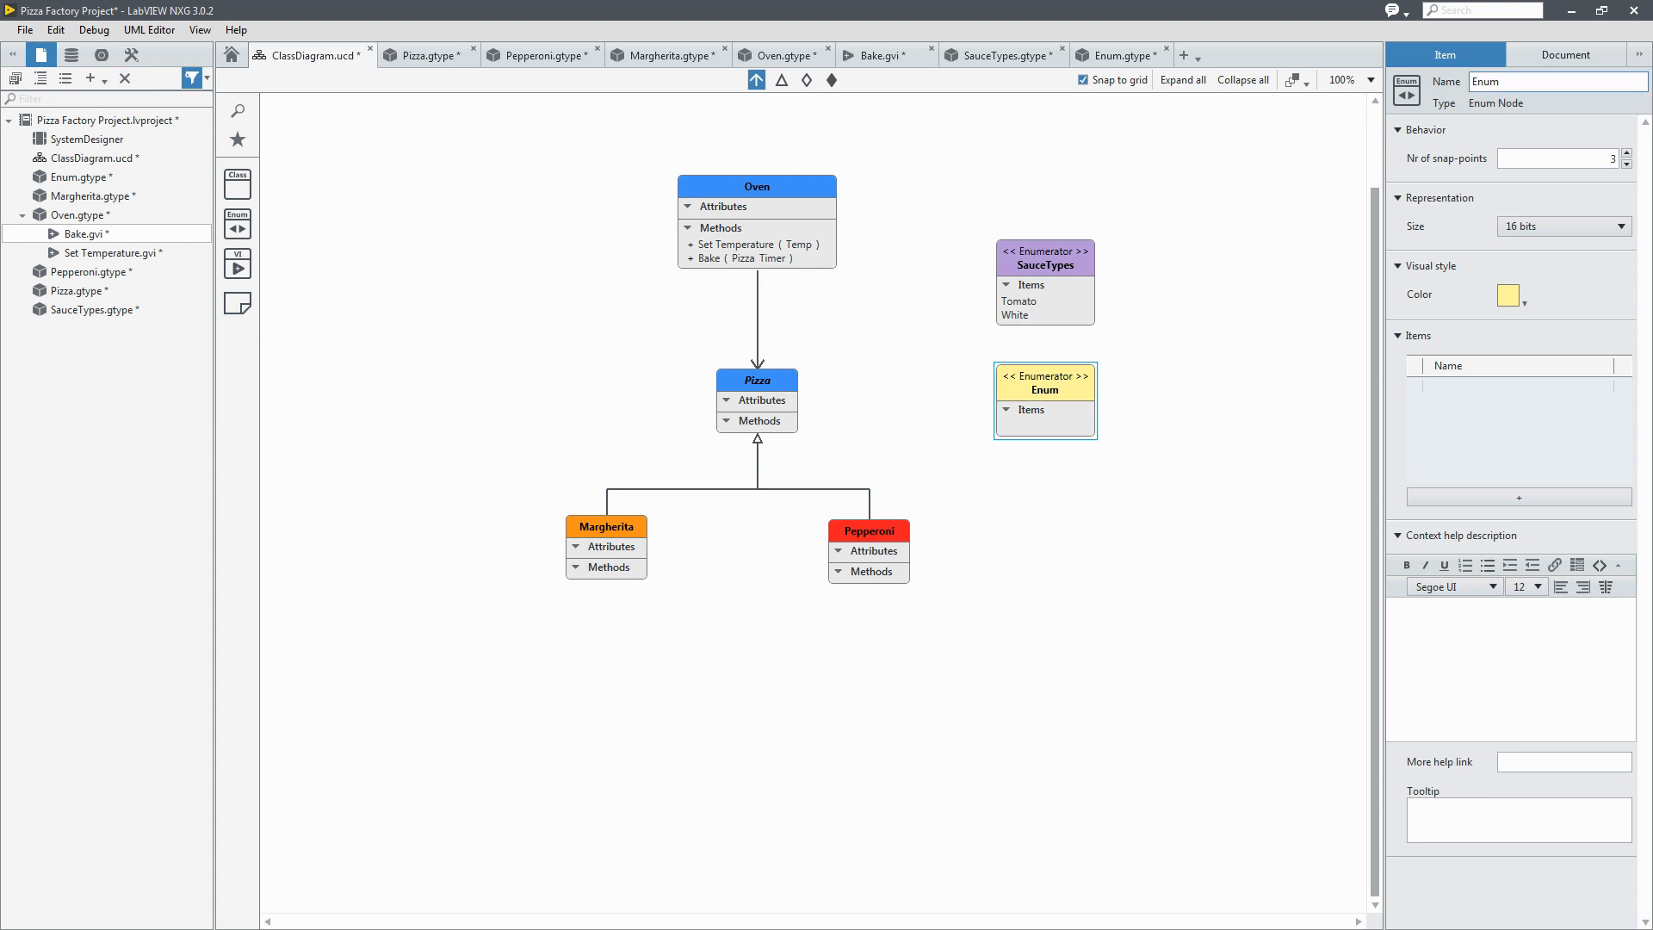
# Step: Name the new enumerator CheeseTypes with items Mozzarella, Pardano and Ricotta
pyautogui.write('CheeseTypes')
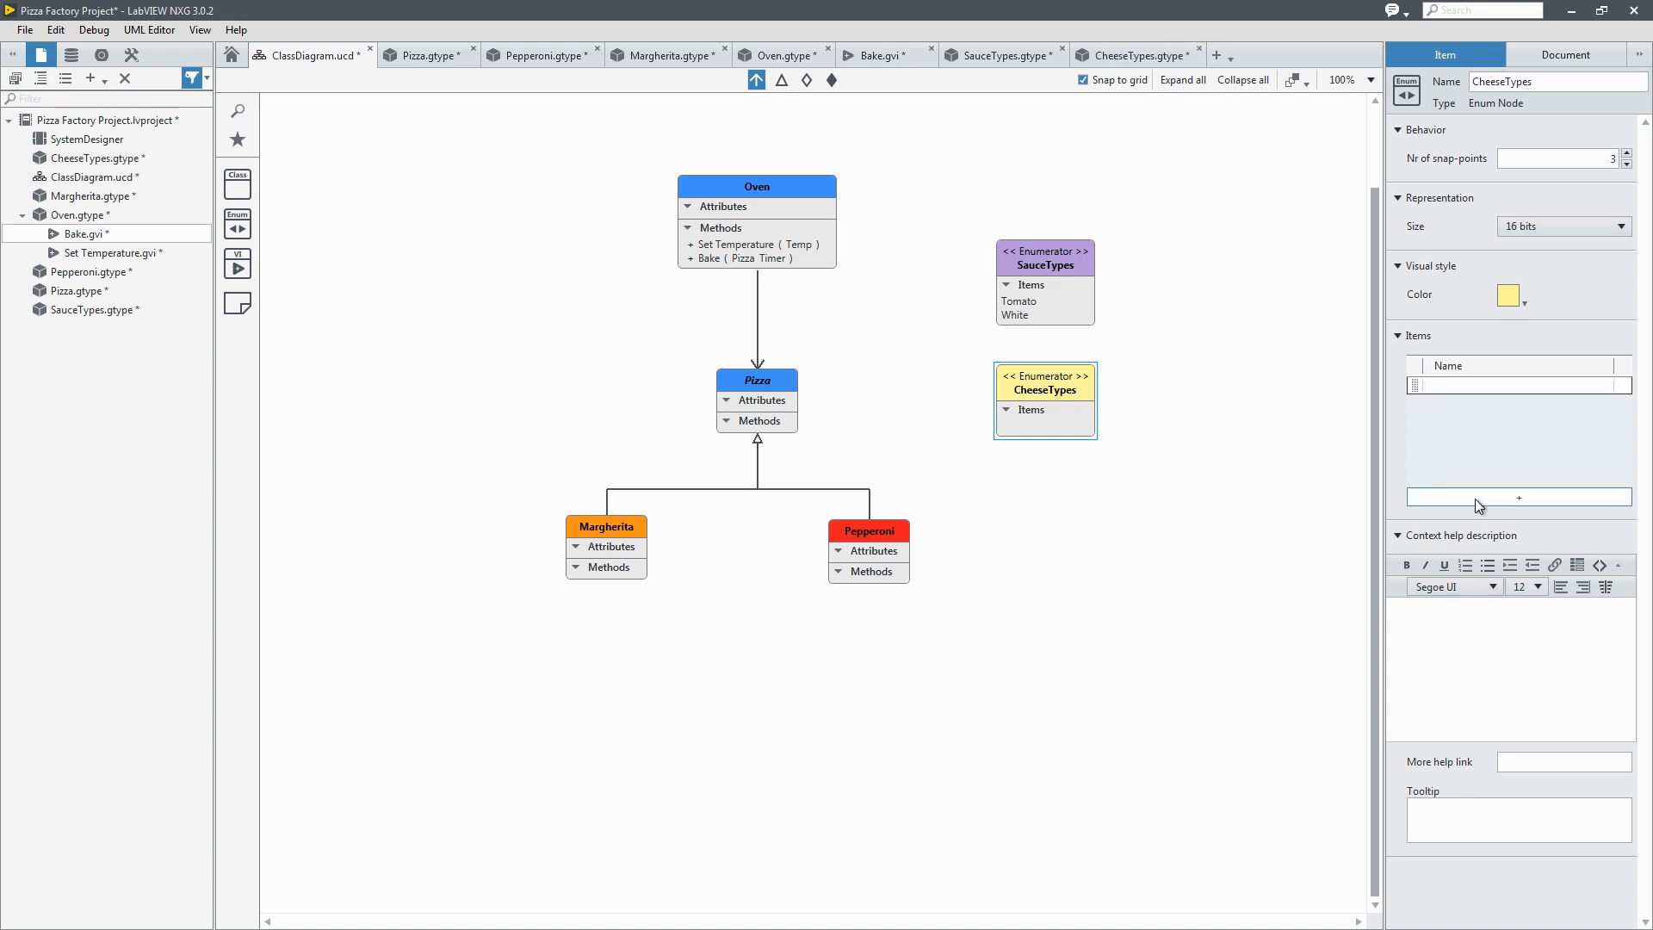
pyautogui.write('Mozzarella')
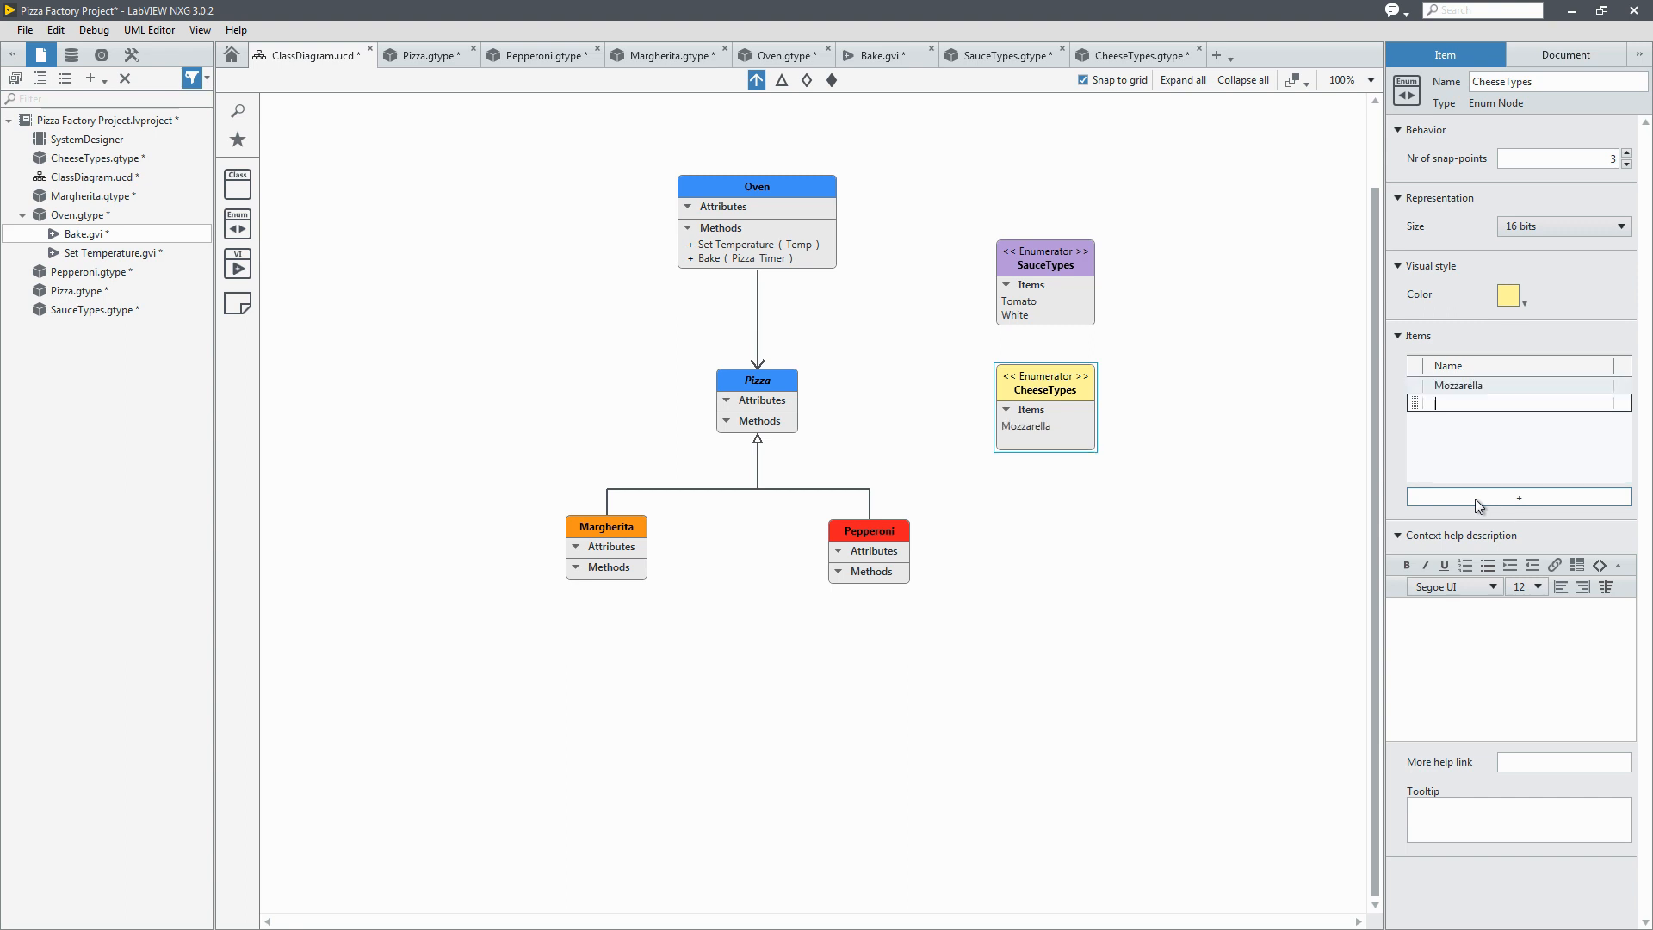
pyautogui.write('Pardano')
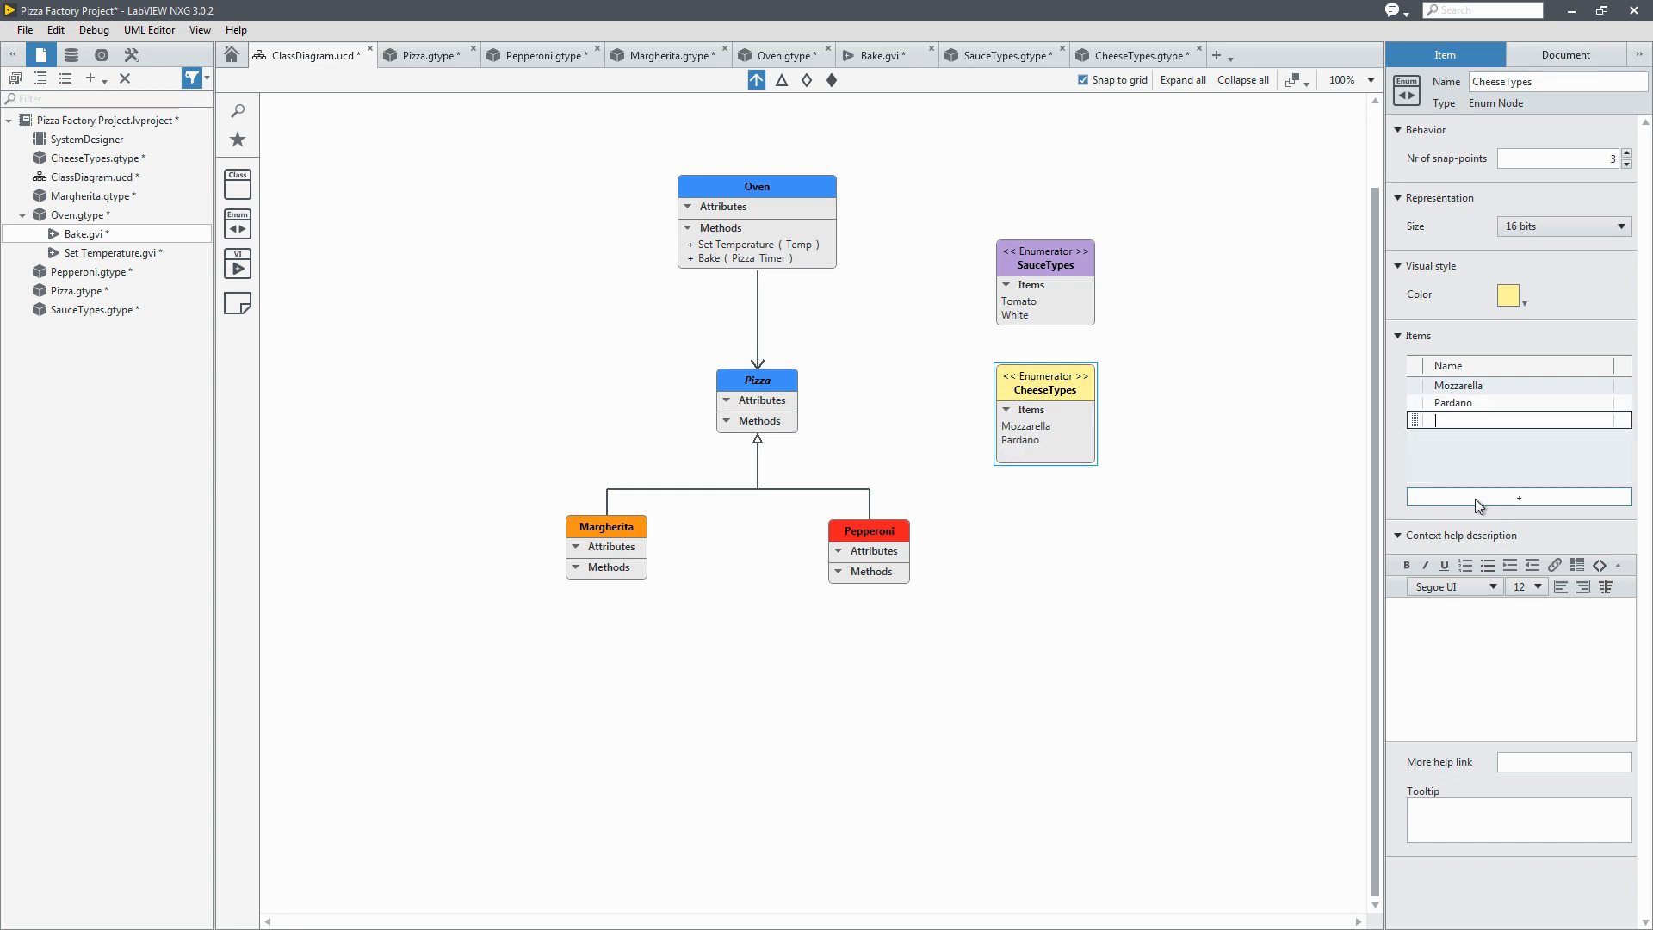
pyautogui.write('R')
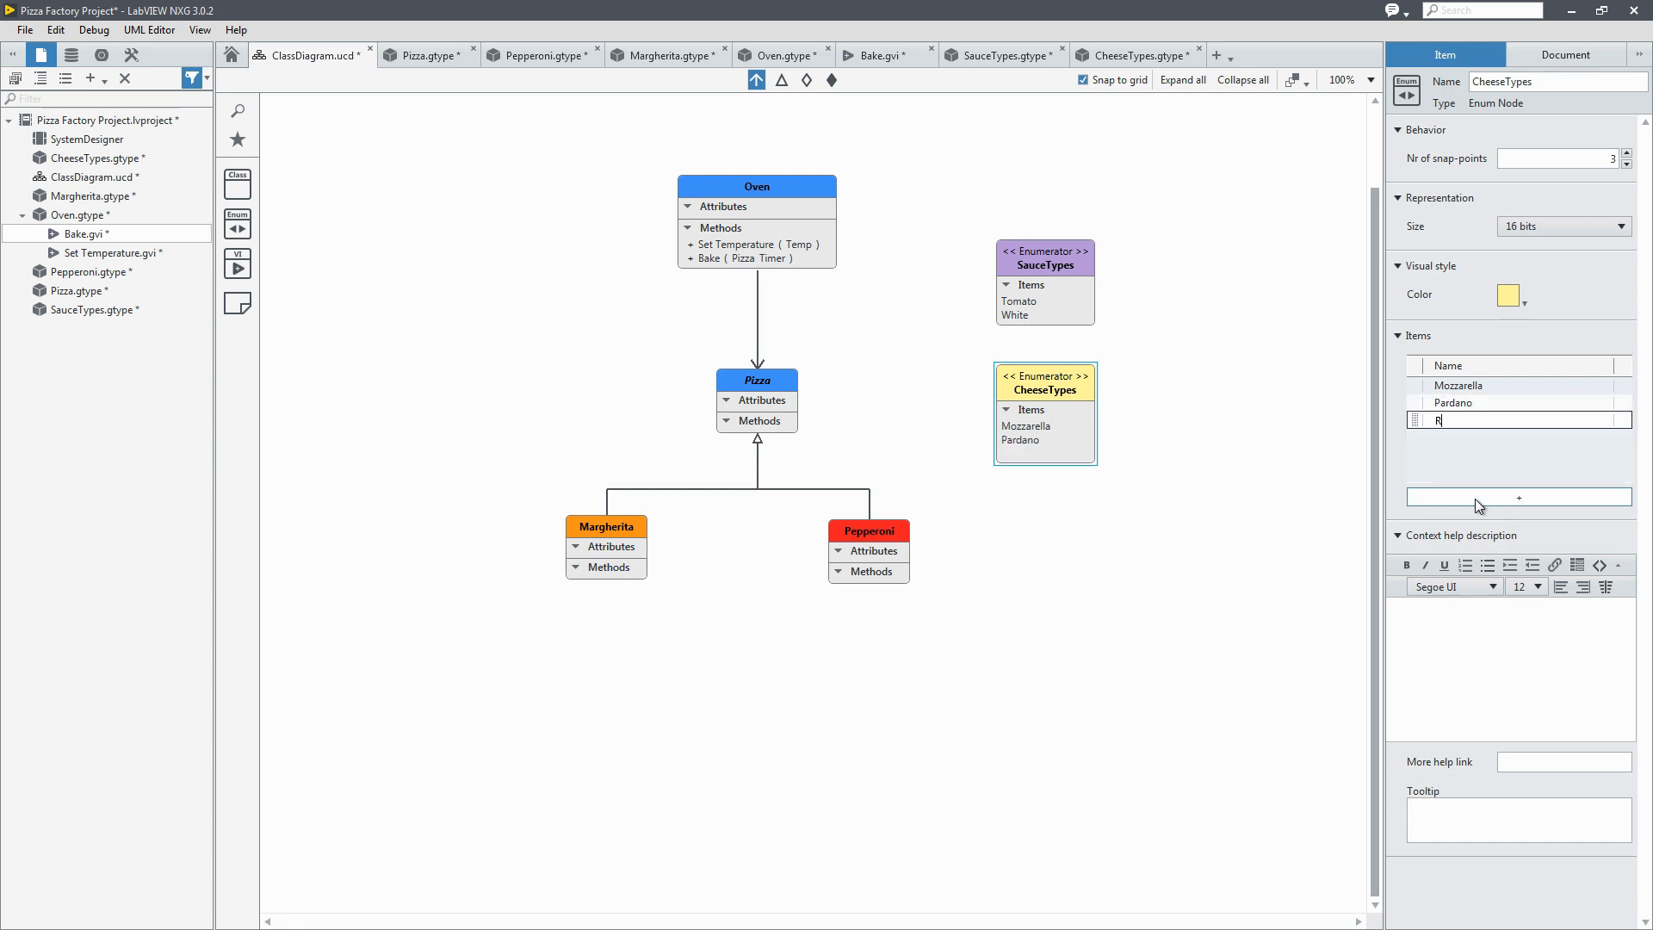
pyautogui.write('icotta')
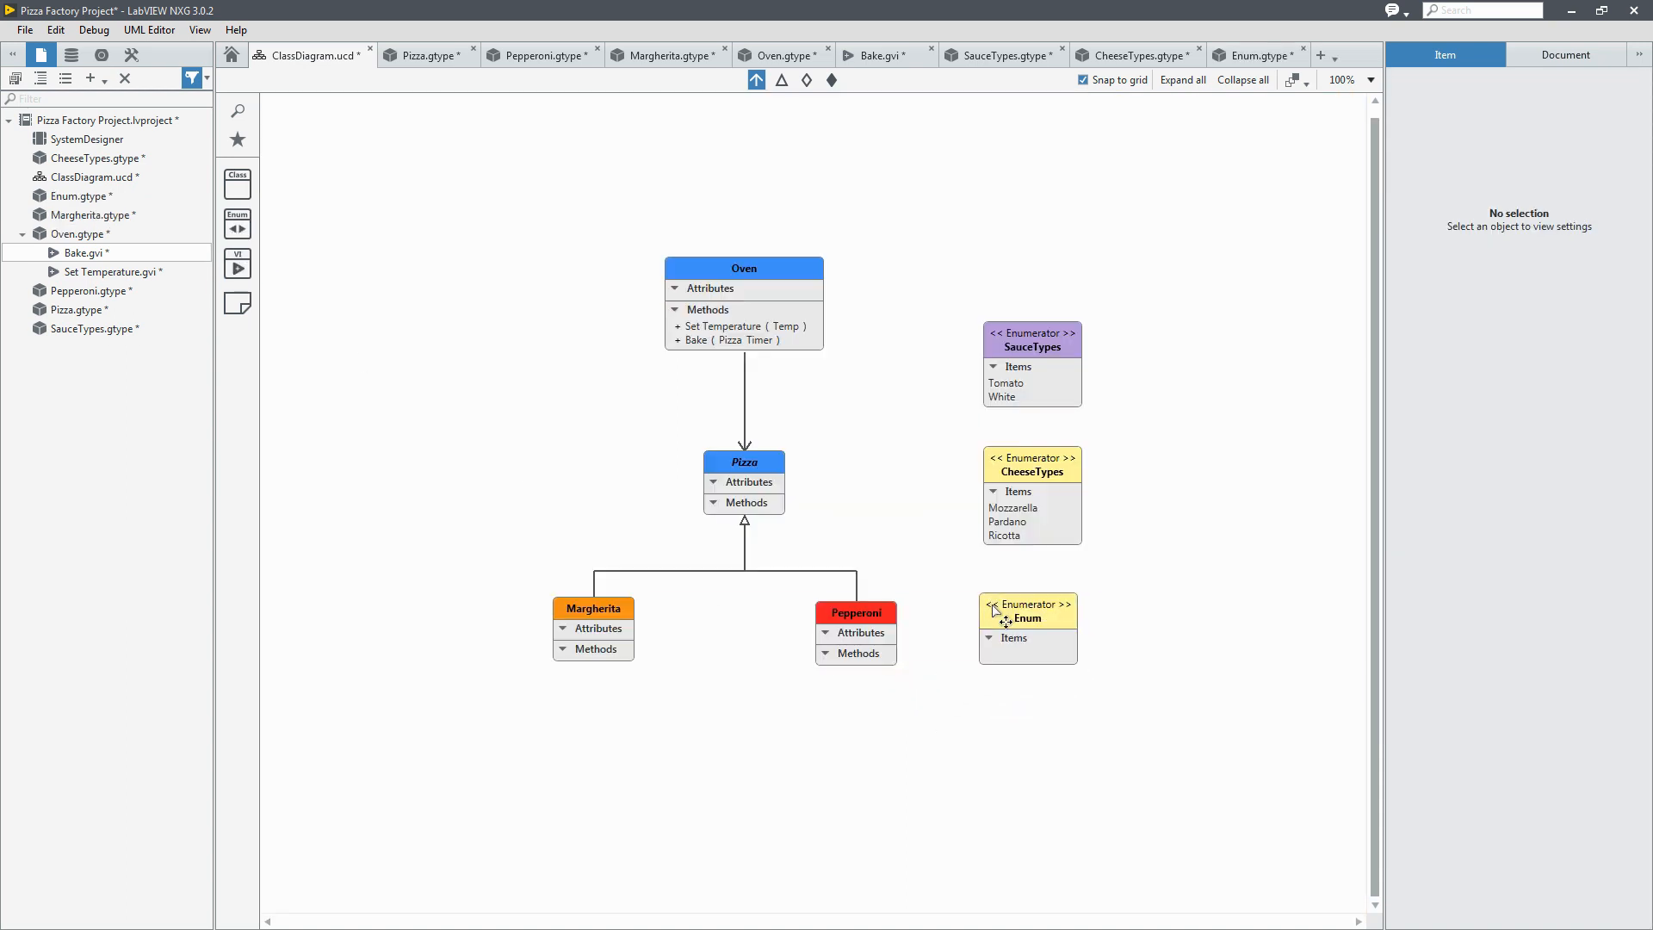
# Step: Name the third enumerator MeatTypes with items Pepperoni, Spicy Sausage and Parma Ham
pyautogui.click(1026, 616)
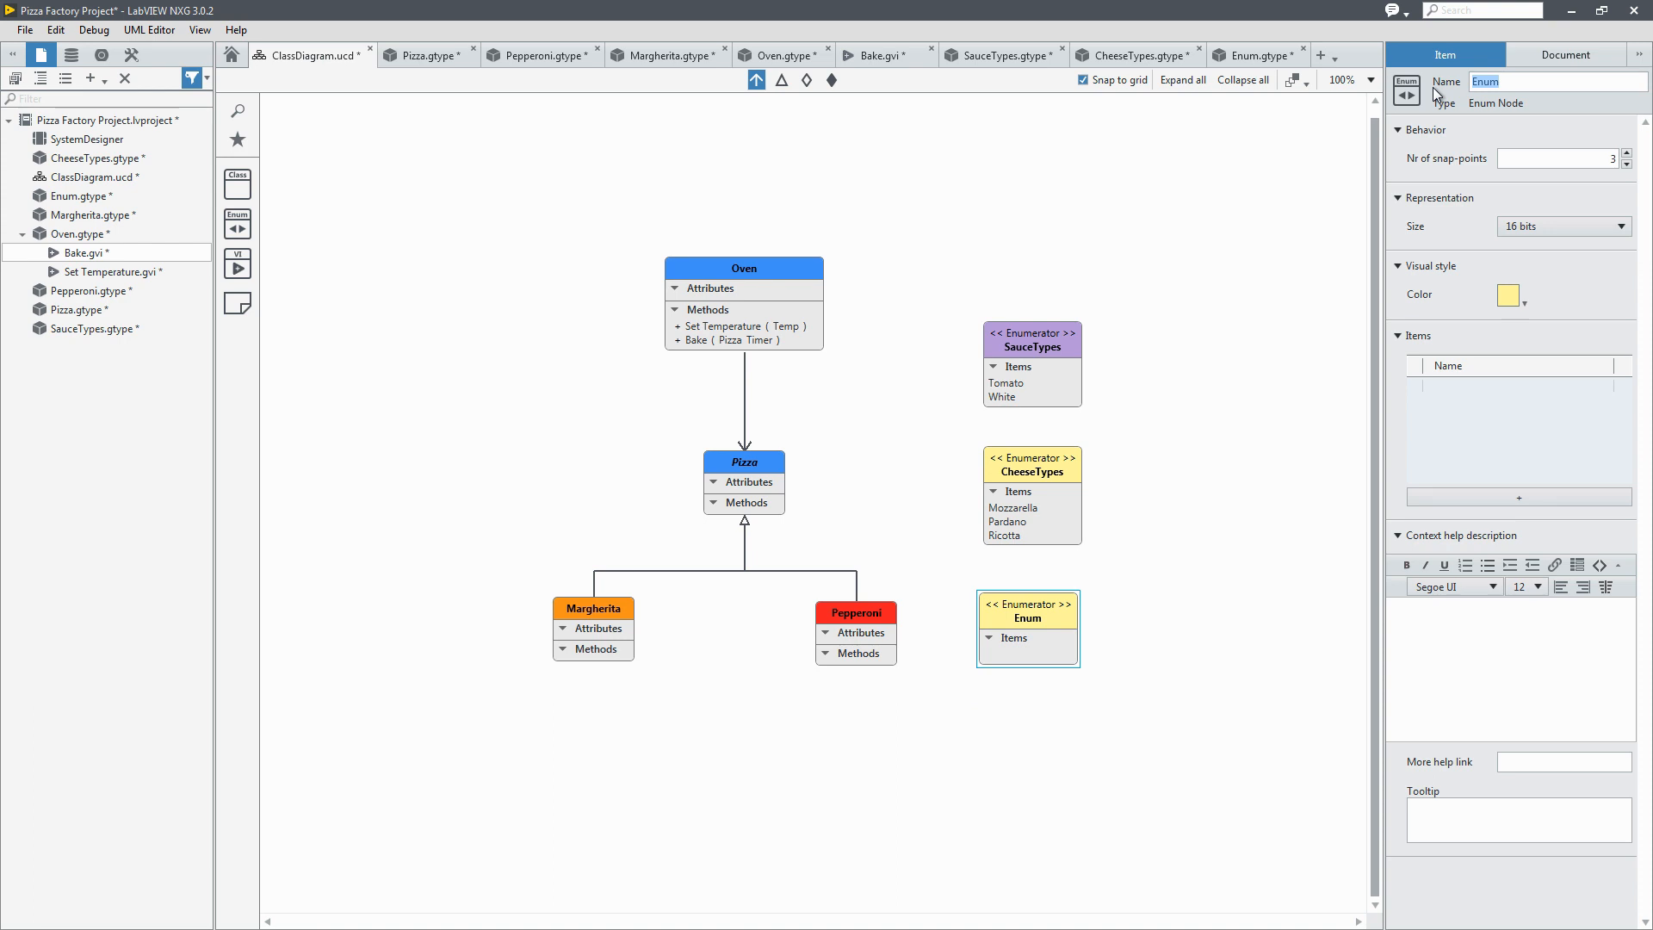
pyautogui.write('MeatTypes')
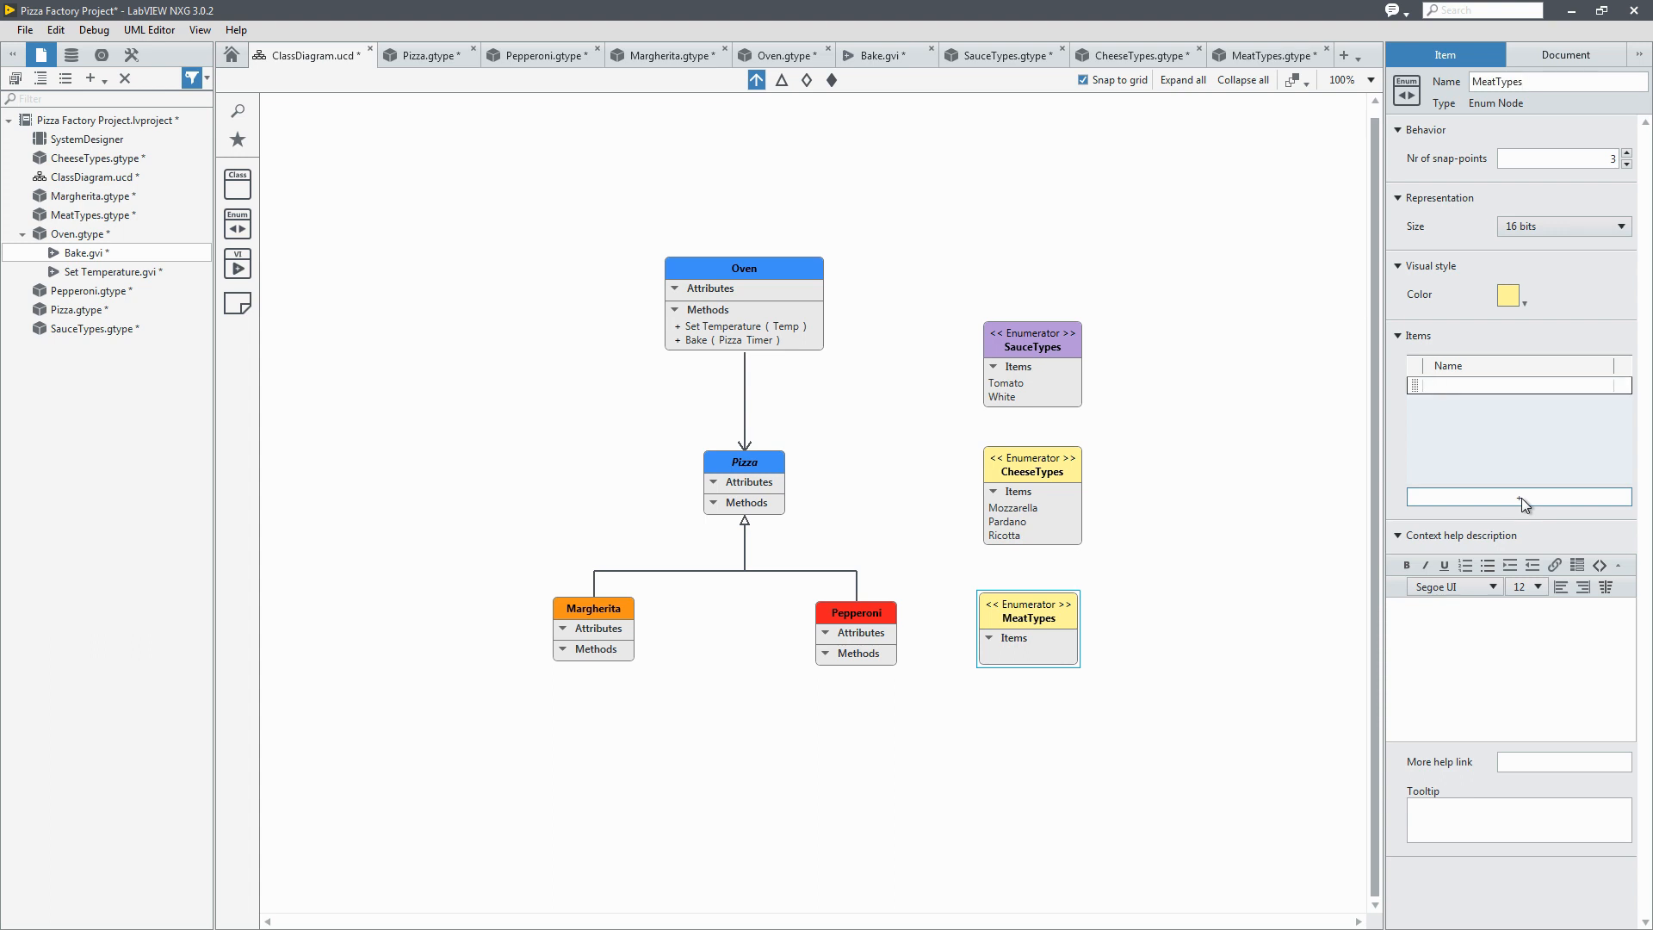
pyautogui.write('Pepperoni')
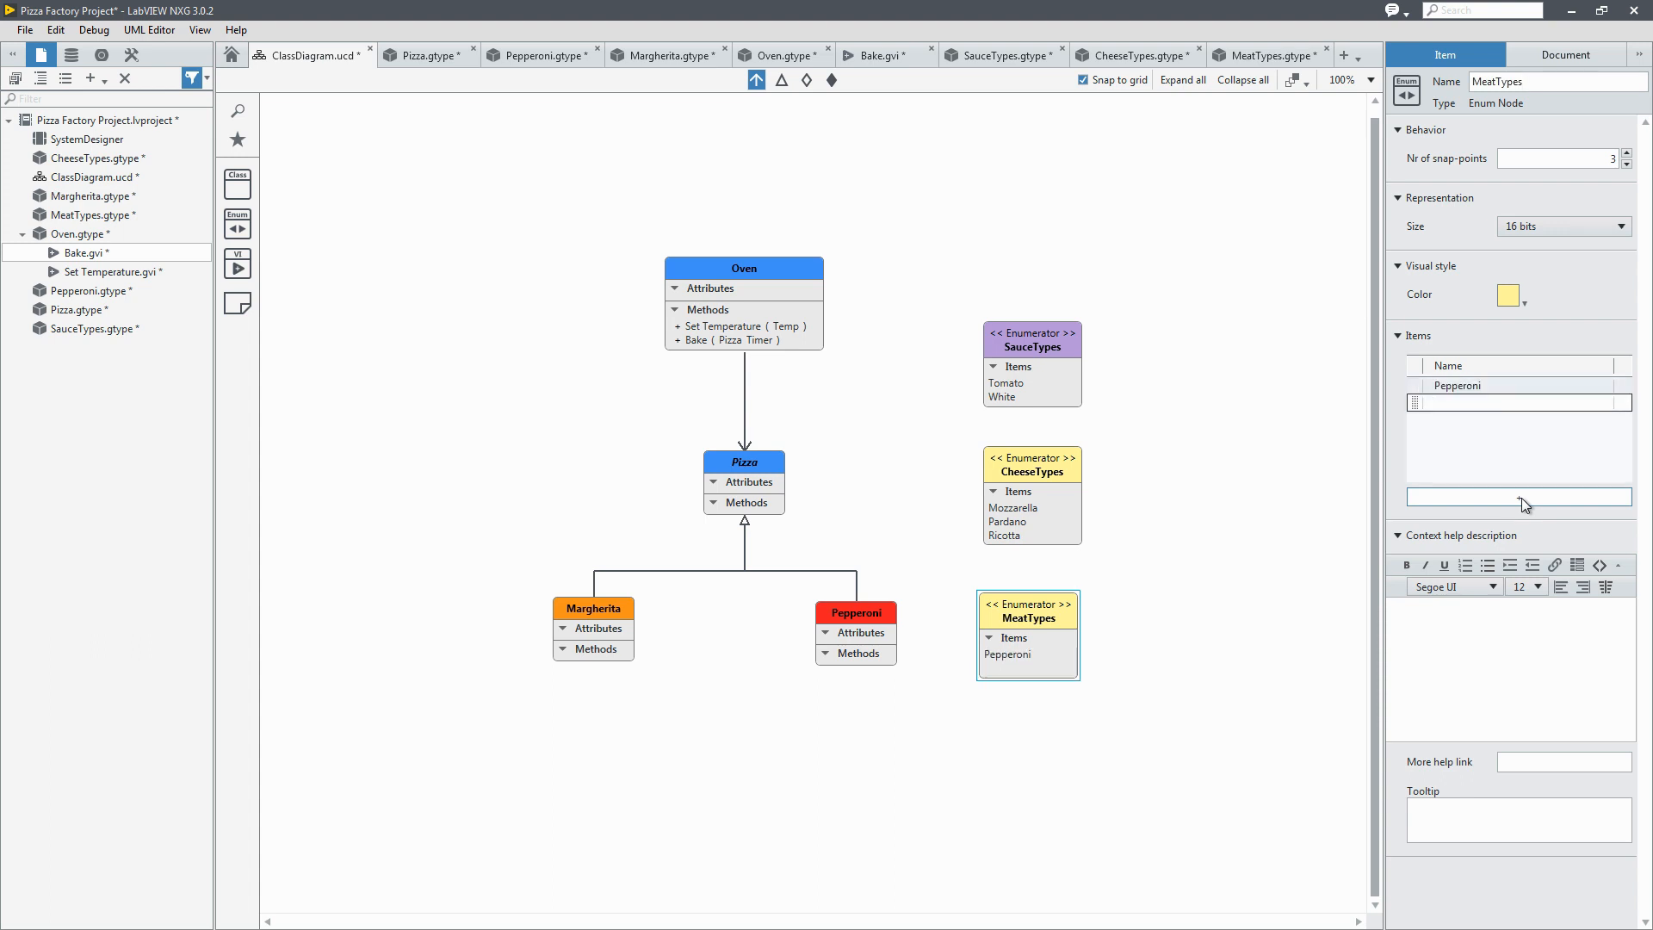
pyautogui.write('Spicy')
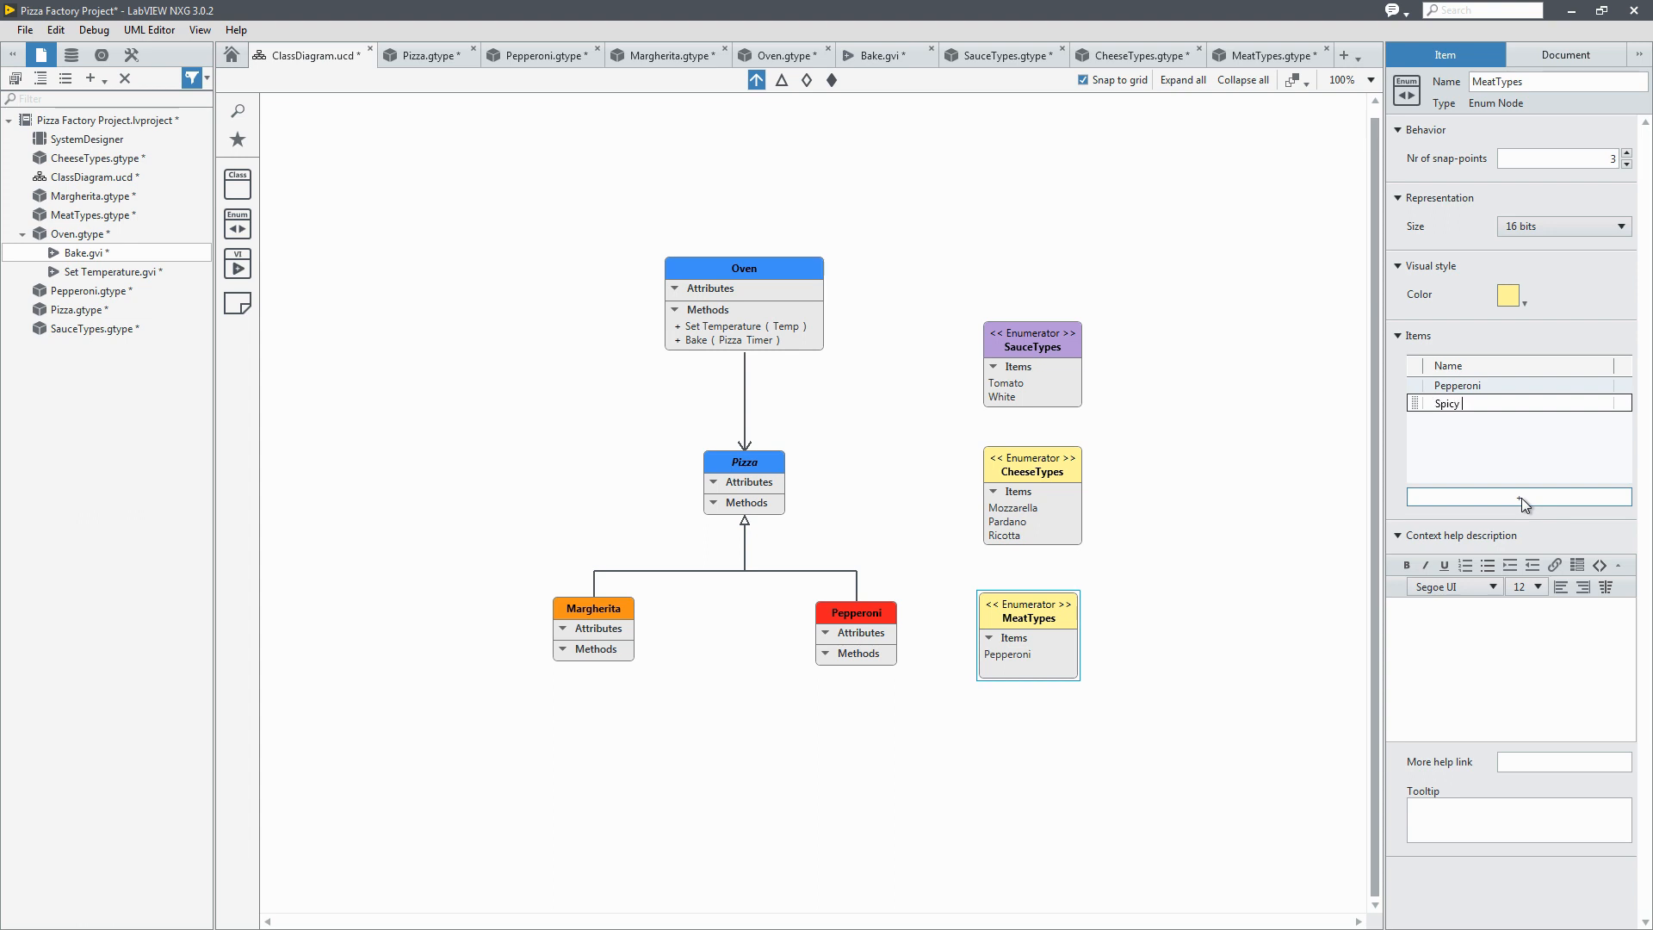
pyautogui.write('Sausage')
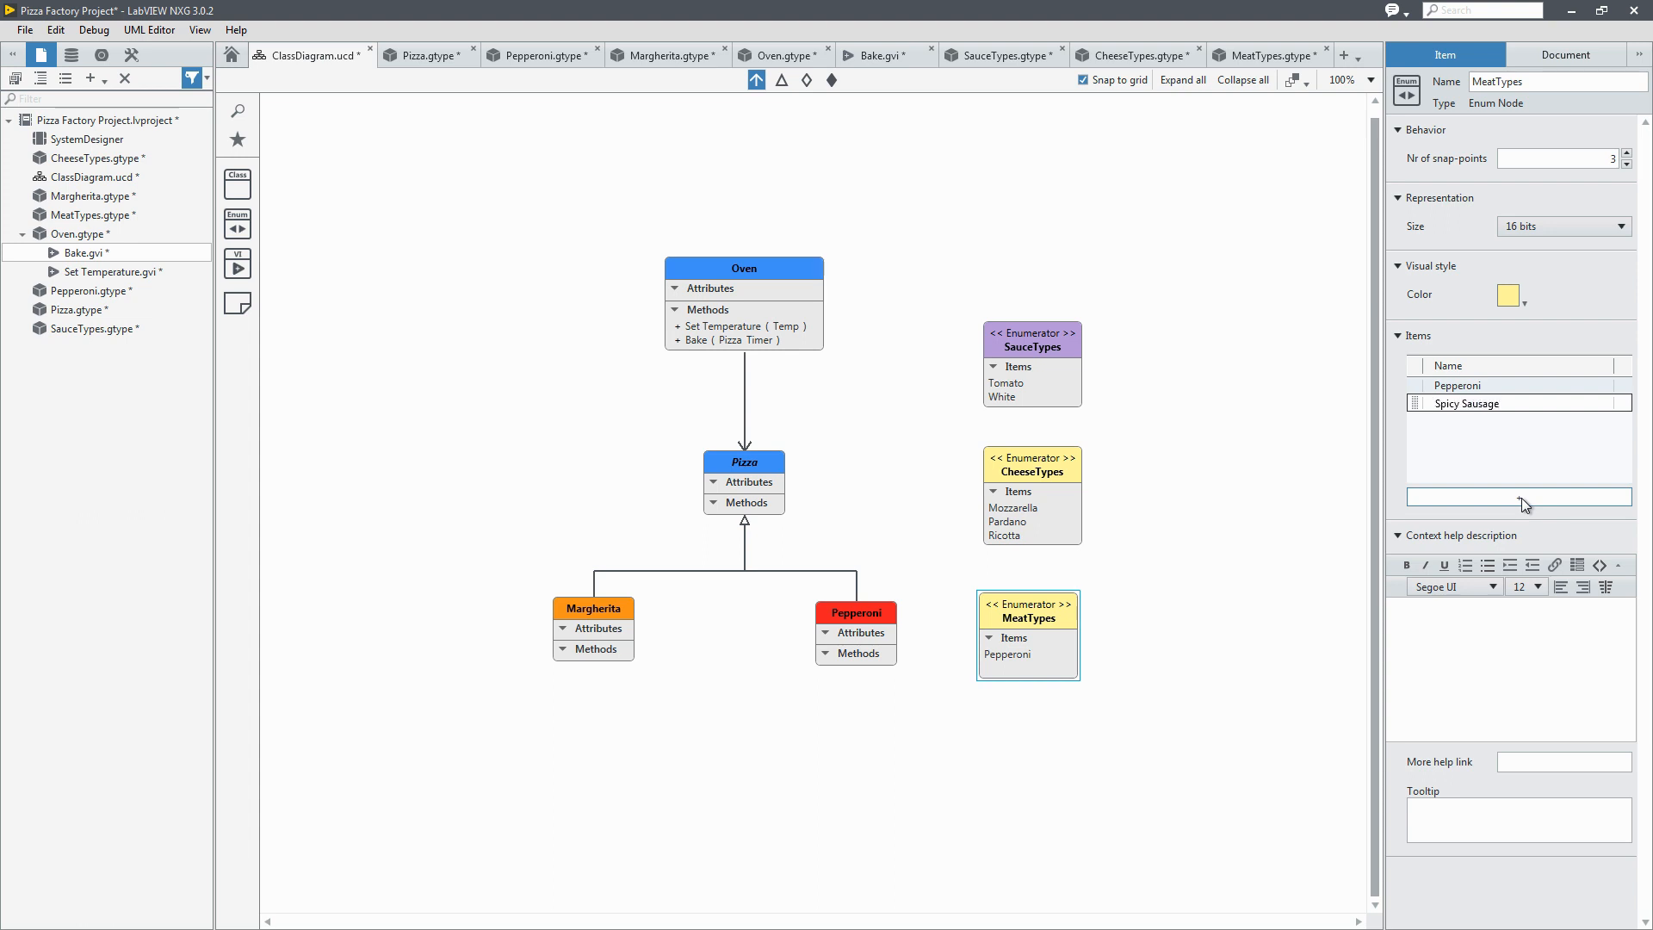
pyautogui.write('Parma Ham')
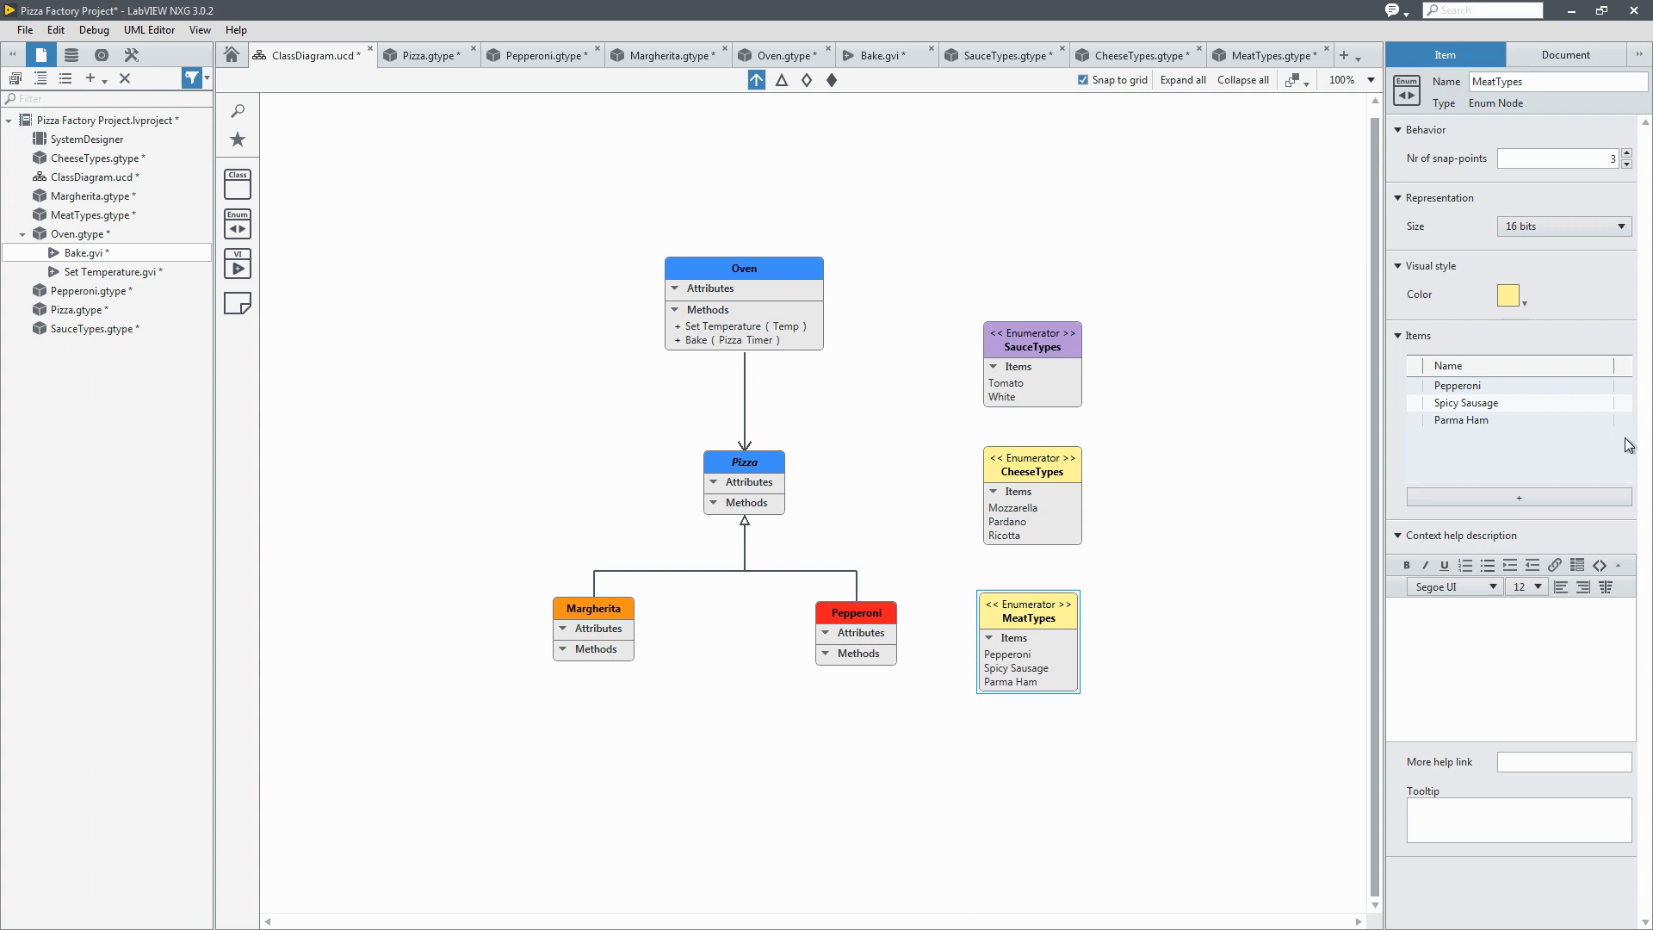
pyautogui.moveTo(1480, 291)
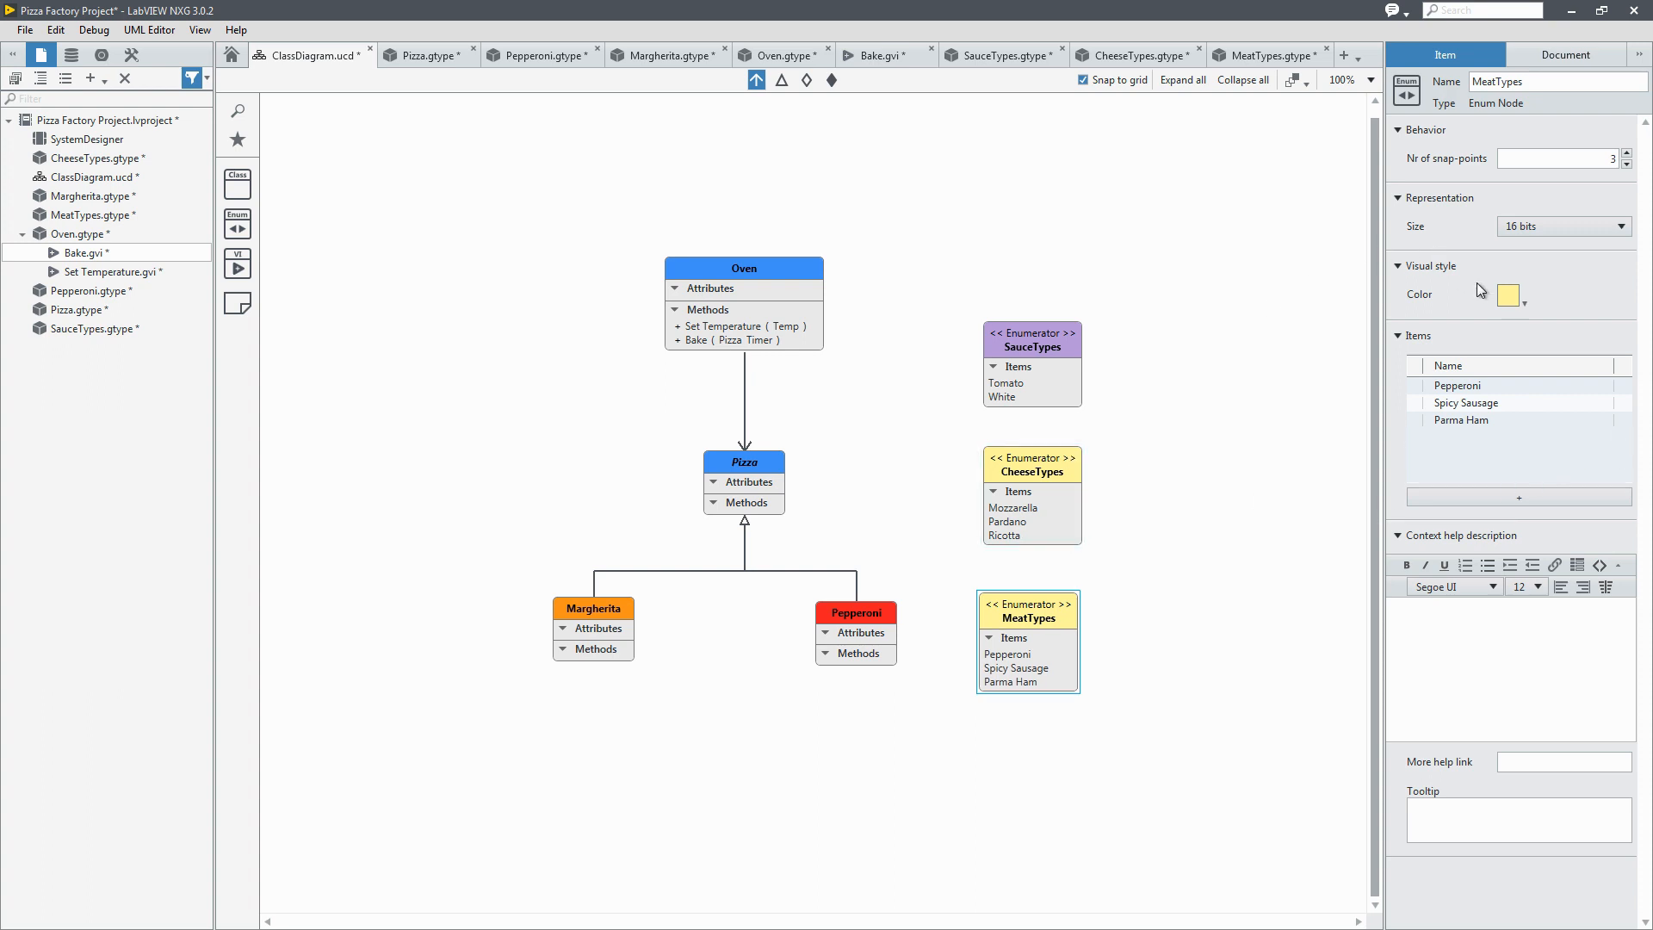
# Step: Give the MeatTypes node a salmon colour
pyautogui.click(1509, 294)
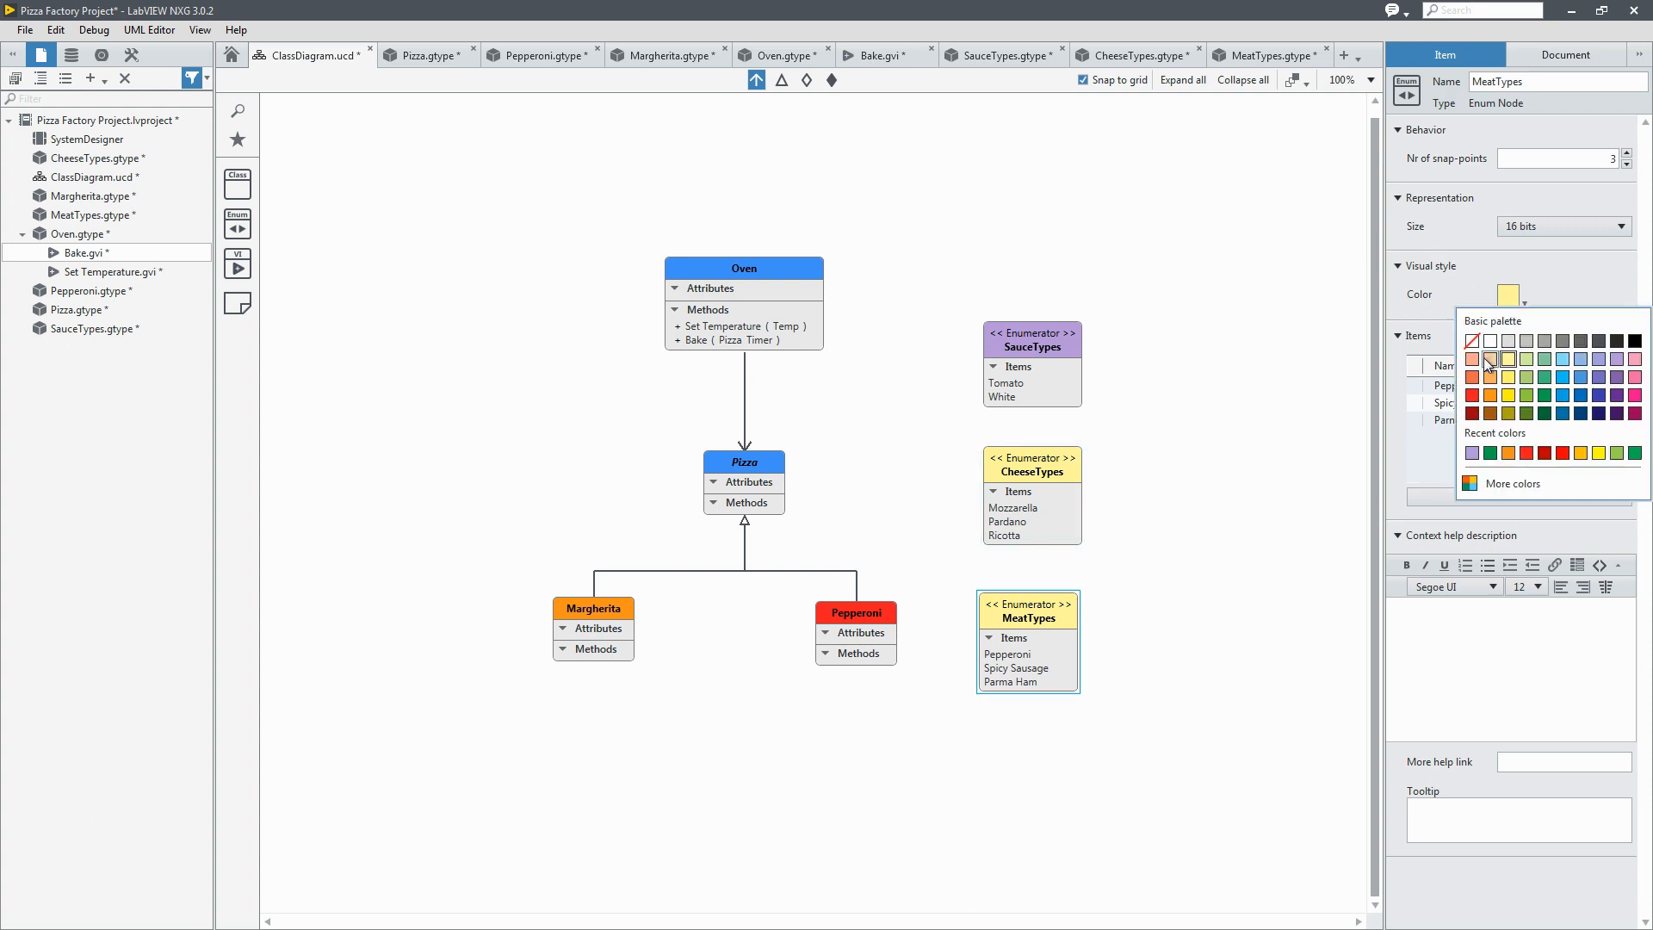
pyautogui.click(1471, 358)
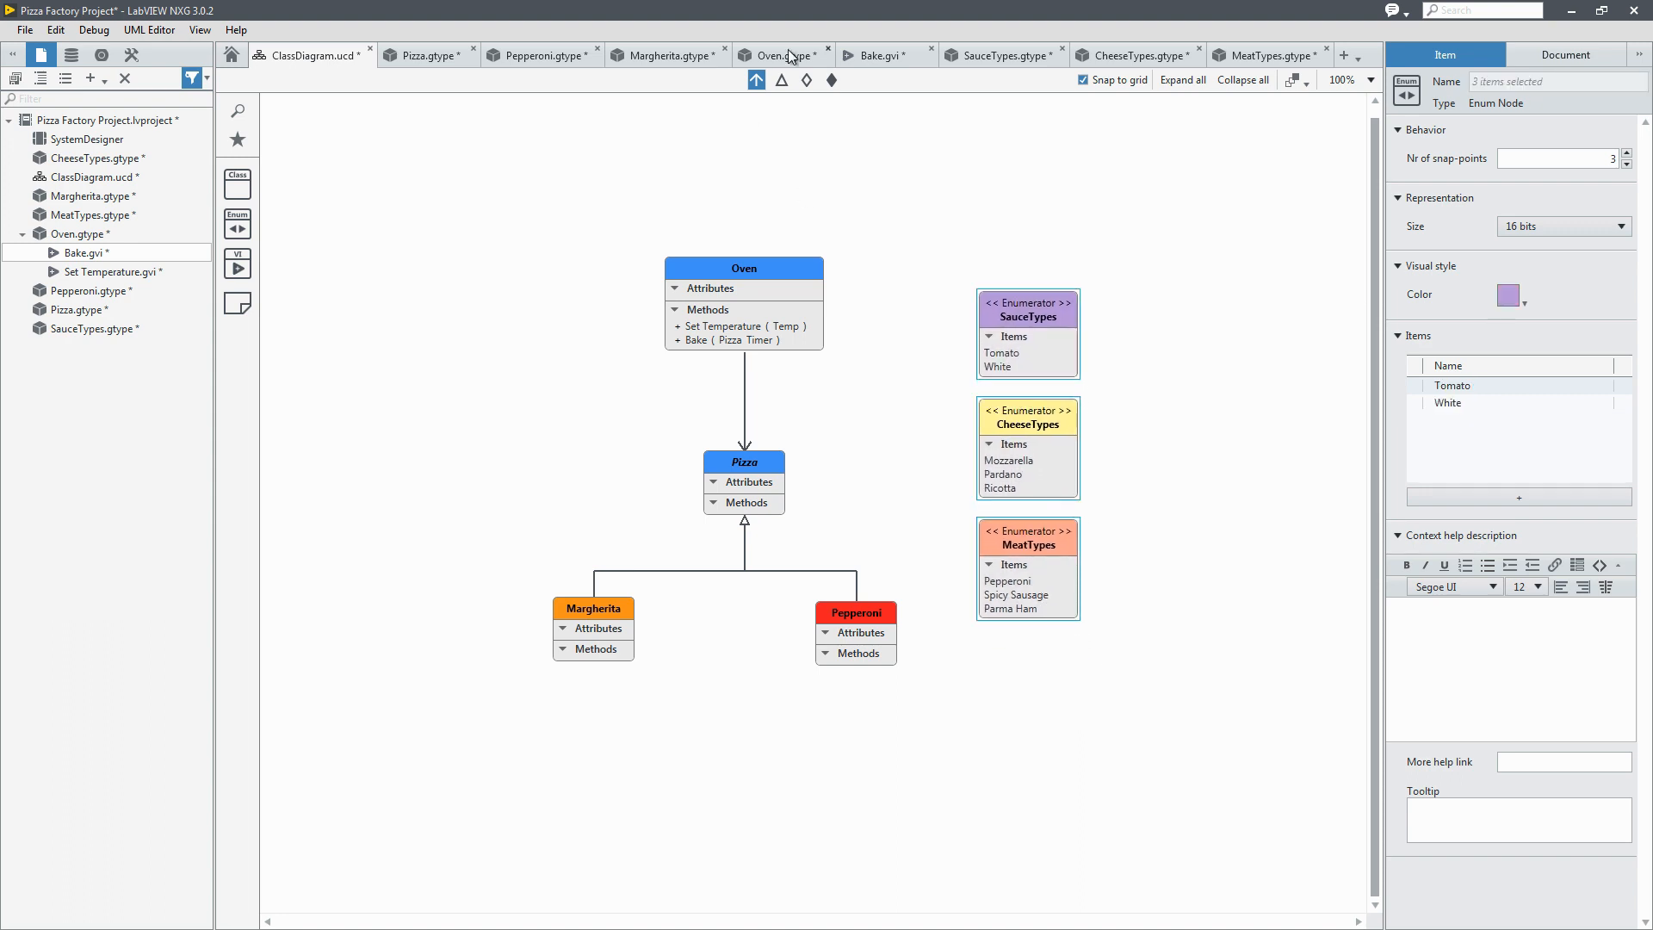
pyautogui.moveTo(805, 81)
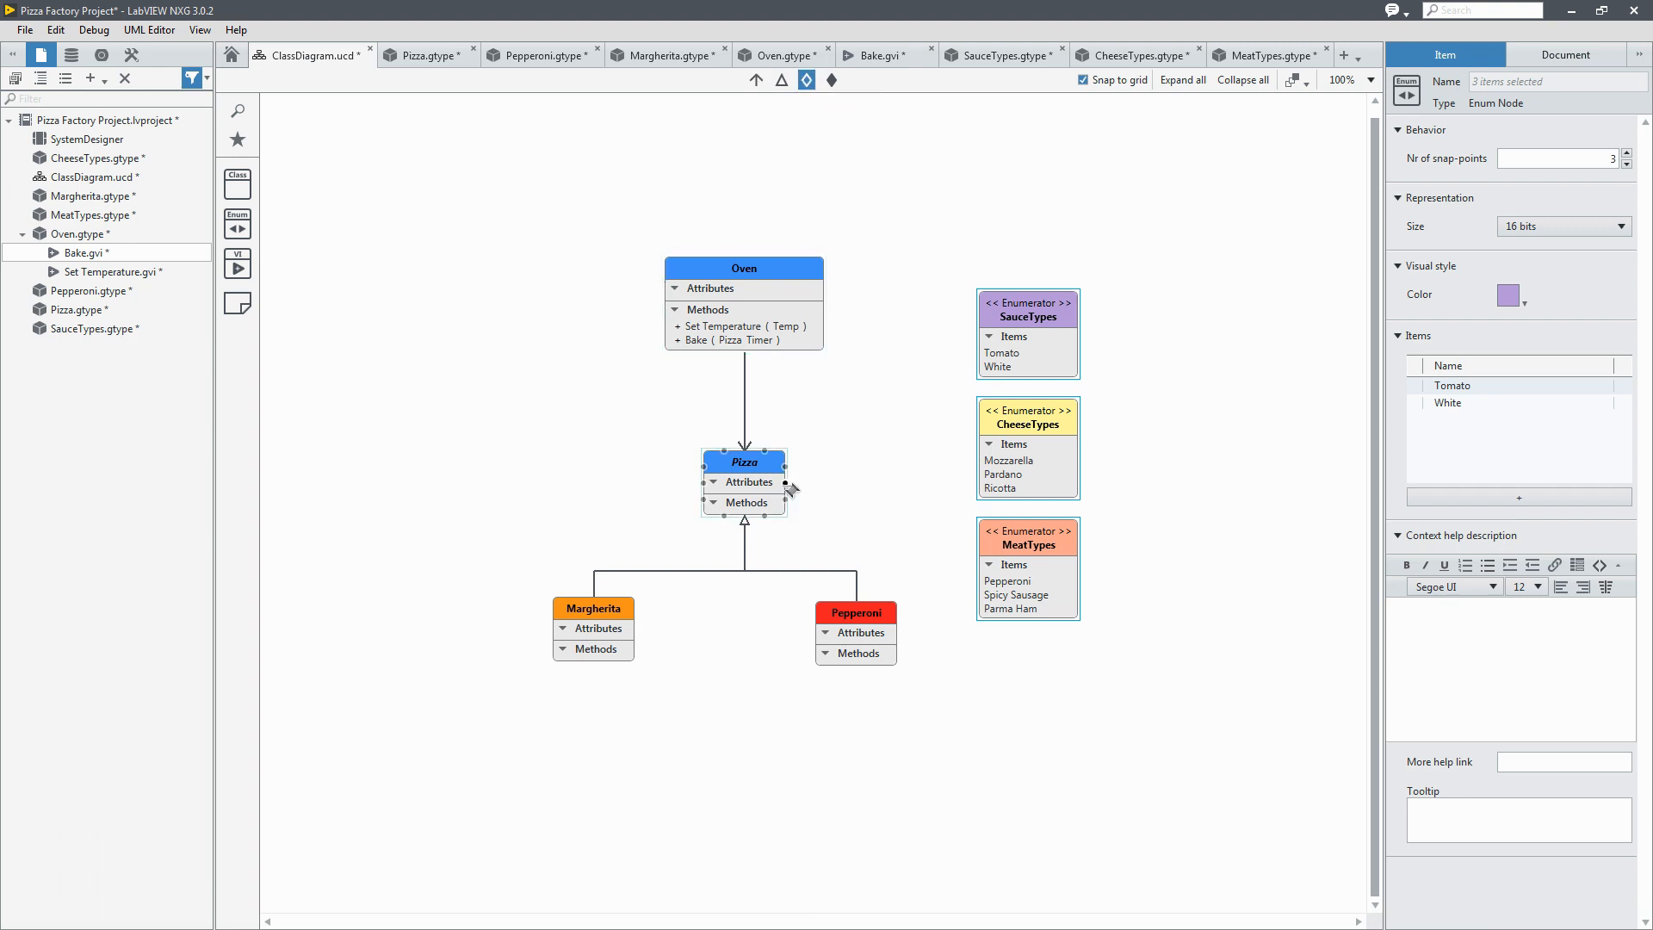
# Step: Aggregate SauceTypes, CheeseTypes and MeatTypes into Pizza as typed attributes
pyautogui.moveTo(789, 482); pyautogui.dragTo(940, 341)
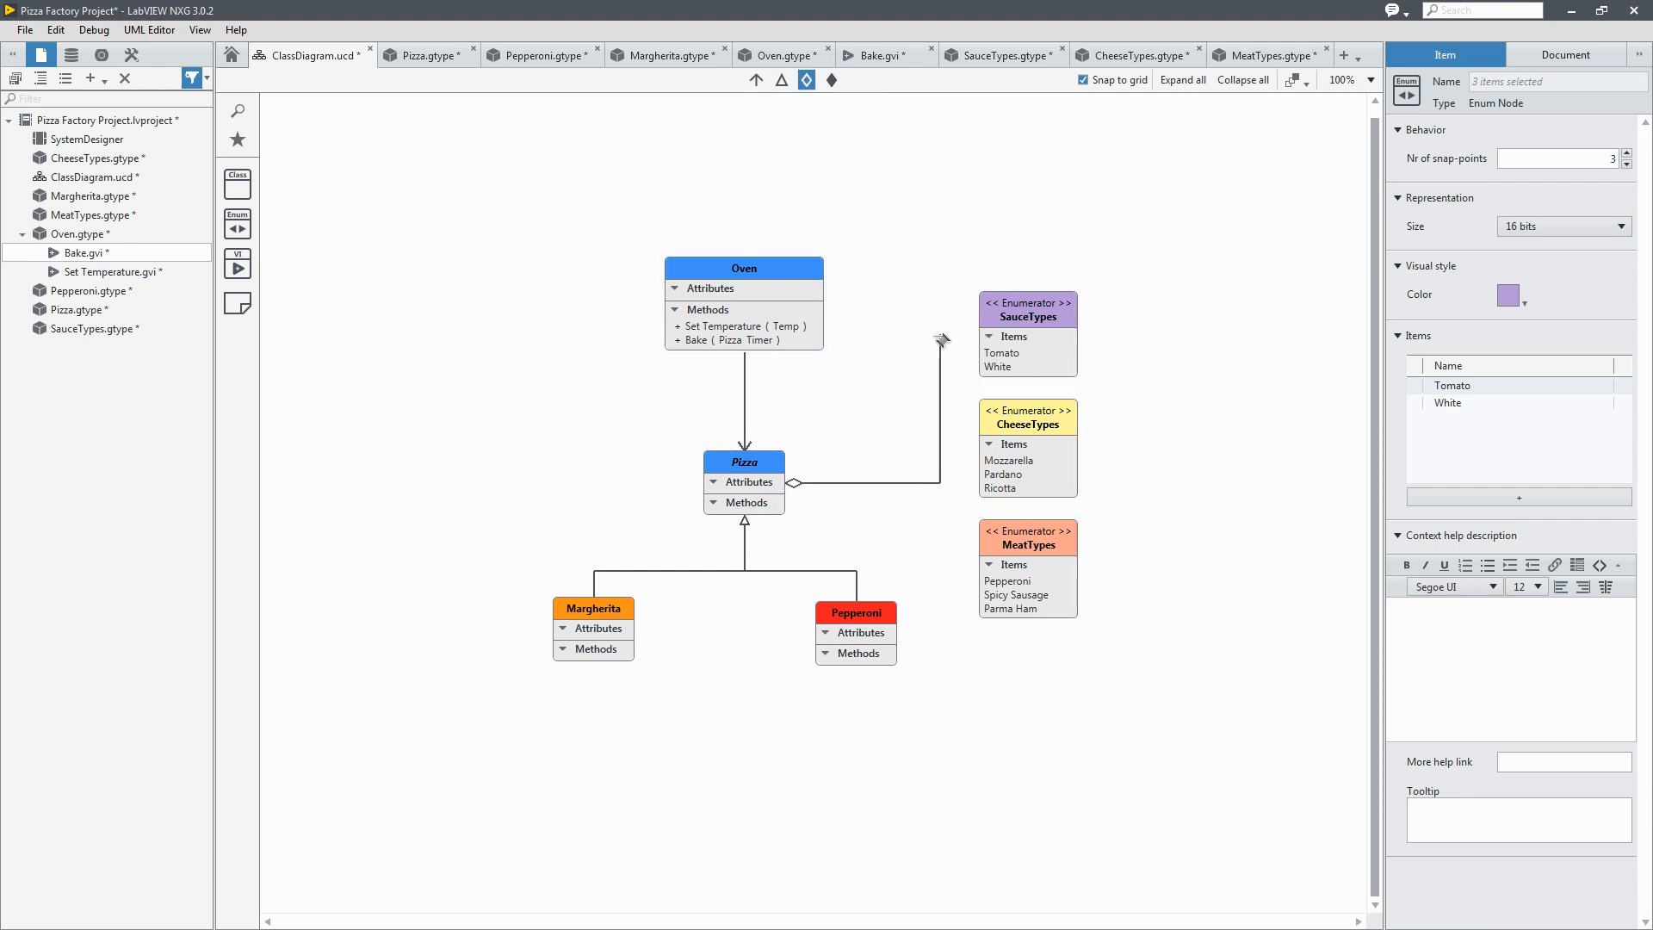
pyautogui.click(1028, 311)
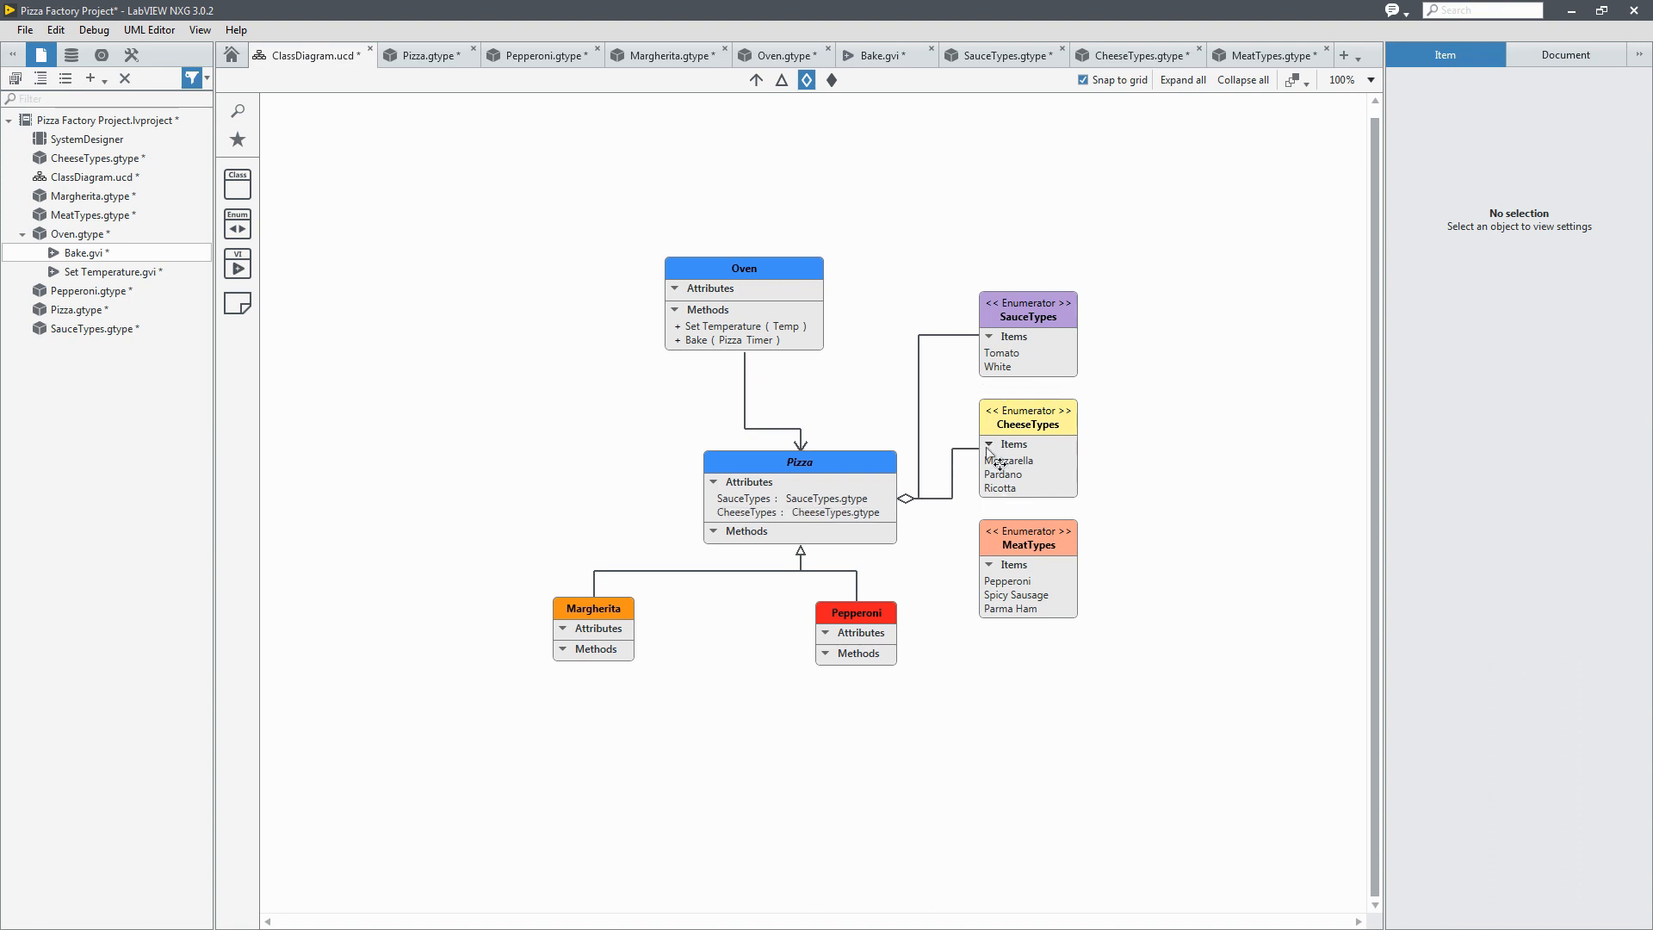
pyautogui.click(1026, 570)
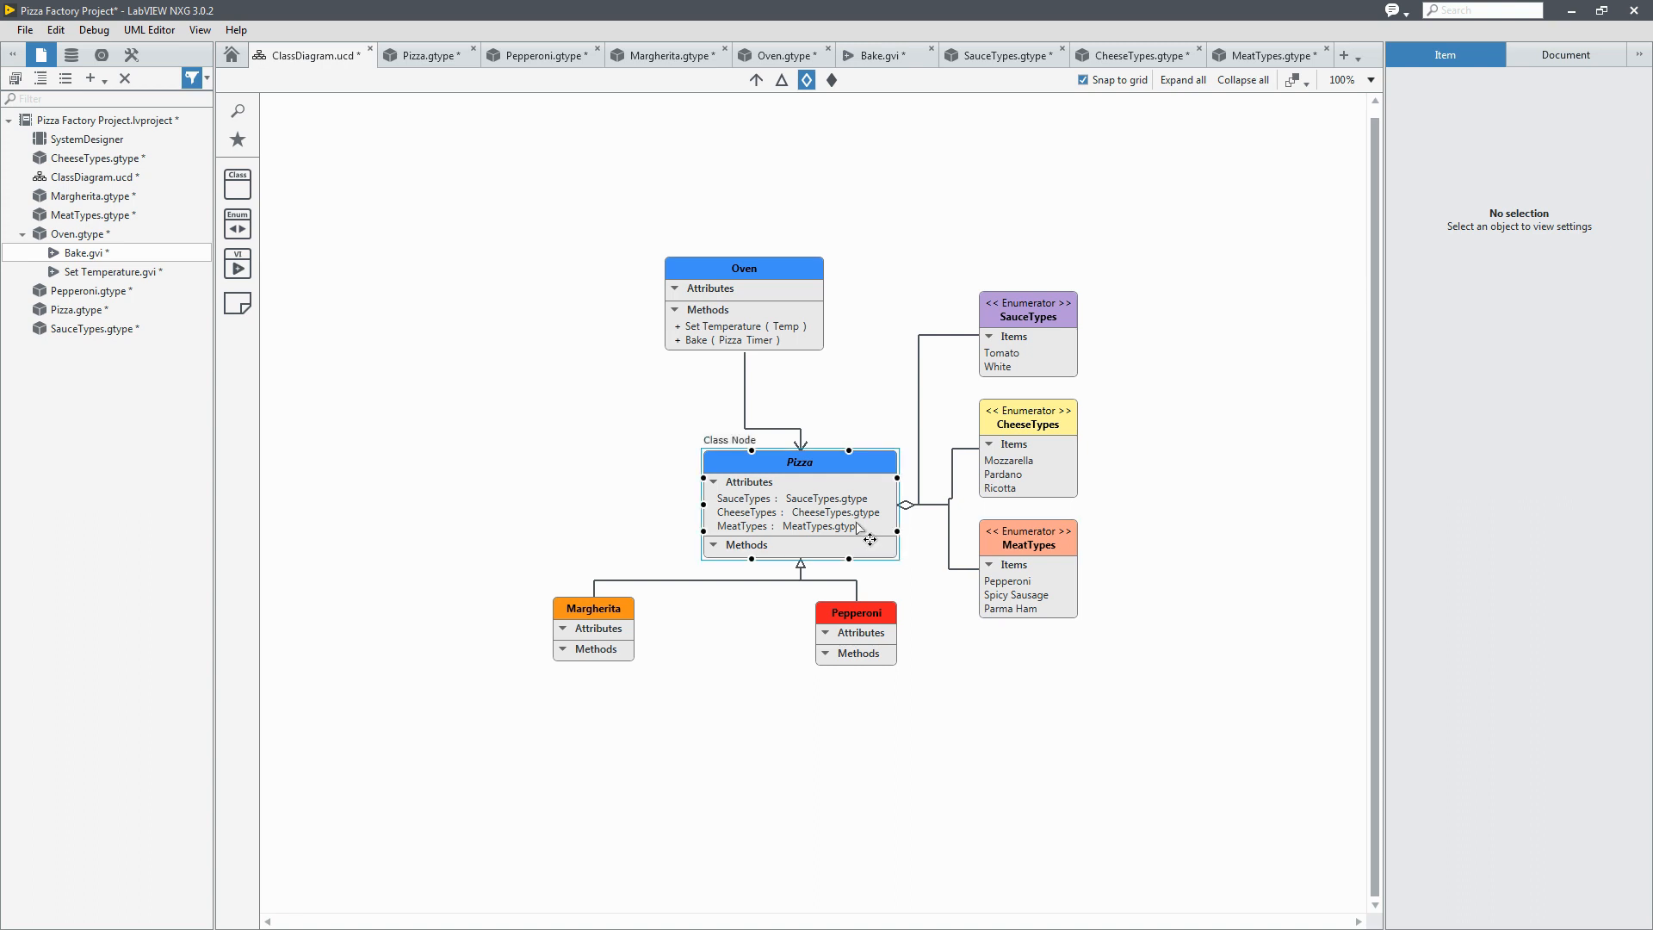
pyautogui.click(800, 461)
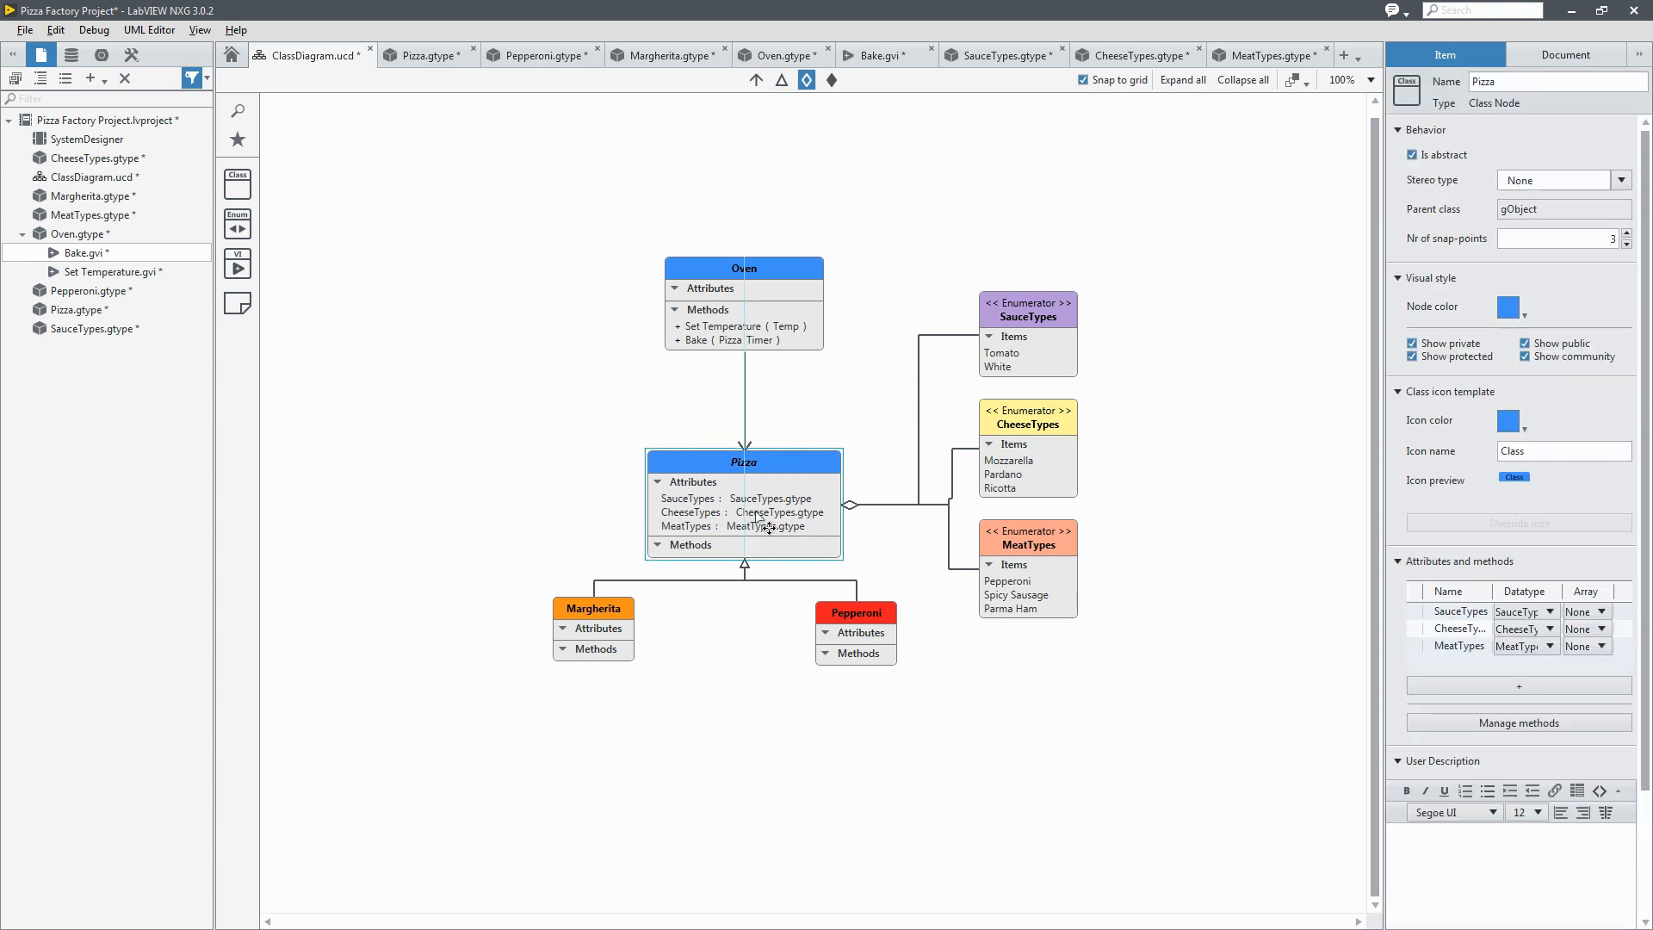
pyautogui.click(694, 640)
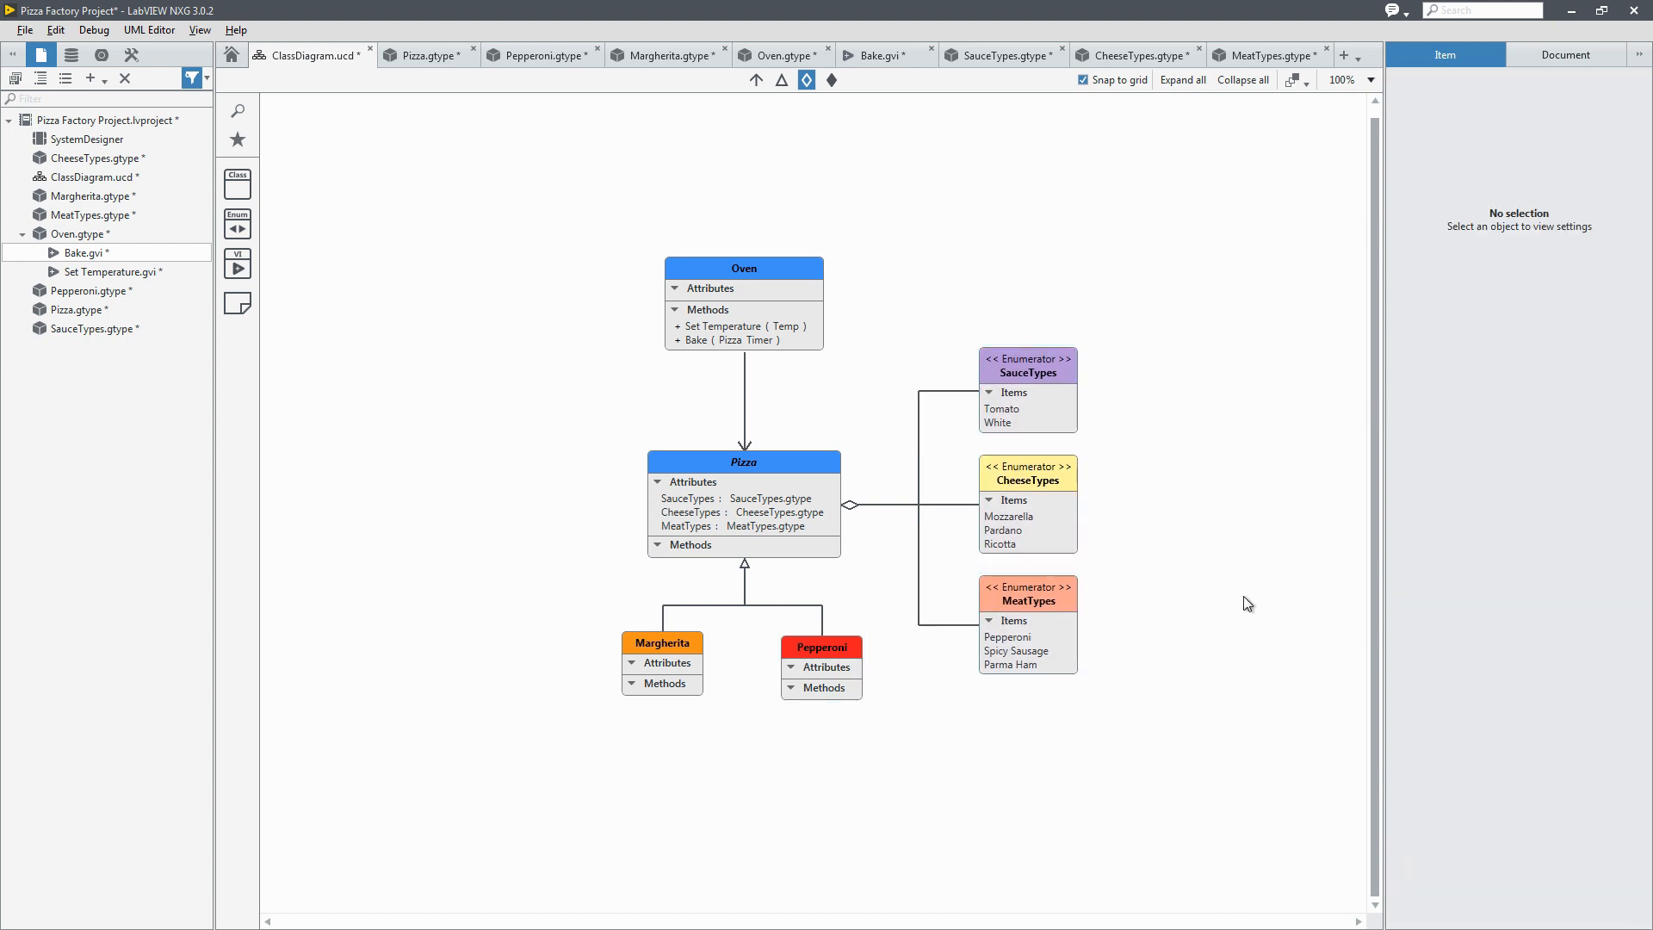
# Step: Make Pizza's CheeseTypes and MeatTypes attributes 1D arrays, leaving SauceTypes single
pyautogui.click(744, 511)
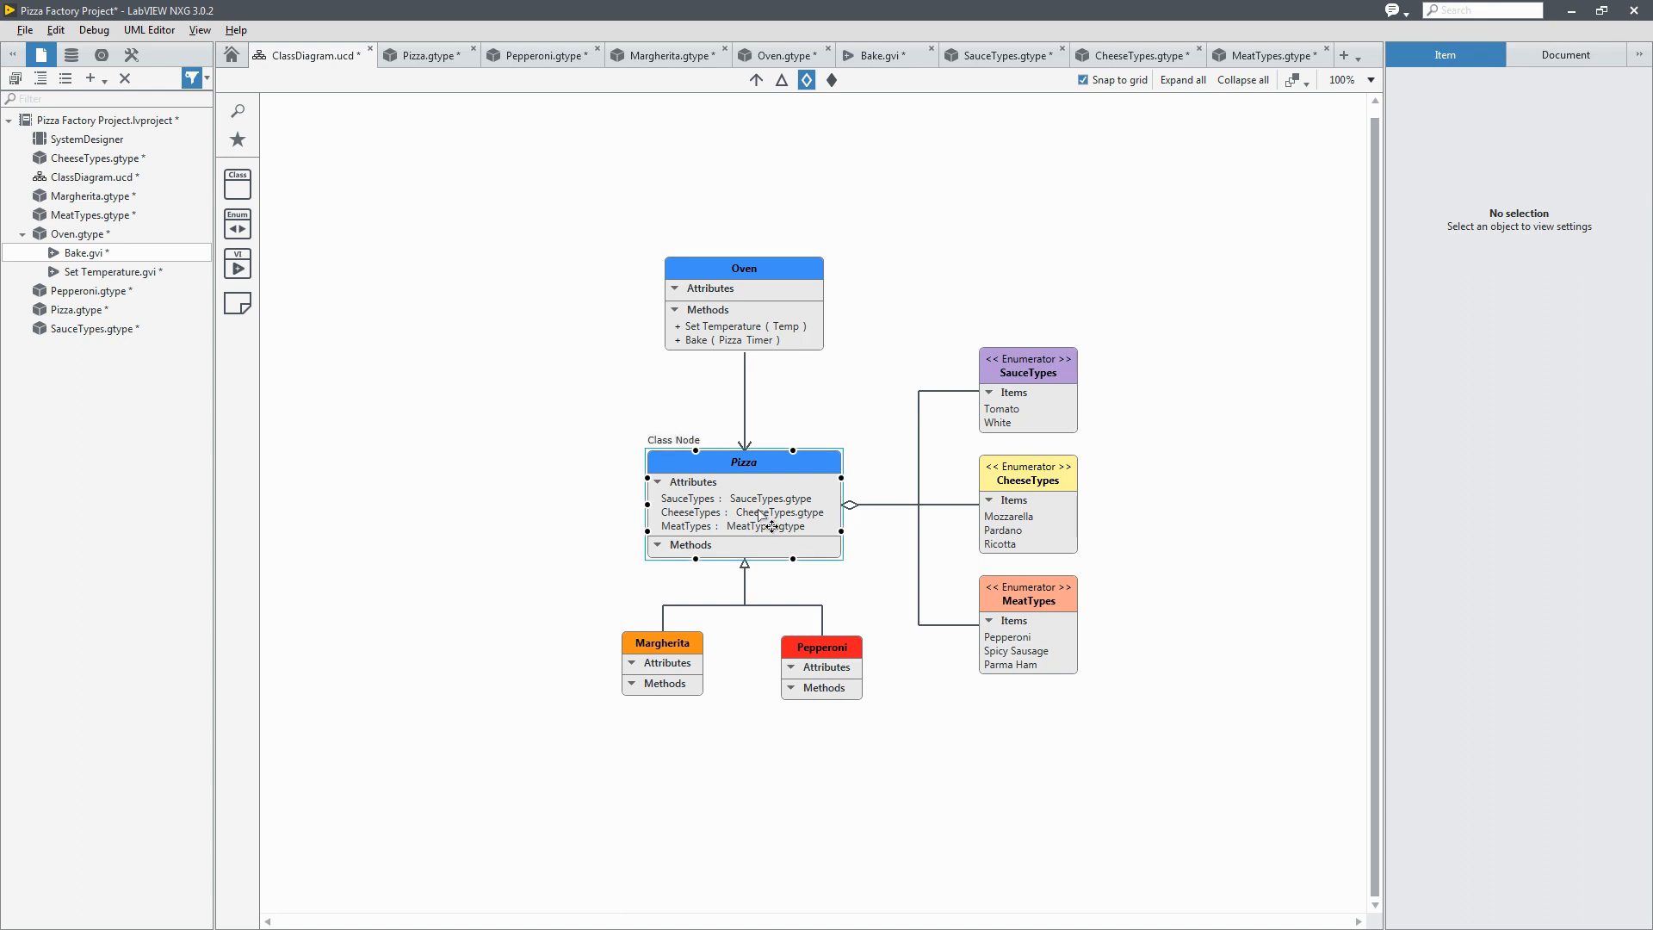
pyautogui.click(744, 461)
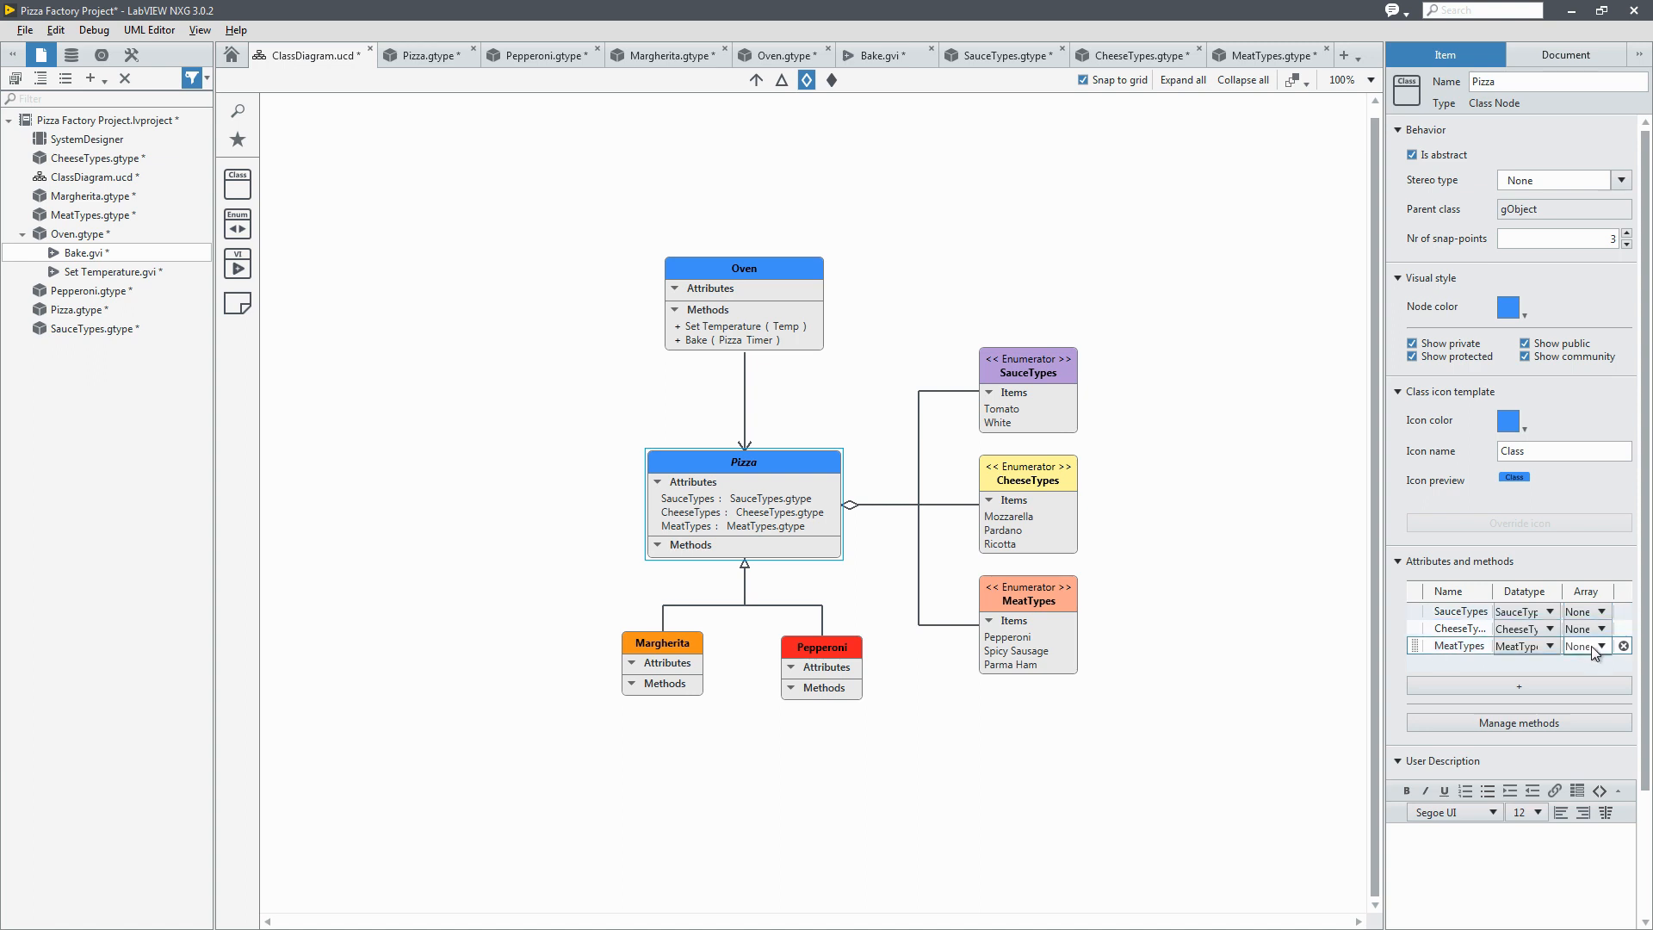
pyautogui.click(1584, 646)
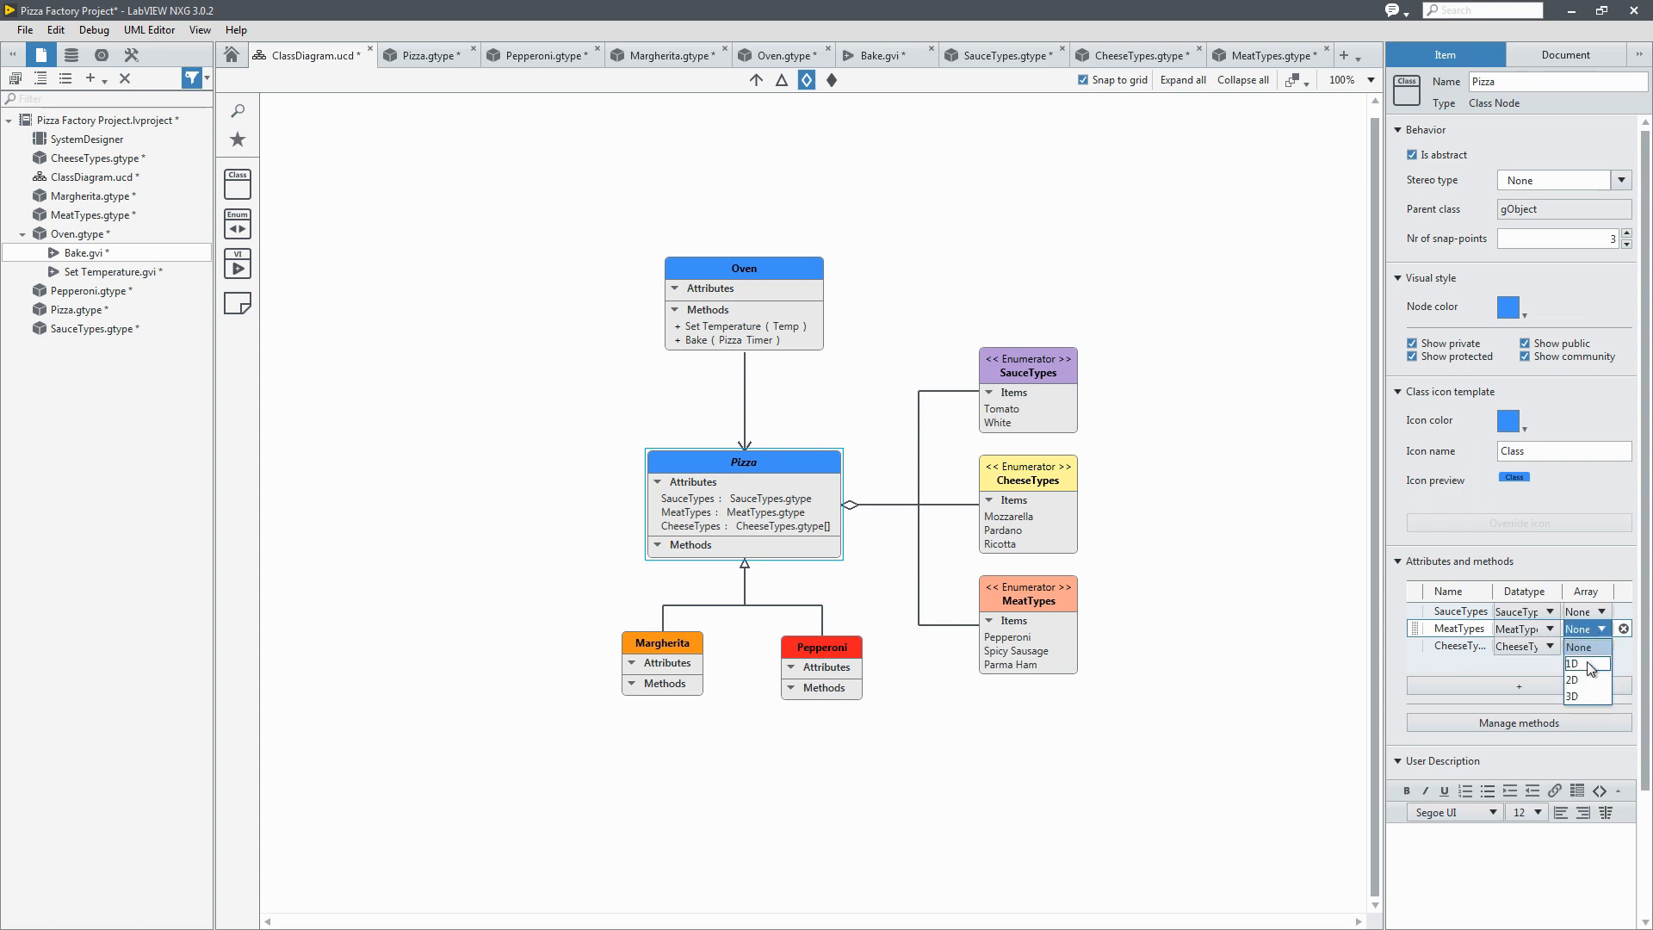
pyautogui.click(1575, 663)
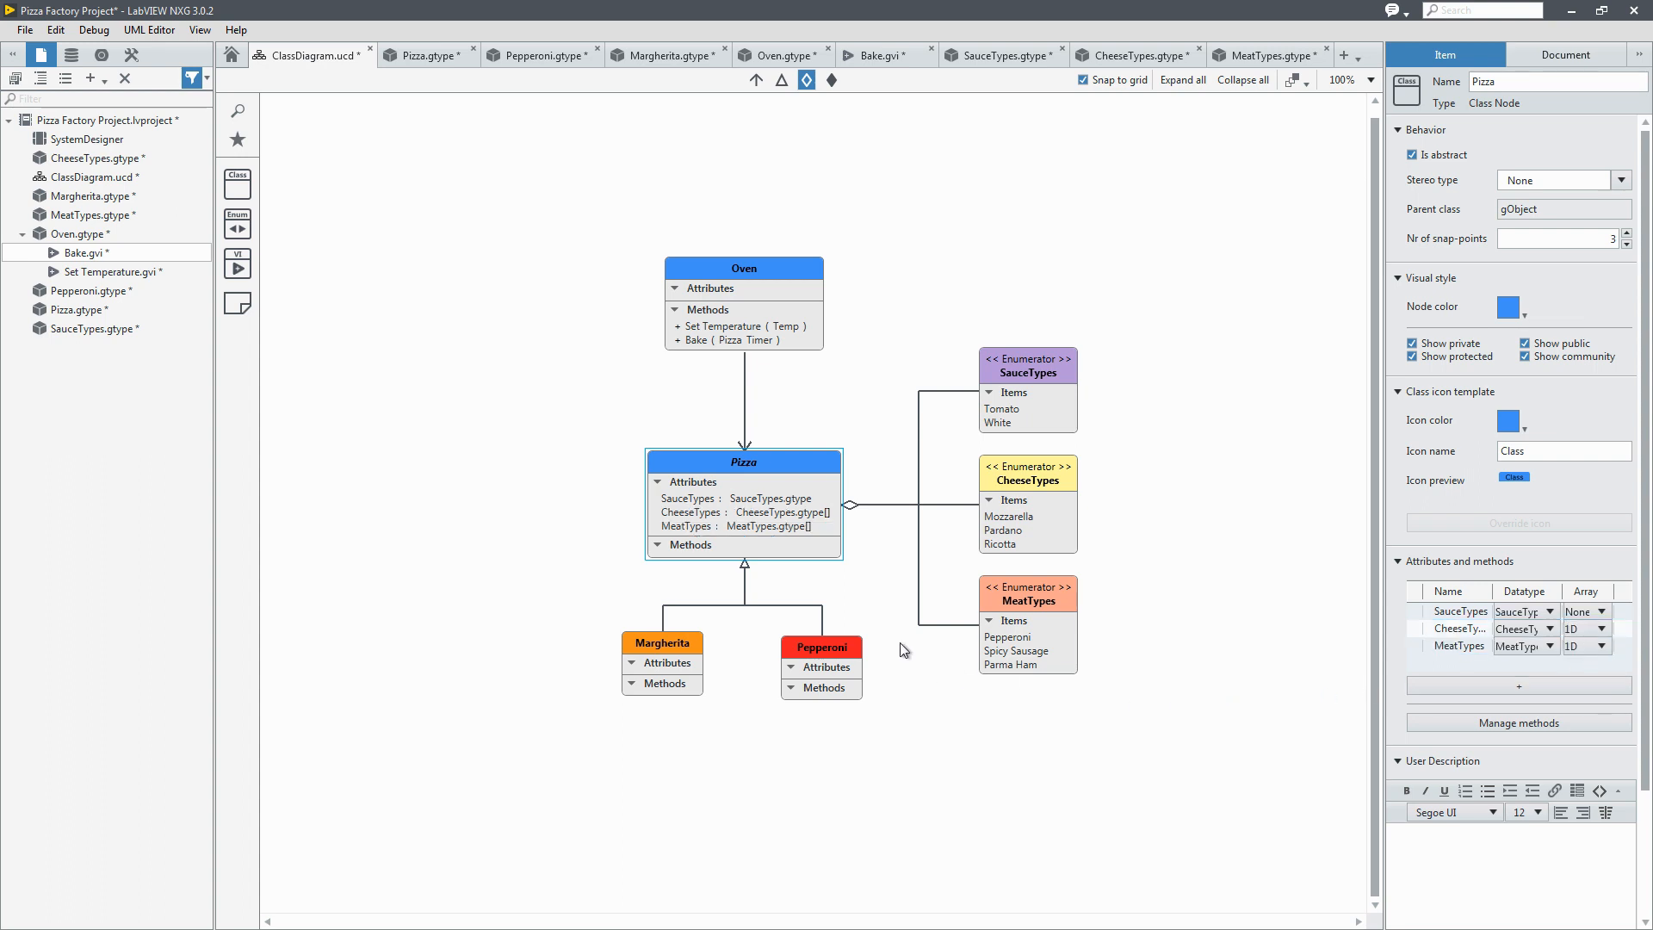
pyautogui.moveTo(1148, 725)
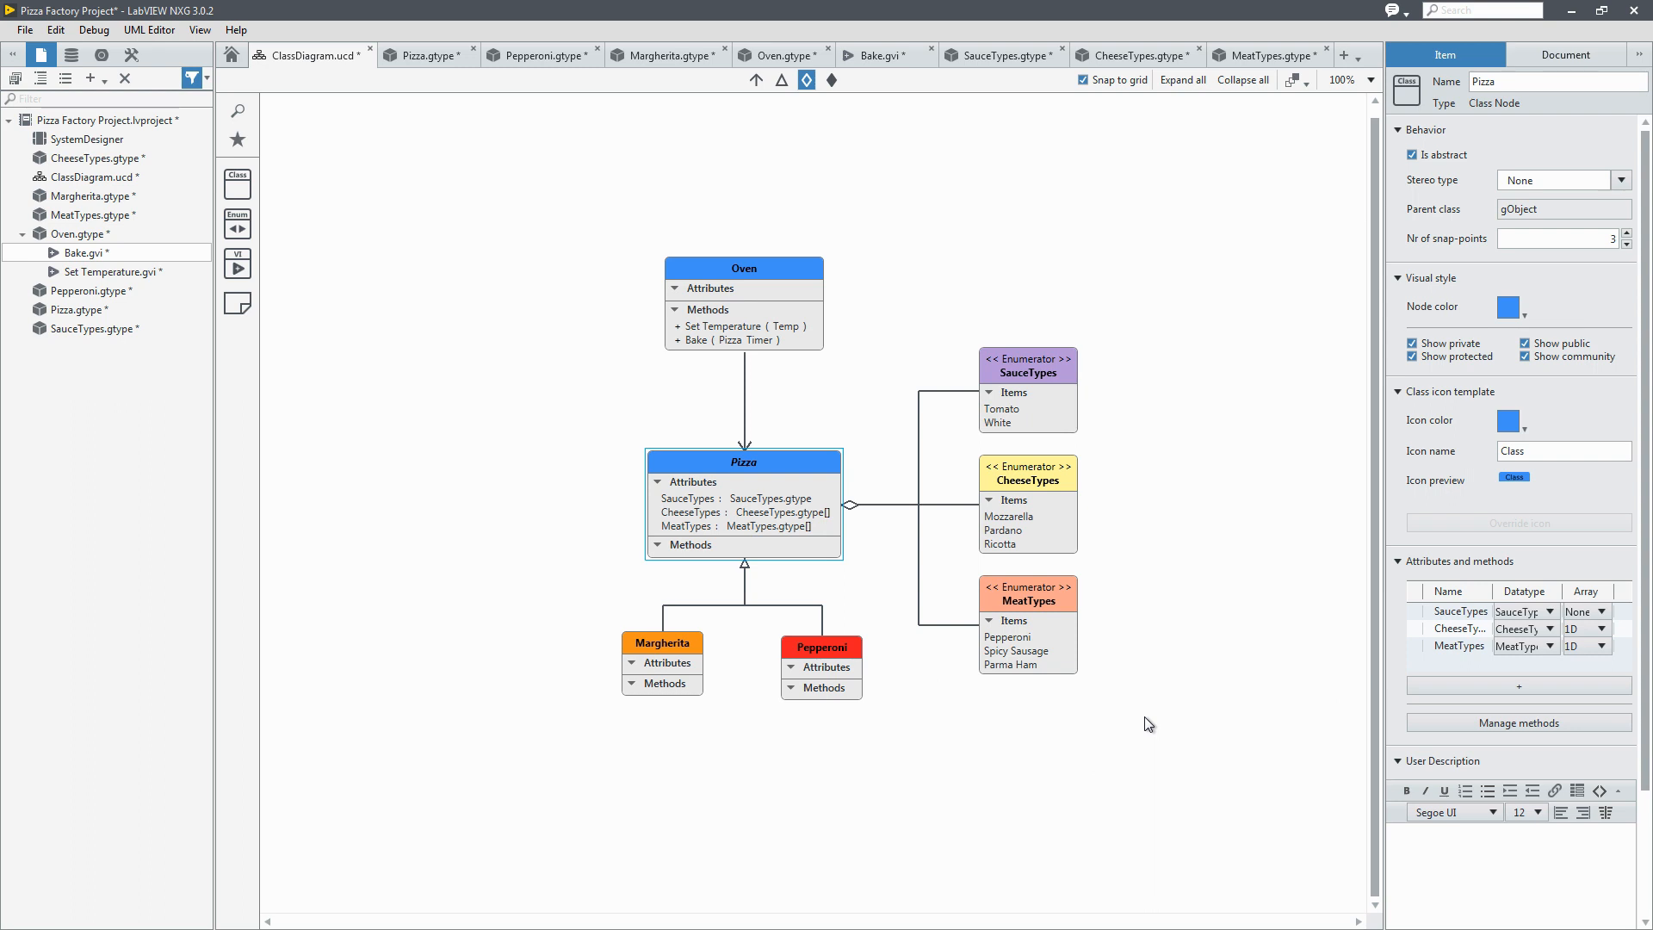
pyautogui.click(1148, 725)
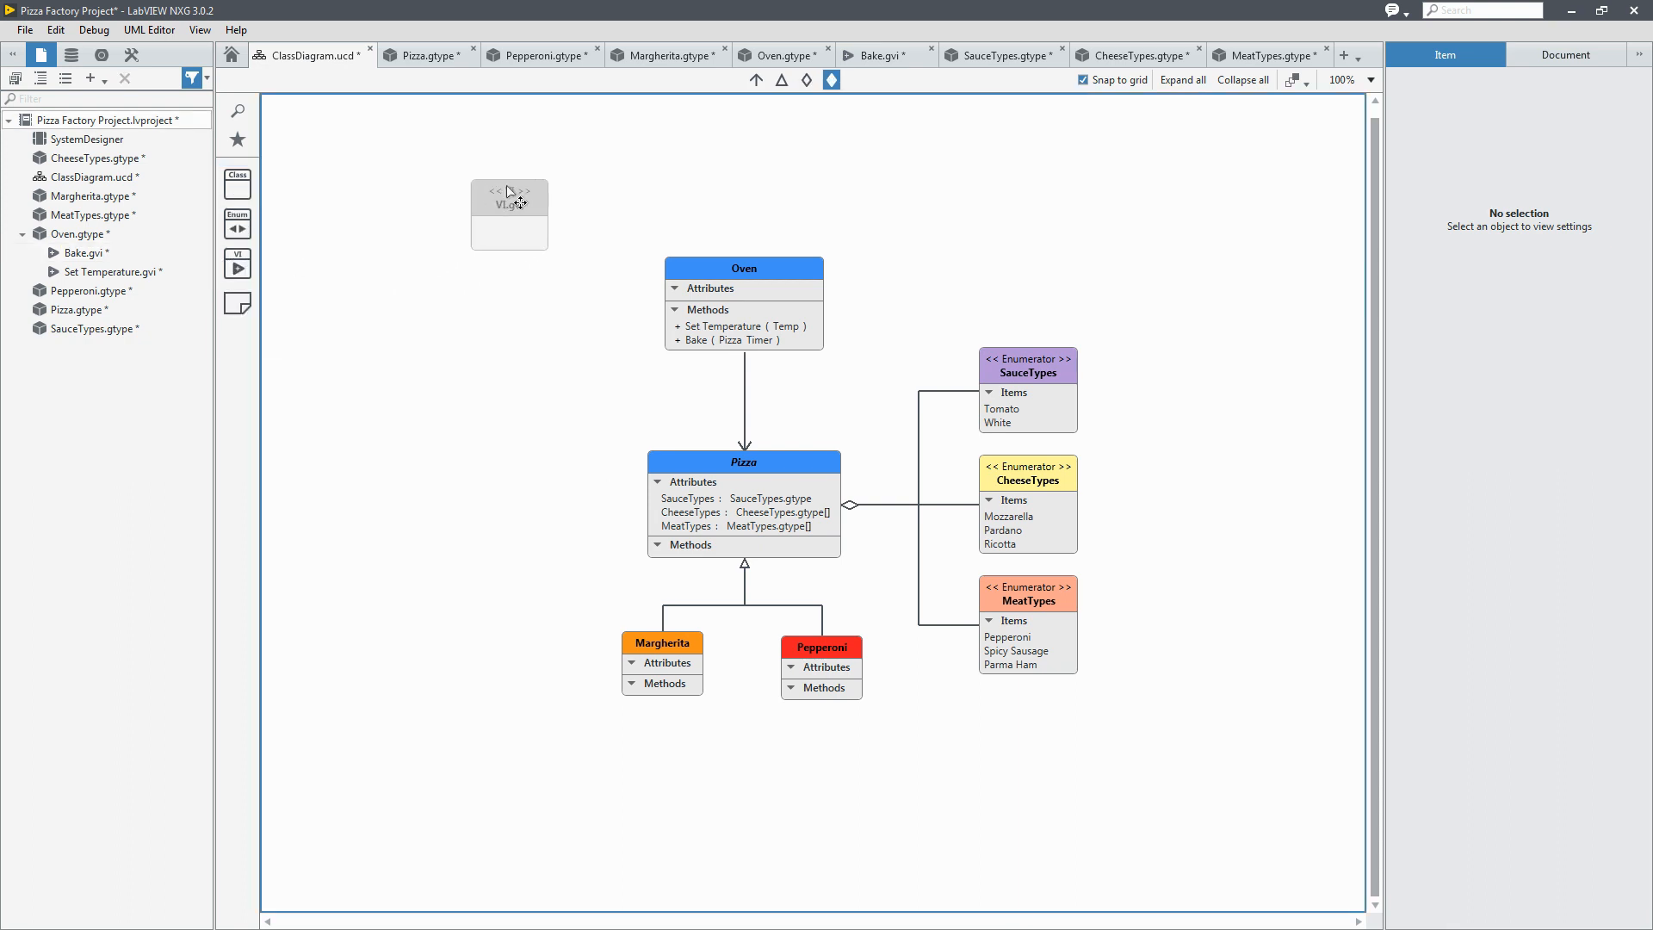
# Step: Place a VI node above Oven named StartupVI and start its composition link
pyautogui.moveTo(510, 210); pyautogui.dragTo(533, 164)
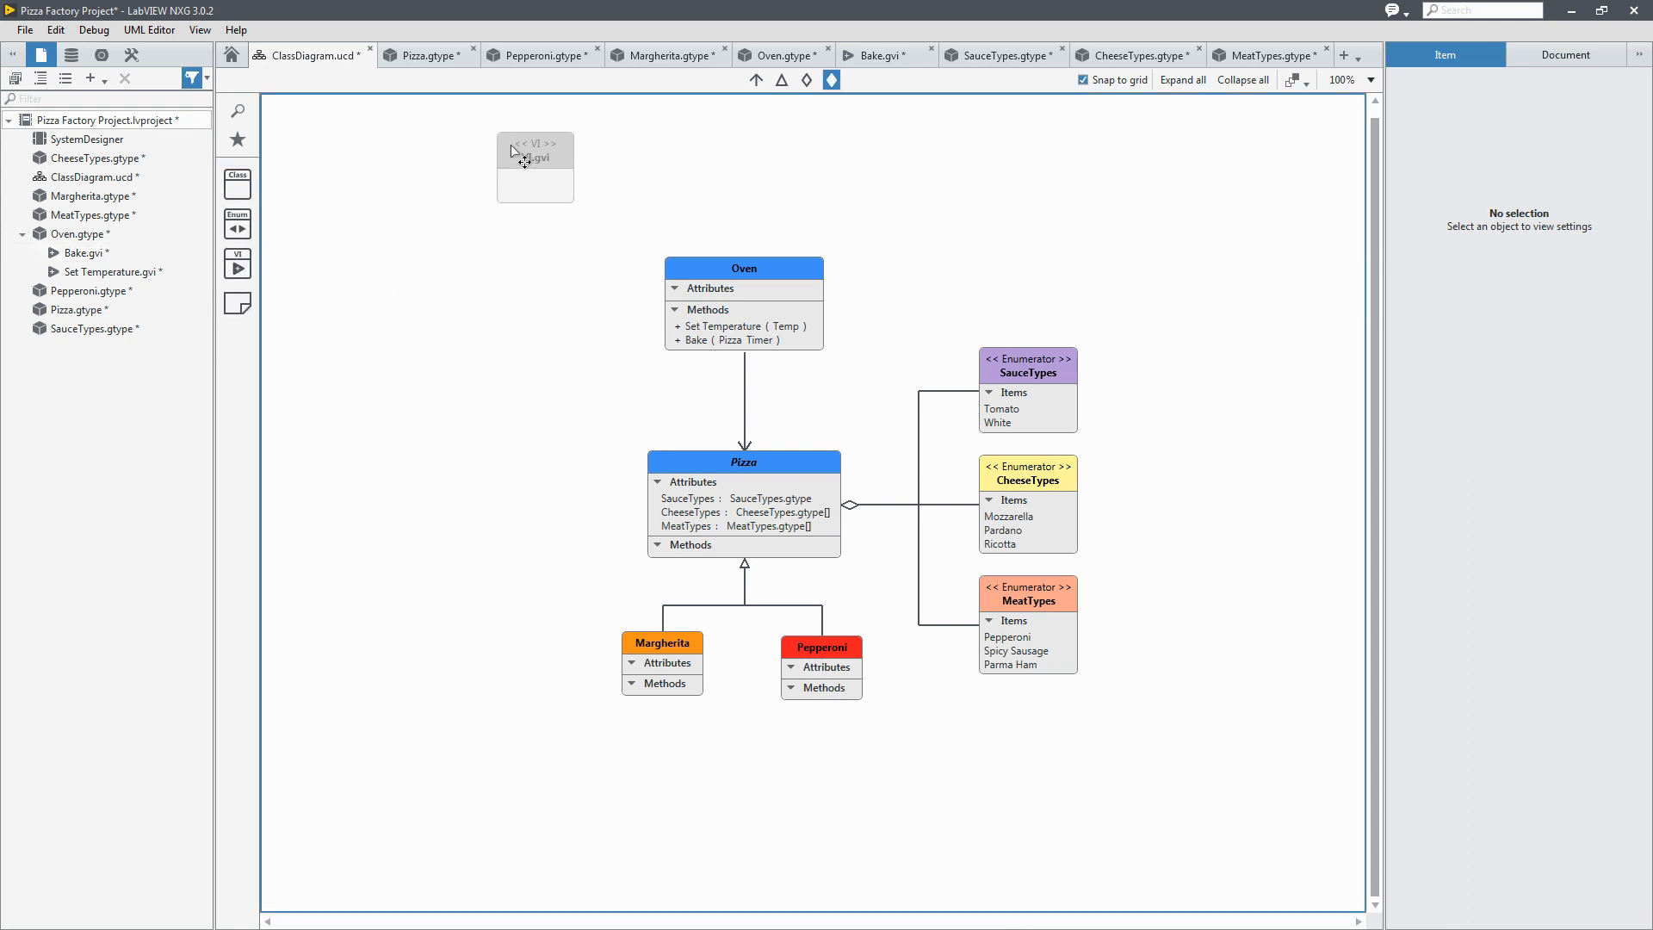
pyautogui.click(534, 167)
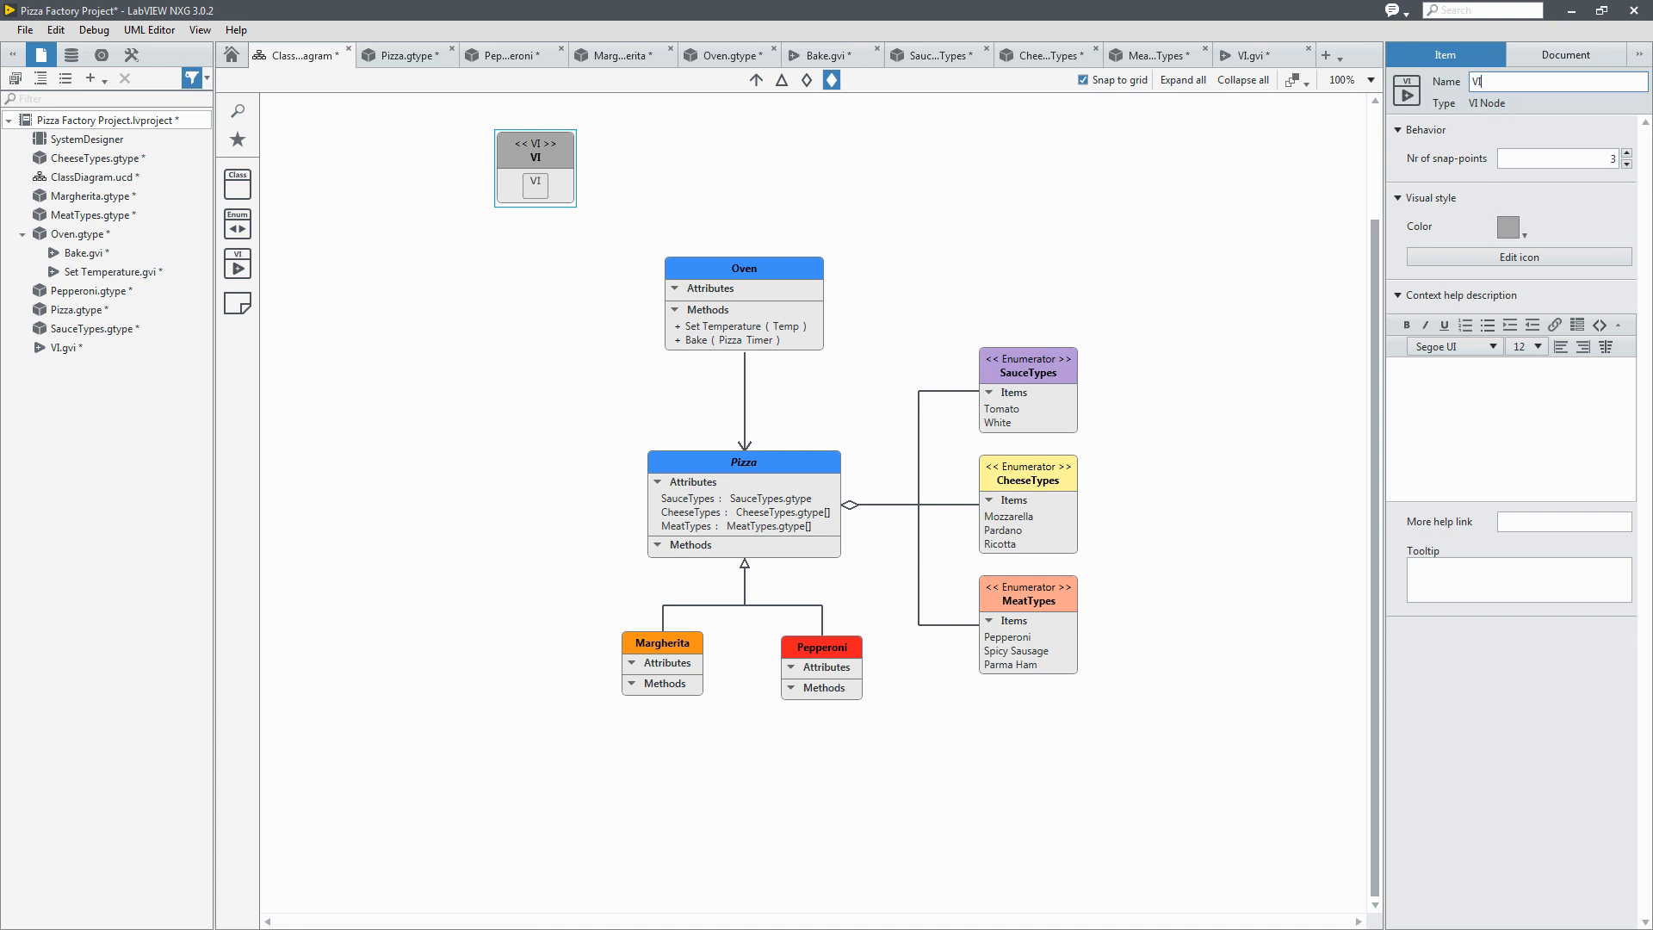
pyautogui.write('Startu')
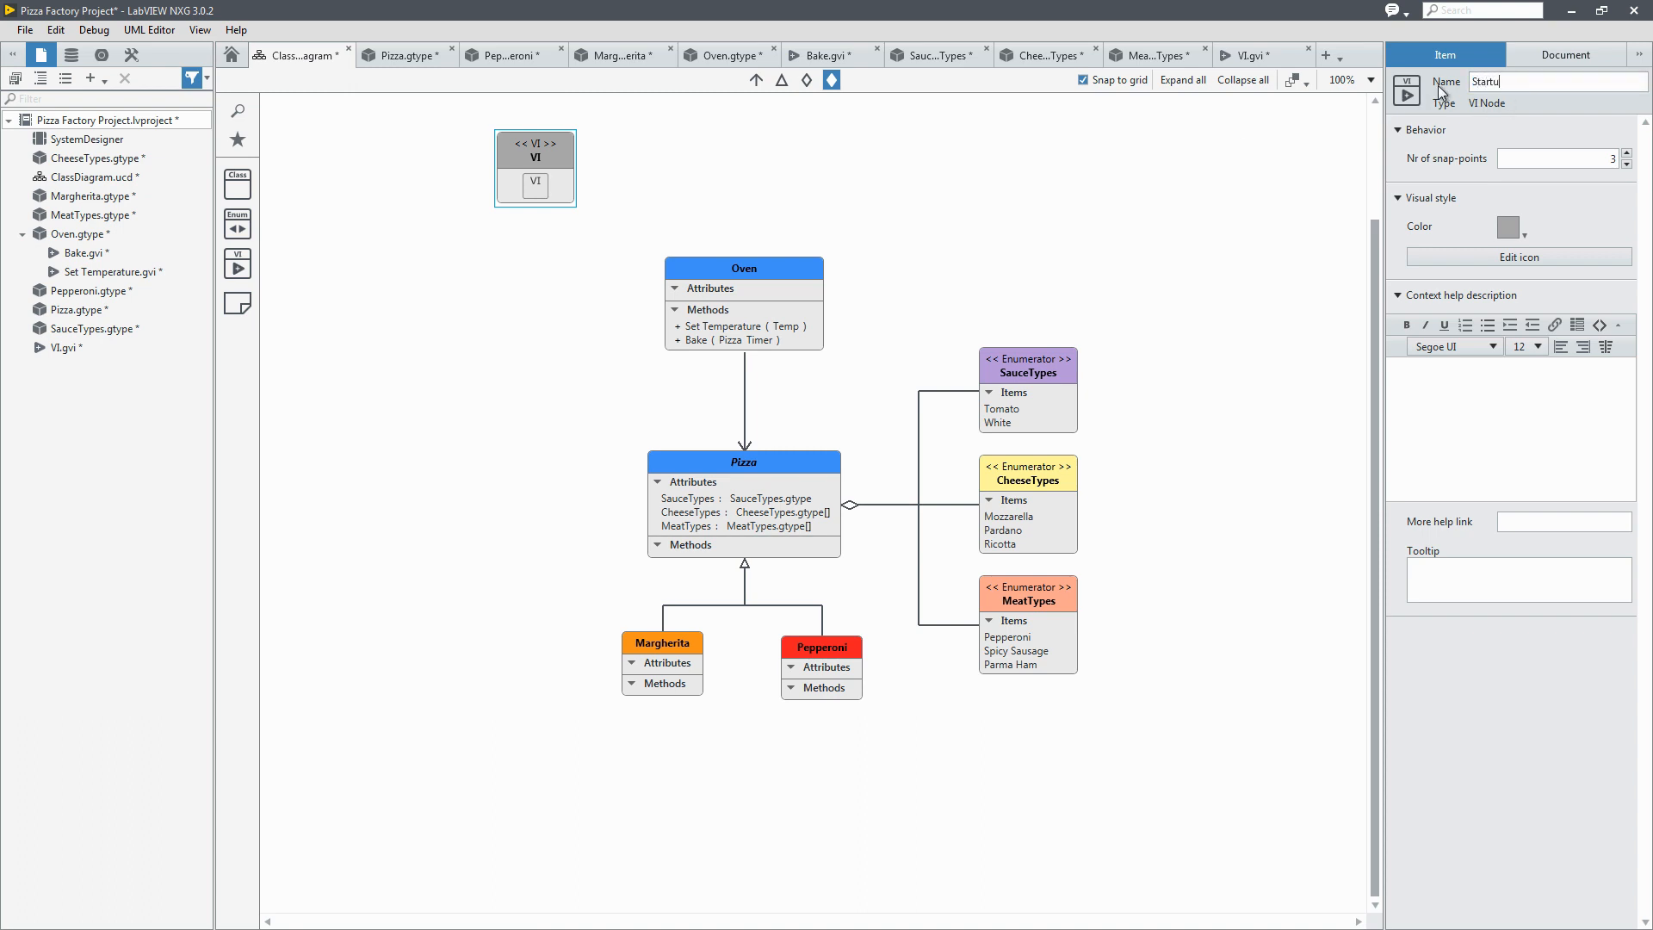
pyautogui.write('StartupVI')
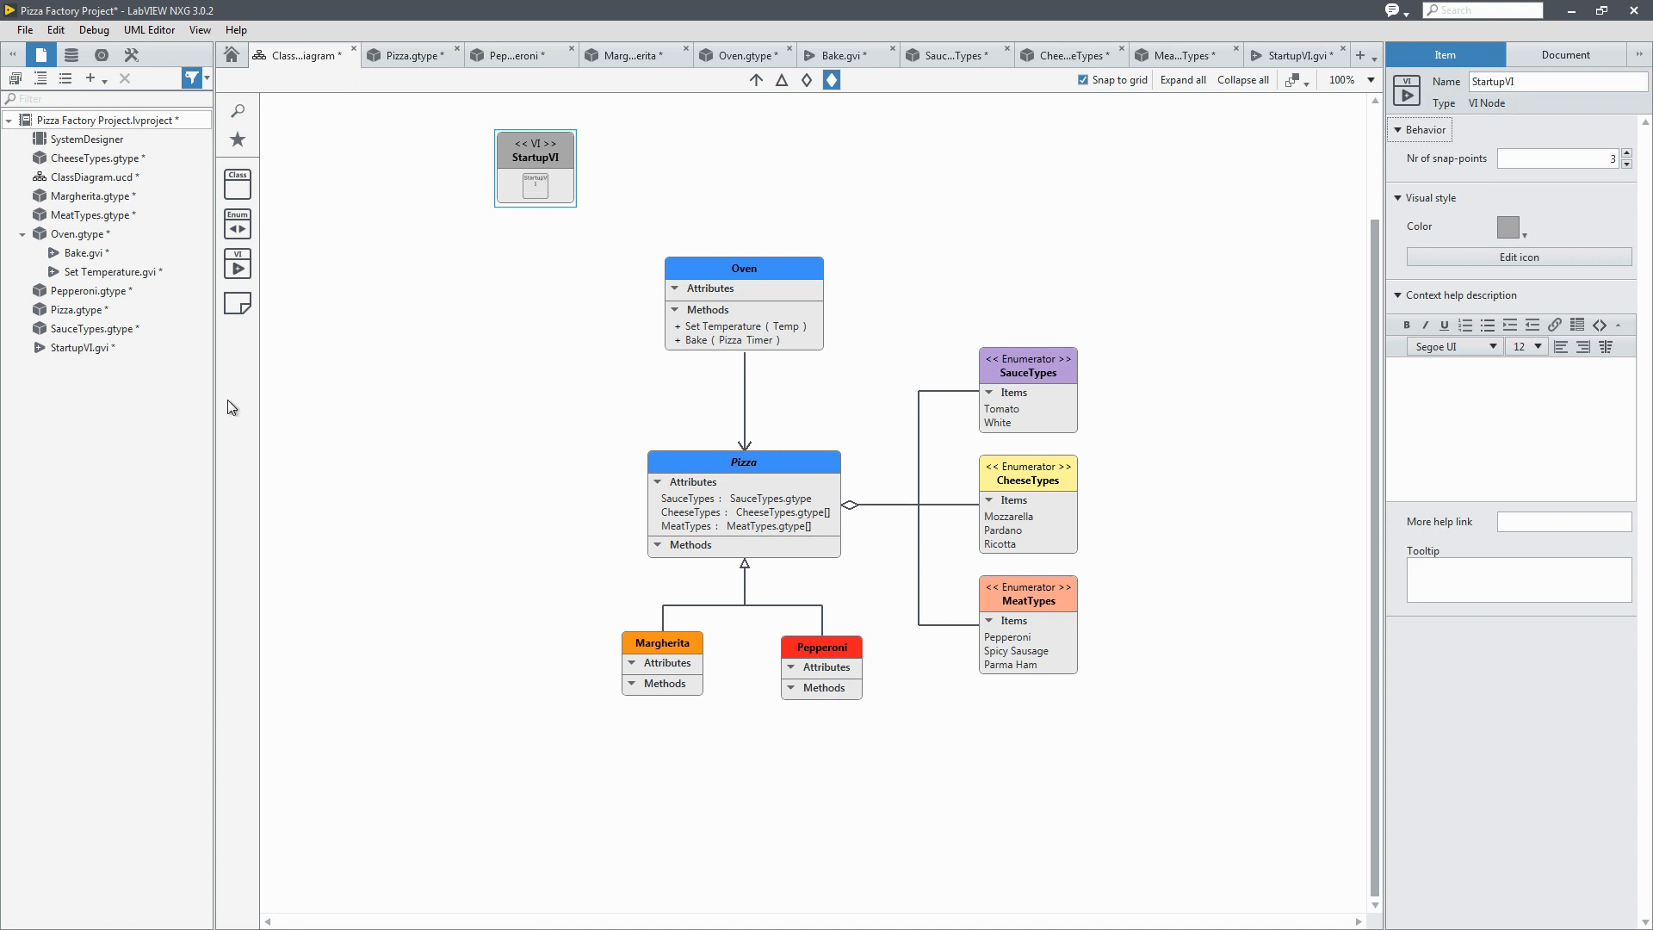
pyautogui.click(535, 169)
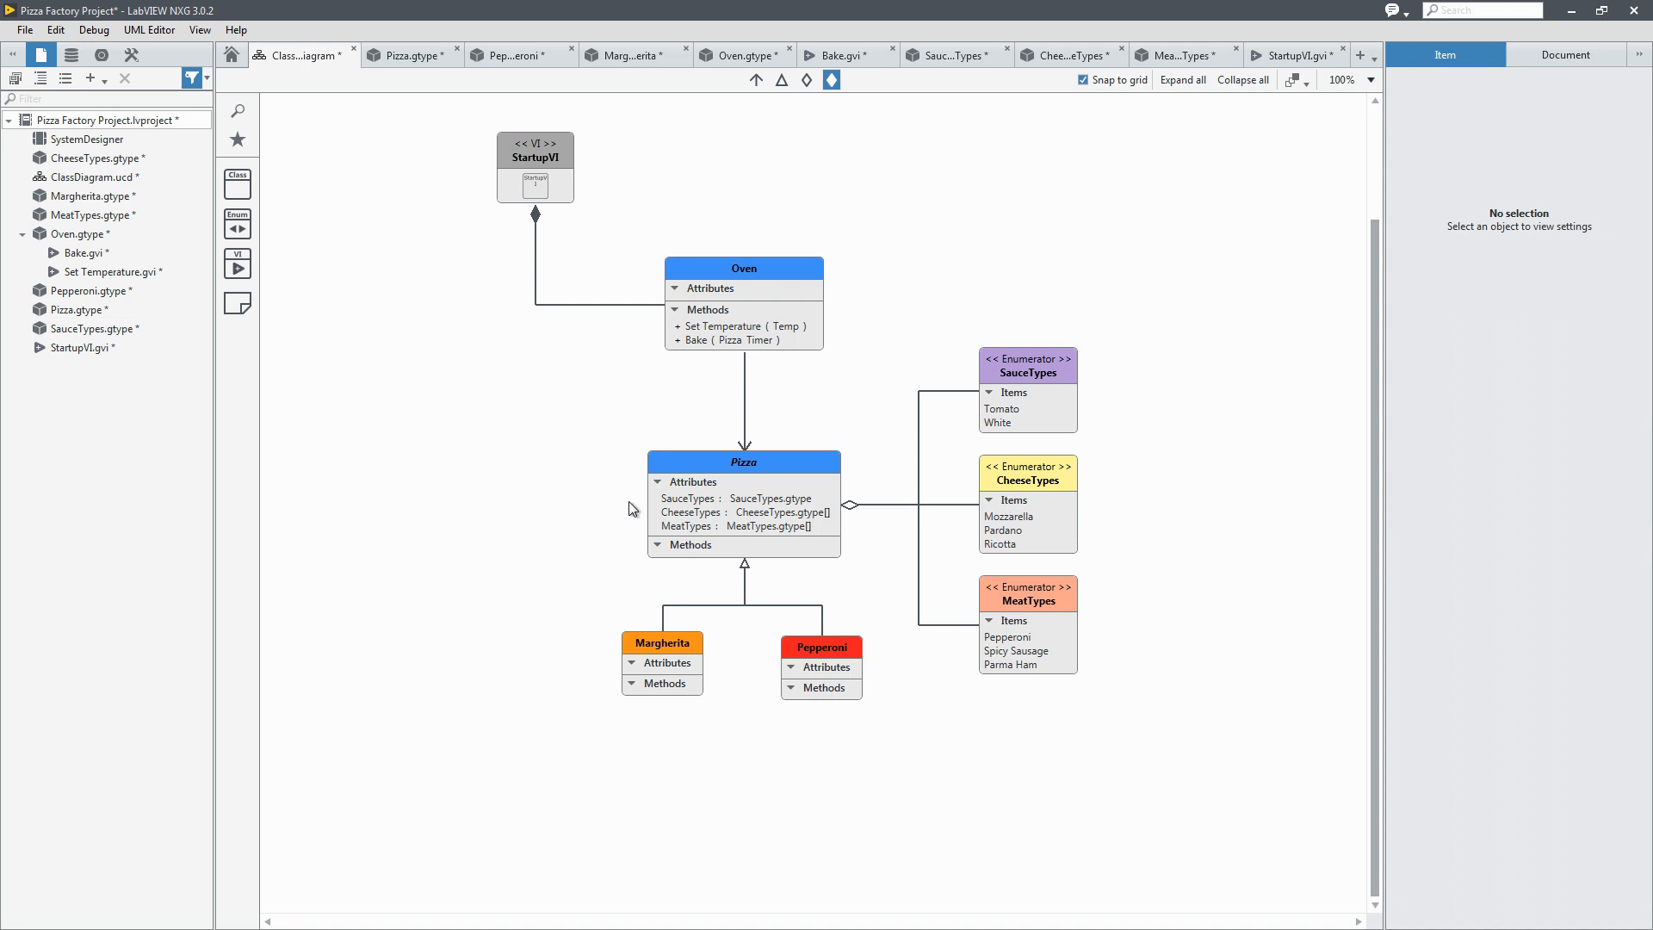
pyautogui.moveTo(542, 307)
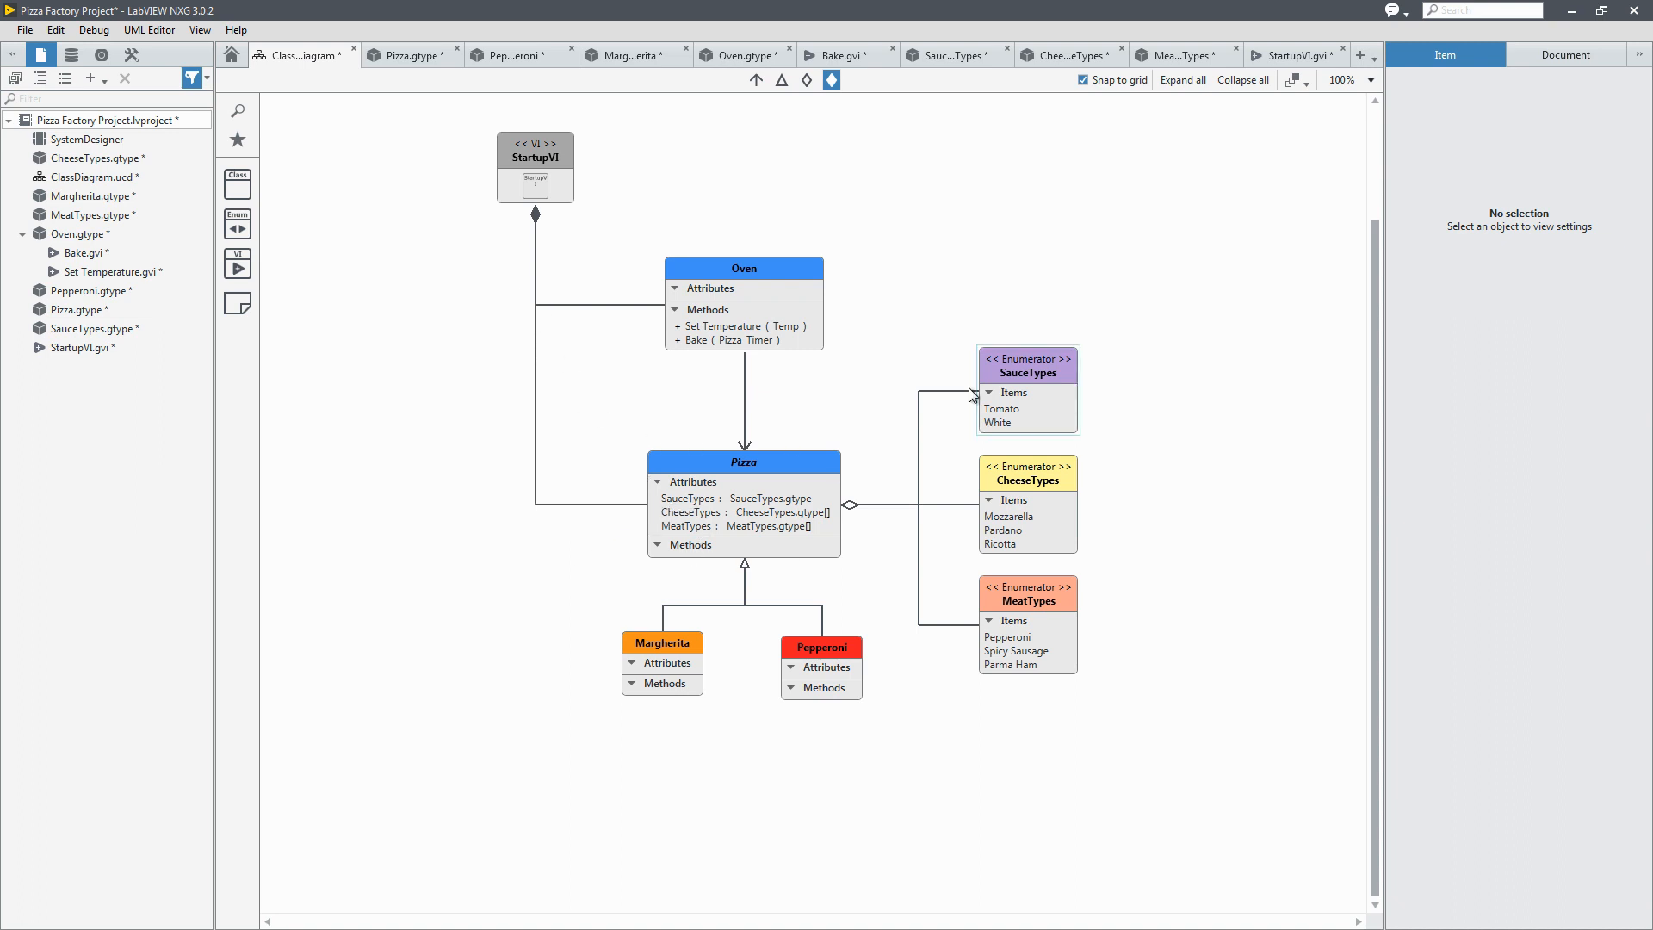
# Step: Open StartupVI's icon editor, clear its name text and show the Objects image gallery
pyautogui.click(534, 157)
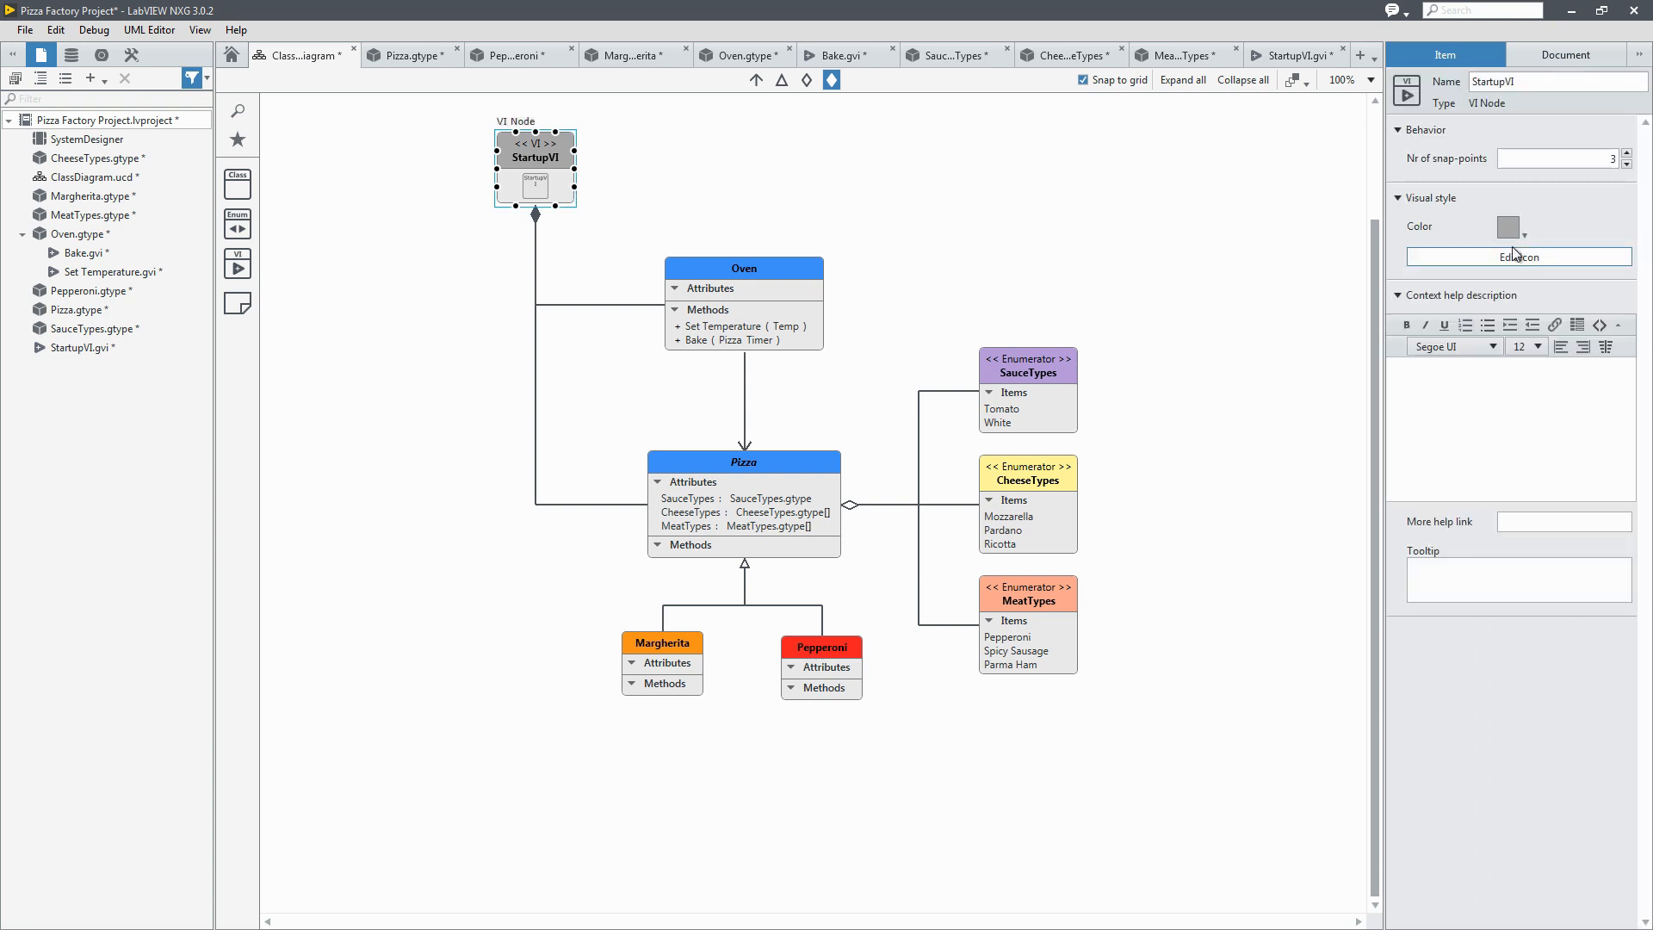
pyautogui.moveTo(1518, 256)
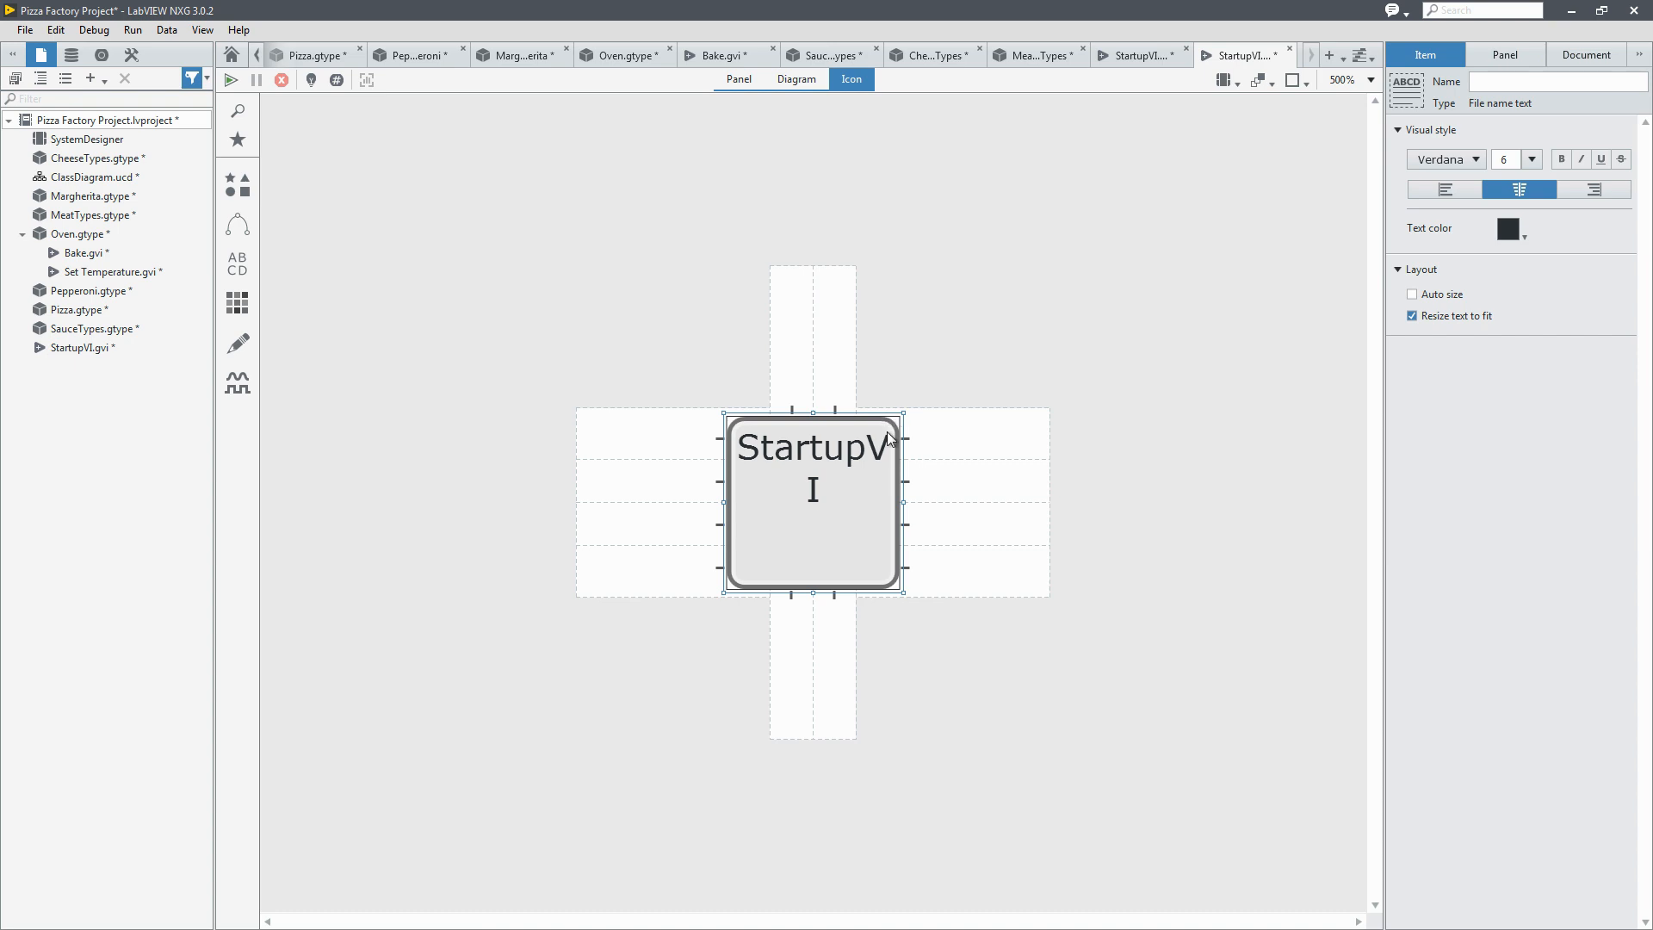
pyautogui.click(238, 382)
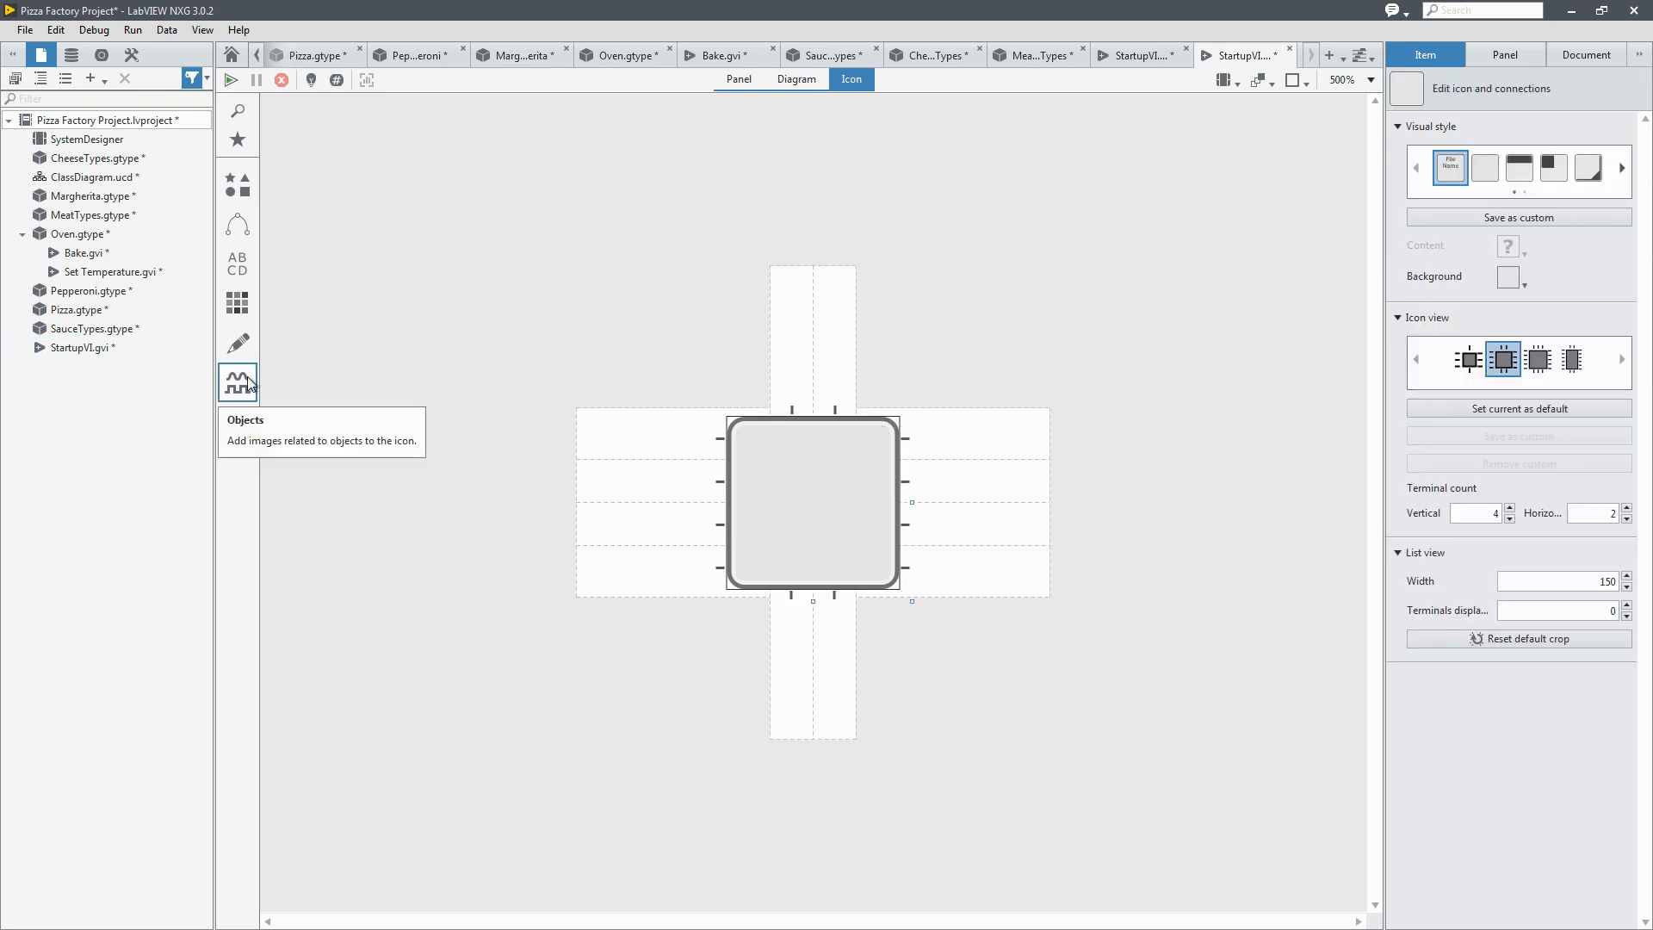
pyautogui.click(237, 382)
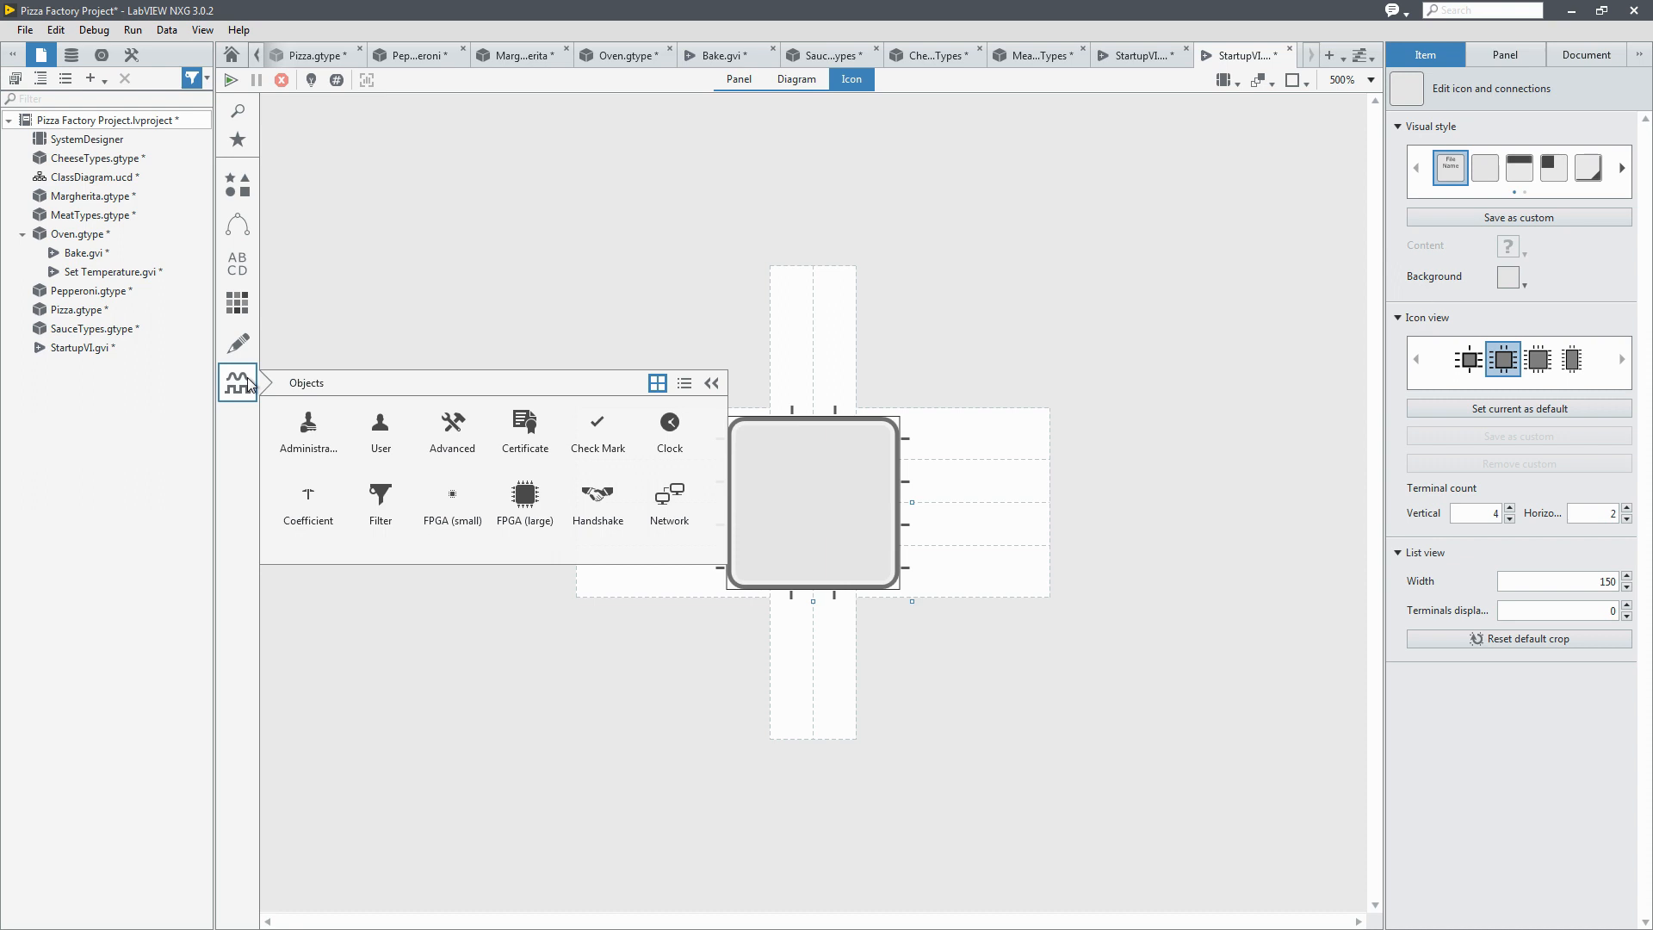